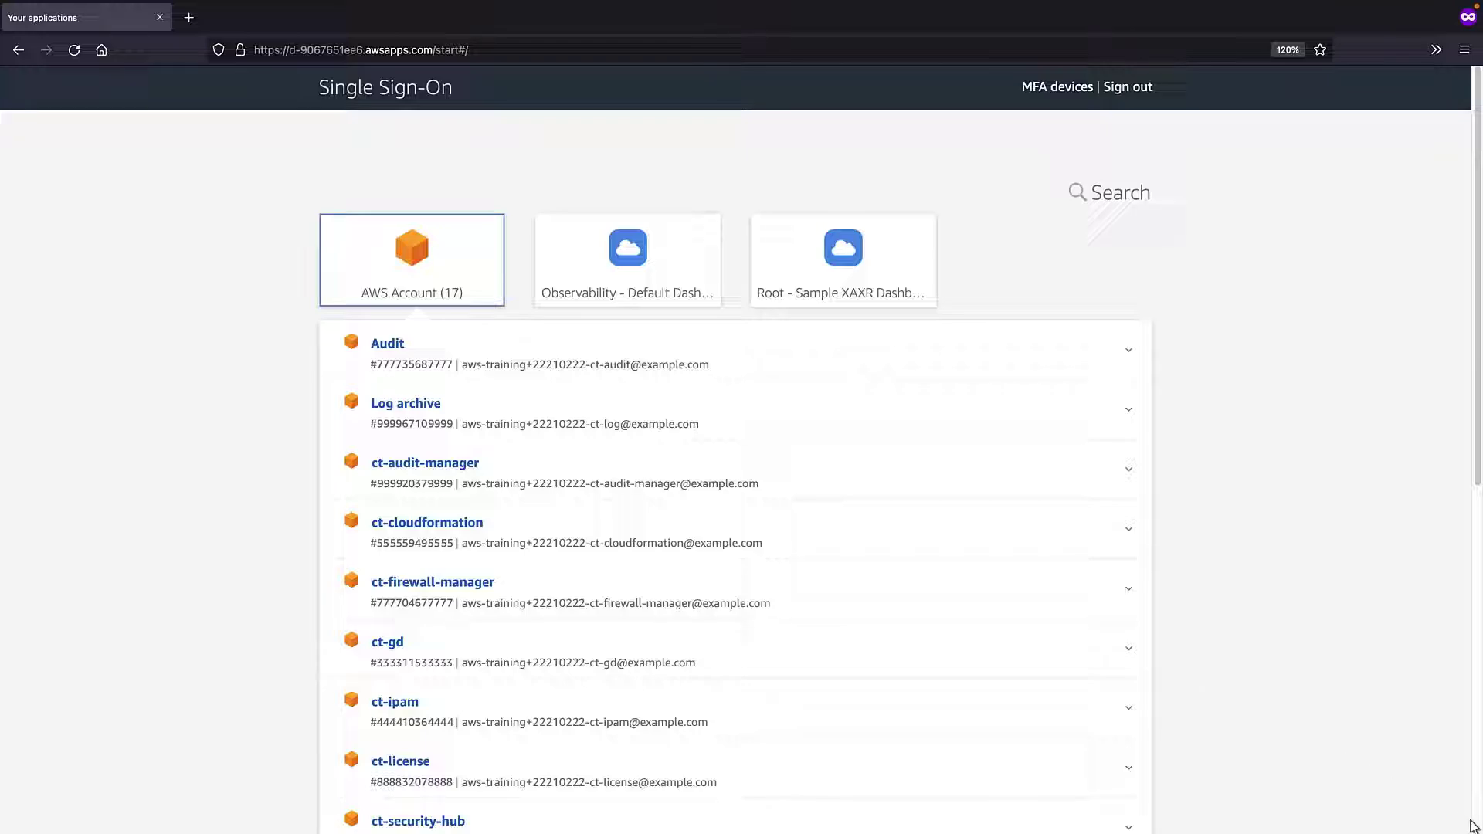
Open the Management Console for ct-observability via its AWSAdministratorAccess role.
{"action": "scroll", "scroll_direction": "down", "scroll_amount": 3}
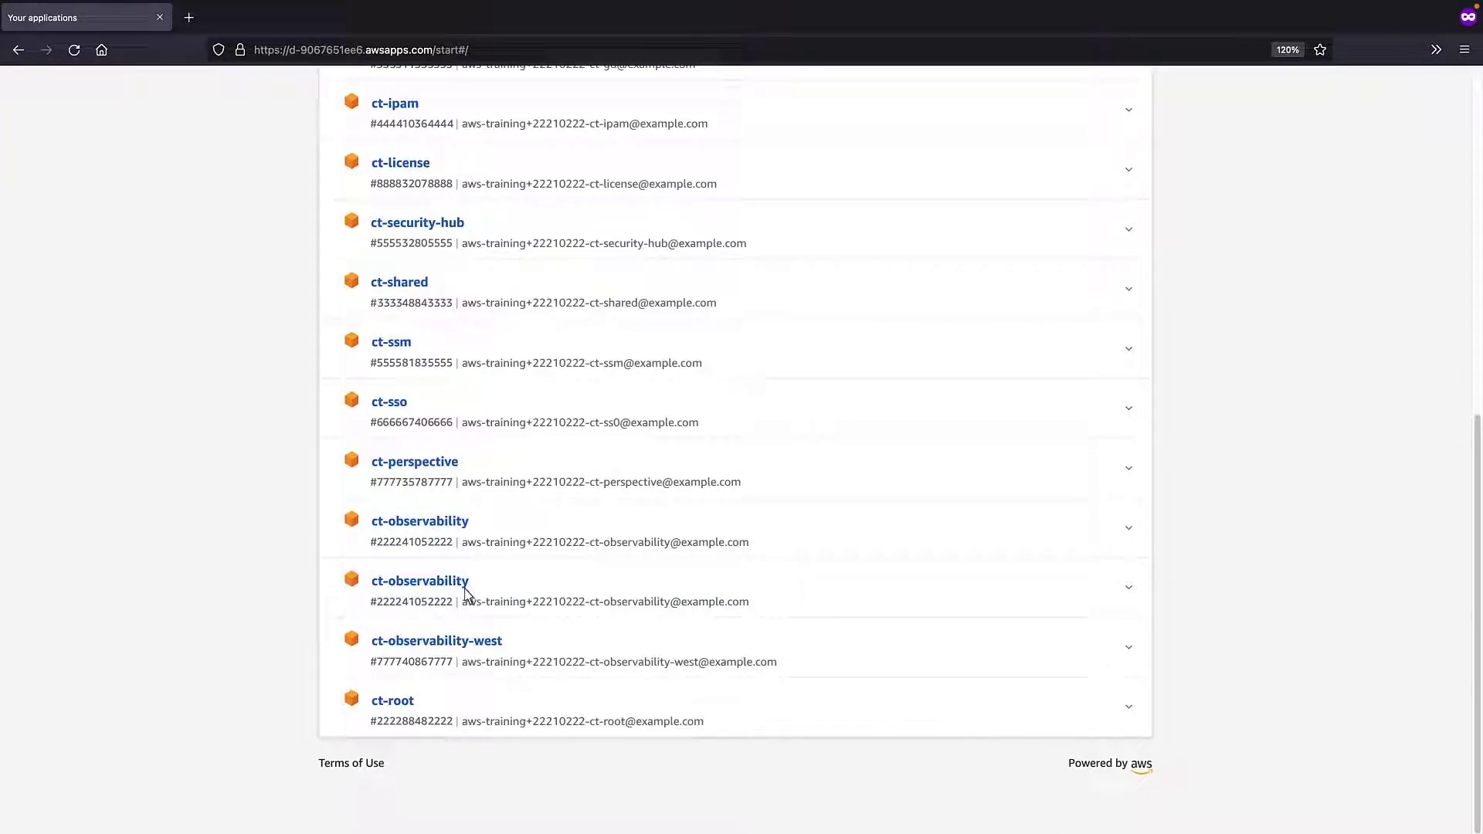
{"action": "left_click", "coordinate": [419, 581]}
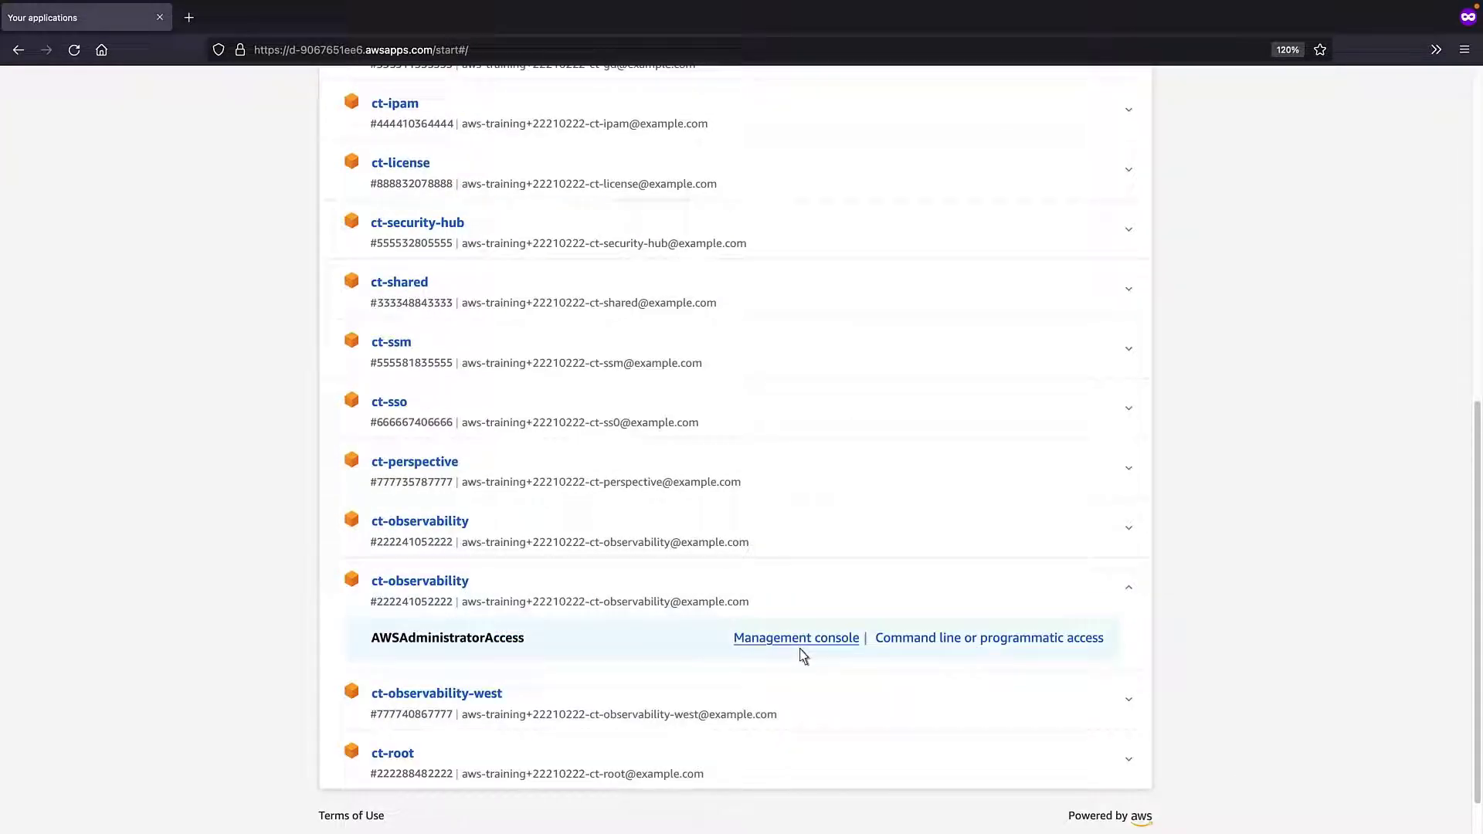
{"action": "left_click", "coordinate": [796, 637]}
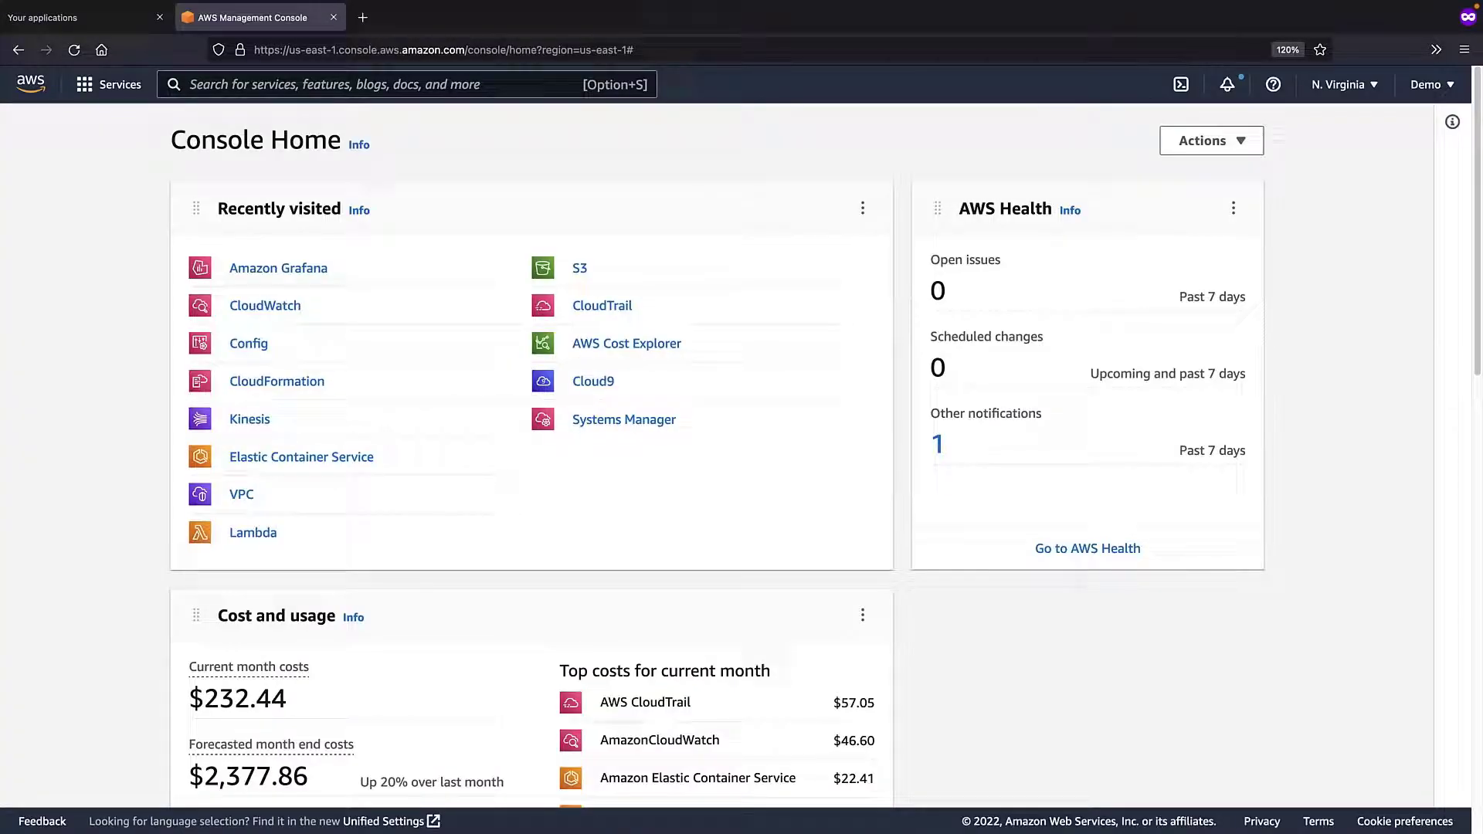
{"action": "mouse_move", "coordinate": [286, 286]}
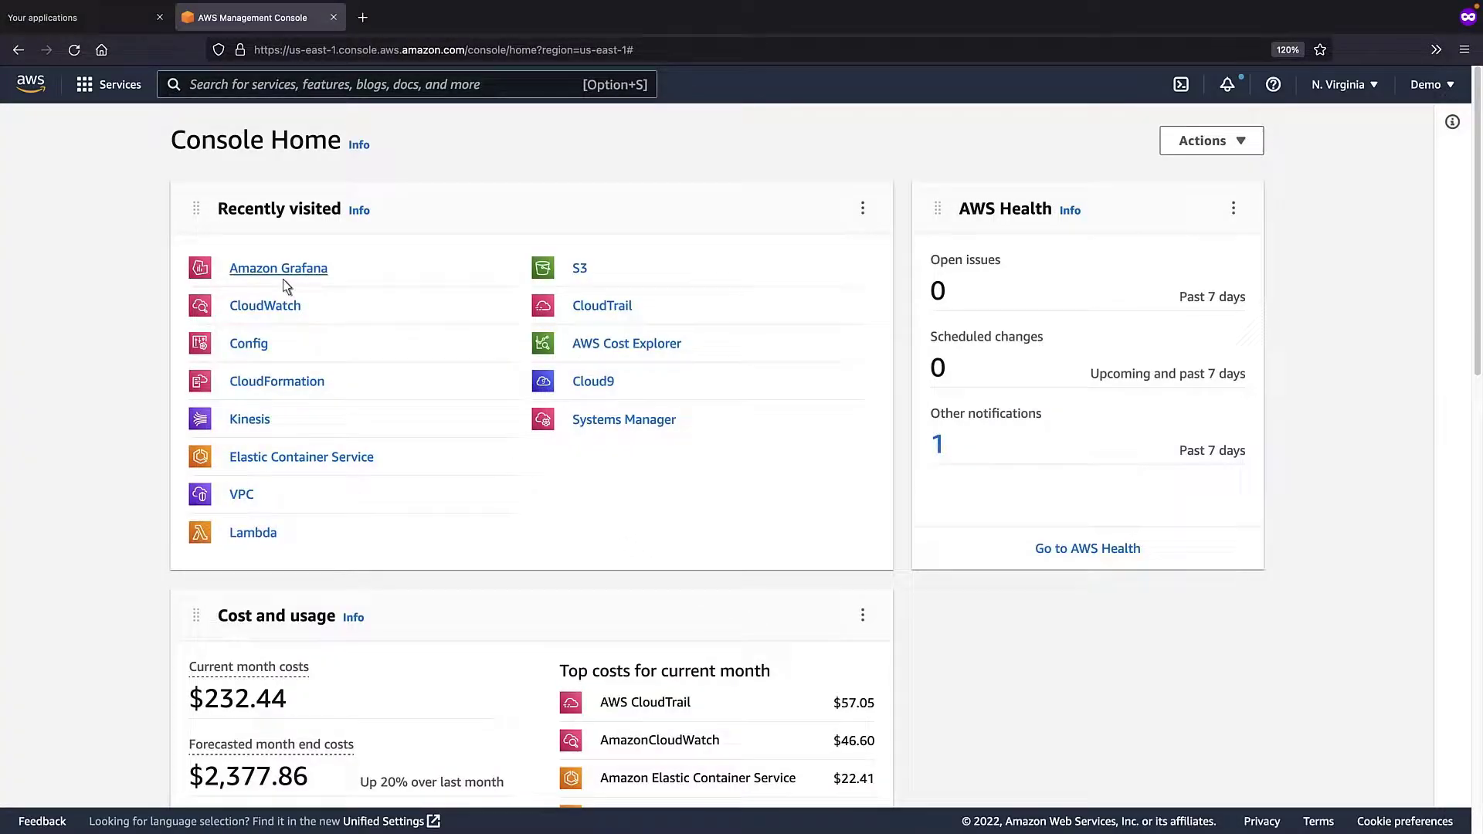
Open Amazon Grafana from Recently visited on Console Home.
{"action": "left_click", "coordinate": [278, 268]}
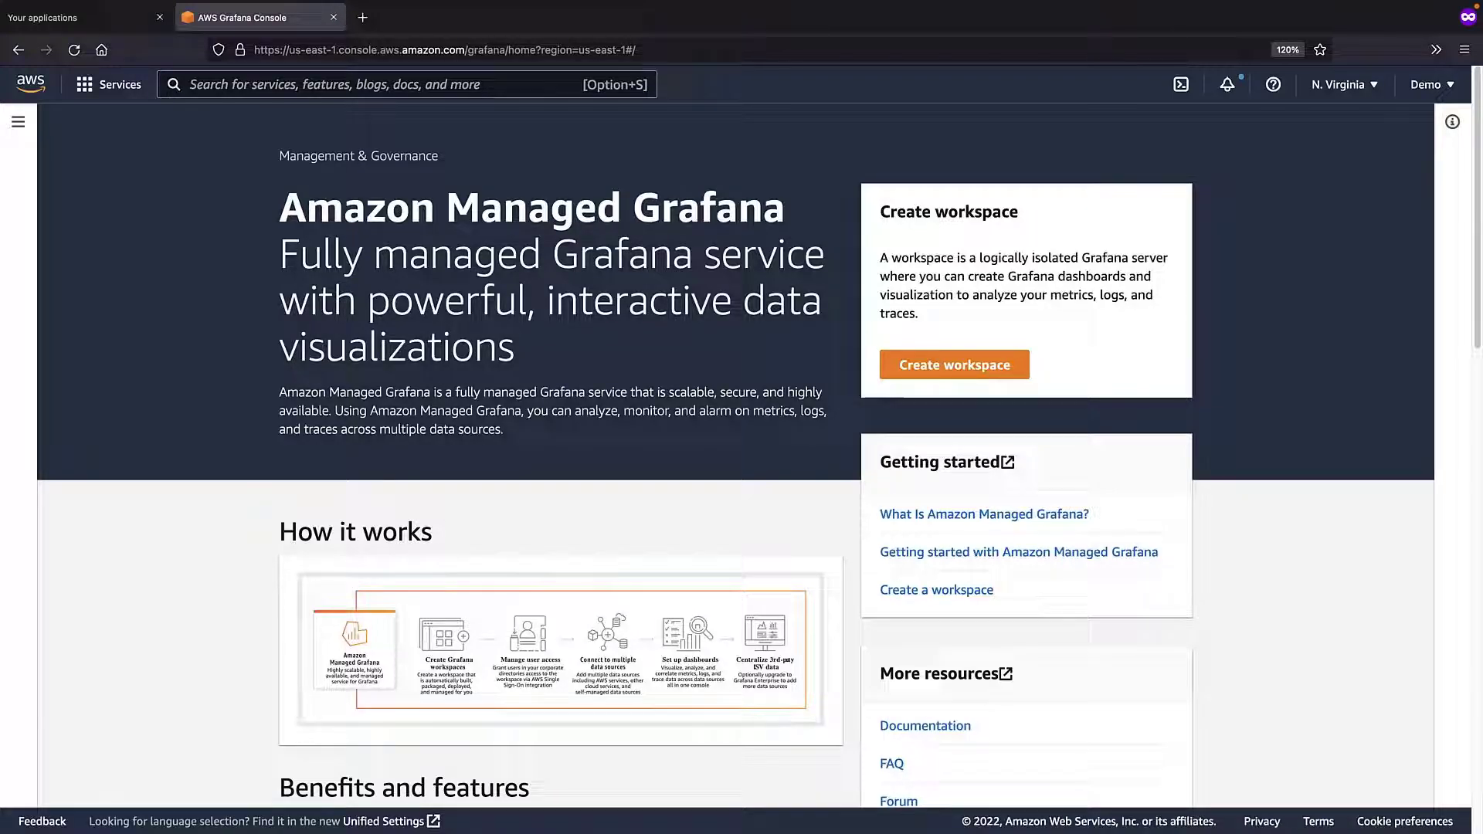
{"action": "mouse_move", "coordinate": [816, 363]}
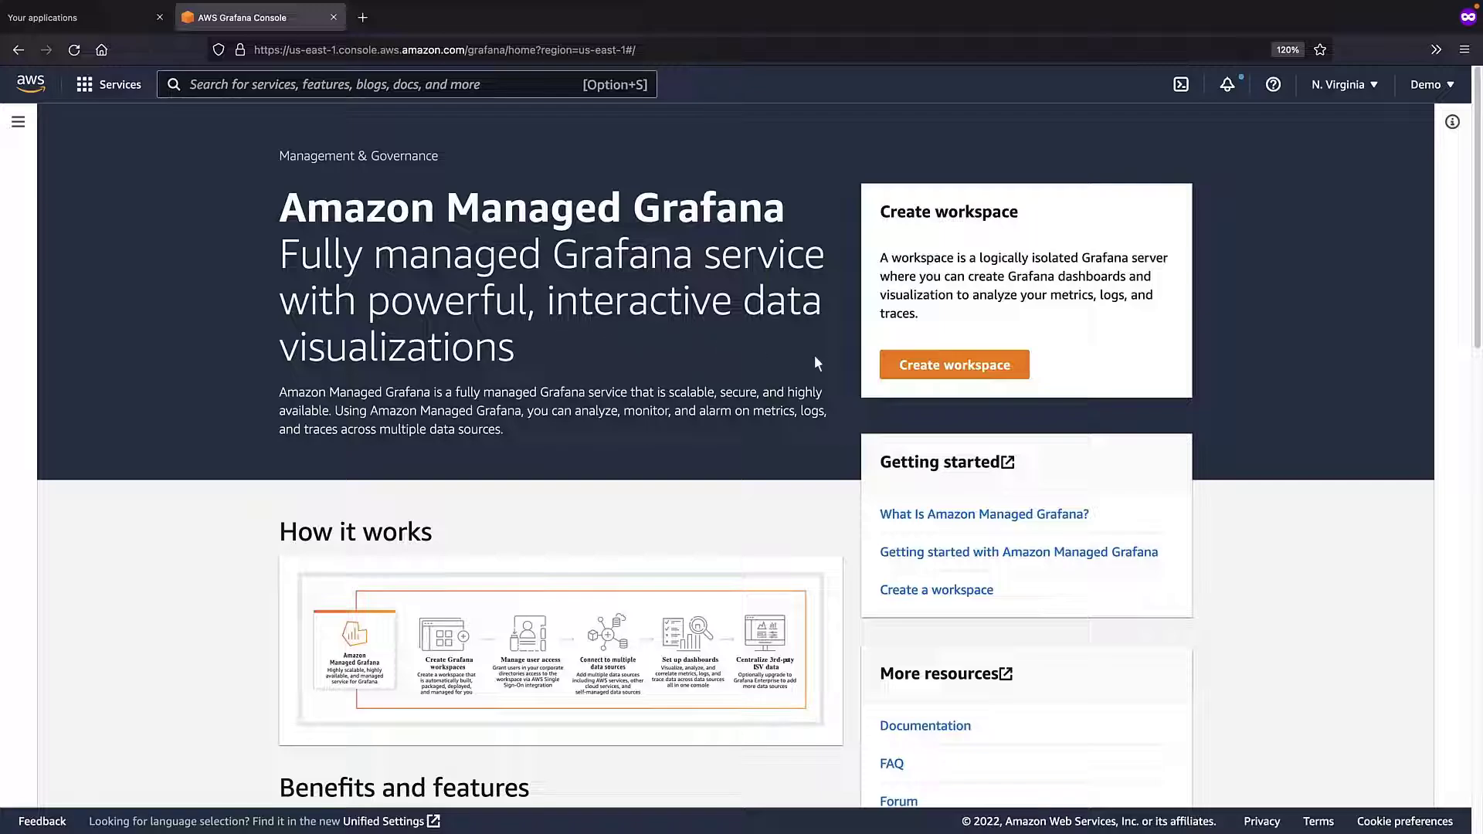
Start a workspace named 'persona-dashboards' and proceed to authentication settings.
{"action": "left_click", "coordinate": [953, 364]}
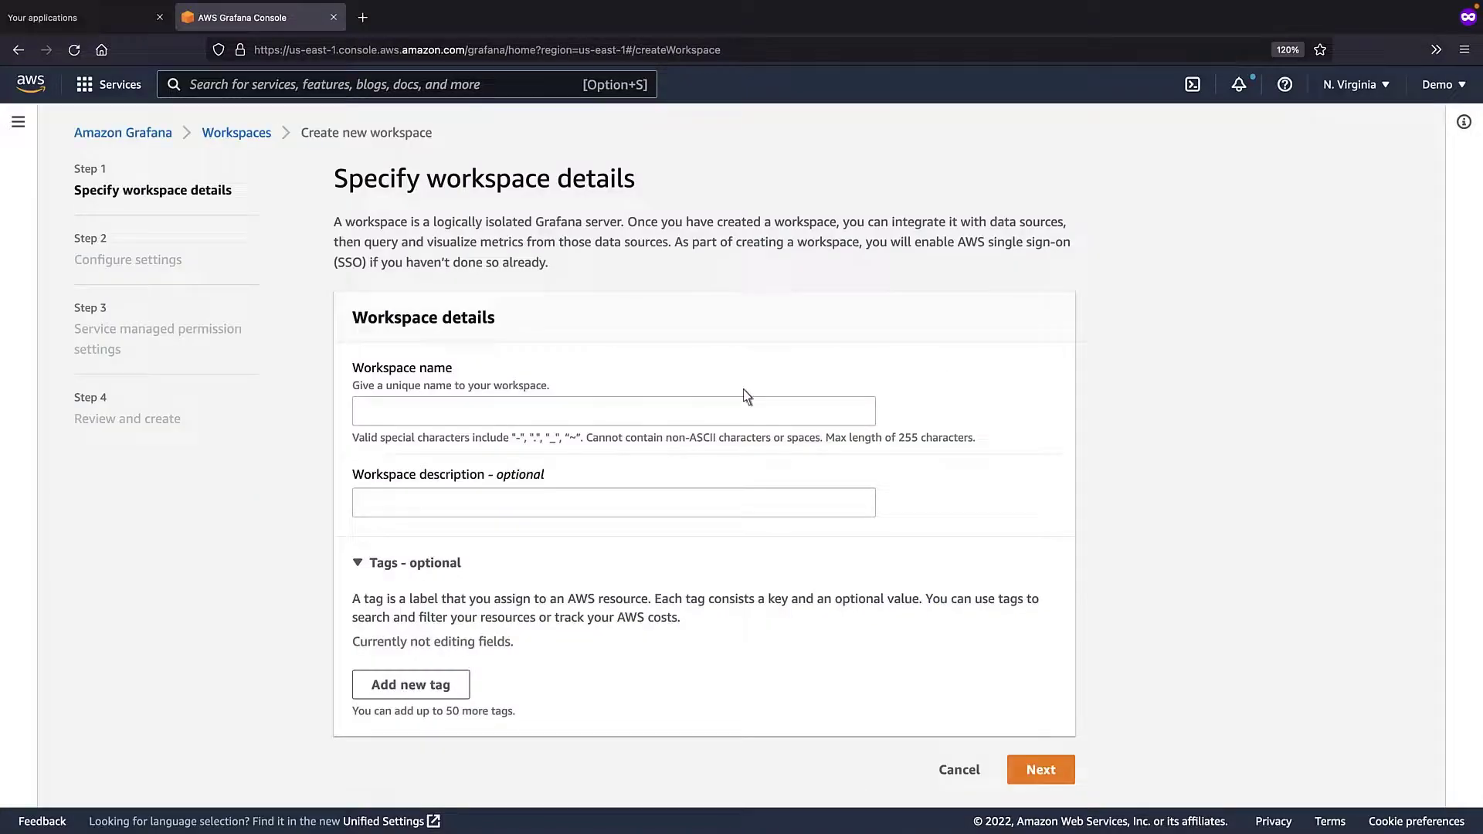
{"action": "type", "text": "persona-dashboards"}
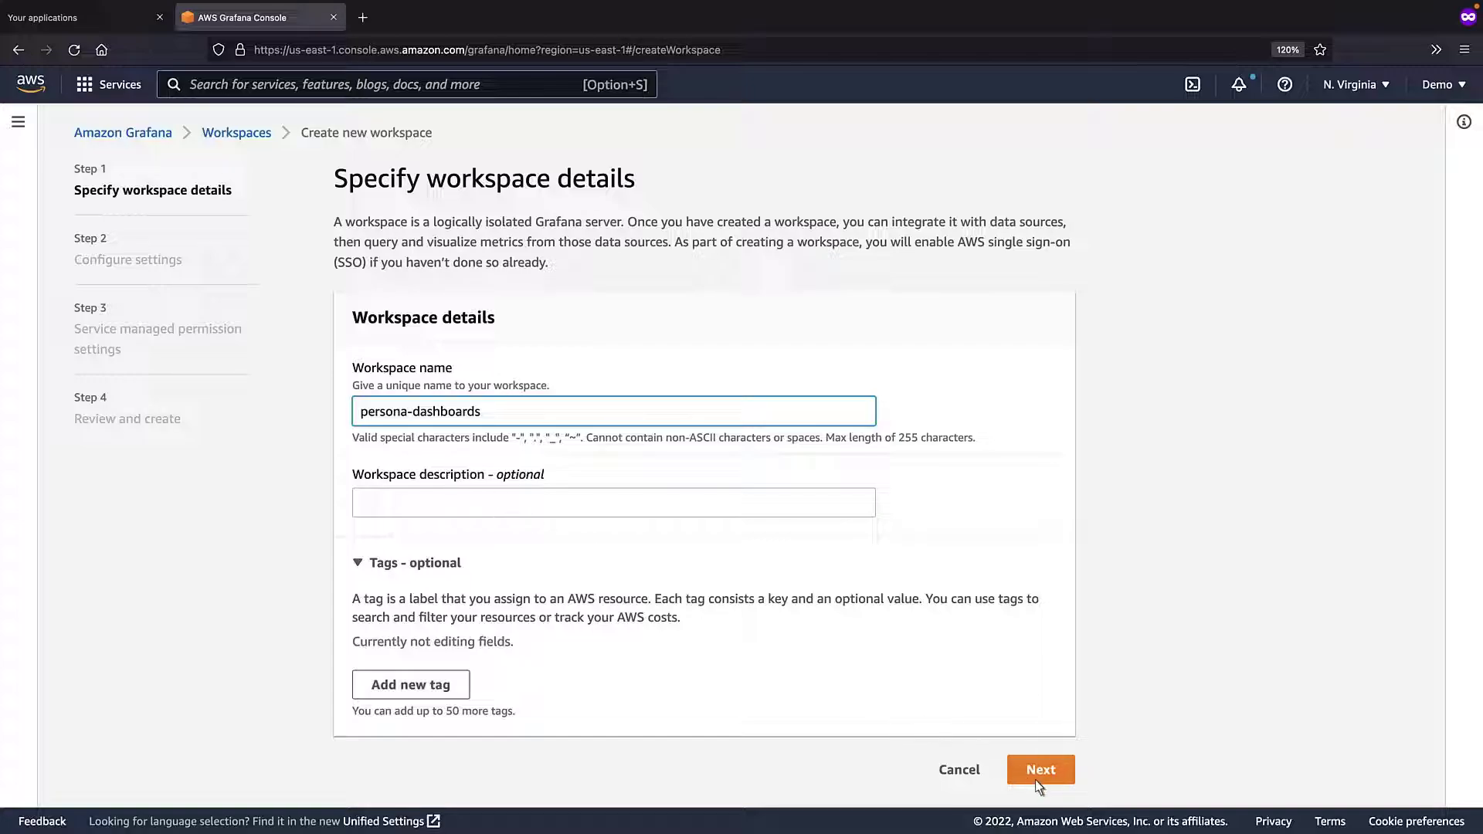
{"action": "left_click", "coordinate": [1040, 769]}
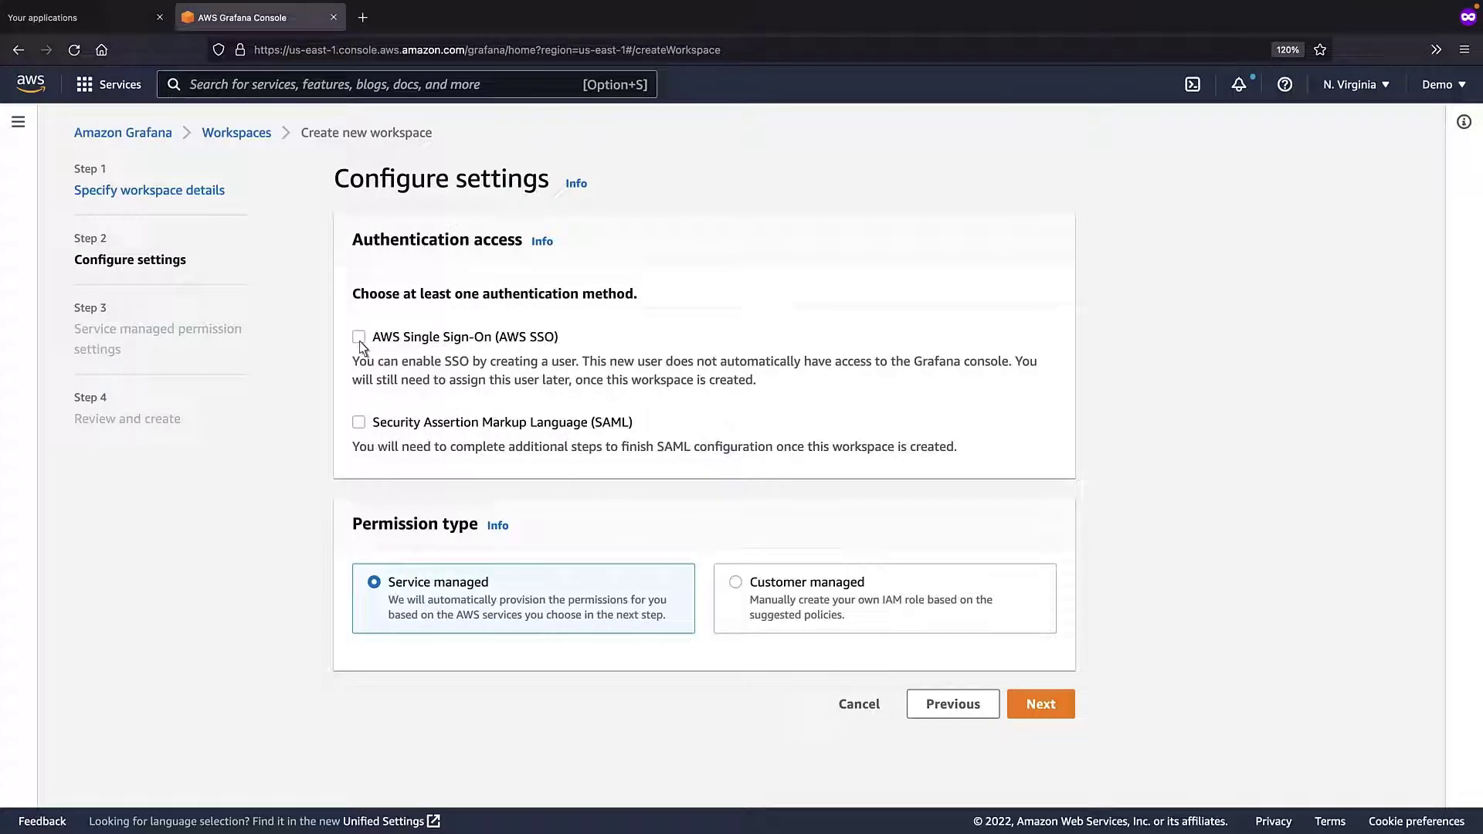
Turn on AWS Single Sign-On authentication and proceed to permission settings.
{"action": "left_click", "coordinate": [359, 337]}
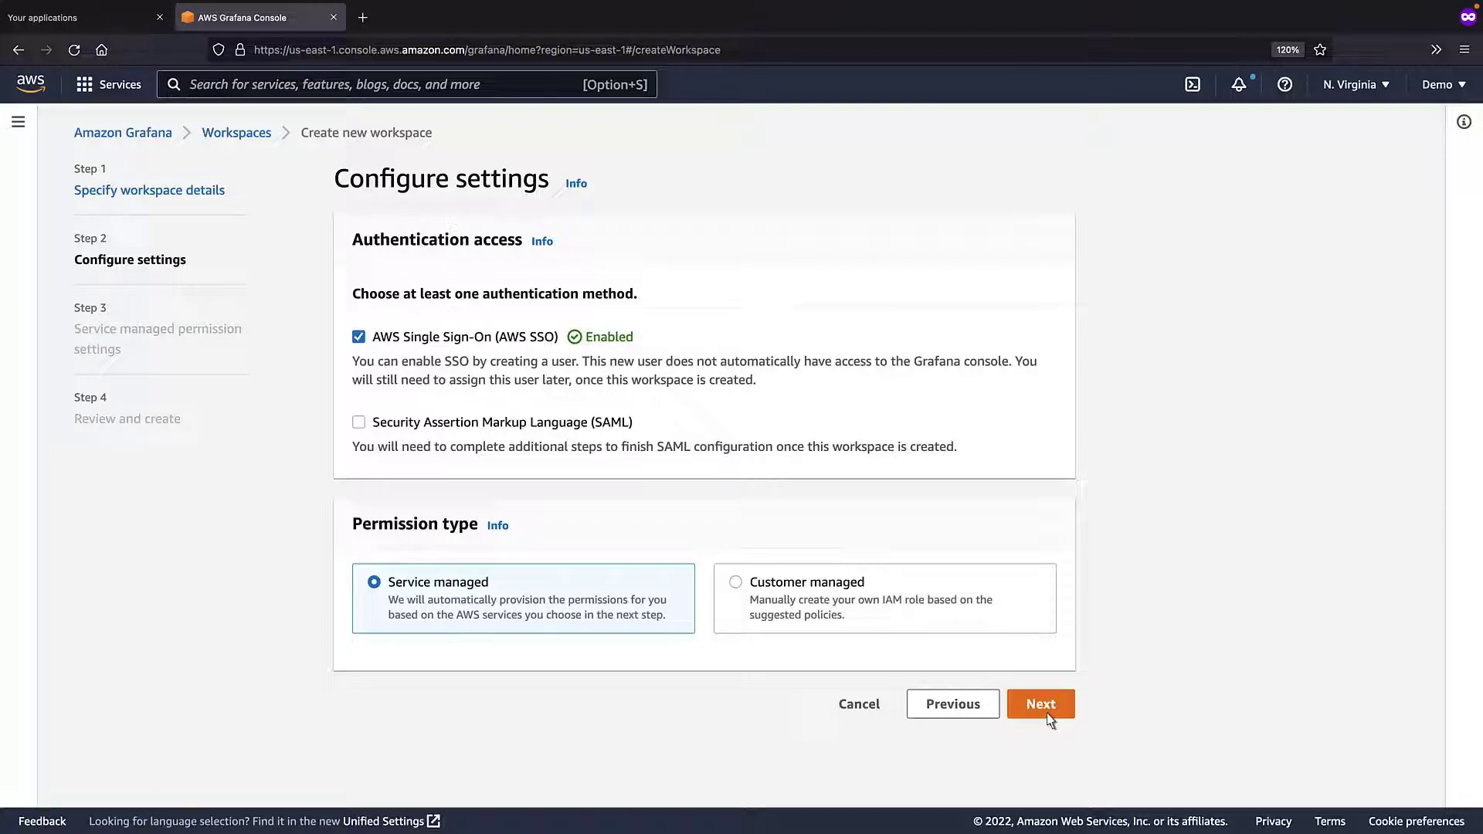
{"action": "left_click", "coordinate": [1039, 704]}
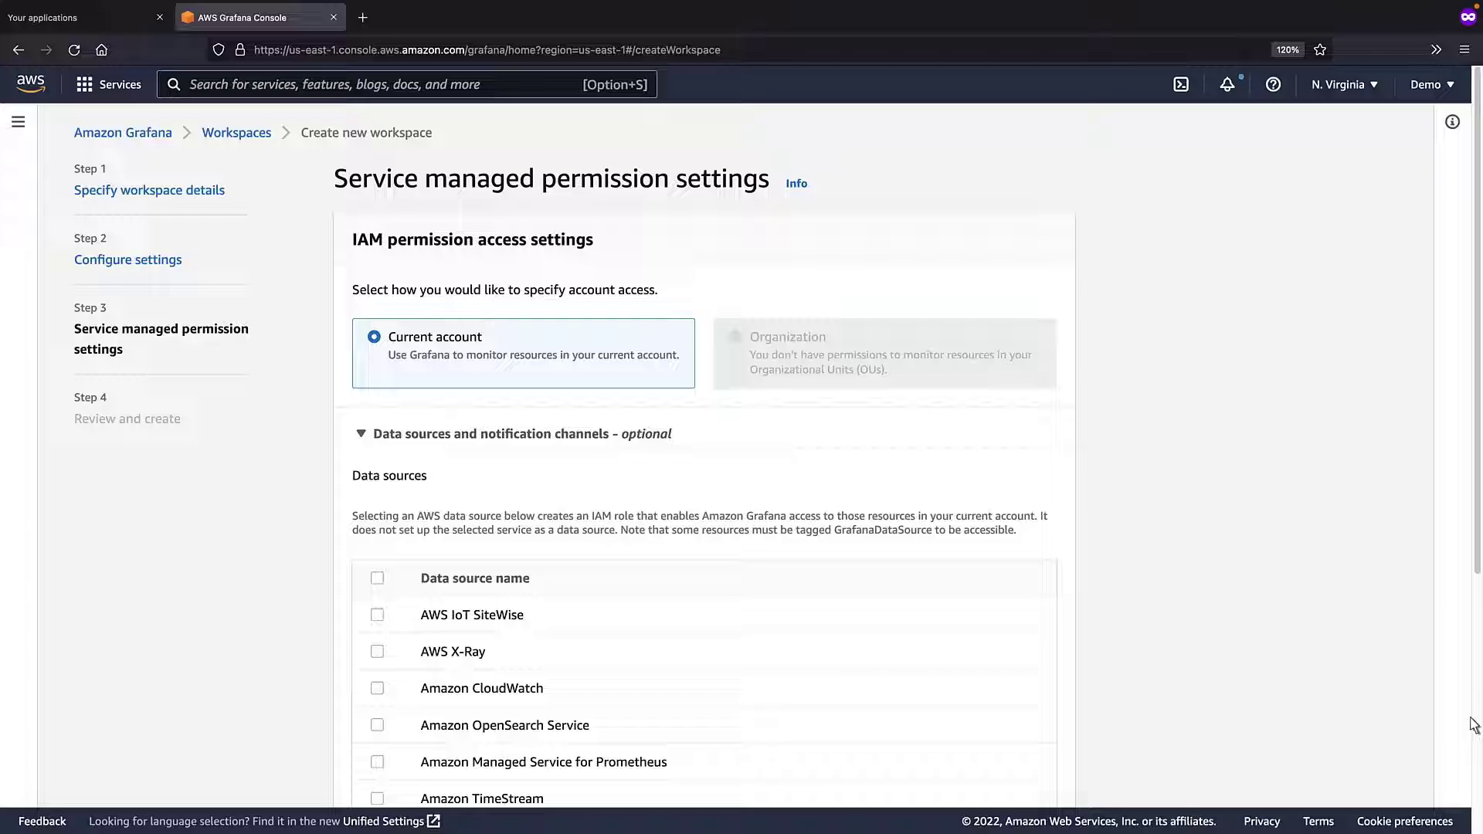
Select AWS X-Ray and Amazon CloudWatch data sources, review, and create the workspace.
{"action": "scroll", "scroll_direction": "down", "scroll_amount": 3}
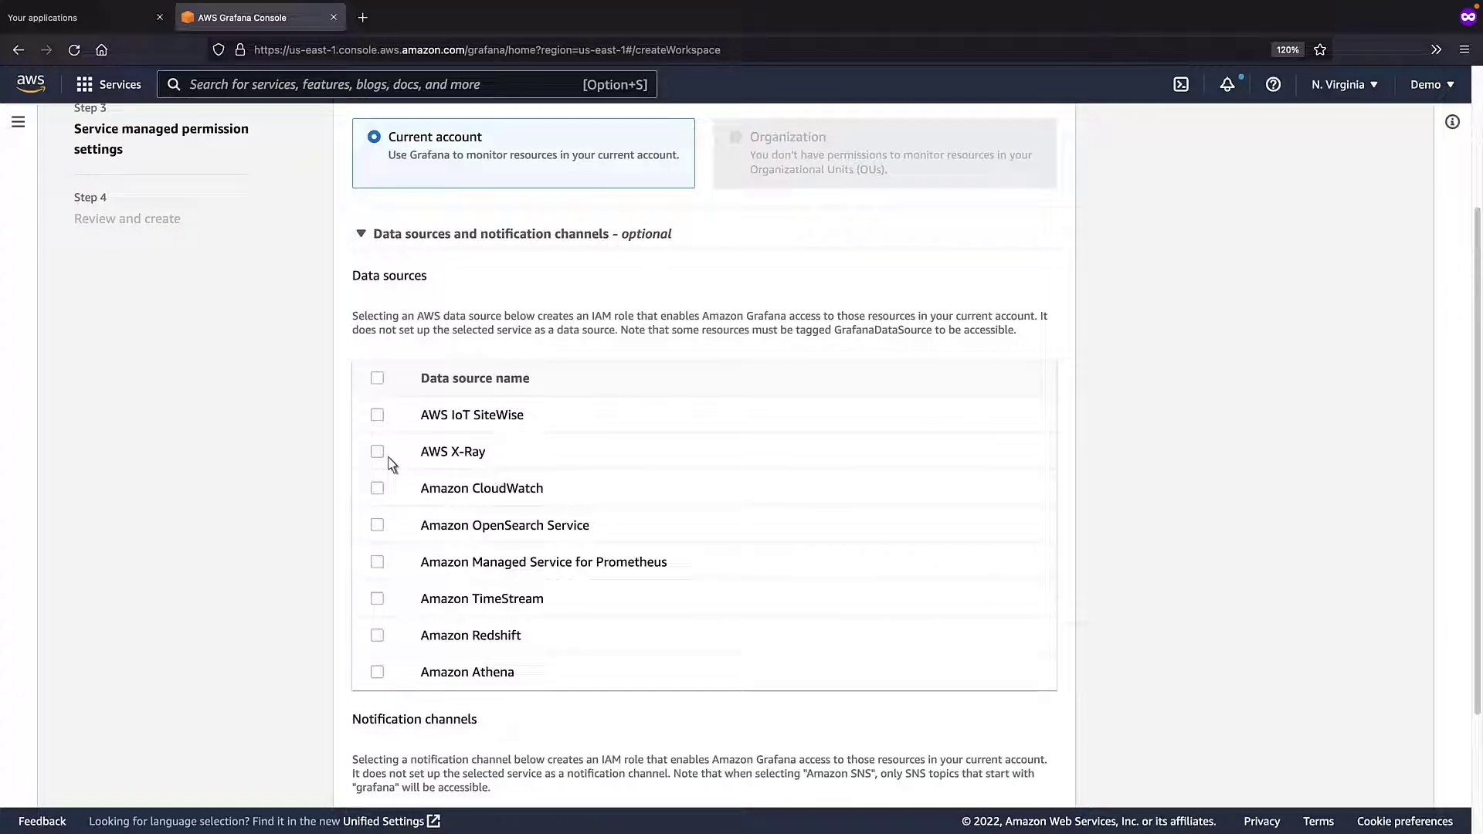
{"action": "left_click", "coordinate": [376, 451]}
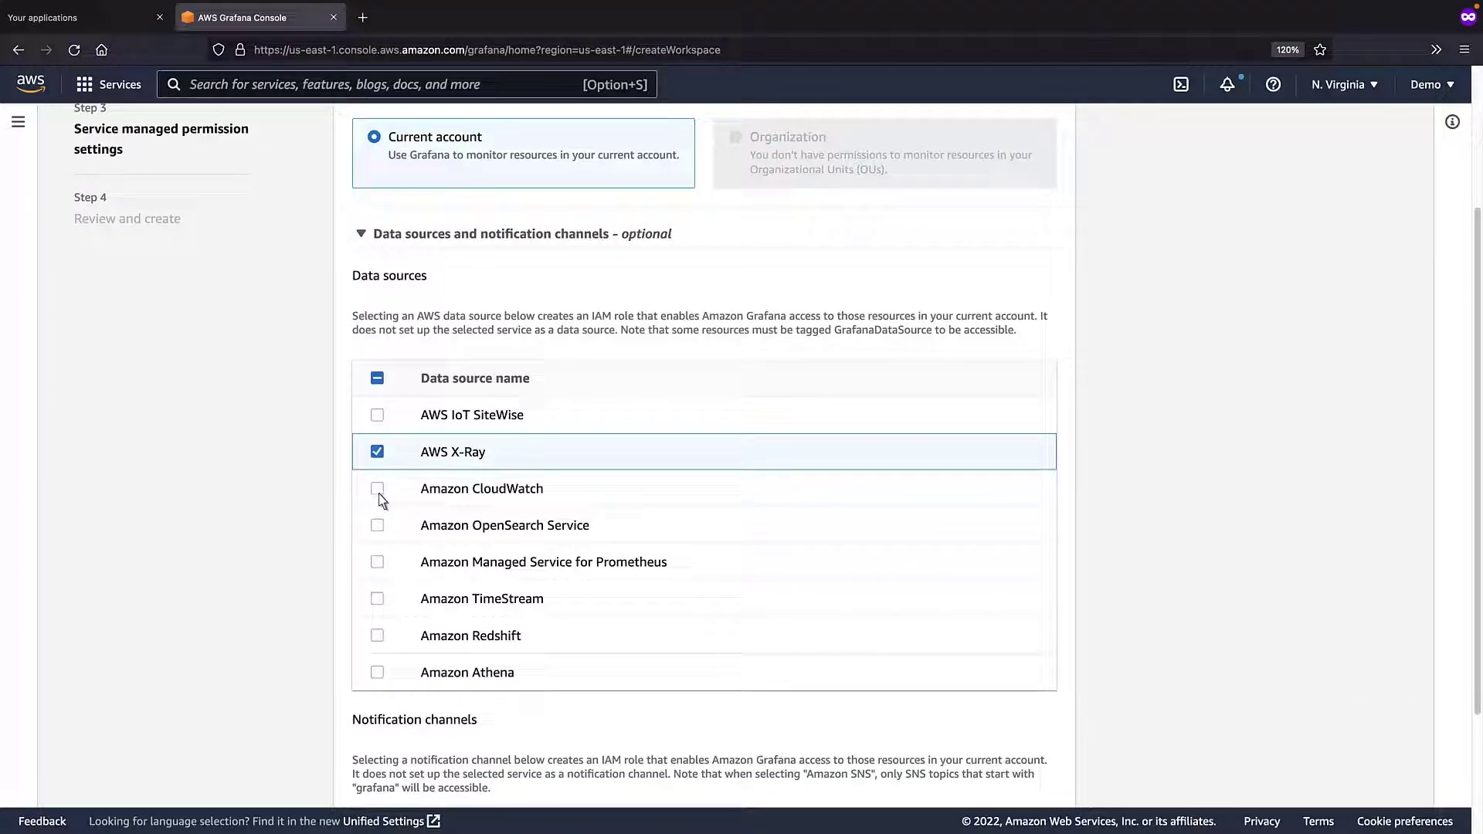
{"action": "left_click", "coordinate": [376, 488]}
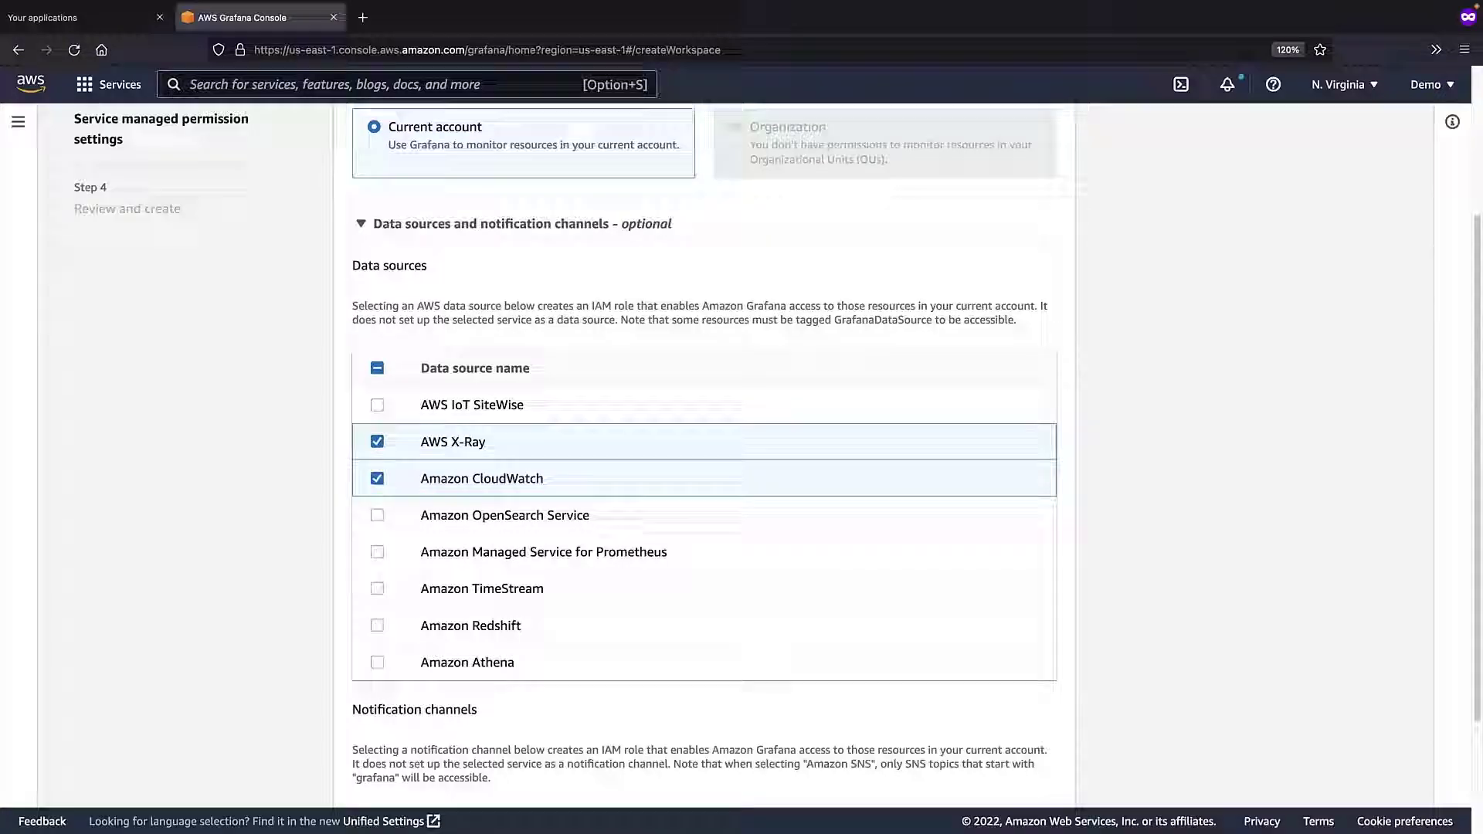
{"action": "scroll", "scroll_direction": "down", "scroll_amount": 3}
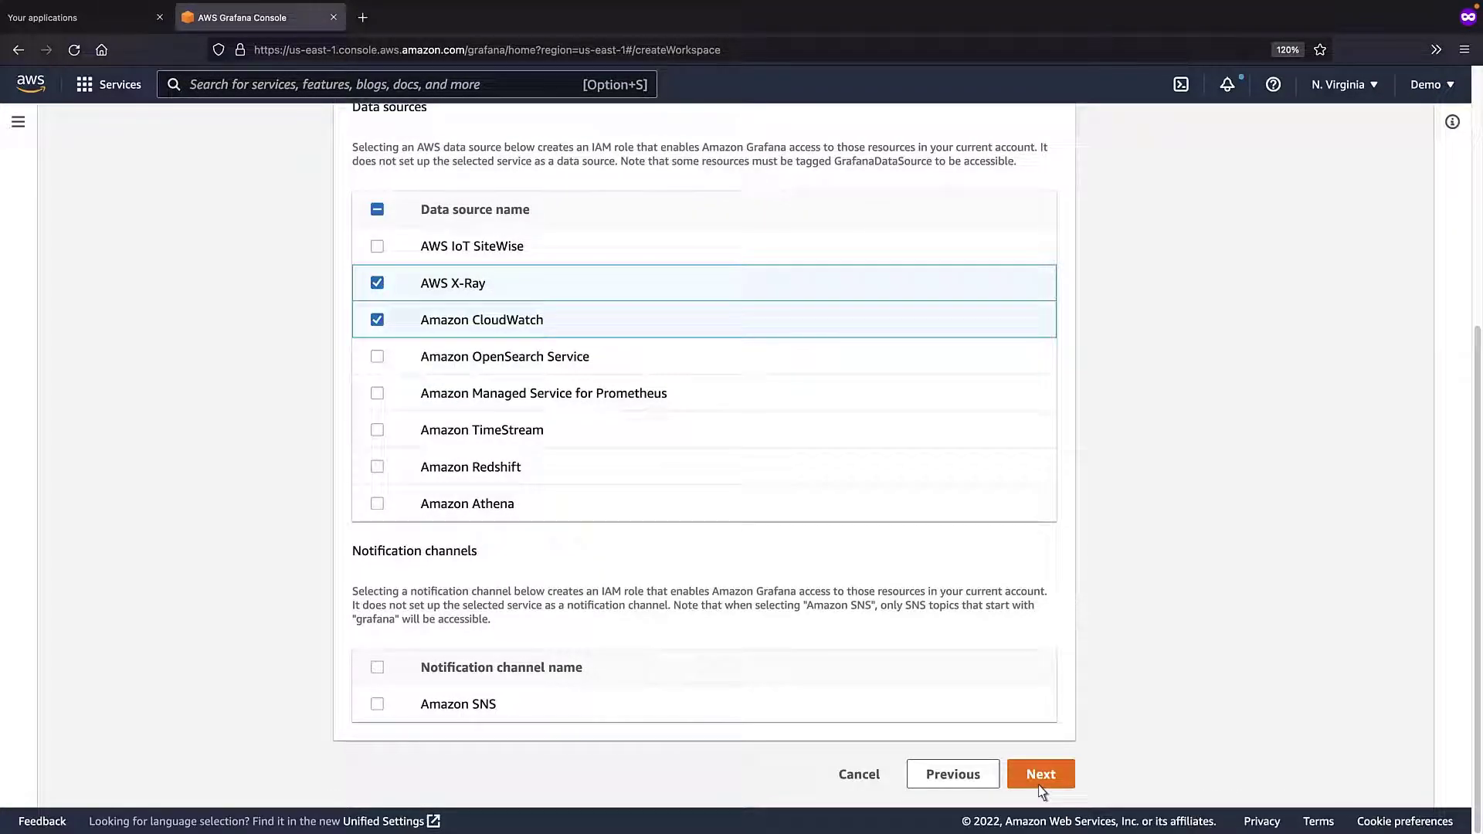
{"action": "left_click", "coordinate": [1040, 774]}
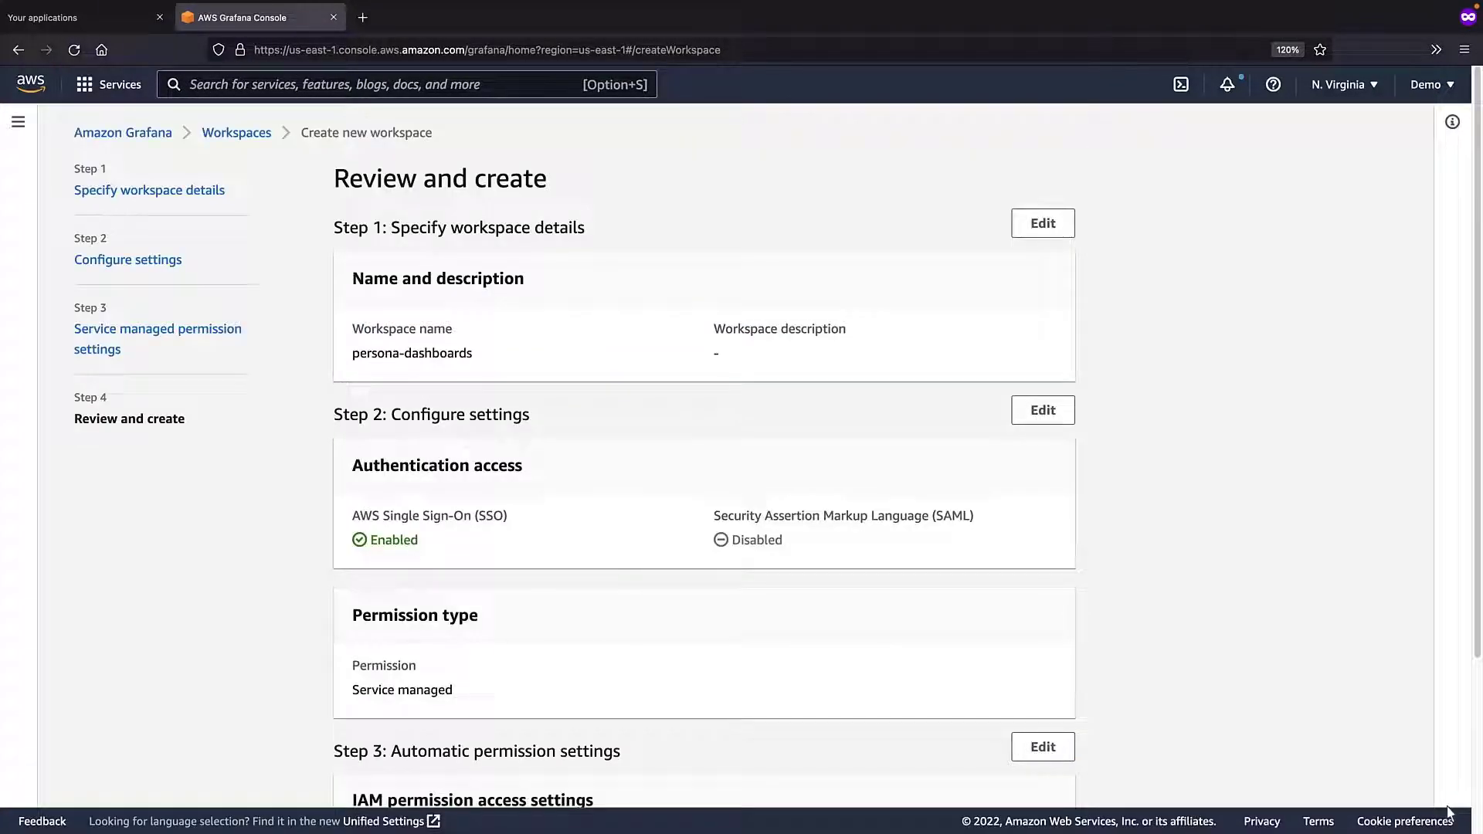
{"action": "scroll", "scroll_direction": "down", "scroll_amount": 3}
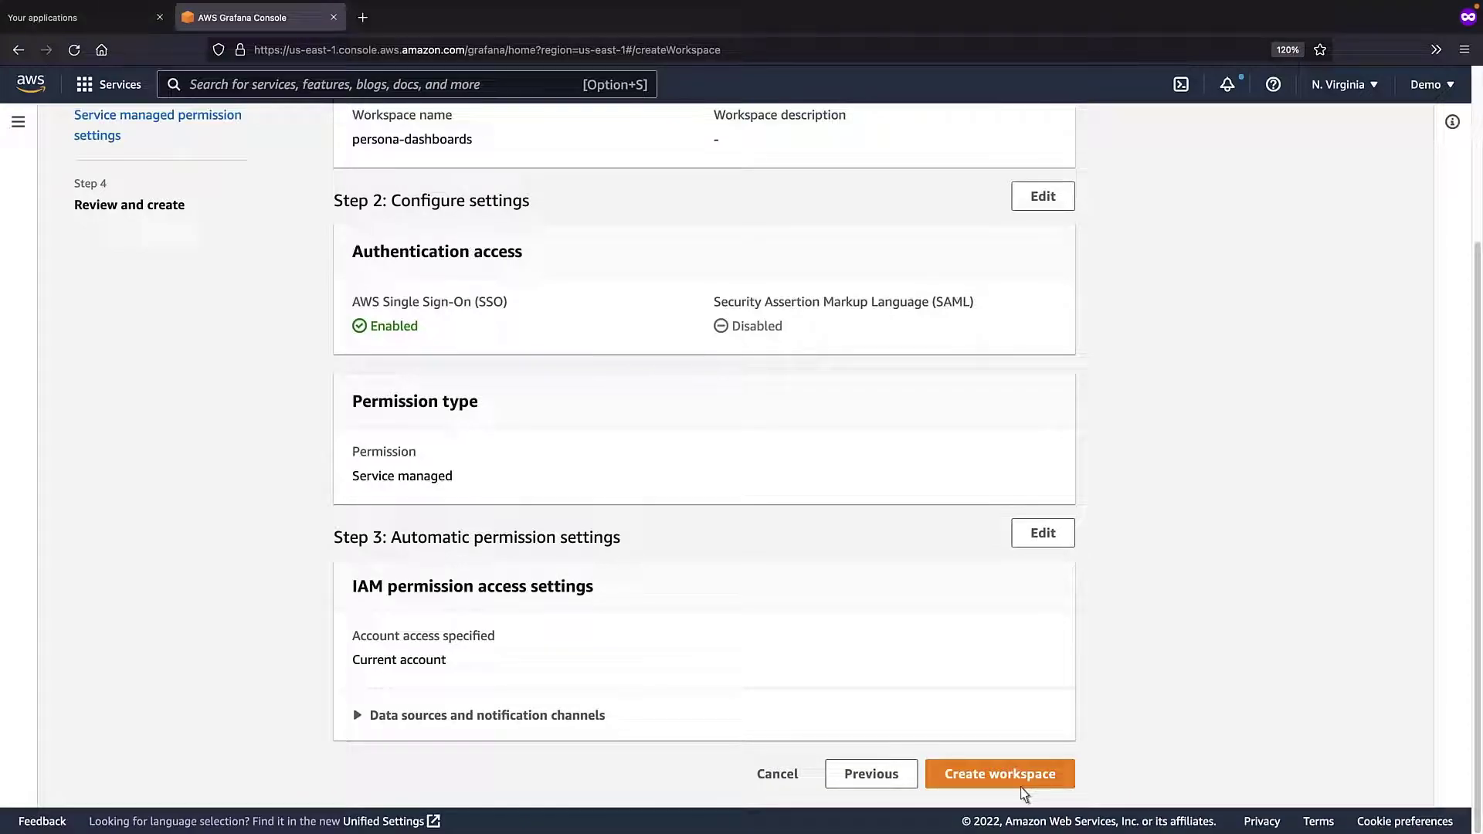
{"action": "left_click", "coordinate": [999, 774]}
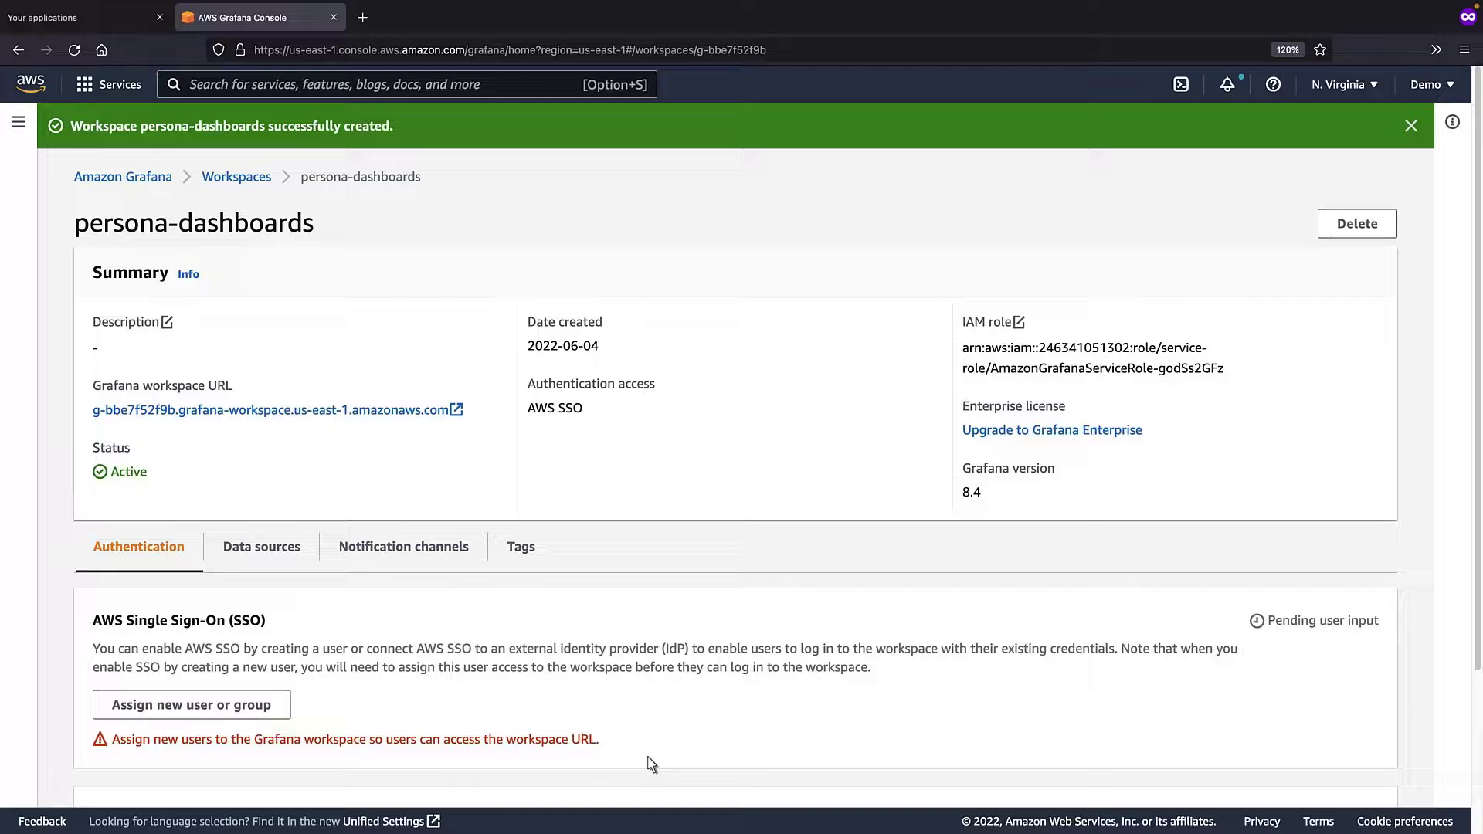
Assign the DevOps-Persona, InfraOps-Persona and Domain Admins groups, then list assigned groups.
{"action": "left_click", "coordinate": [190, 704]}
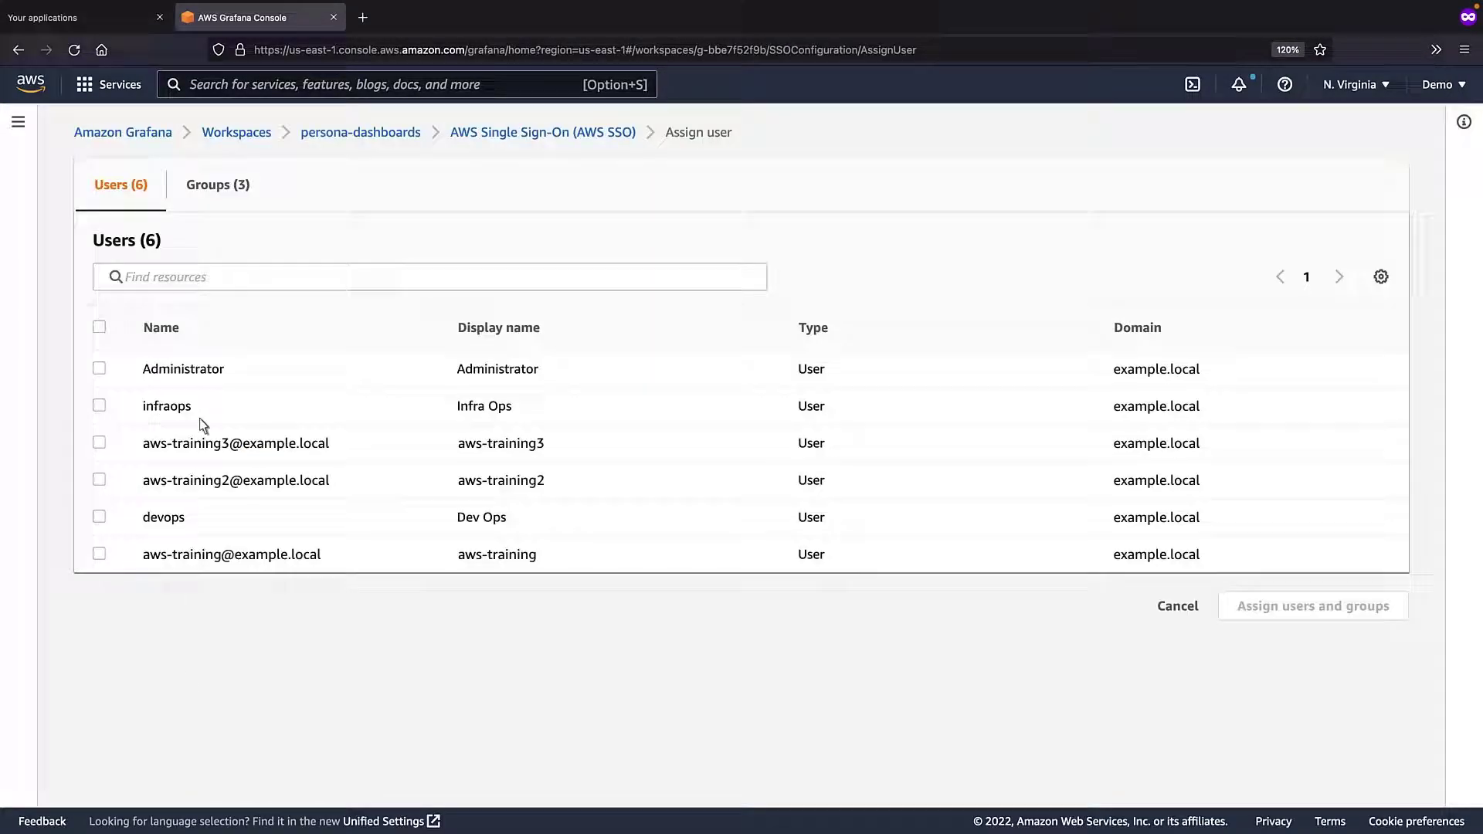
{"action": "left_click", "coordinate": [216, 184]}
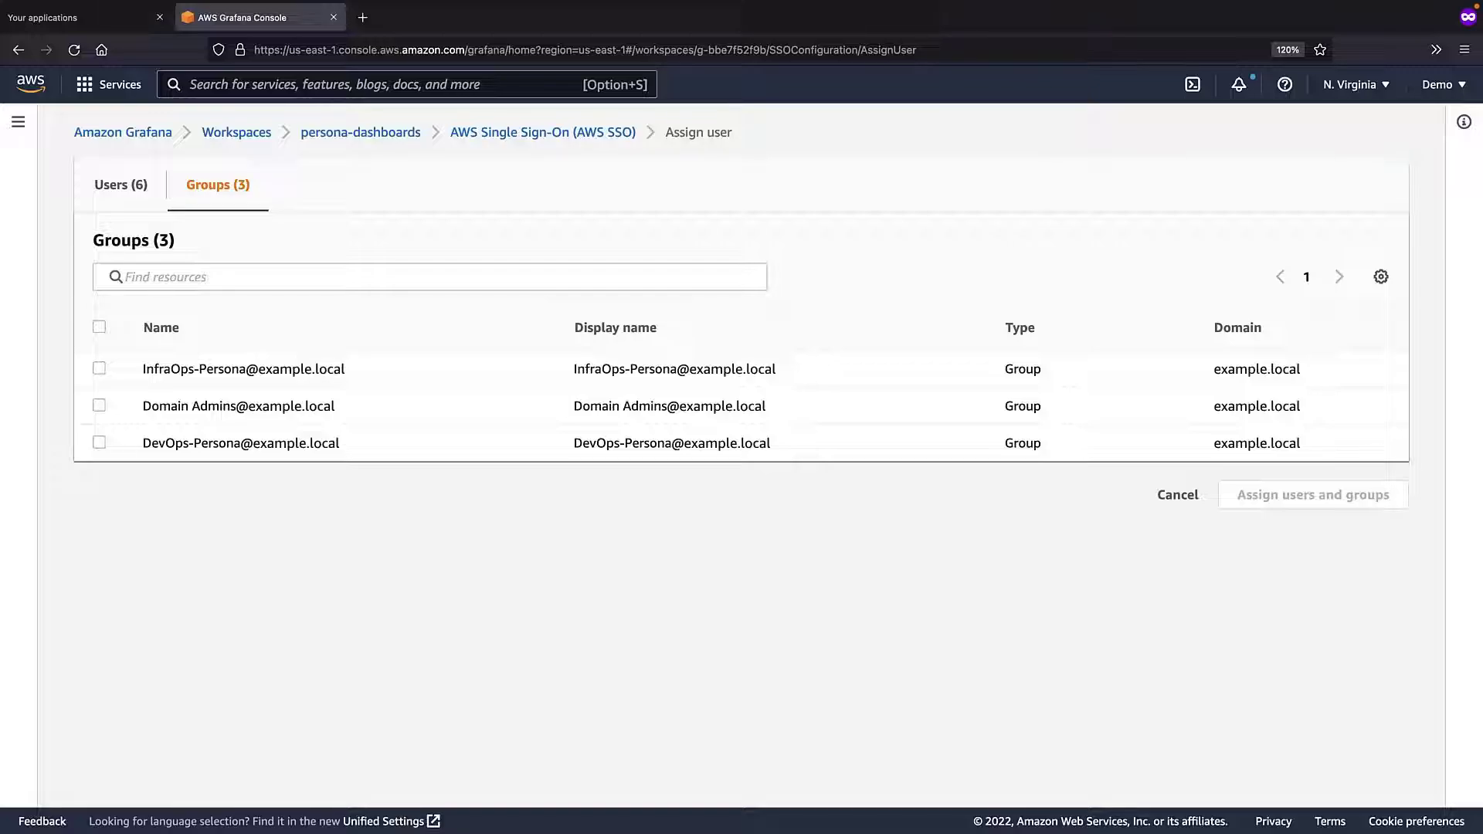
{"action": "mouse_move", "coordinate": [167, 257]}
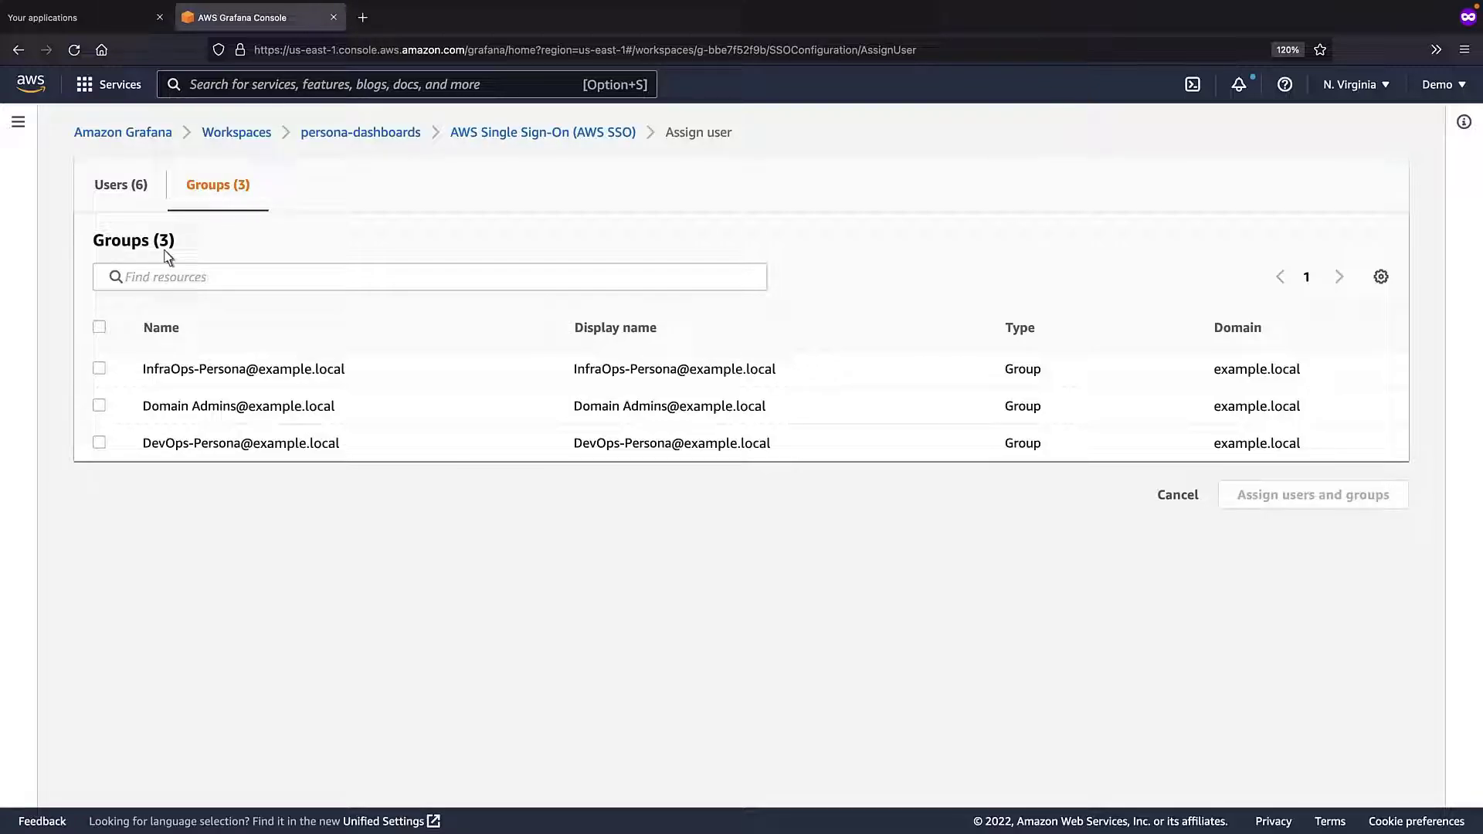
{"action": "left_click", "coordinate": [98, 326]}
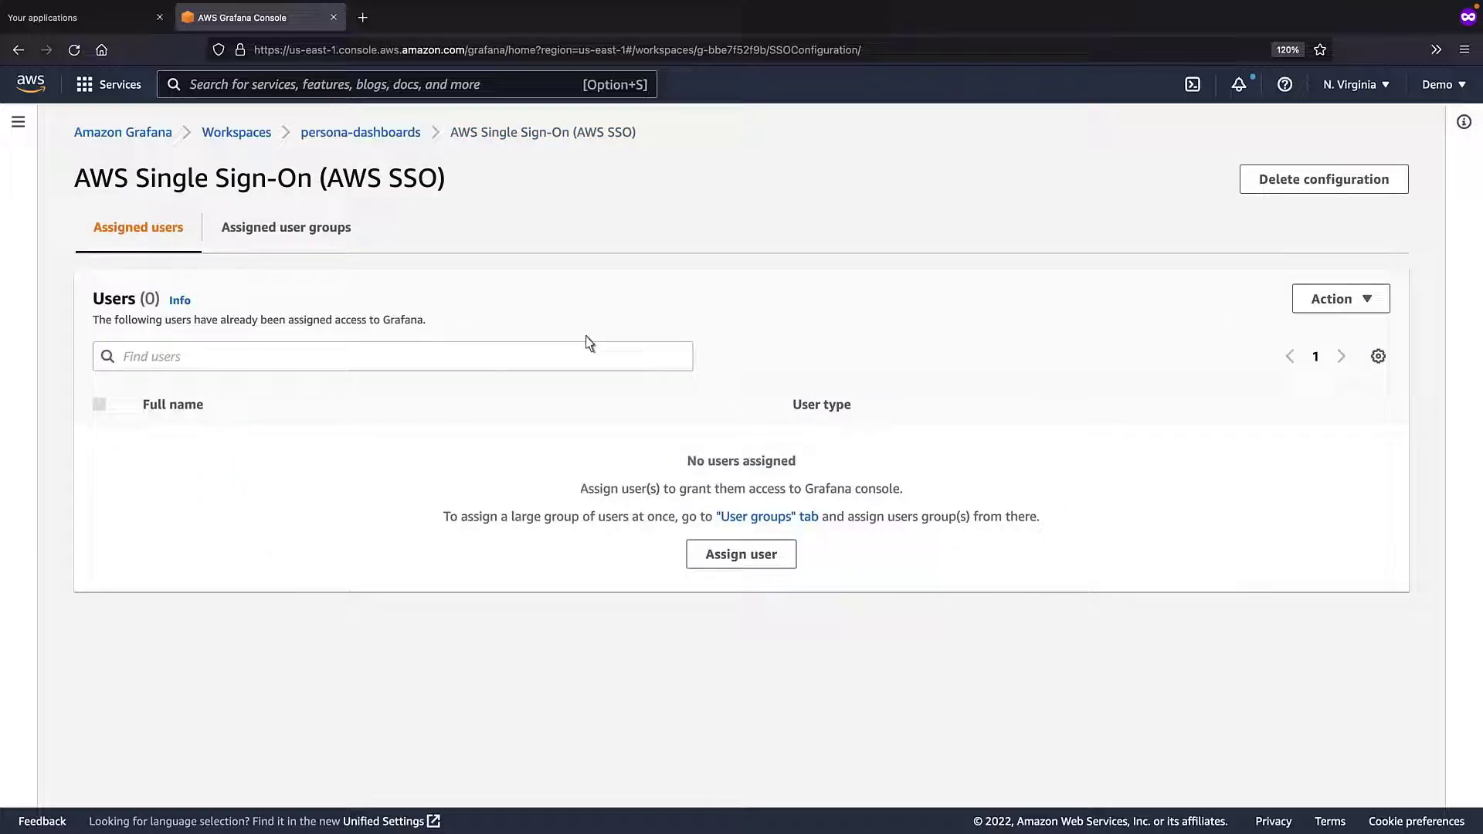
{"action": "left_click", "coordinate": [285, 227]}
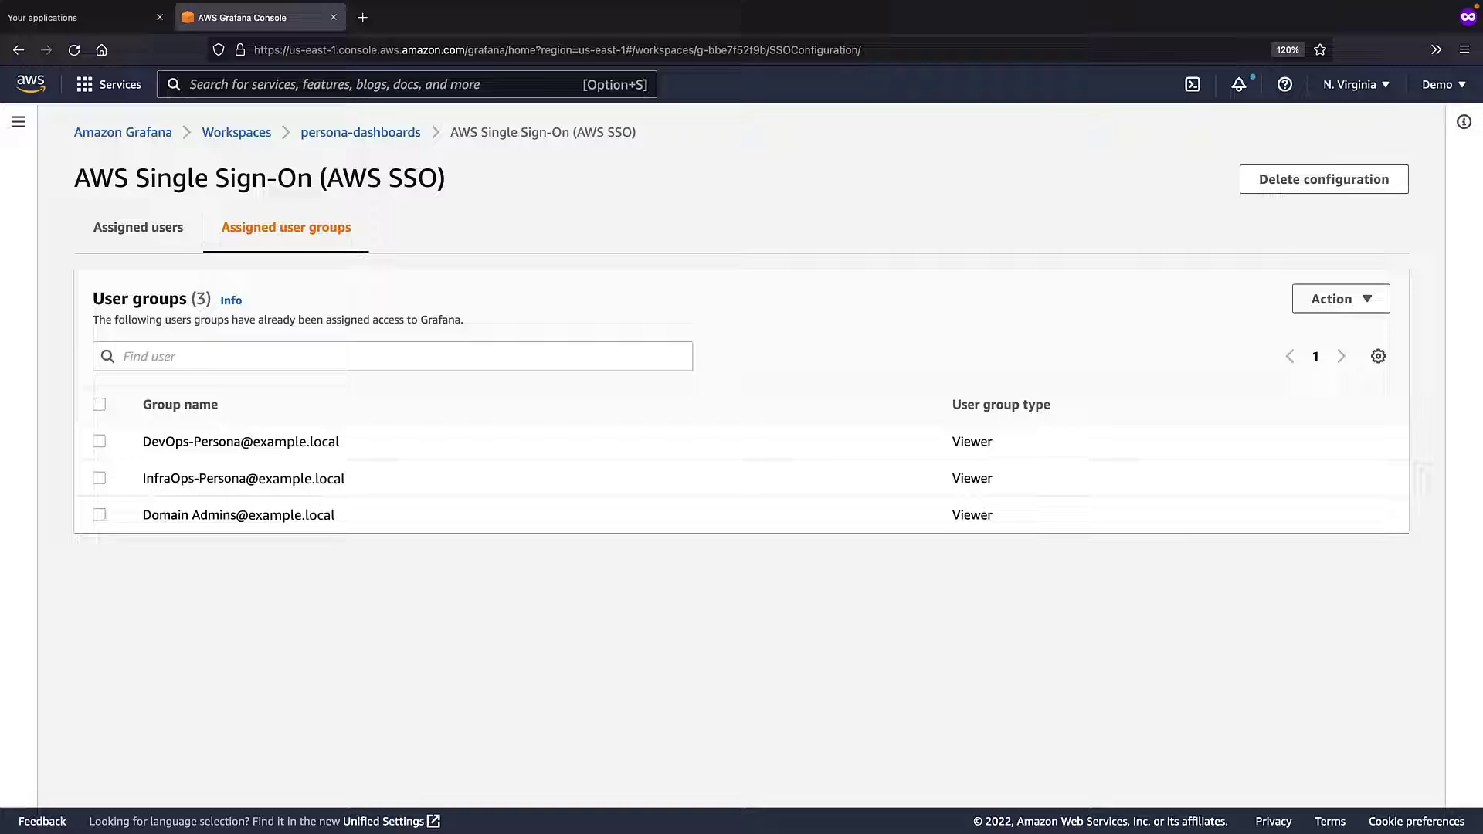
{"action": "mouse_move", "coordinate": [117, 499]}
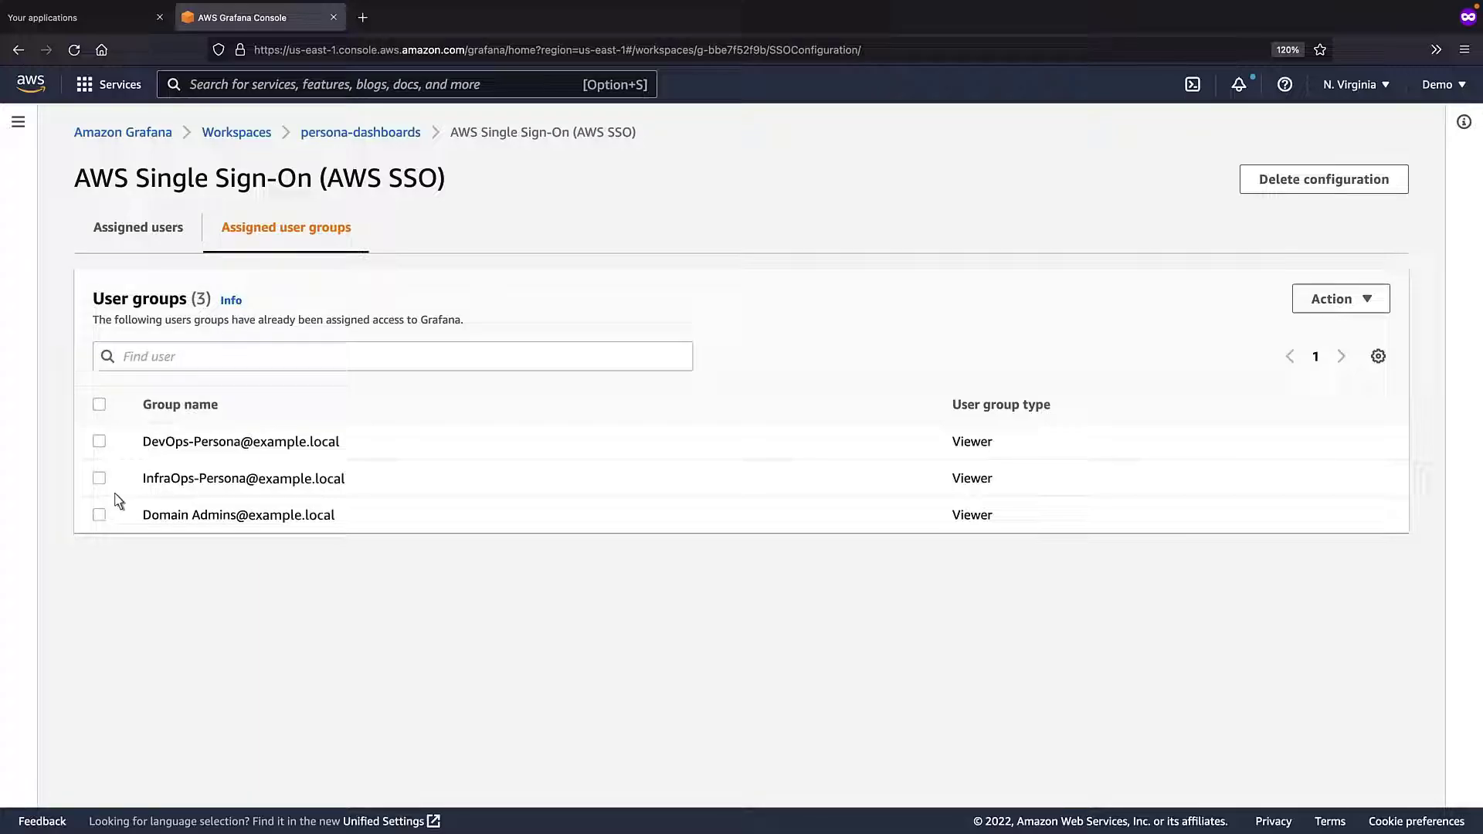
Make the Domain Admins group a workspace admin.
{"action": "left_click", "coordinate": [98, 515]}
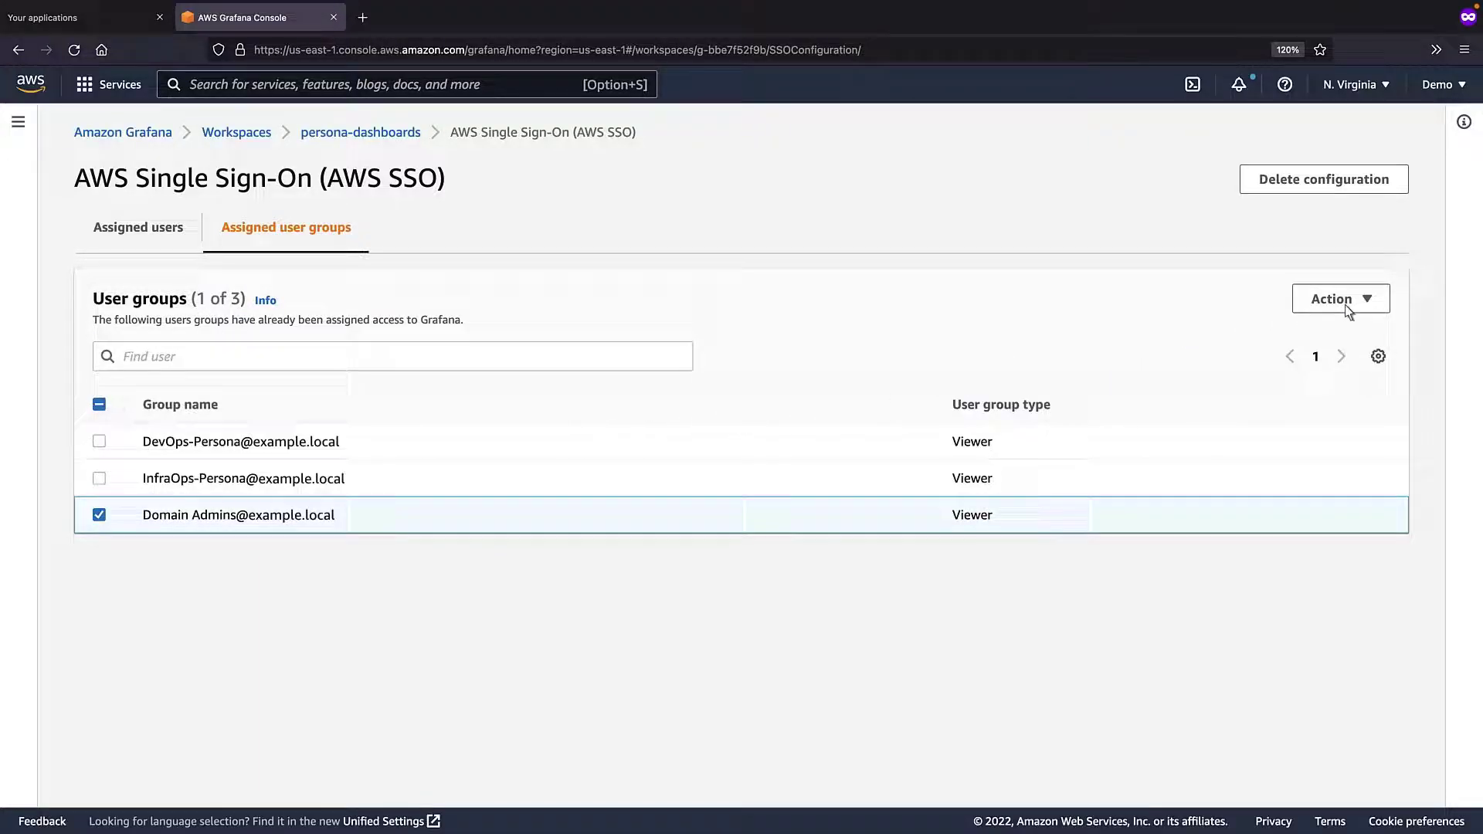
{"action": "left_click", "coordinate": [1339, 298]}
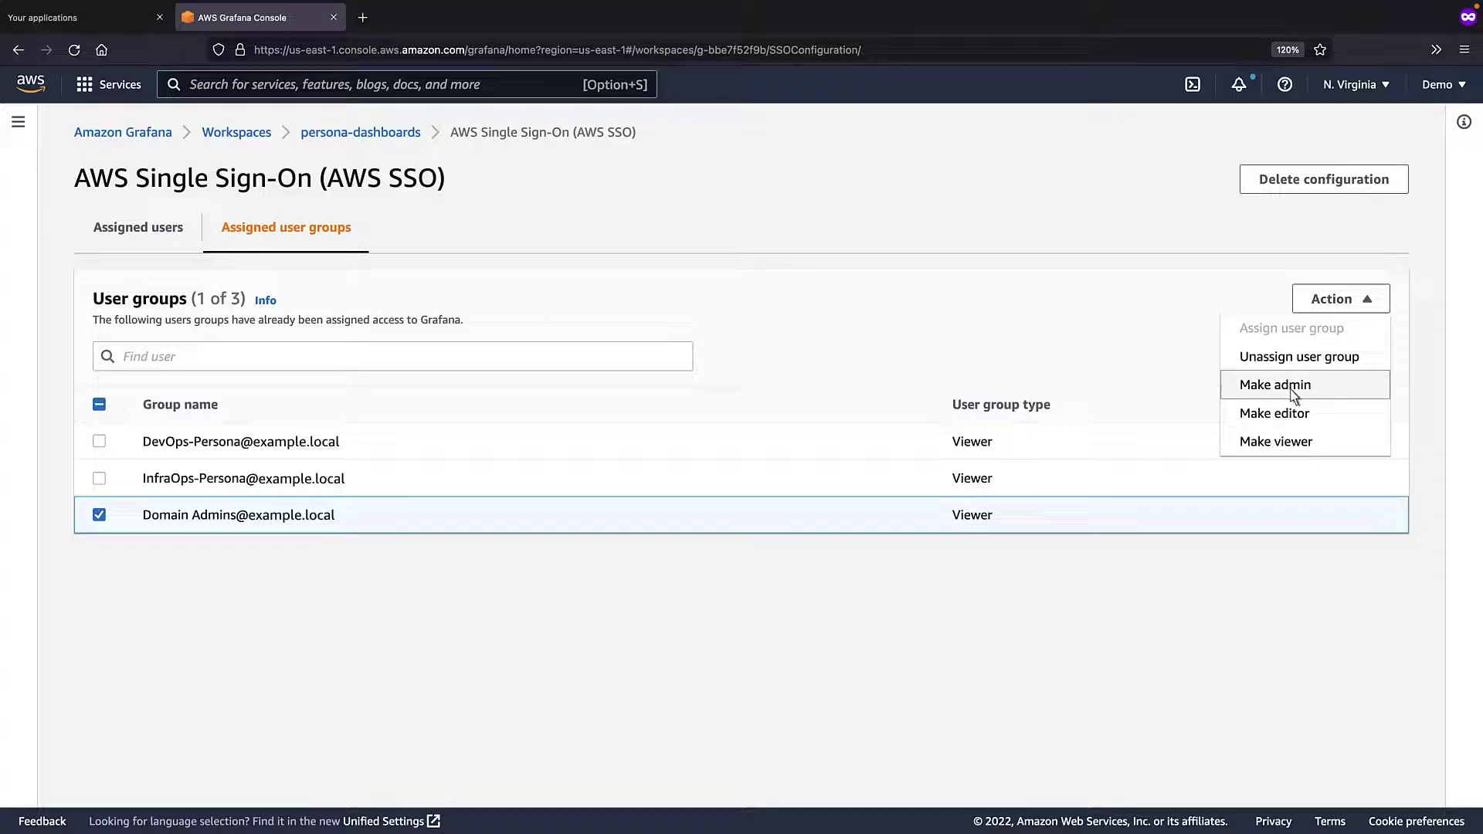
{"action": "left_click", "coordinate": [1275, 384]}
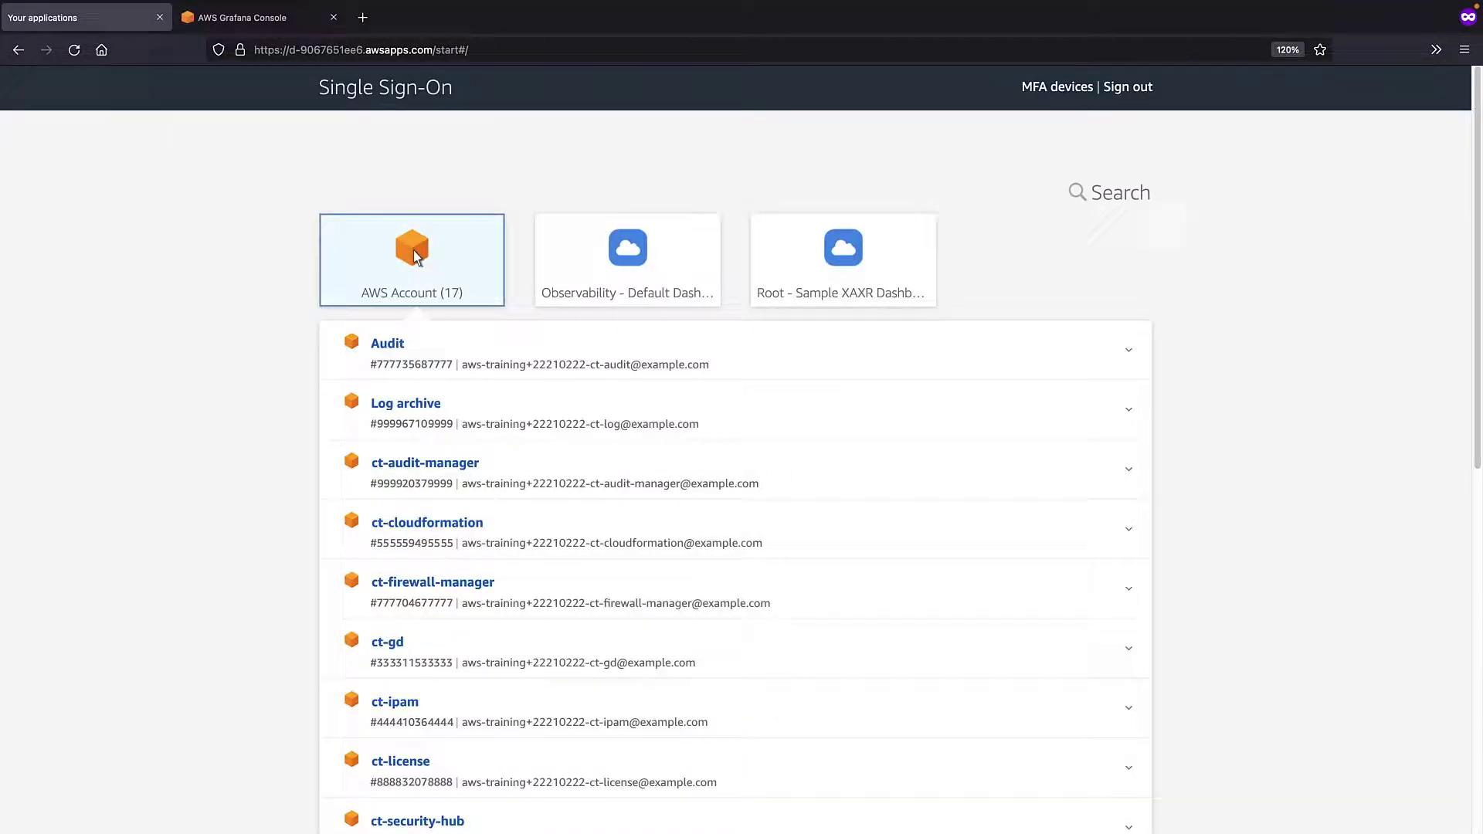
Launch the persona-dashboards Grafana app from the SSO portal and show the Configuration menu.
{"action": "left_click", "coordinate": [411, 261]}
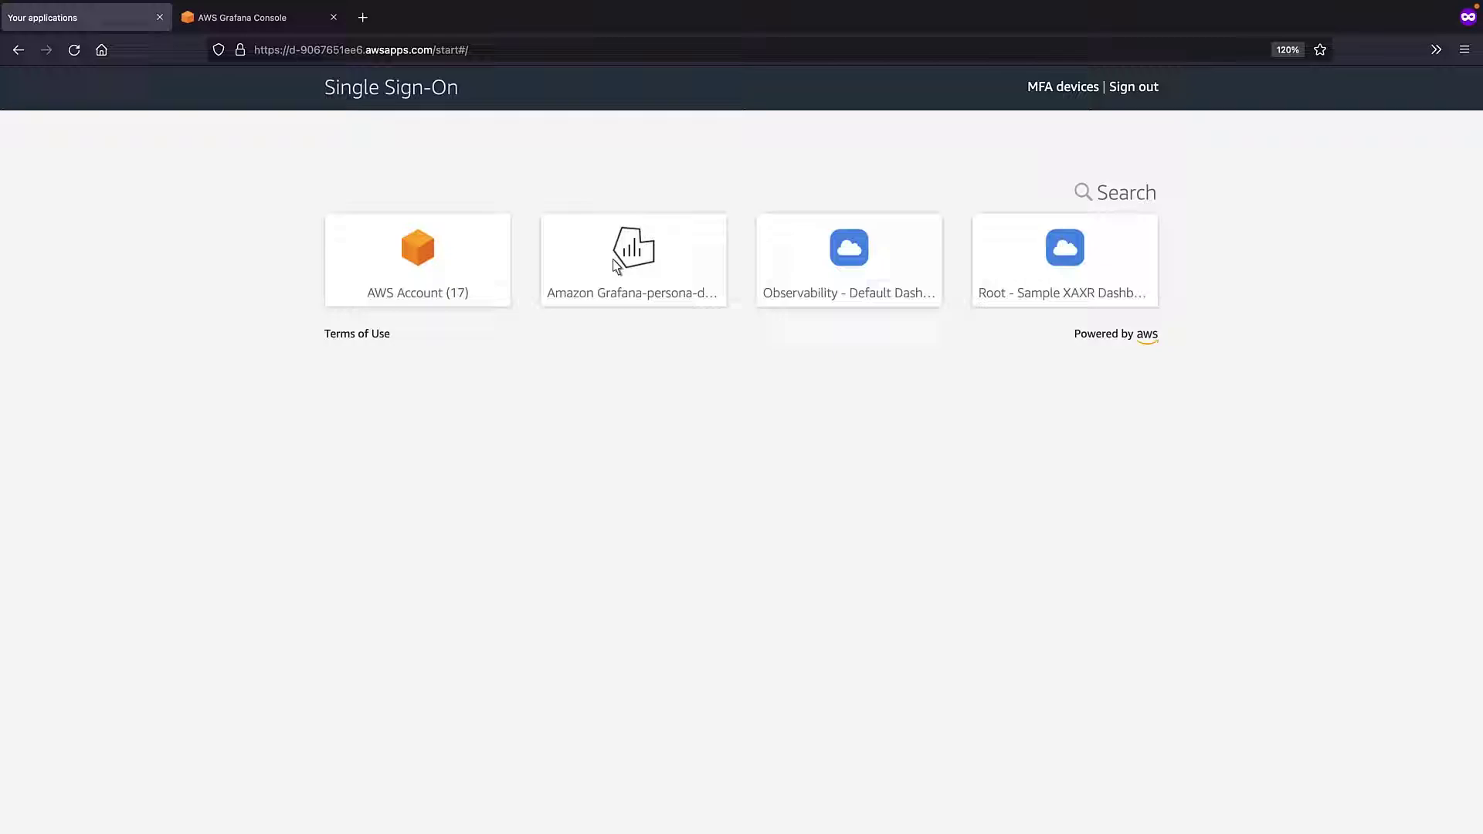
{"action": "left_click", "coordinate": [632, 261]}
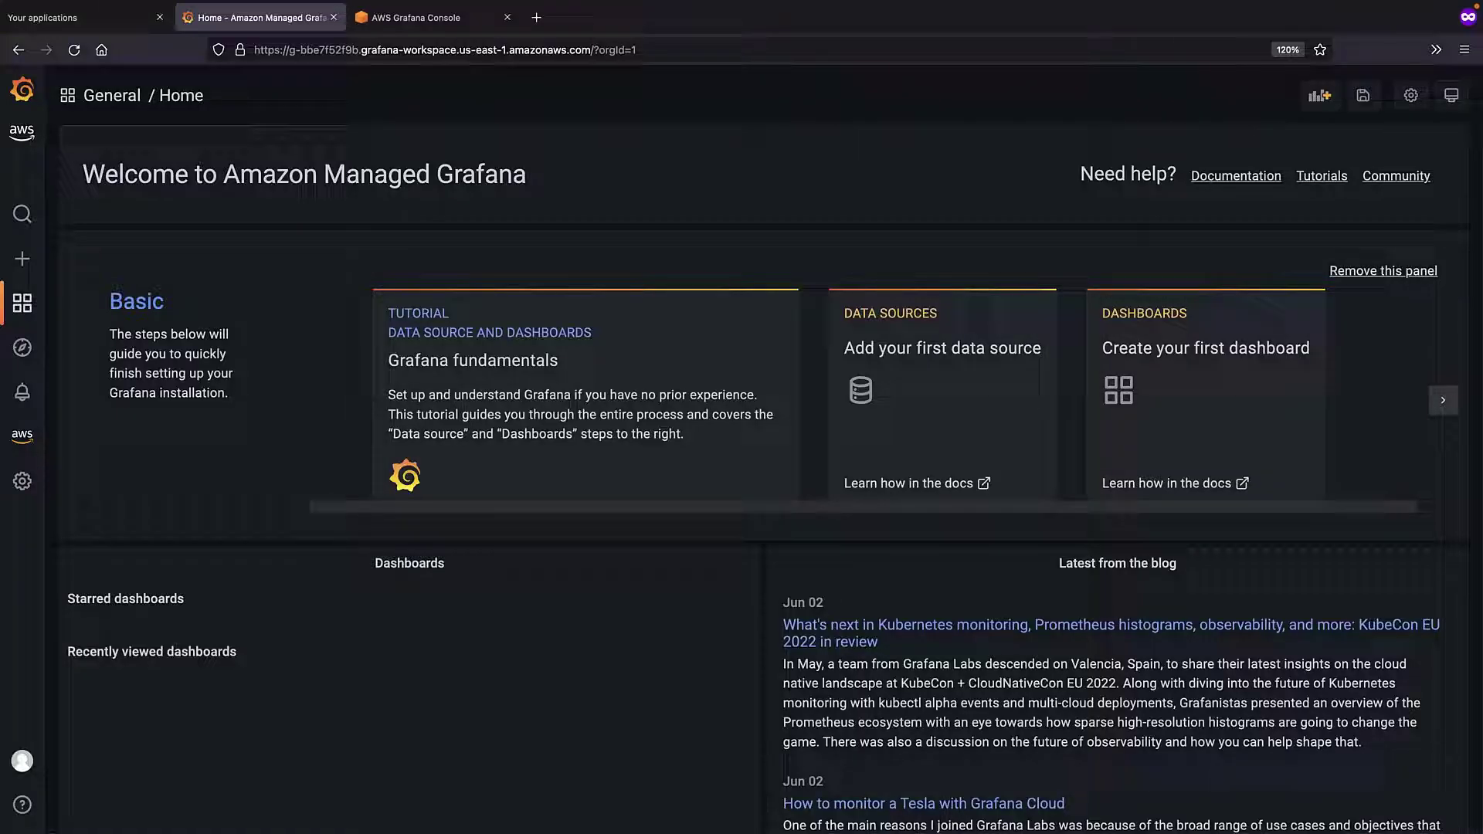
{"action": "mouse_move", "coordinate": [294, 392]}
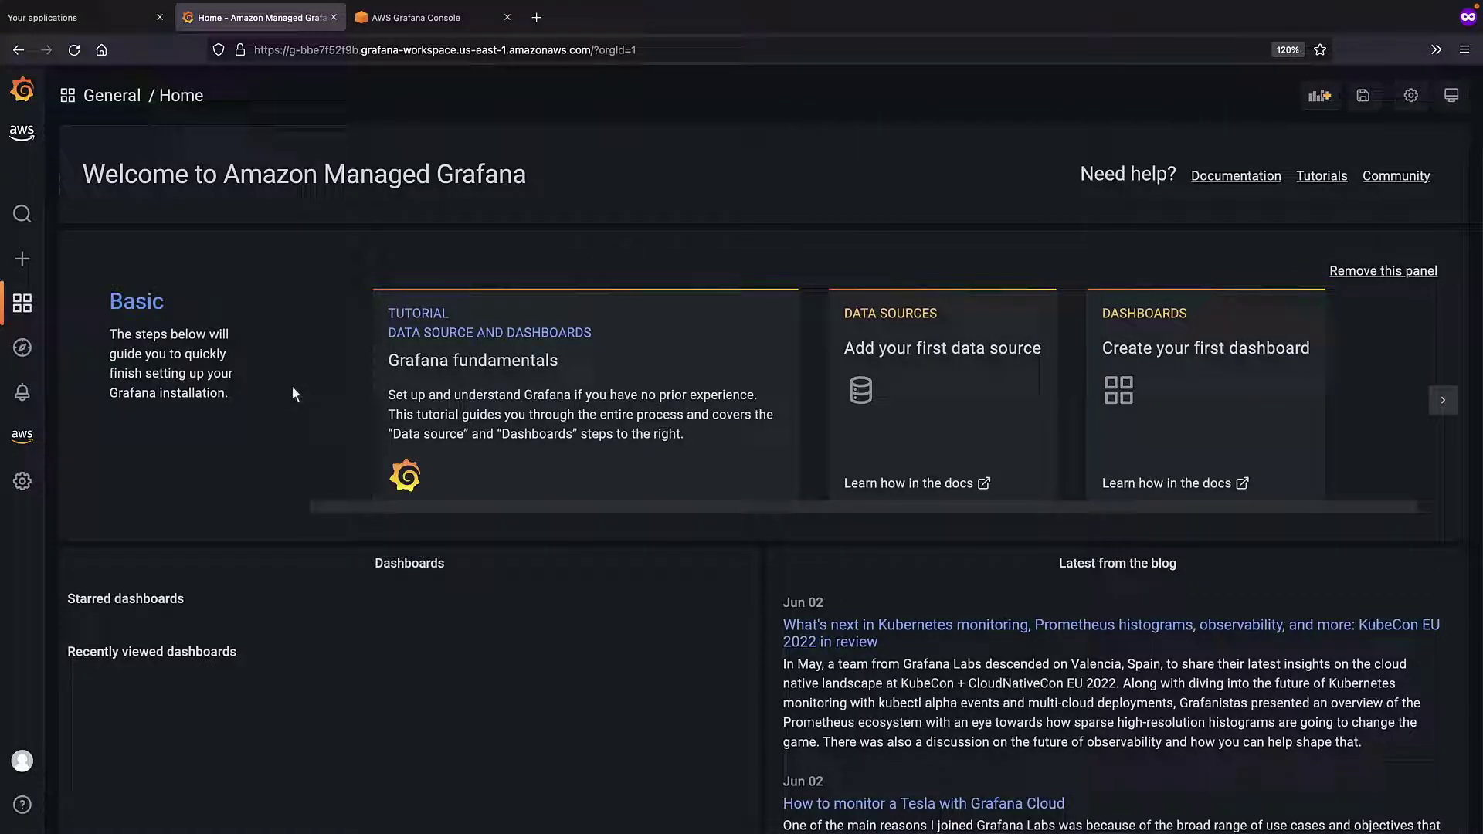
{"action": "left_click", "coordinate": [21, 481]}
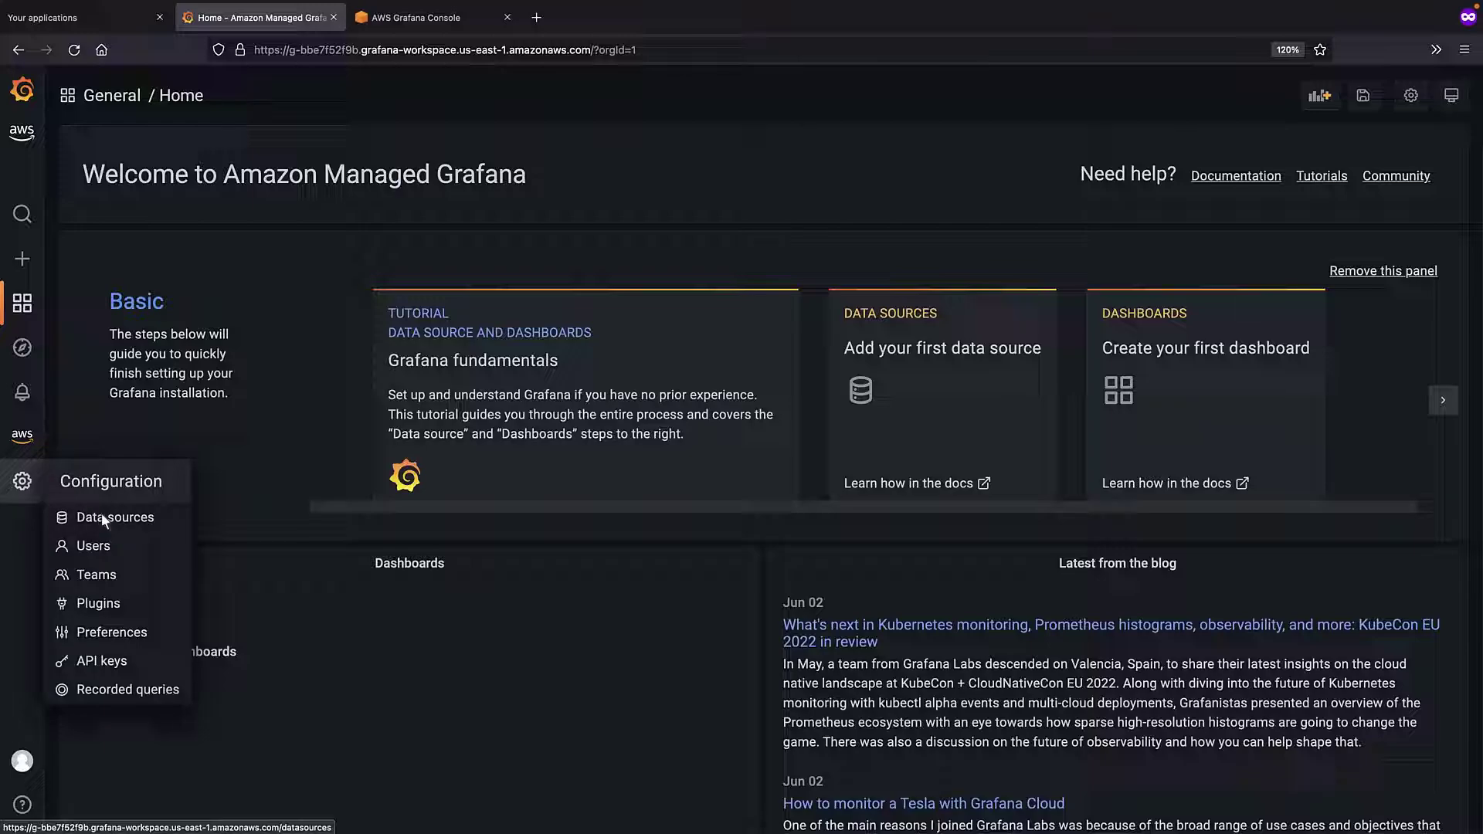
Go to Data sources and start adding a new data source.
{"action": "left_click", "coordinate": [117, 517]}
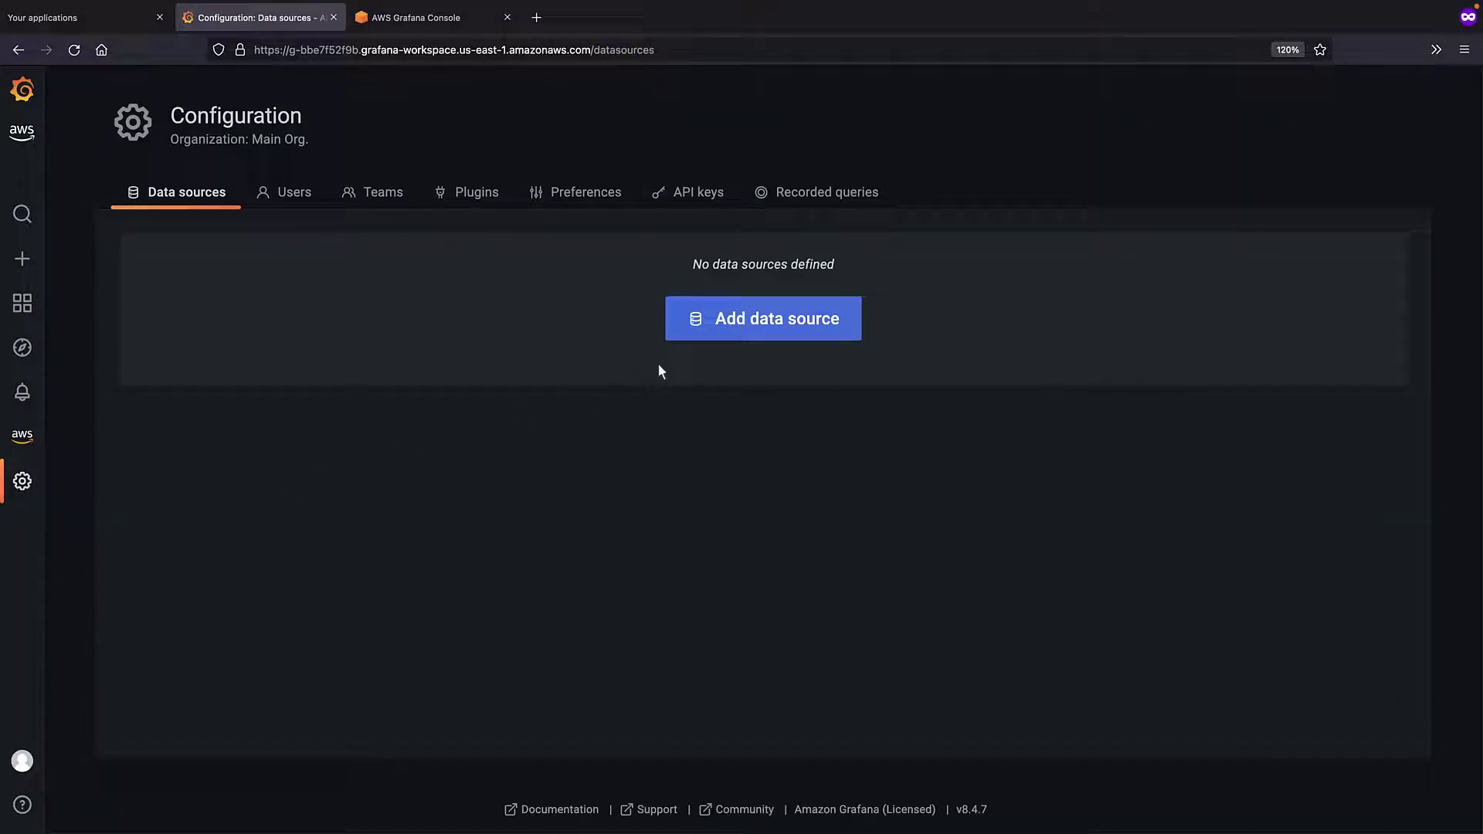
{"action": "left_click", "coordinate": [762, 318]}
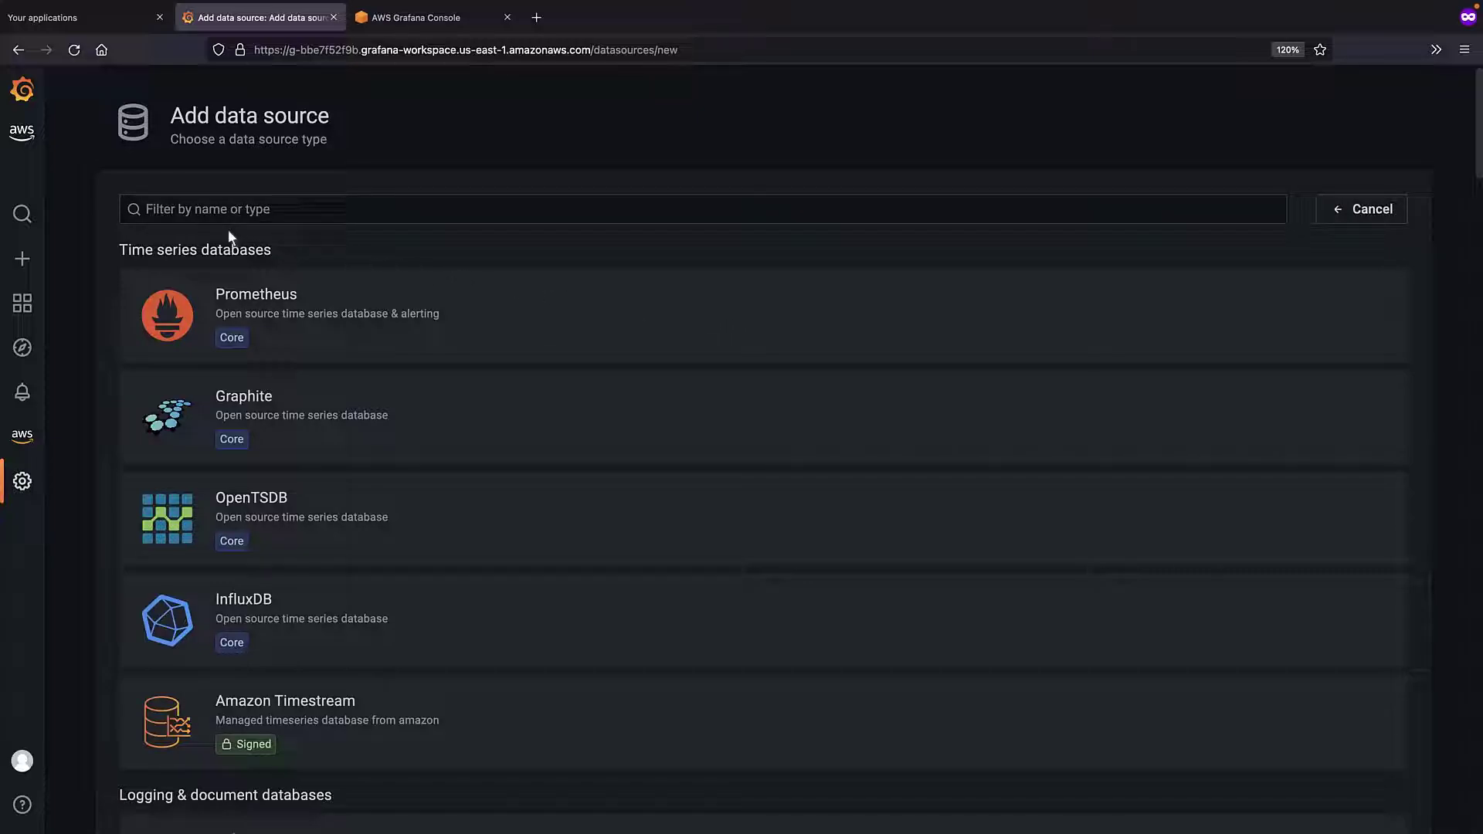
Add and test an X-Ray data source in us-east-1, then return to the catalogue.
{"action": "type", "text": "x-ray"}
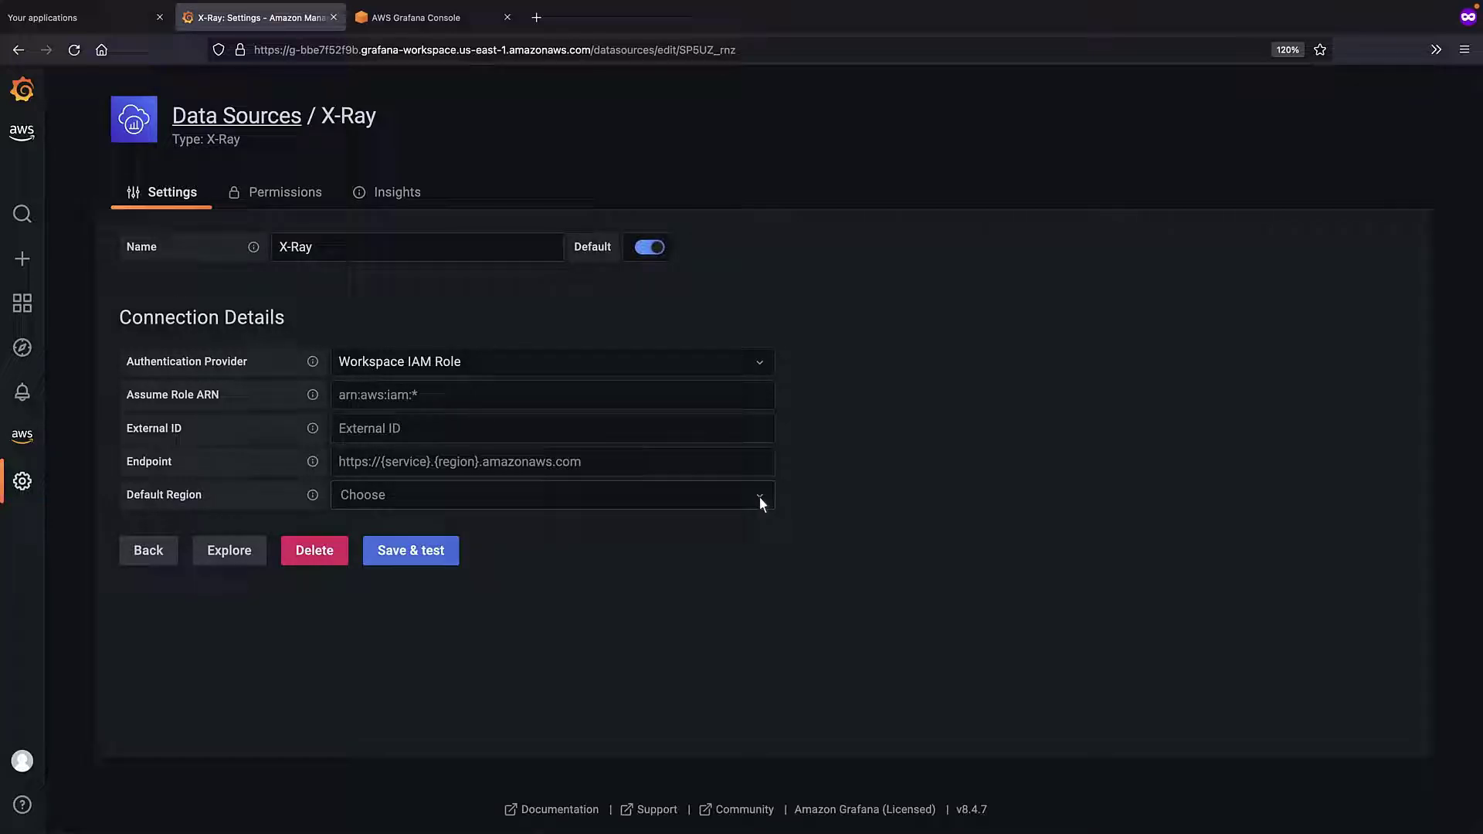
{"action": "left_click", "coordinate": [552, 494]}
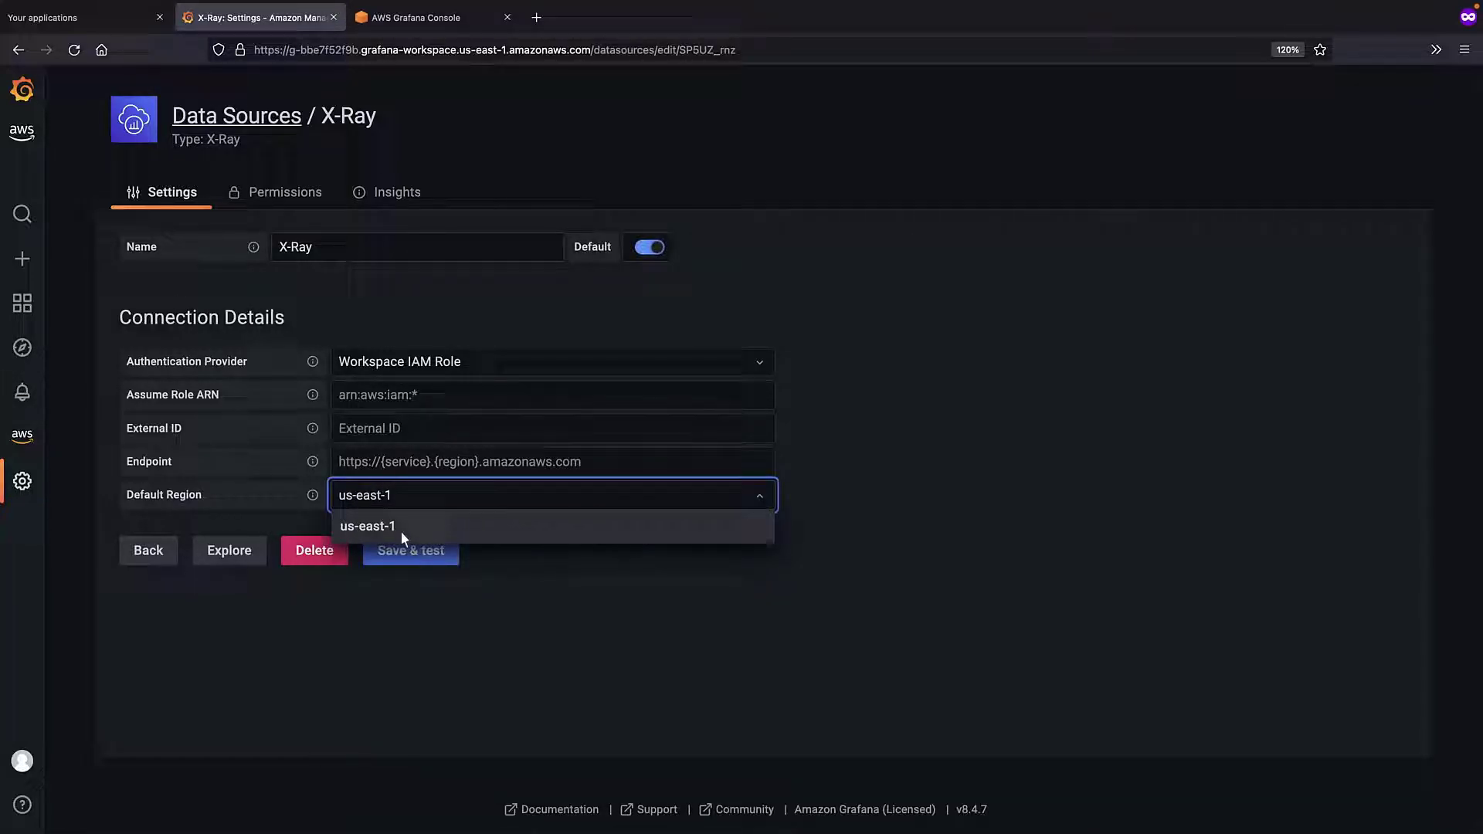
{"action": "left_click", "coordinate": [367, 526]}
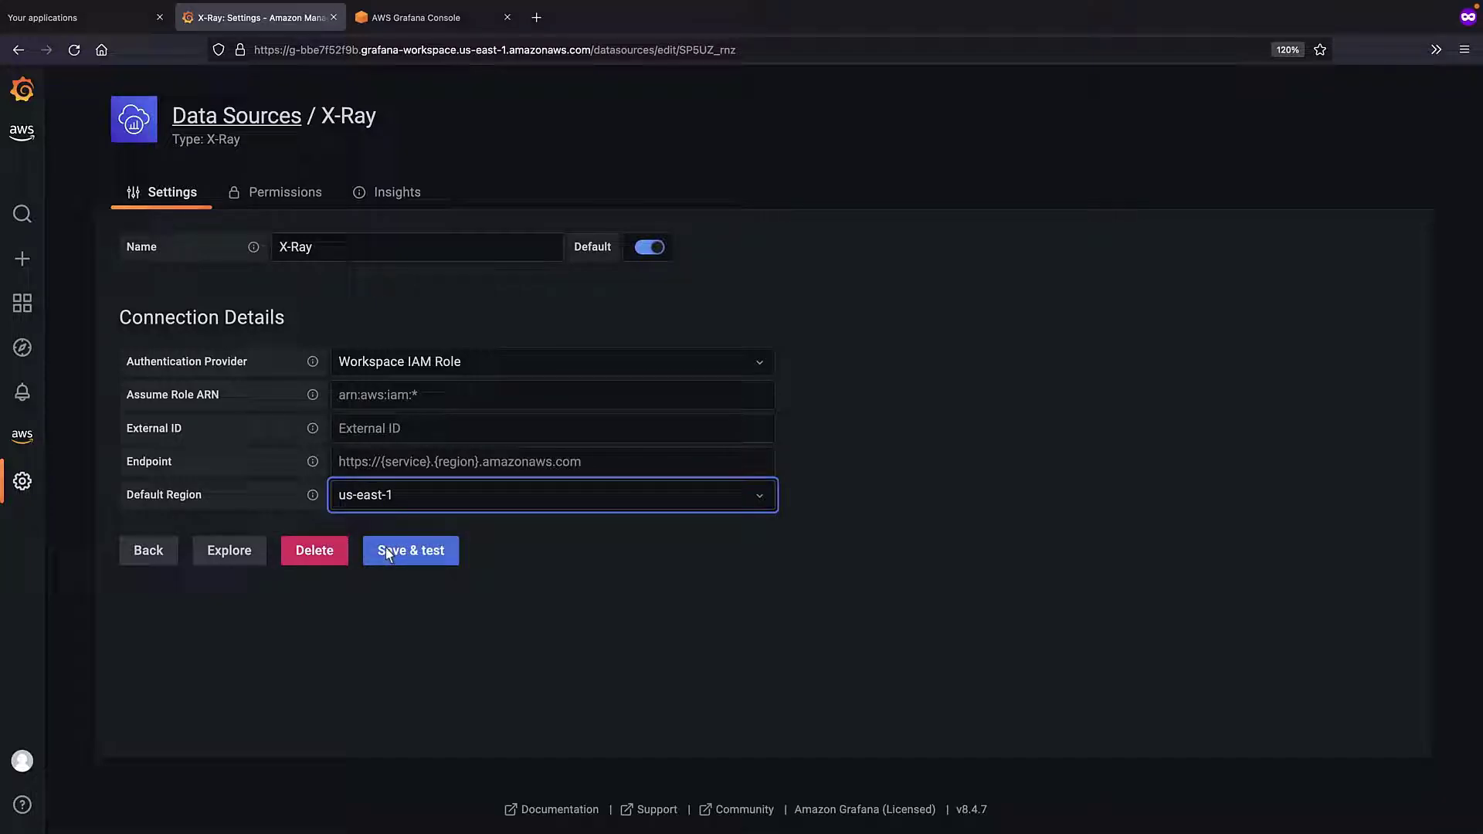
{"action": "left_click", "coordinate": [410, 549]}
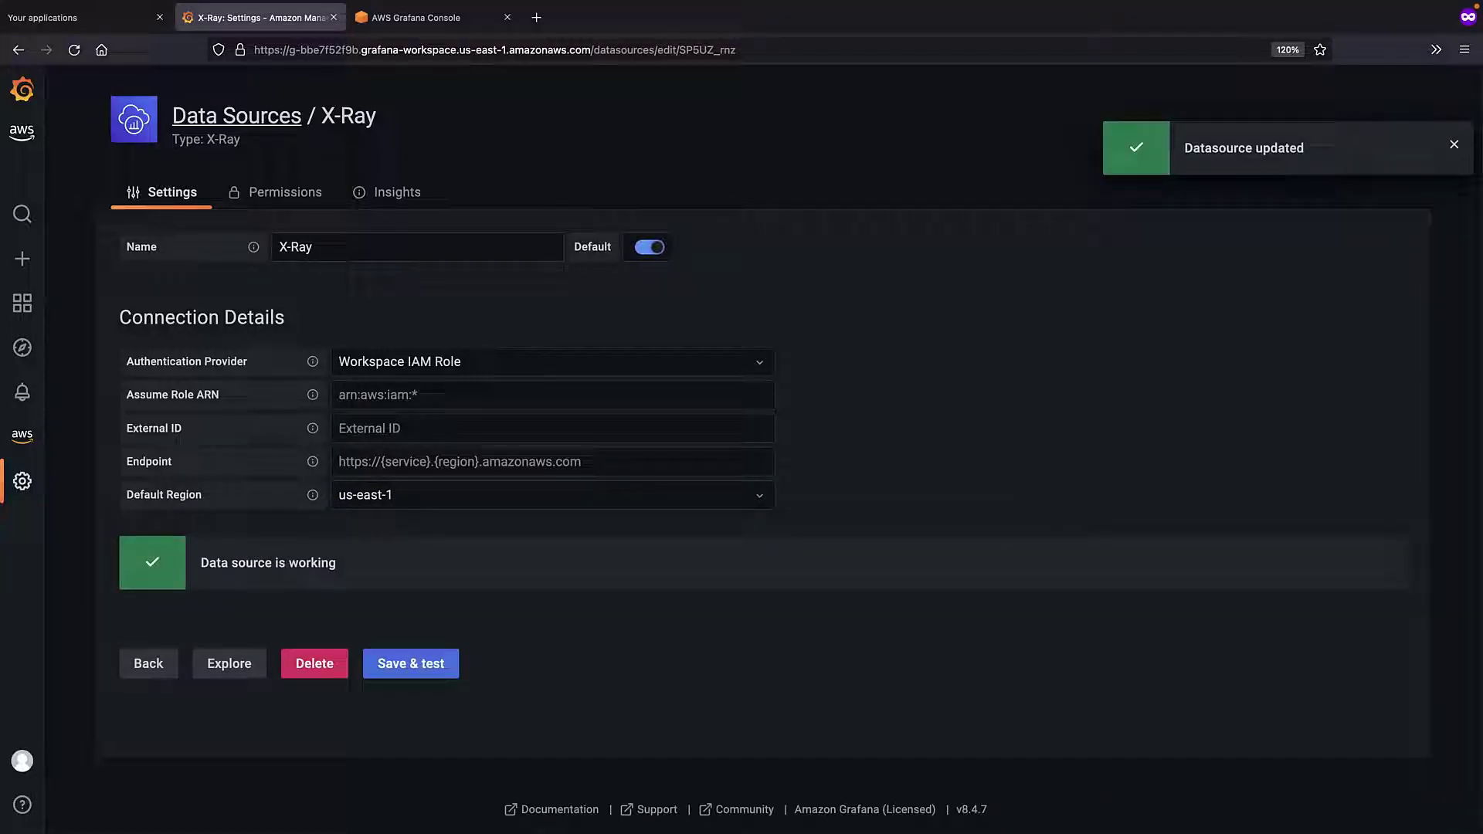
{"action": "left_click", "coordinate": [148, 663]}
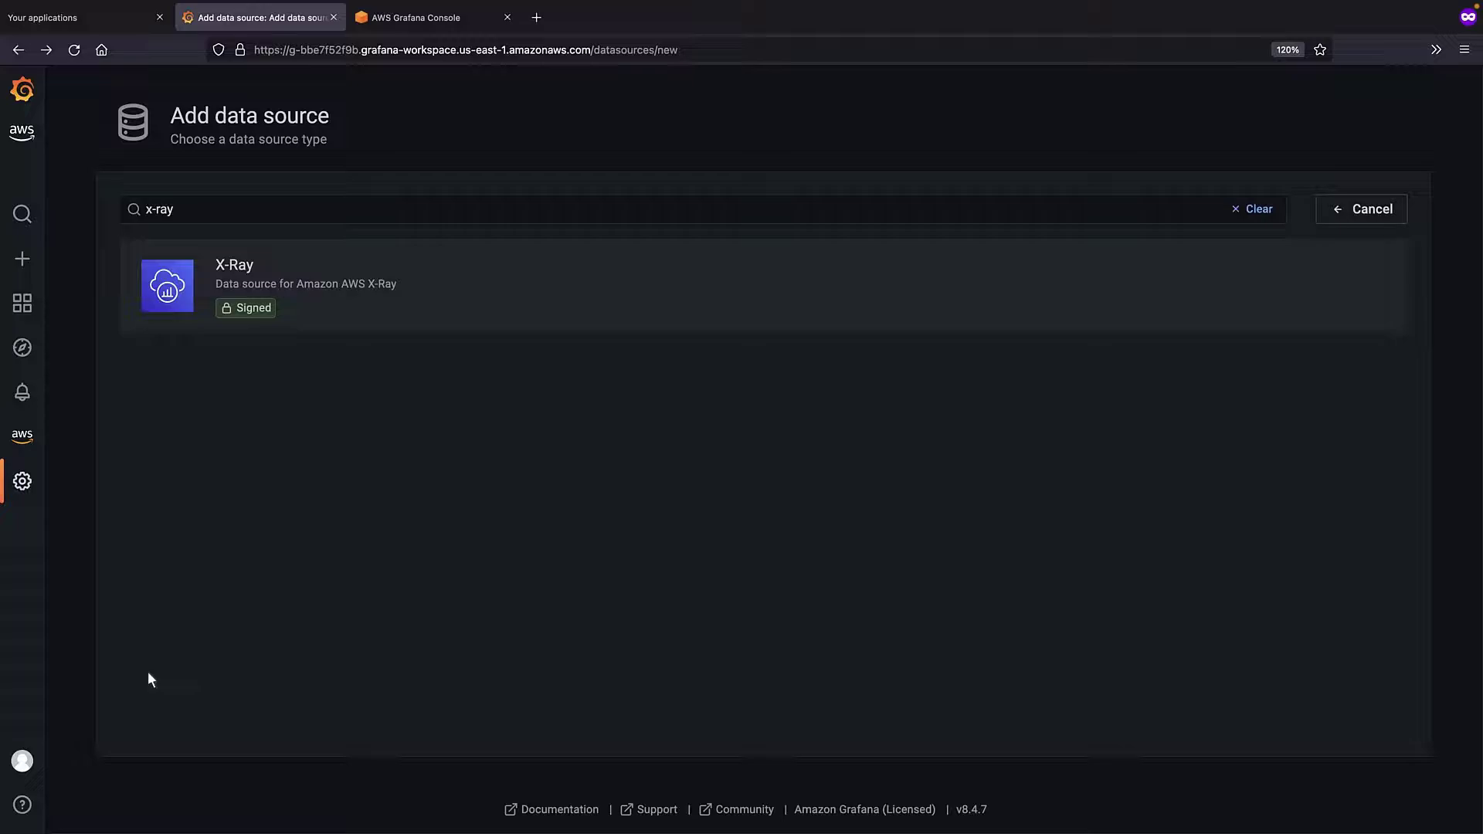
Add a CloudWatch data source in us-east-1 with X-Ray trace links, then save and test it.
{"action": "left_click", "coordinate": [1258, 210]}
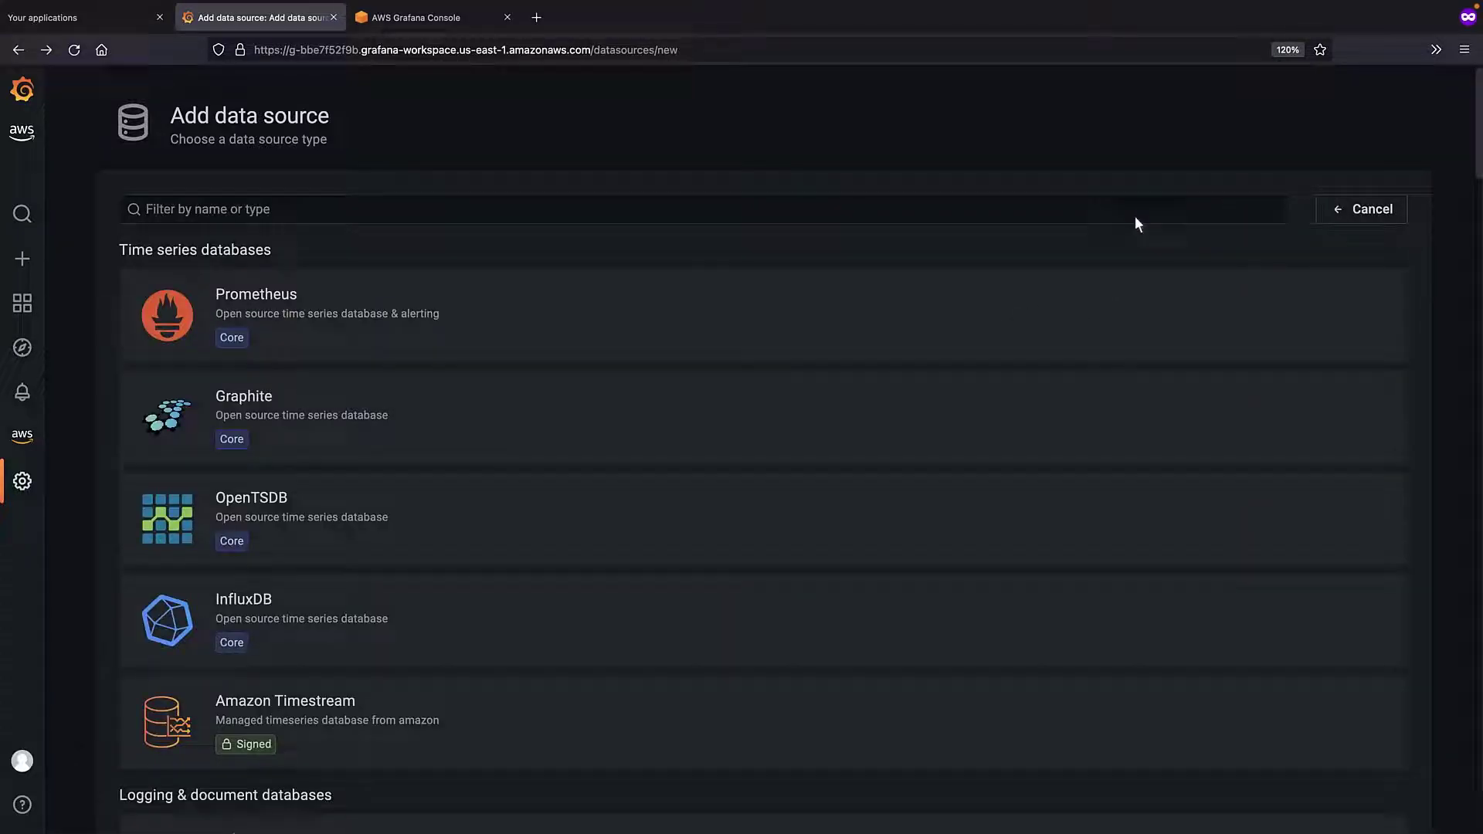
{"action": "type", "text": "cloudwat"}
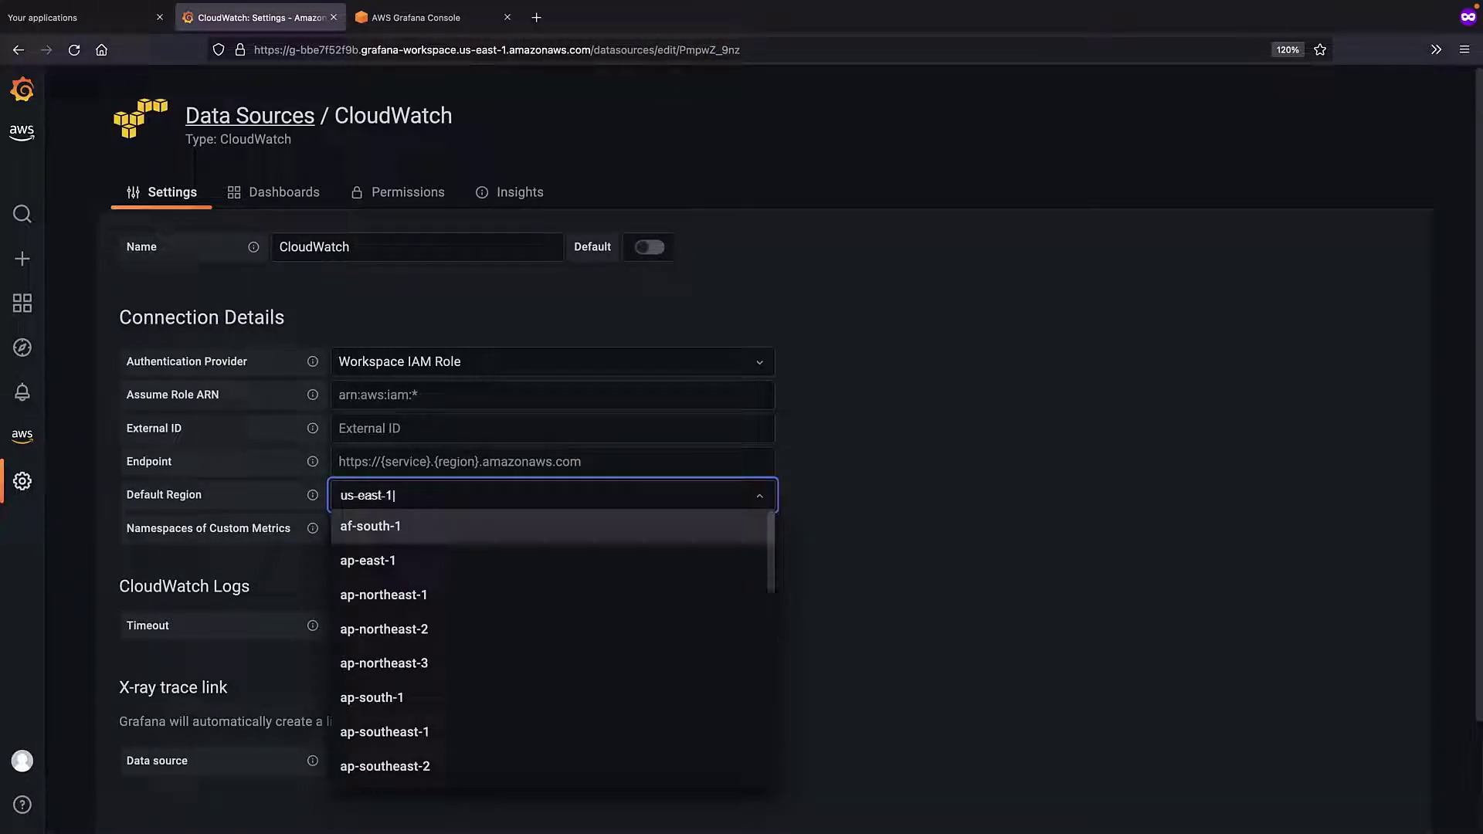
{"action": "type", "text": "us-east-1"}
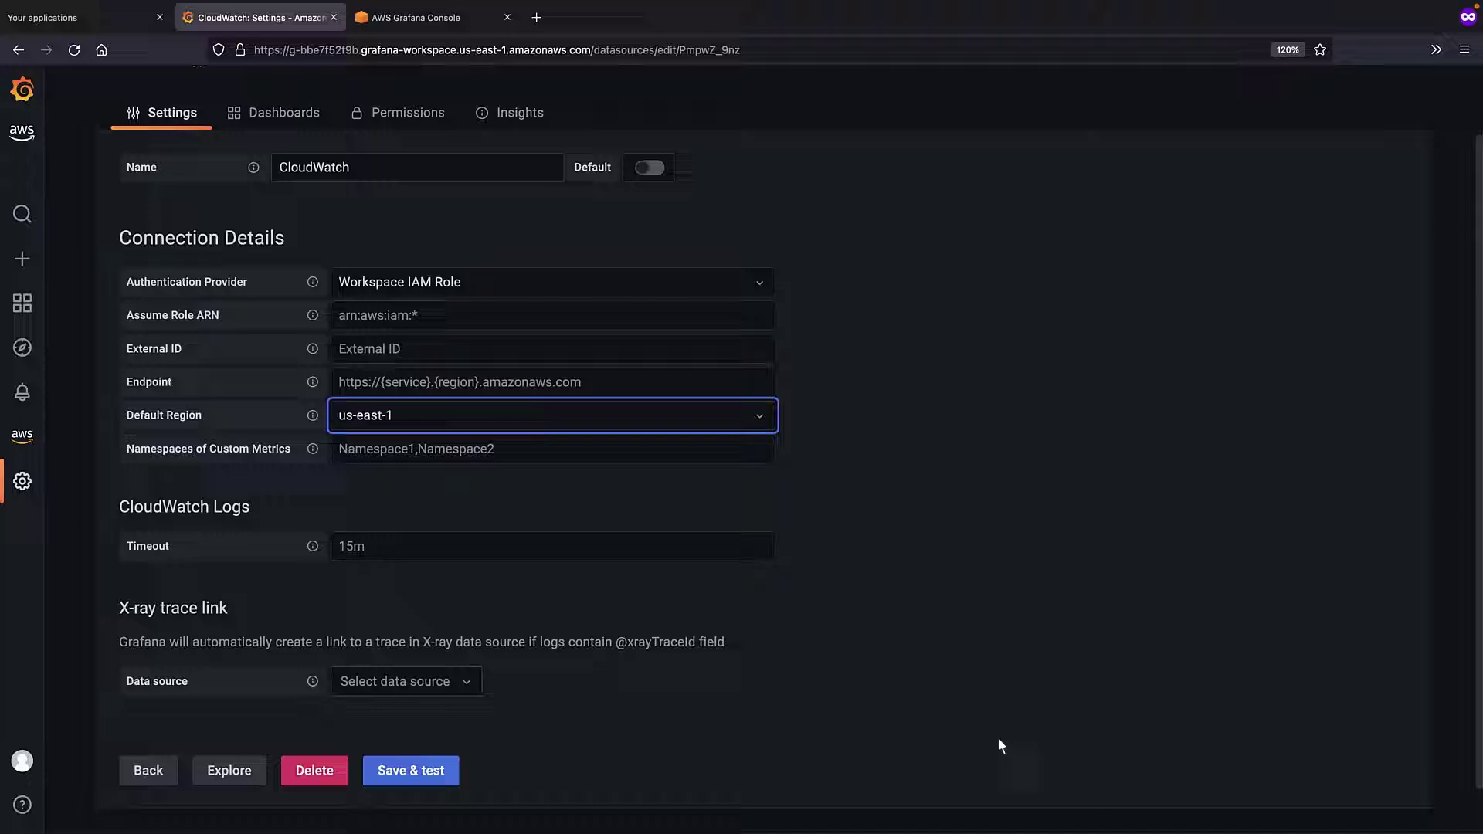
{"action": "left_click", "coordinate": [405, 682]}
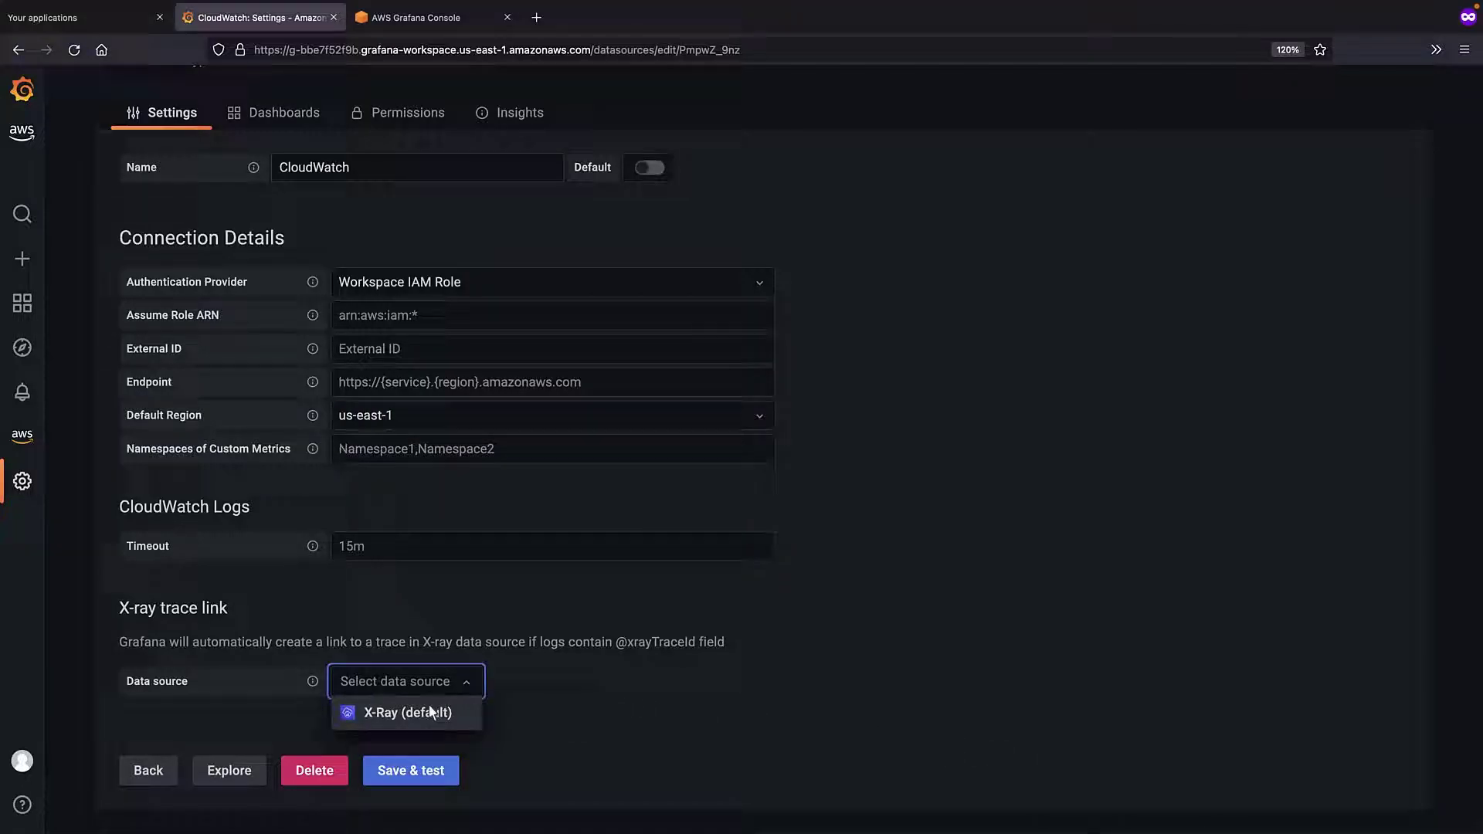
{"action": "left_click", "coordinate": [408, 712]}
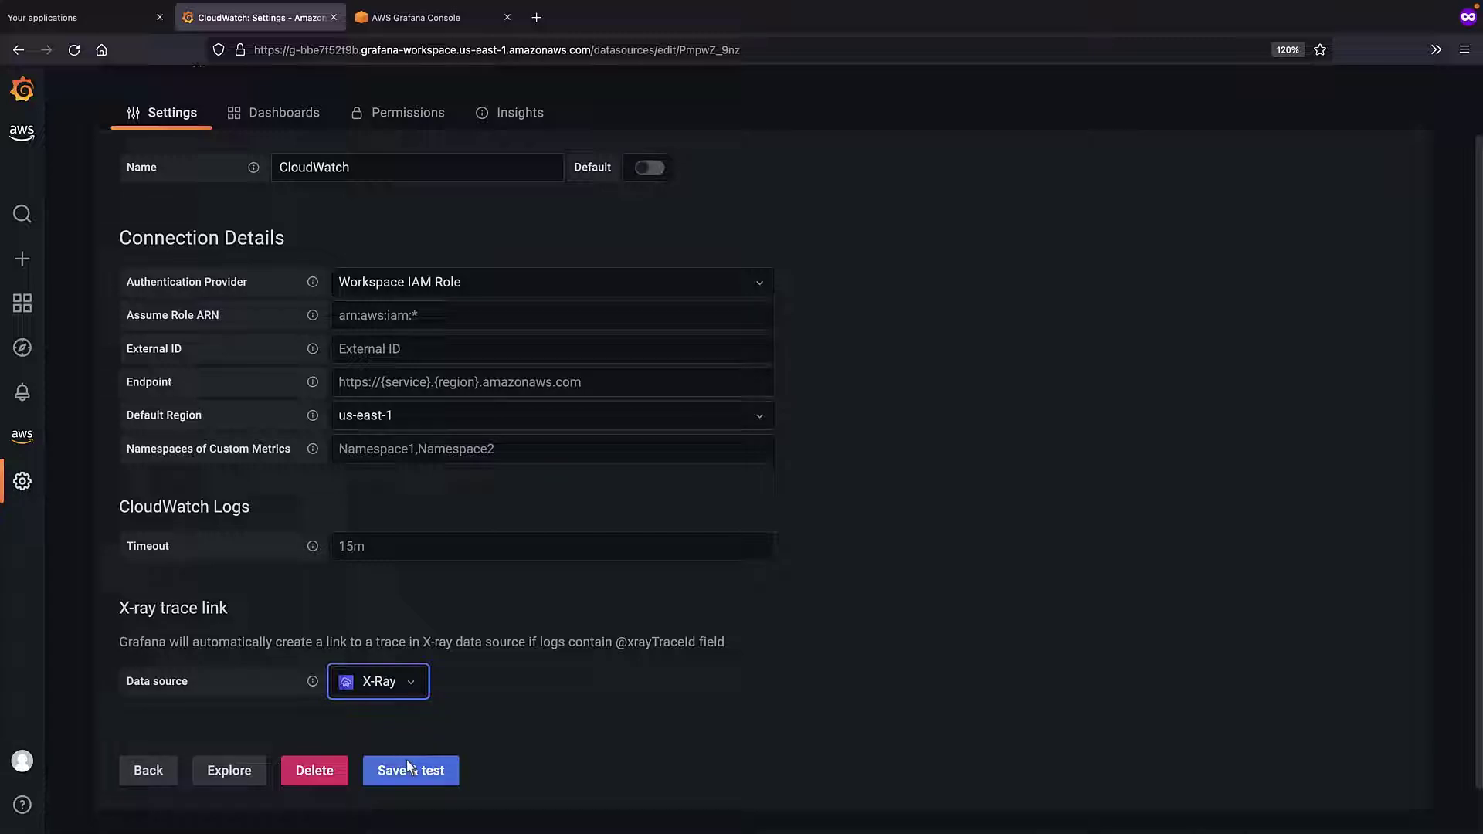
{"action": "left_click", "coordinate": [409, 770]}
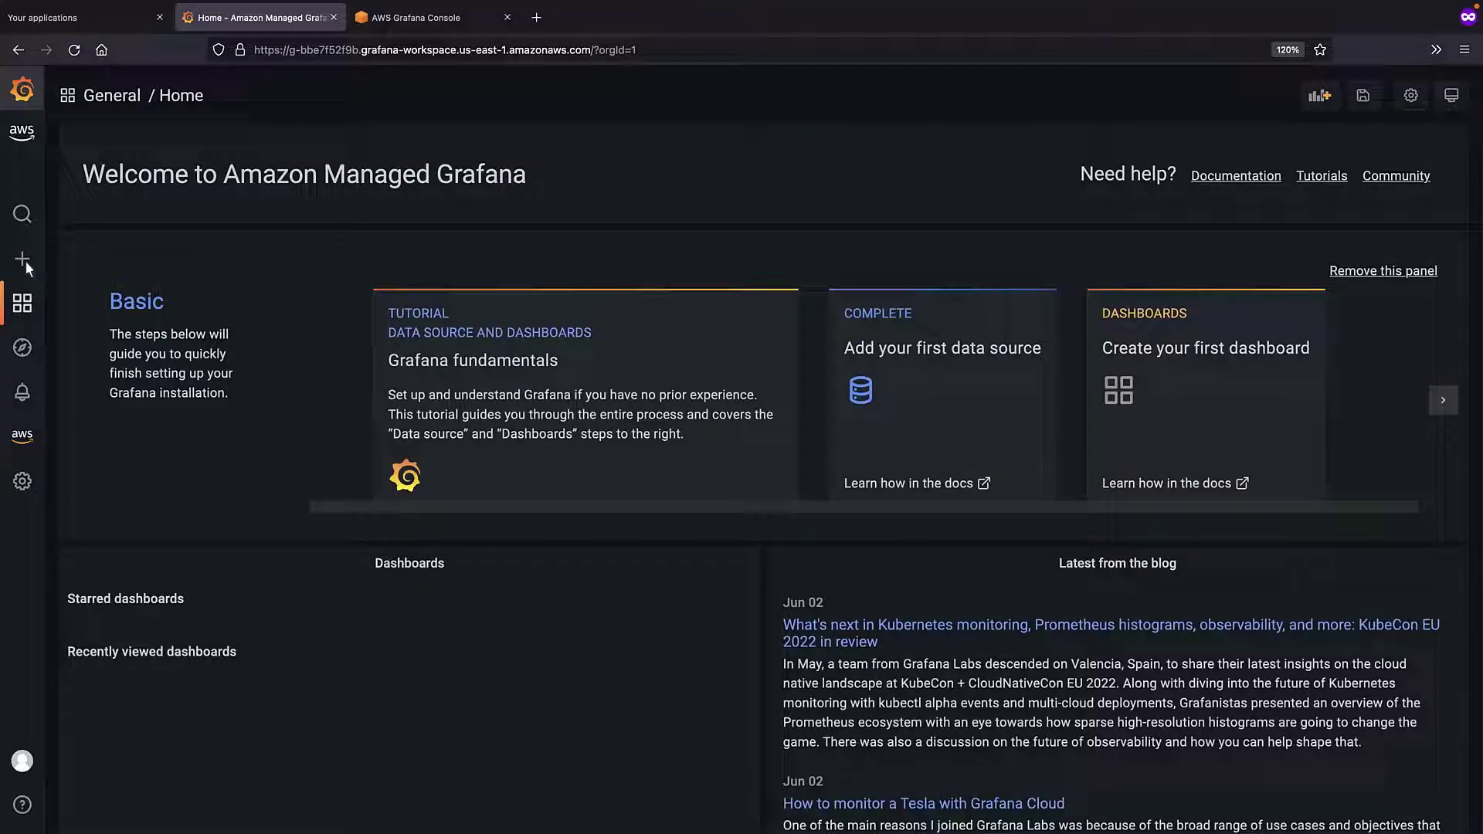
Start a new dashboard with an empty first panel and open its data source list.
{"action": "left_click", "coordinate": [22, 258]}
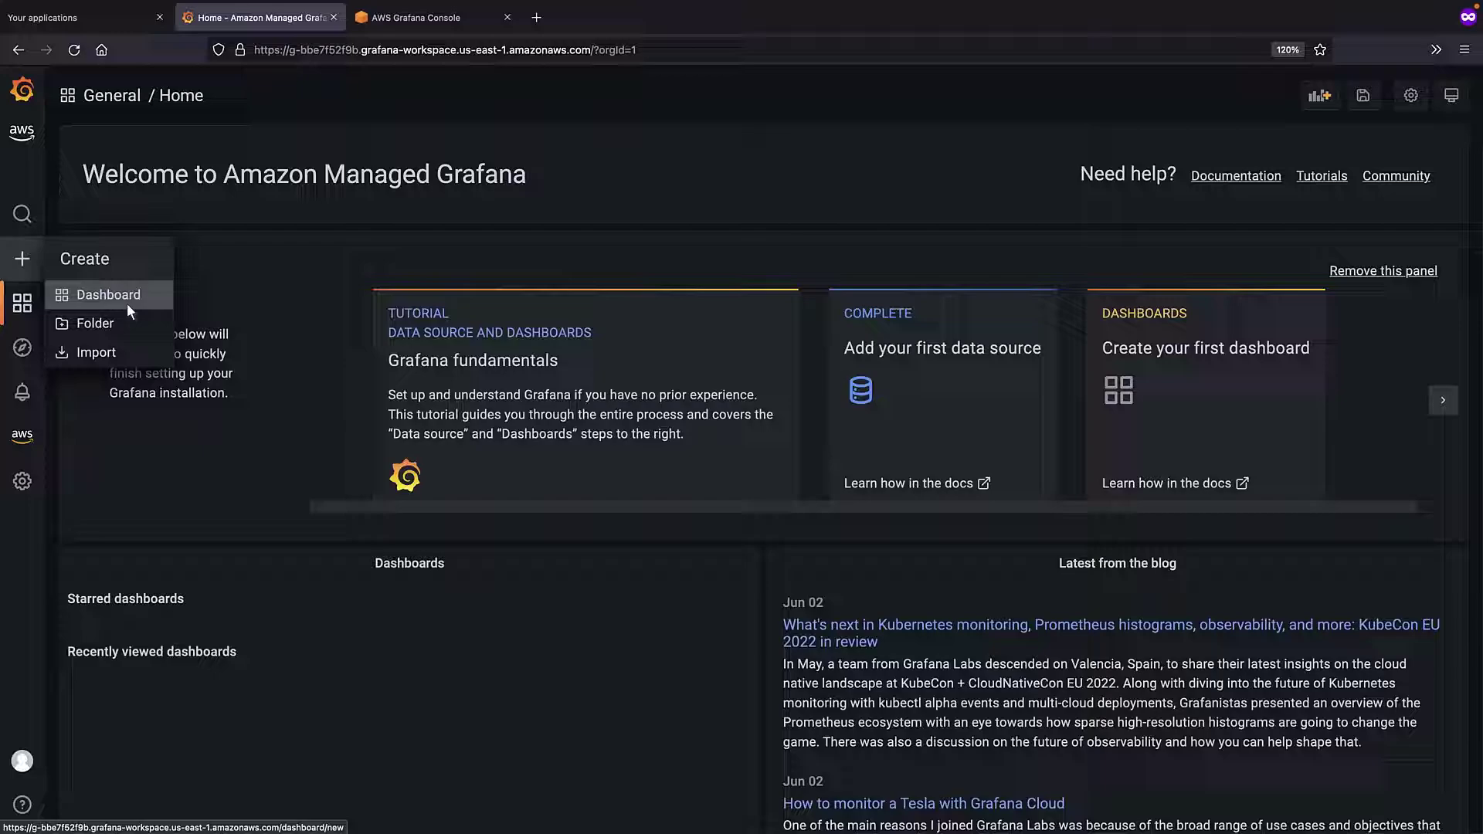
{"action": "left_click", "coordinate": [106, 294]}
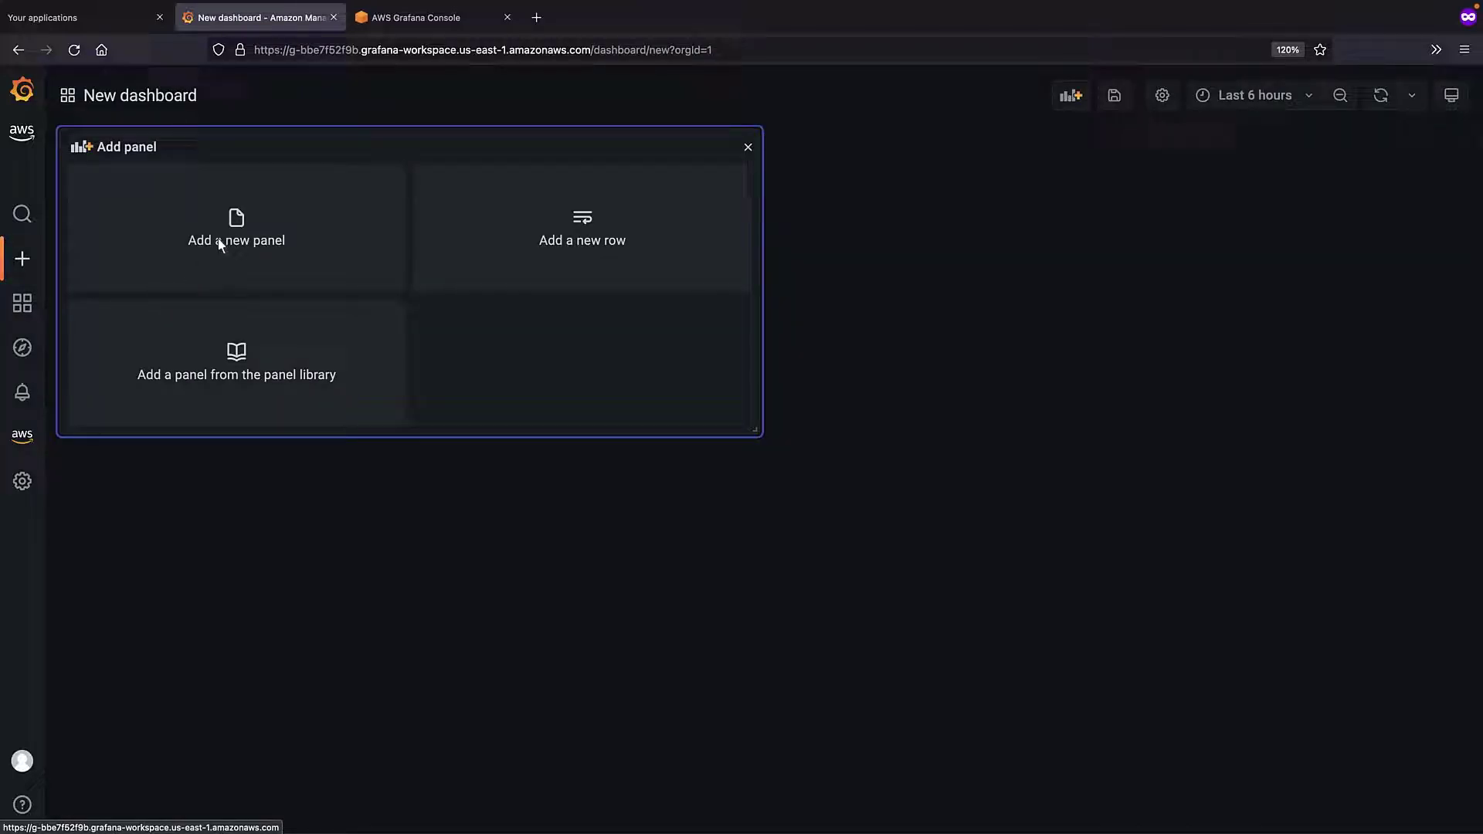
{"action": "left_click", "coordinate": [235, 229]}
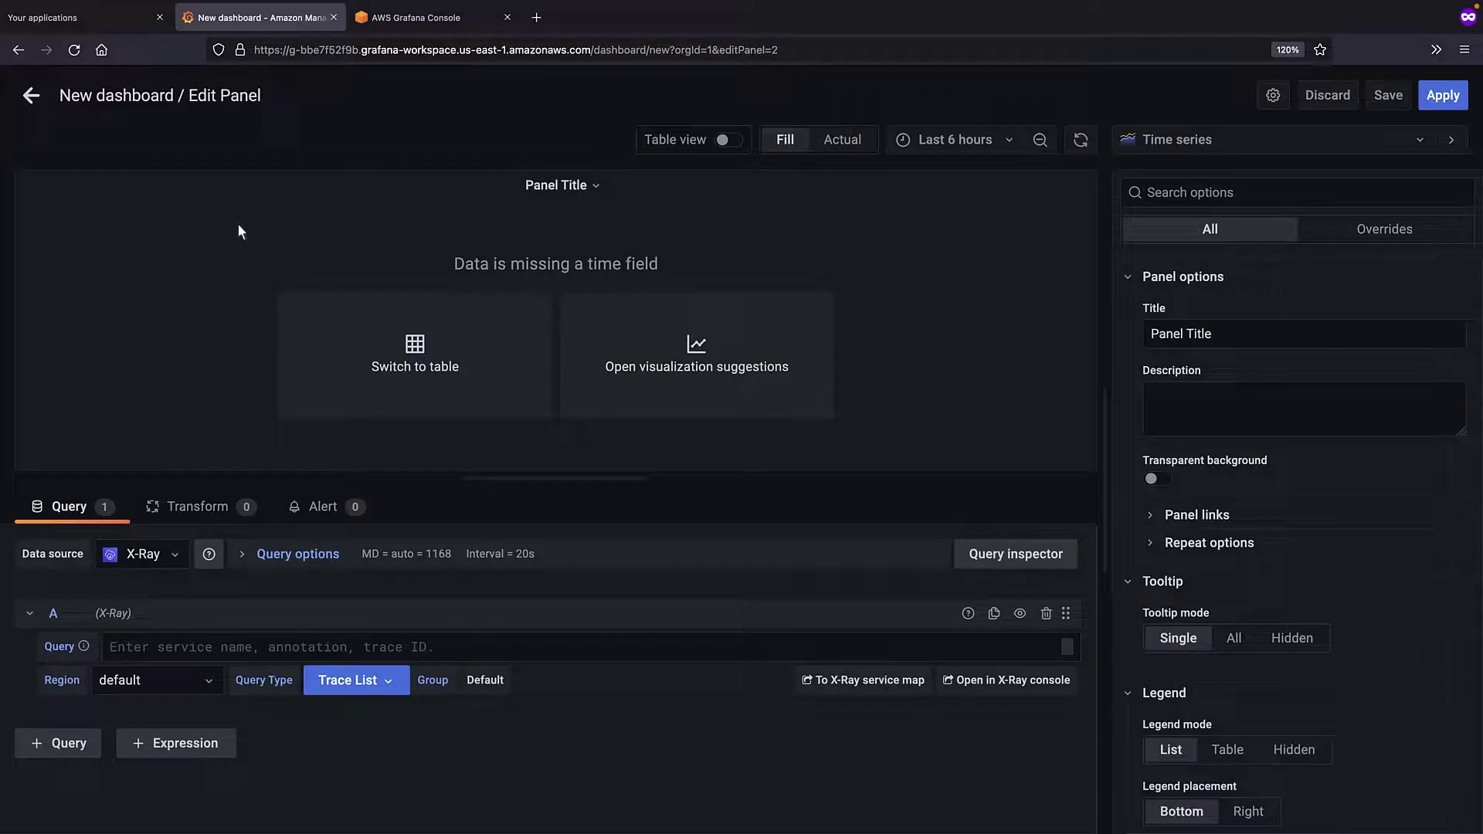
{"action": "left_click", "coordinate": [140, 554]}
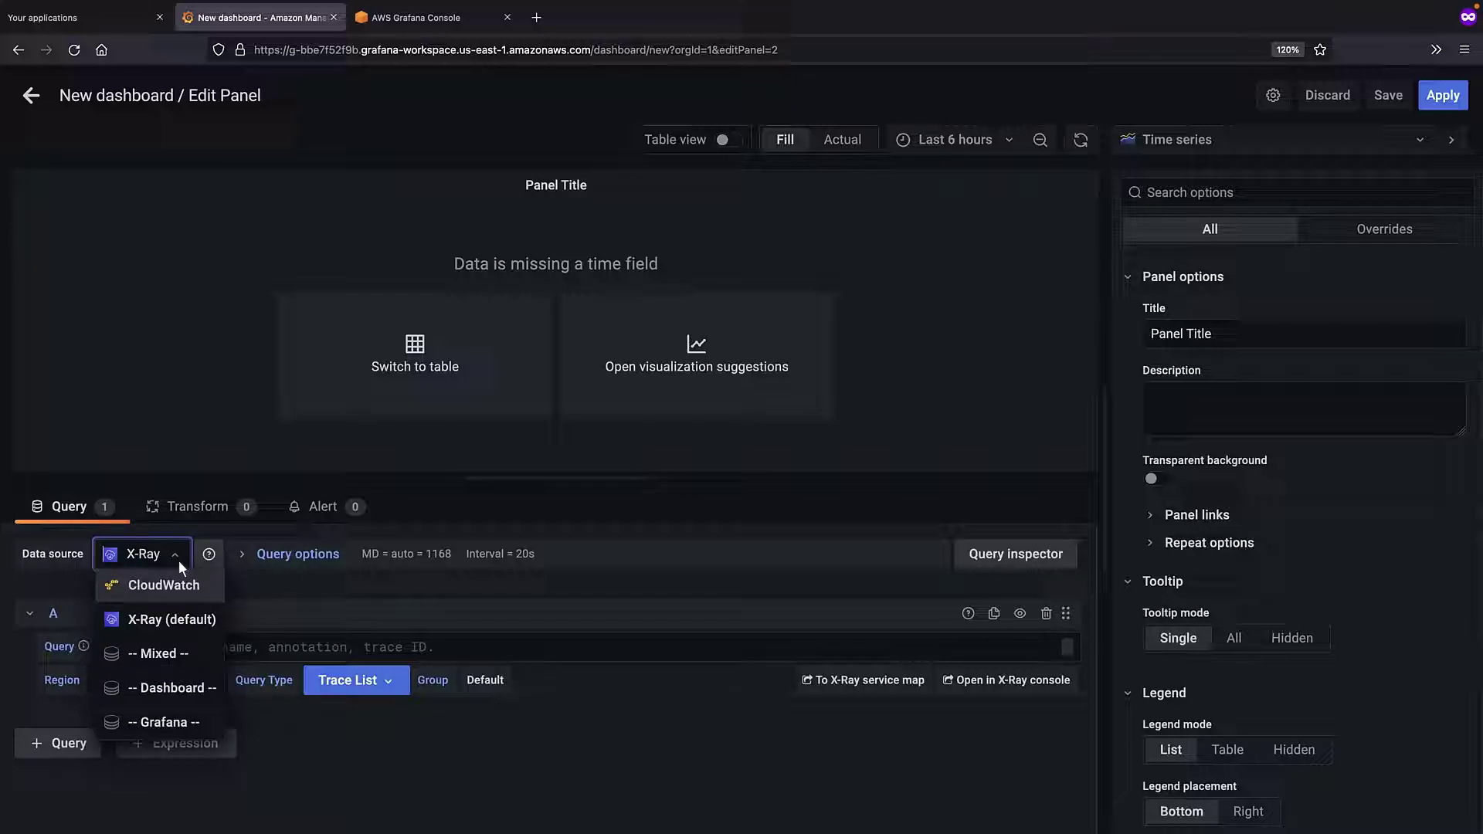
{"action": "mouse_move", "coordinate": [192, 585]}
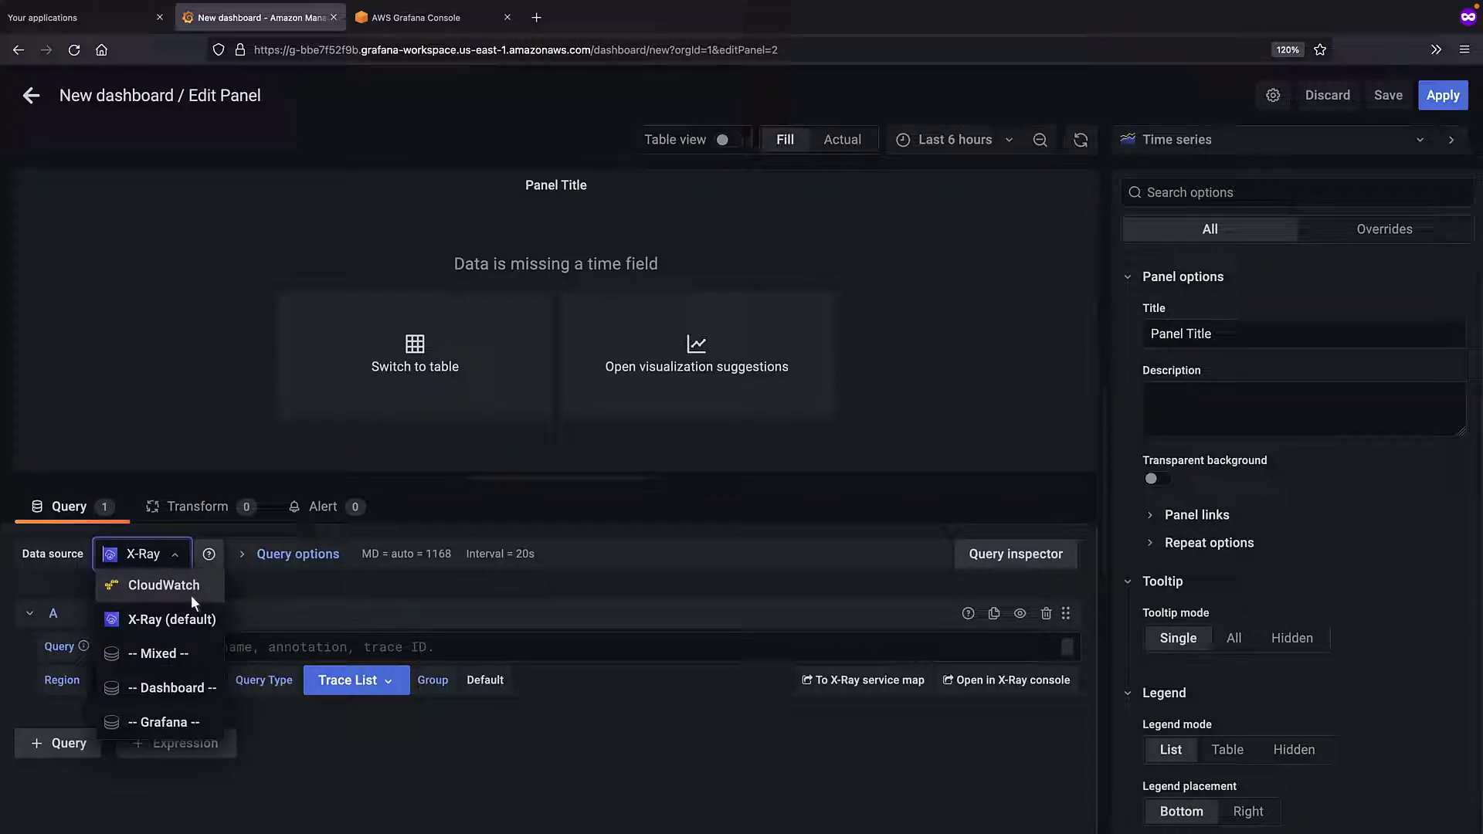
Query CloudWatch namespace AWS/EC2 for the CPUUtilization metric.
{"action": "left_click", "coordinate": [163, 585]}
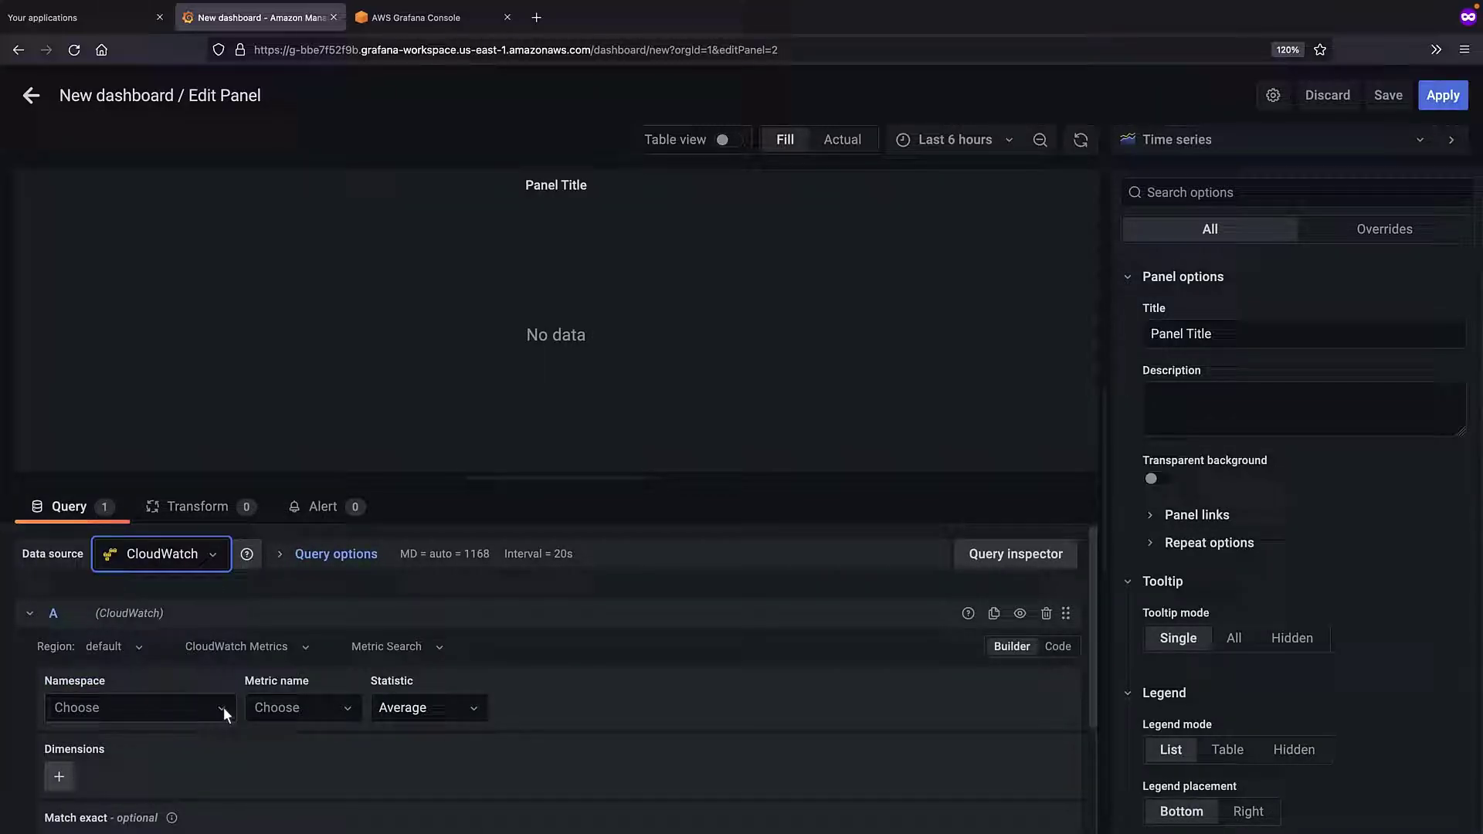
{"action": "type", "text": "aws/ec2"}
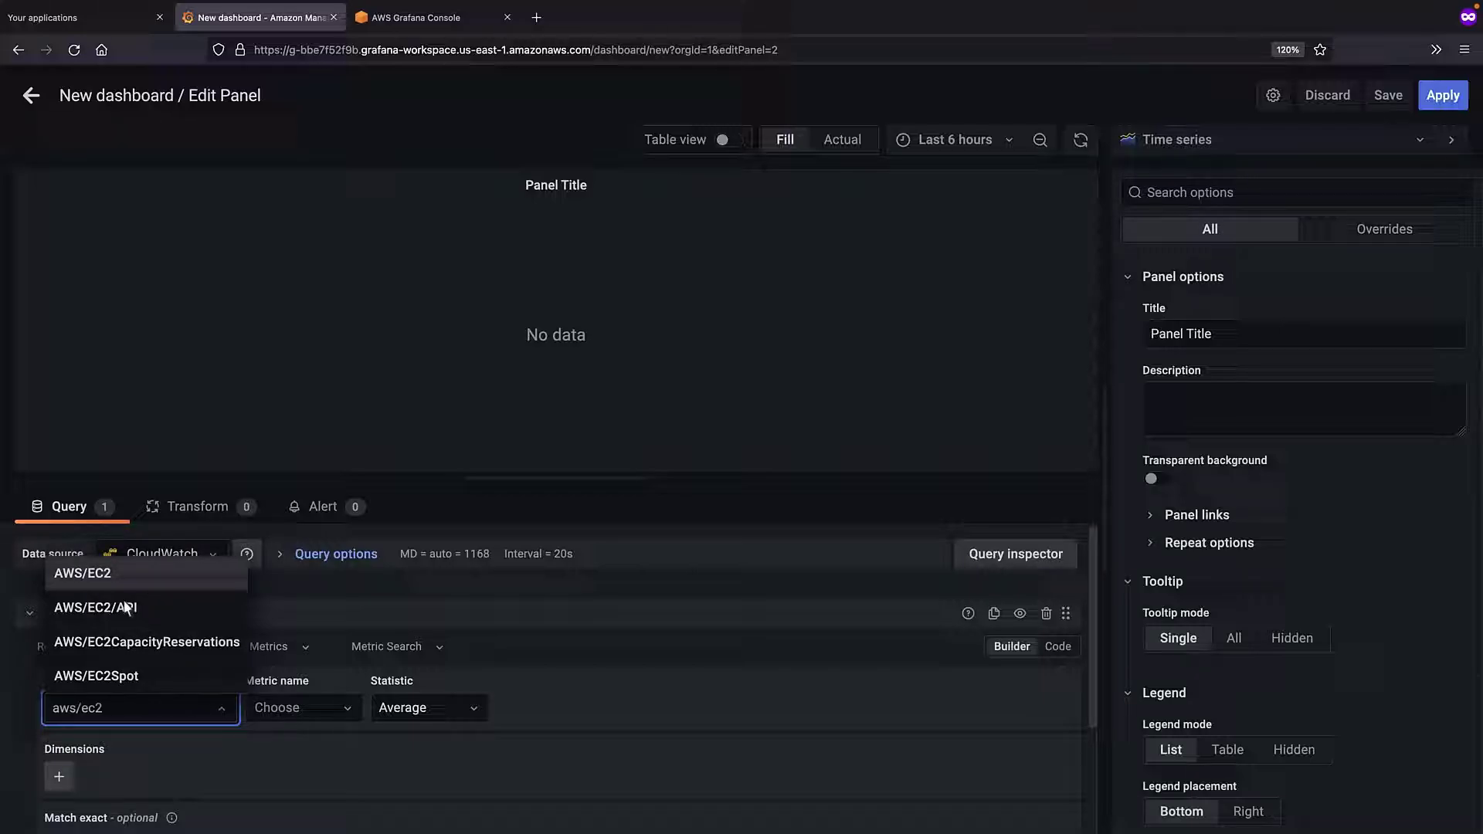
{"action": "left_click", "coordinate": [81, 573]}
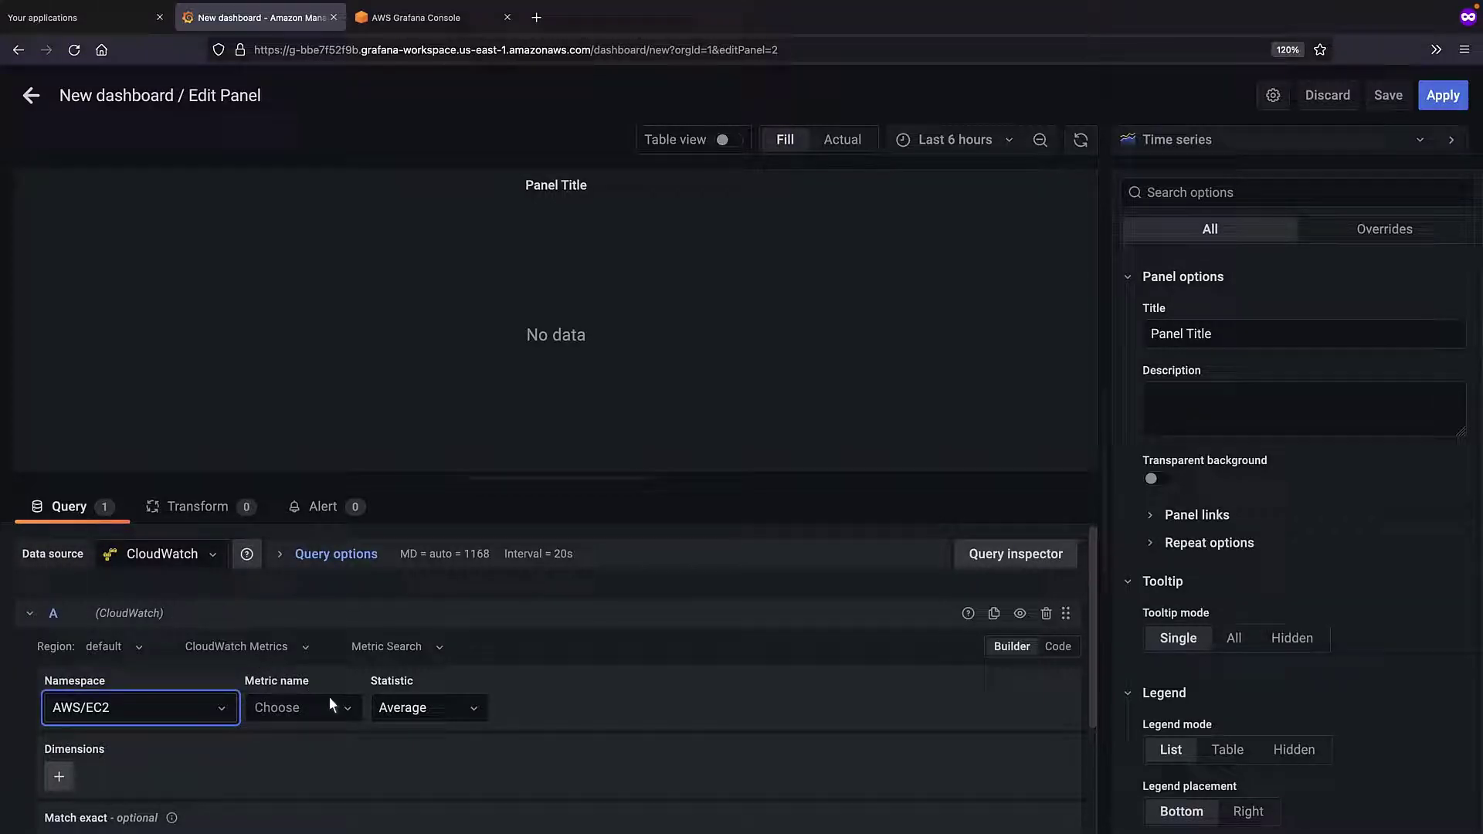
{"action": "left_click", "coordinate": [300, 707]}
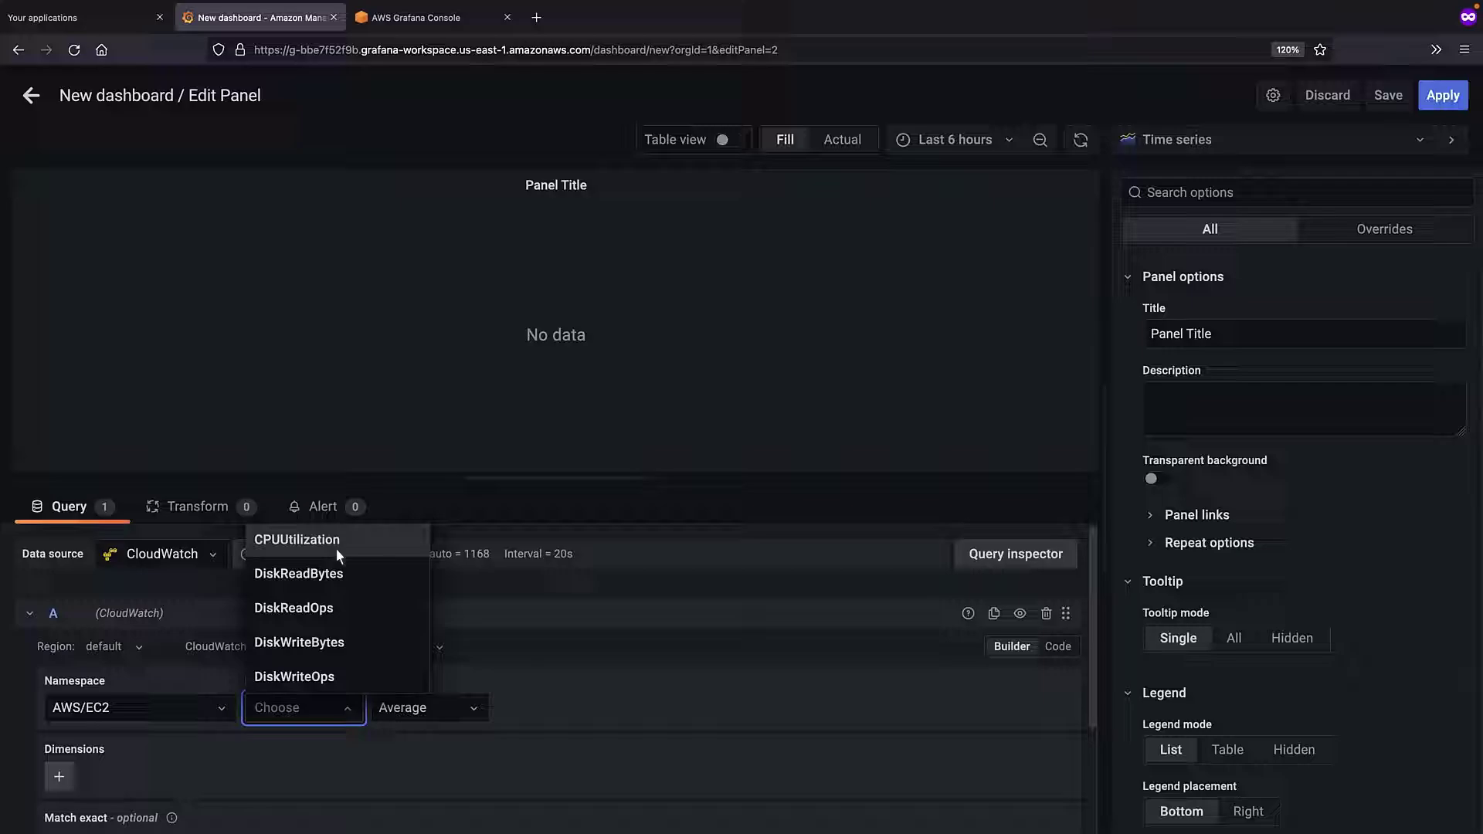
{"action": "left_click", "coordinate": [297, 539]}
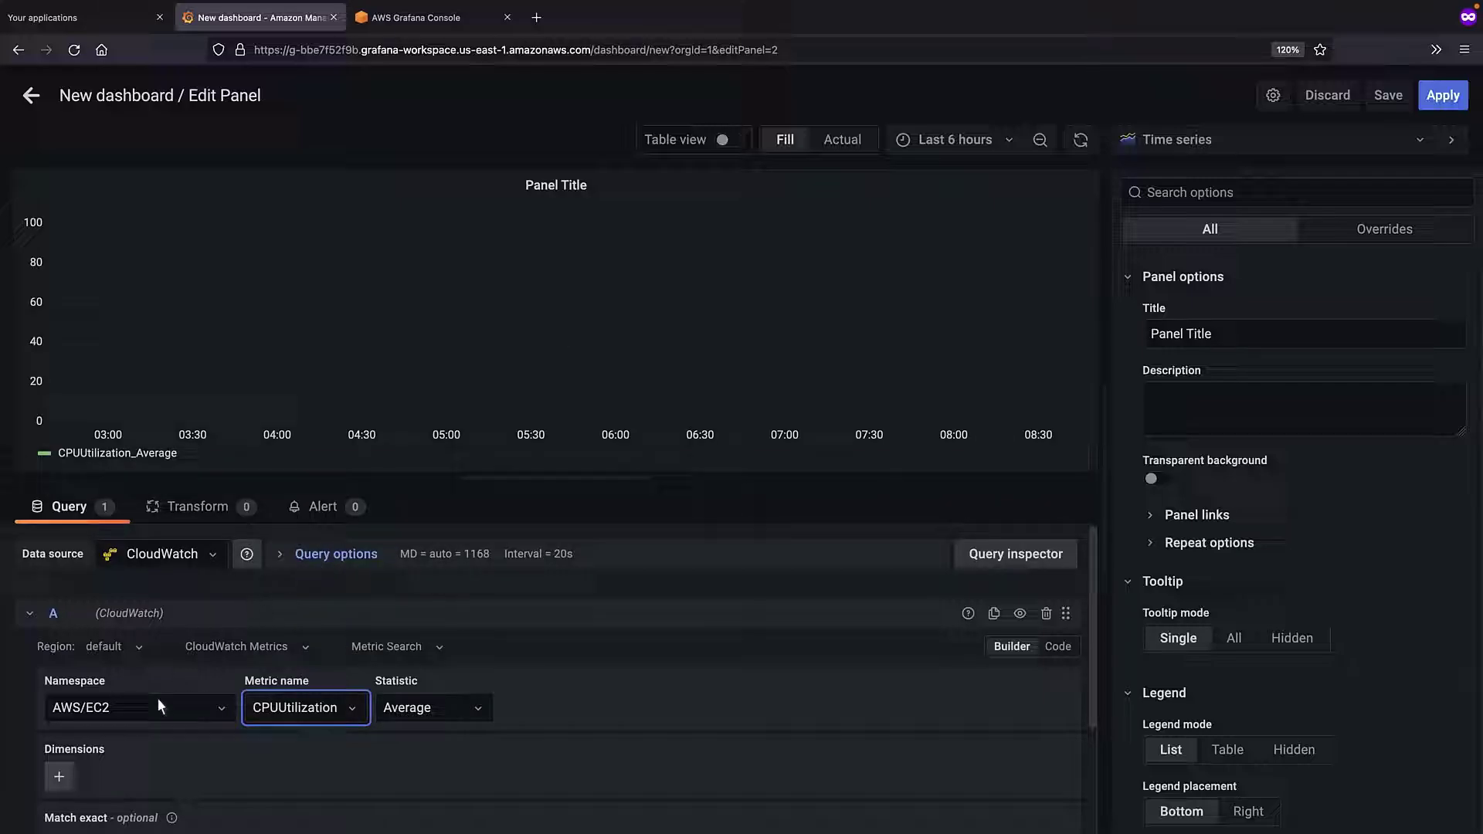
Filter the query by AutoScalingGroupName to the eks-petsite node group.
{"action": "left_click", "coordinate": [58, 776]}
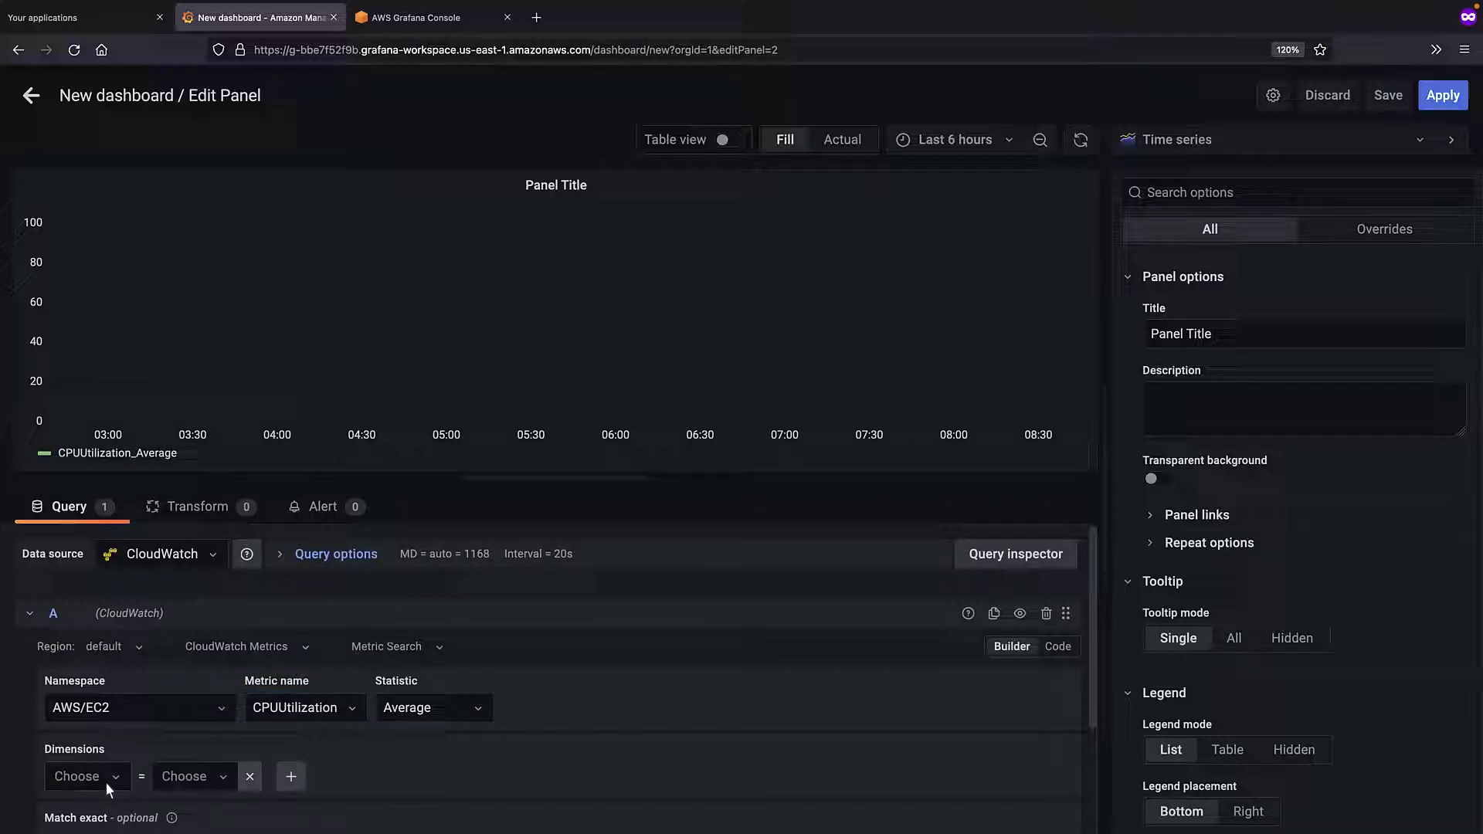
{"action": "left_click", "coordinate": [81, 776]}
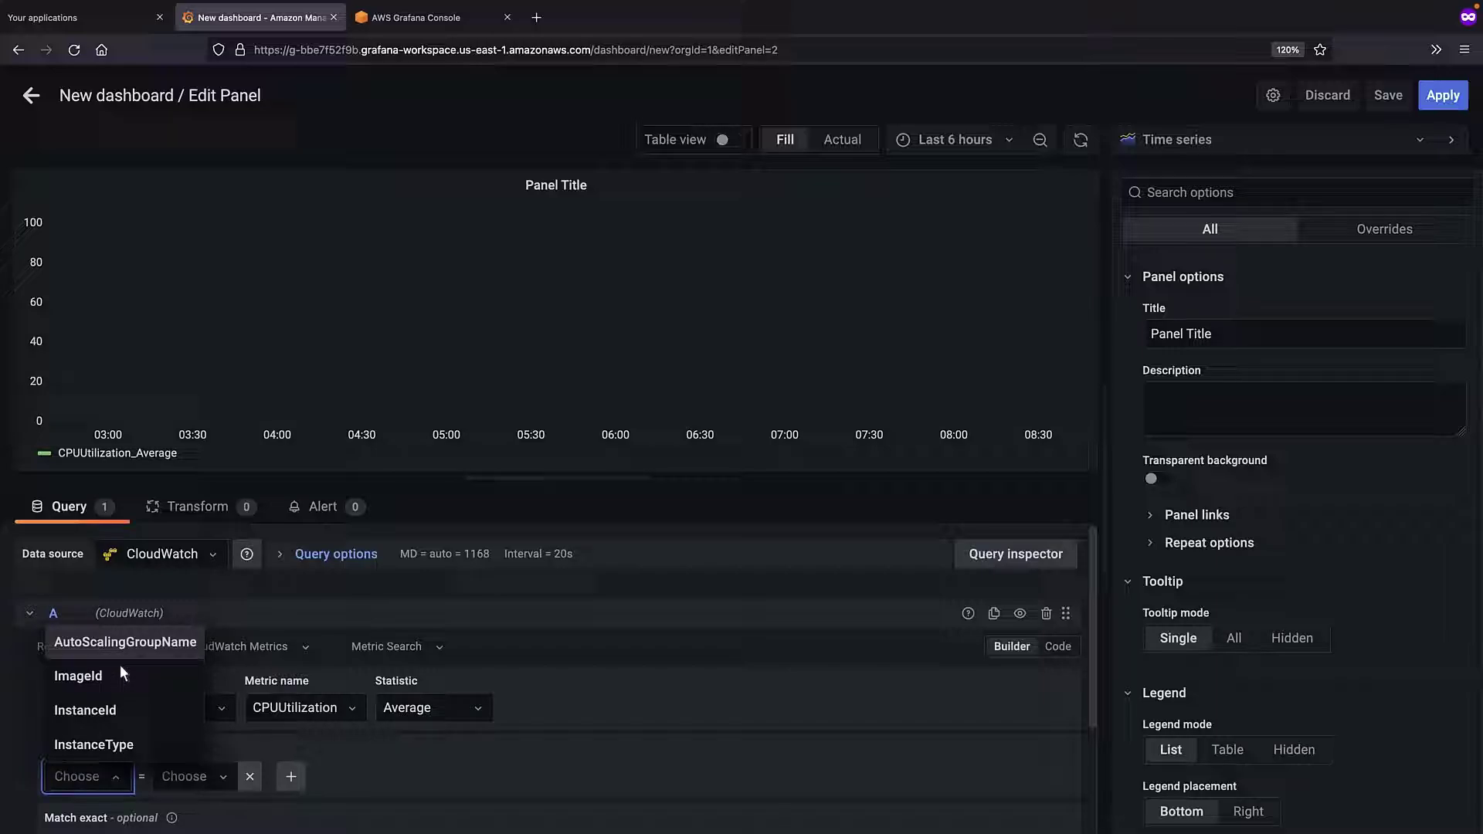
{"action": "left_click", "coordinate": [124, 641]}
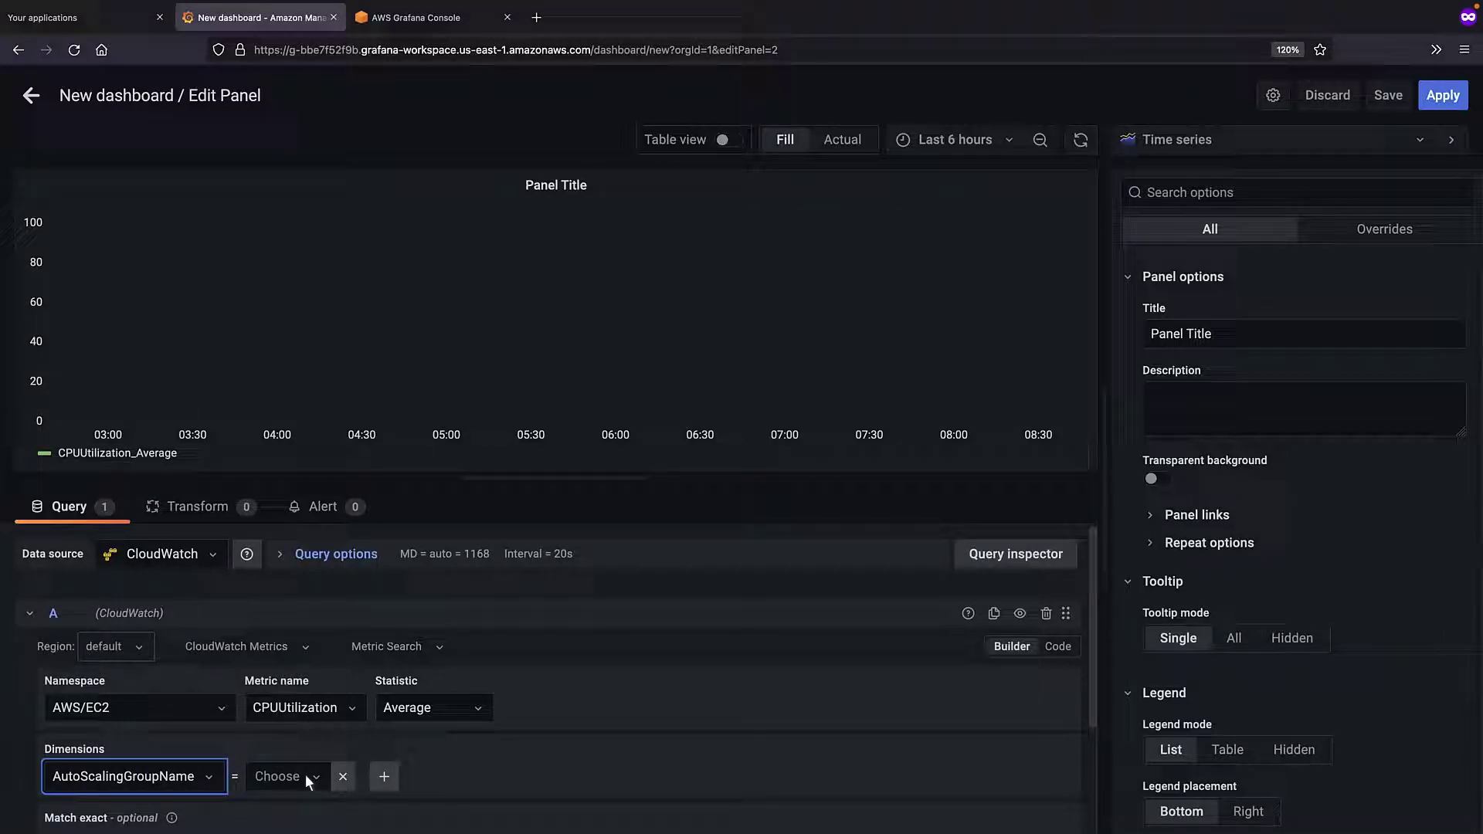
{"action": "left_click", "coordinate": [283, 775]}
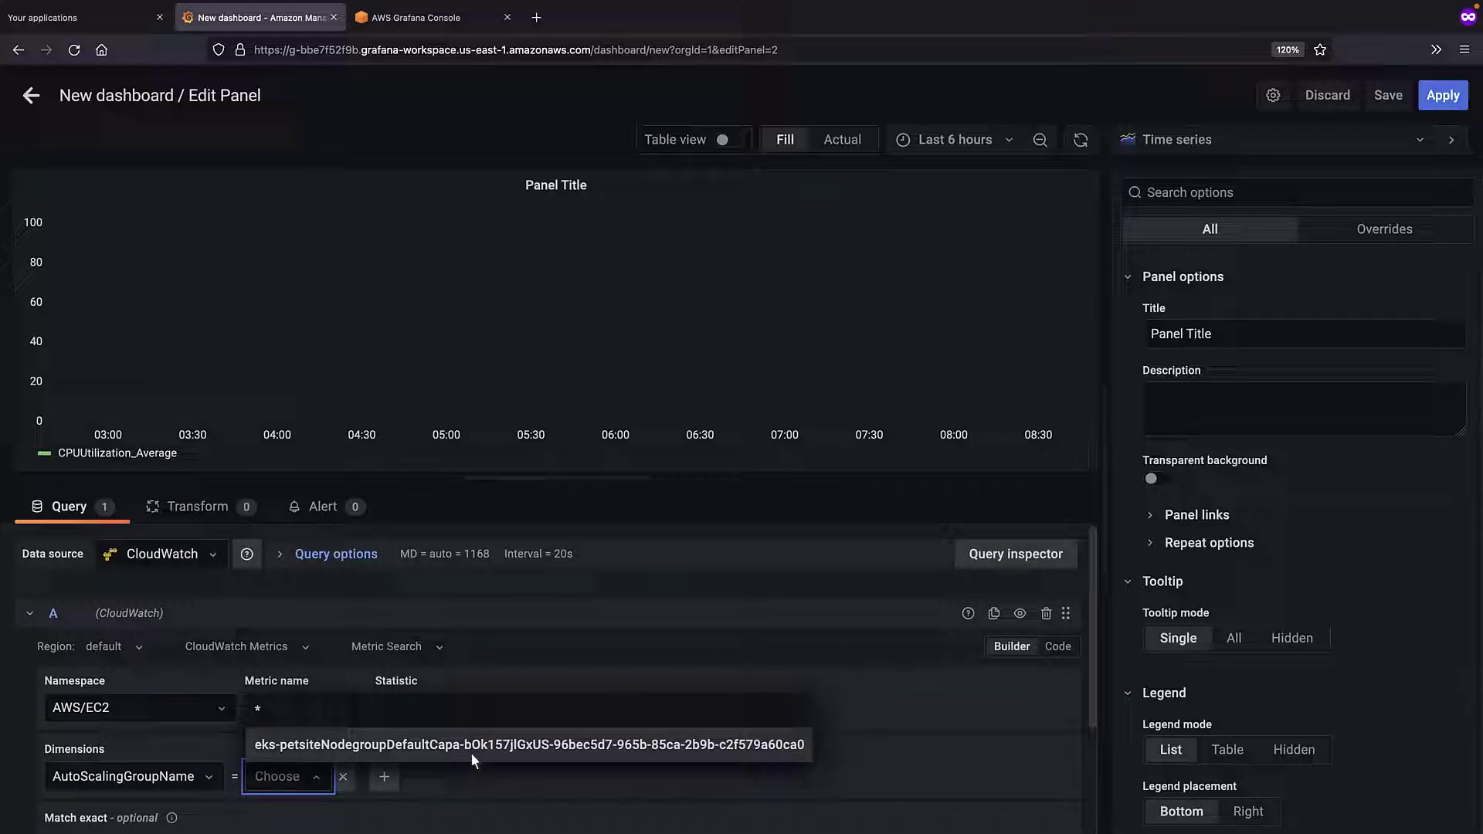
{"action": "left_click", "coordinate": [527, 744]}
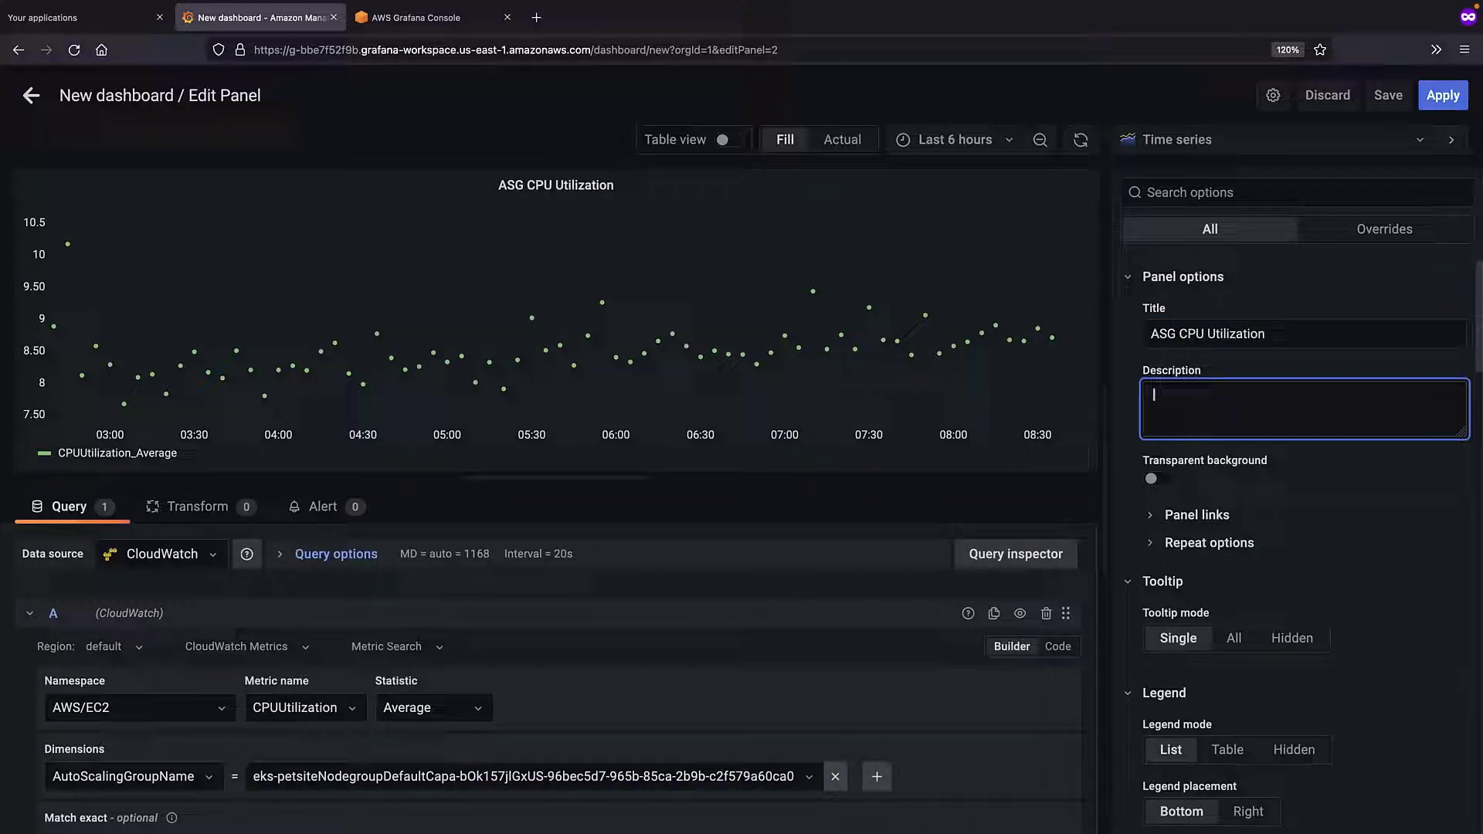
Describe the panel as 'Average CPU for our EKS Cluster' and show Last * and Max in the legend.
{"action": "type", "text": "Average CPU for our EKS Cluster"}
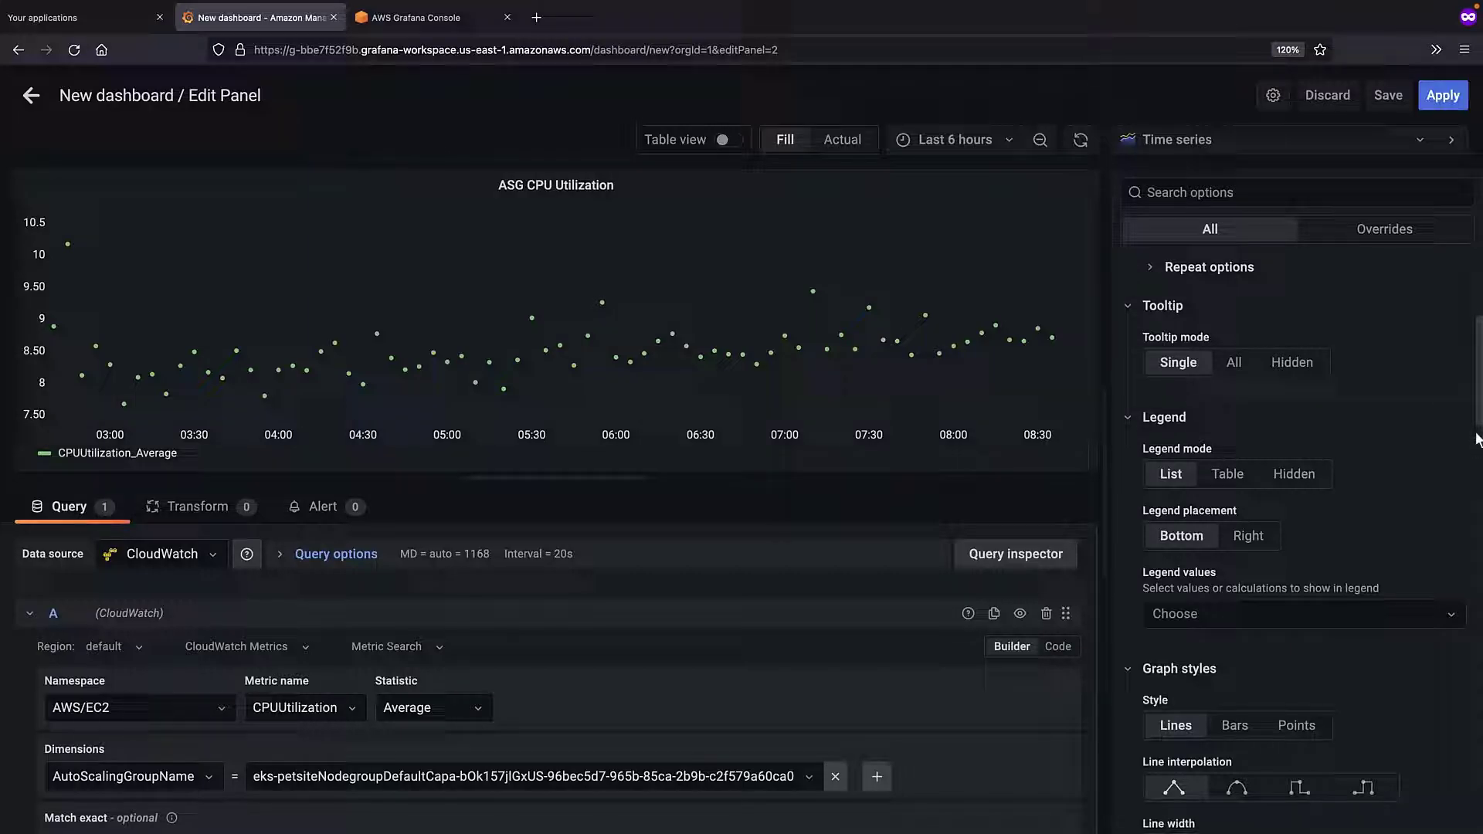
{"action": "left_click", "coordinate": [1302, 612]}
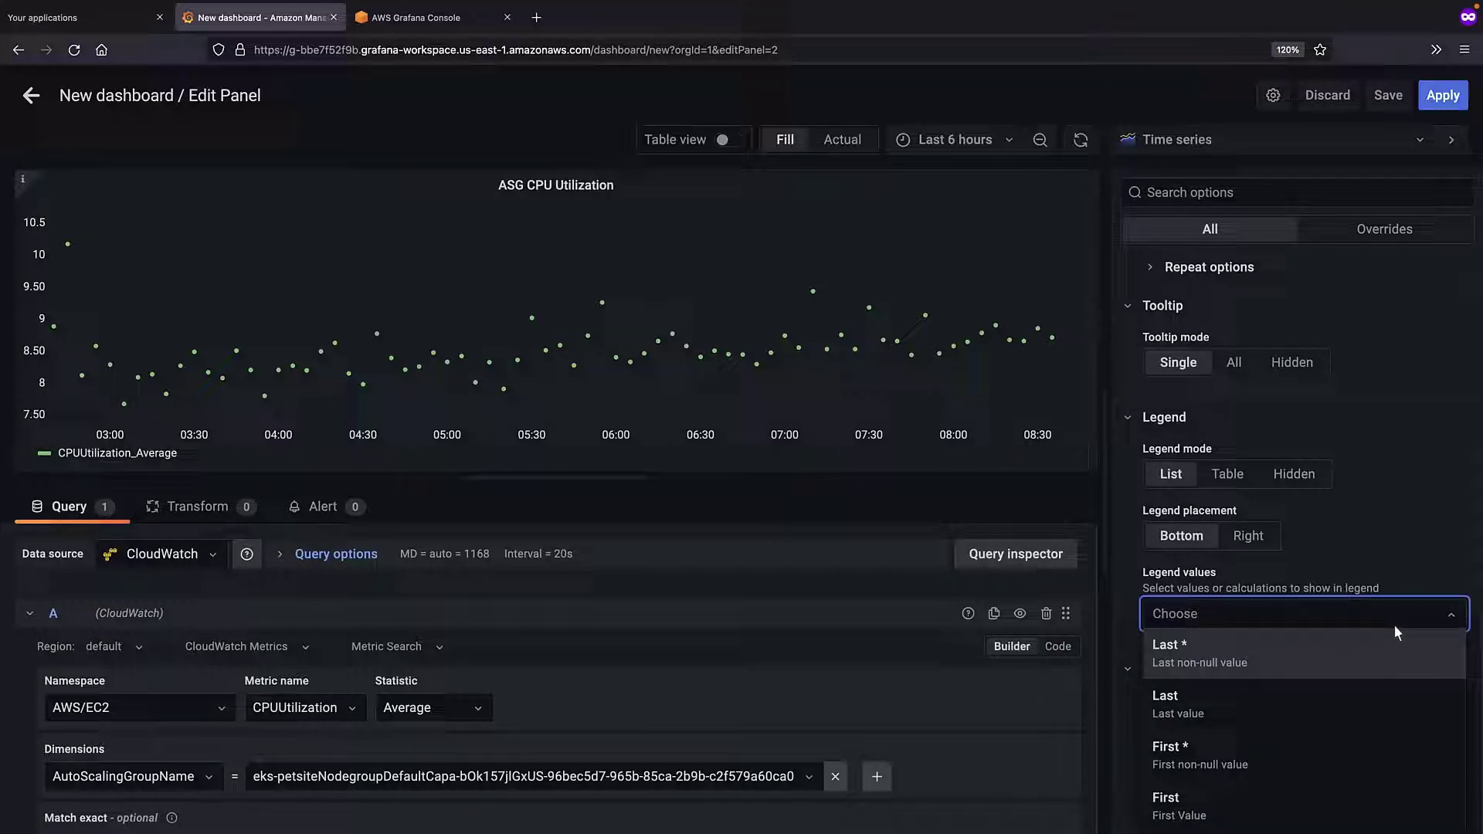
{"action": "left_click", "coordinate": [1170, 650]}
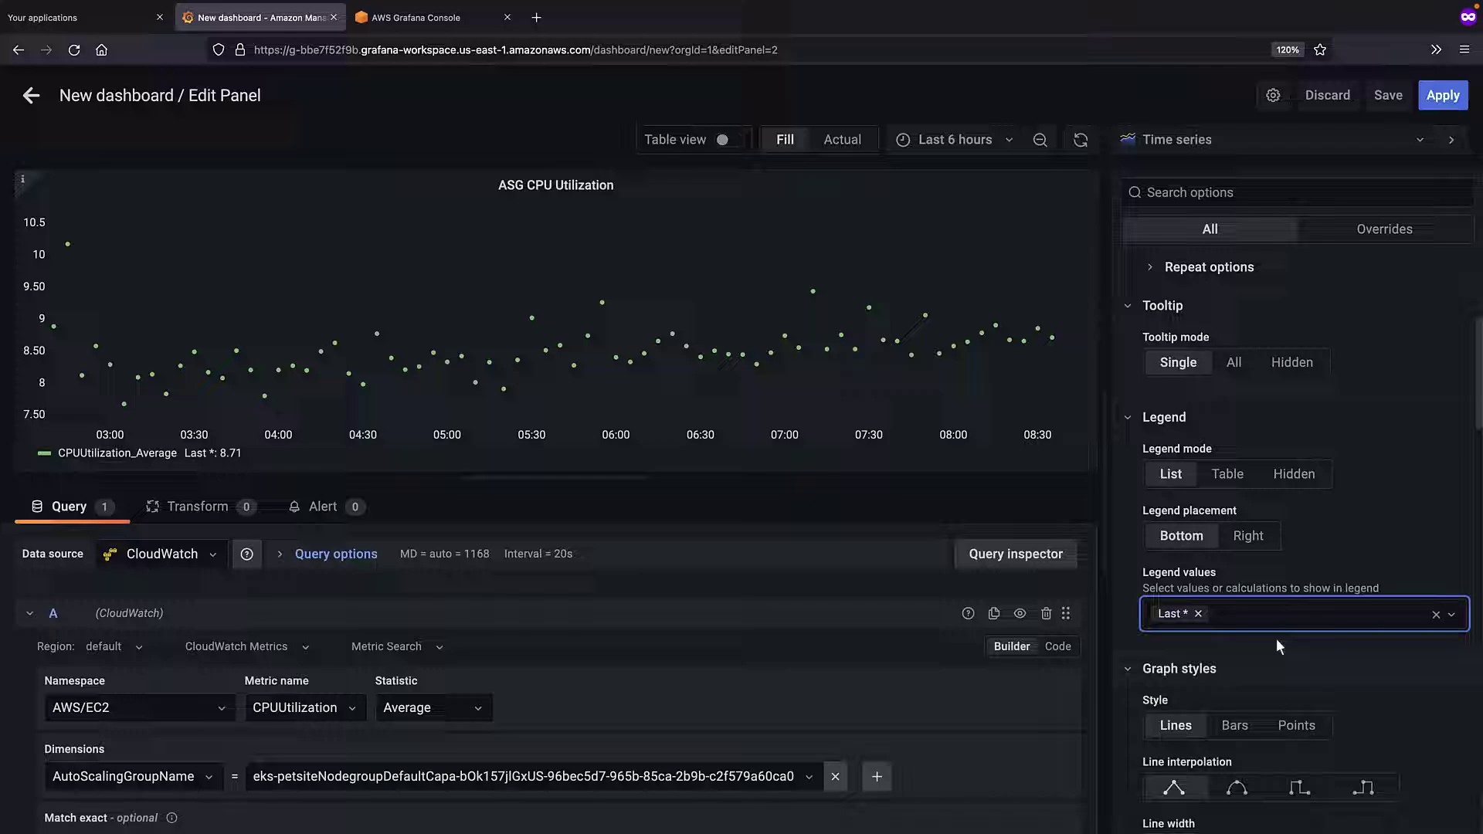
{"action": "left_click", "coordinate": [1301, 613]}
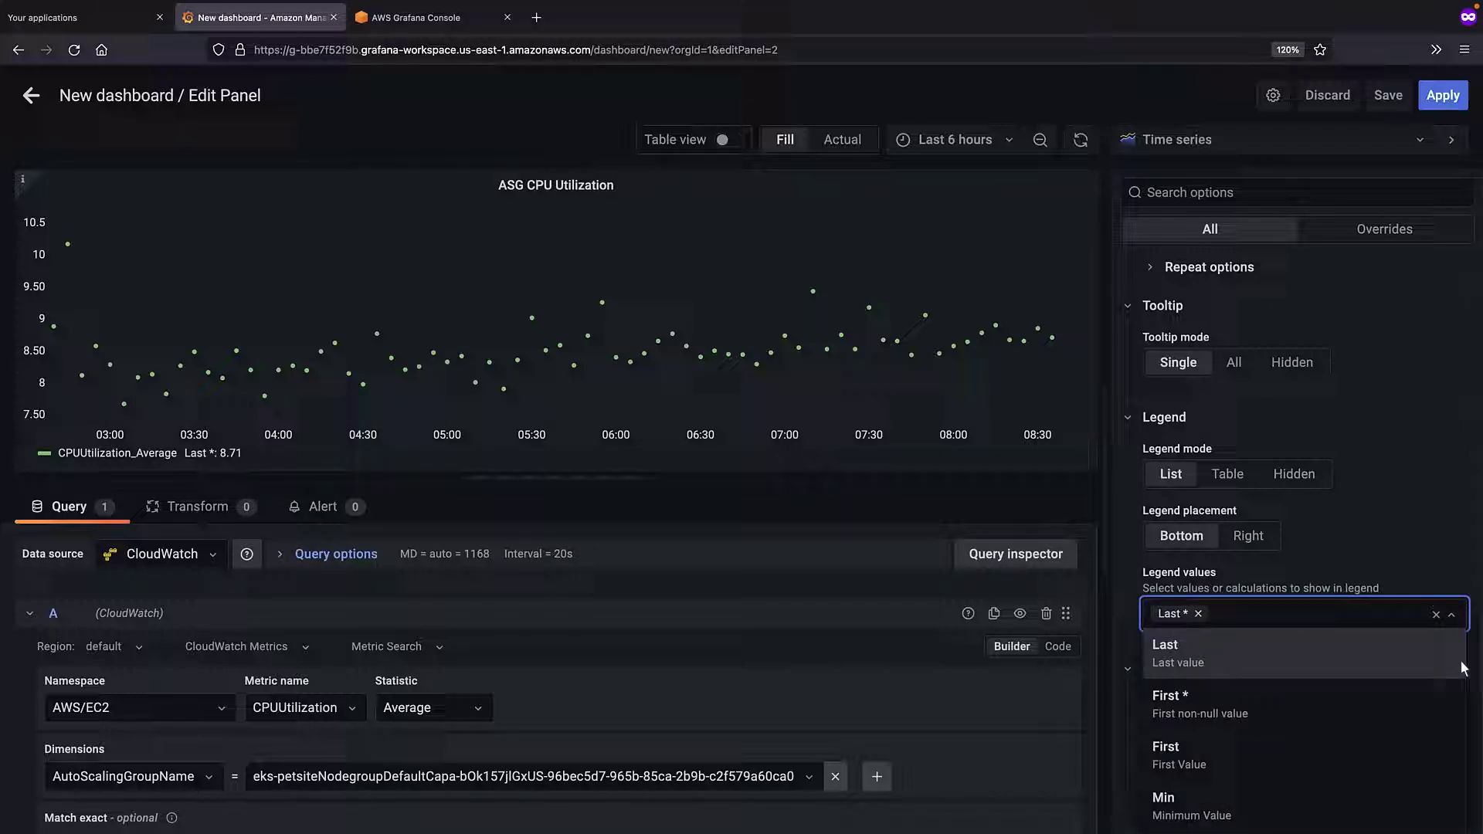
{"action": "scroll", "scroll_direction": "down", "scroll_amount": 3}
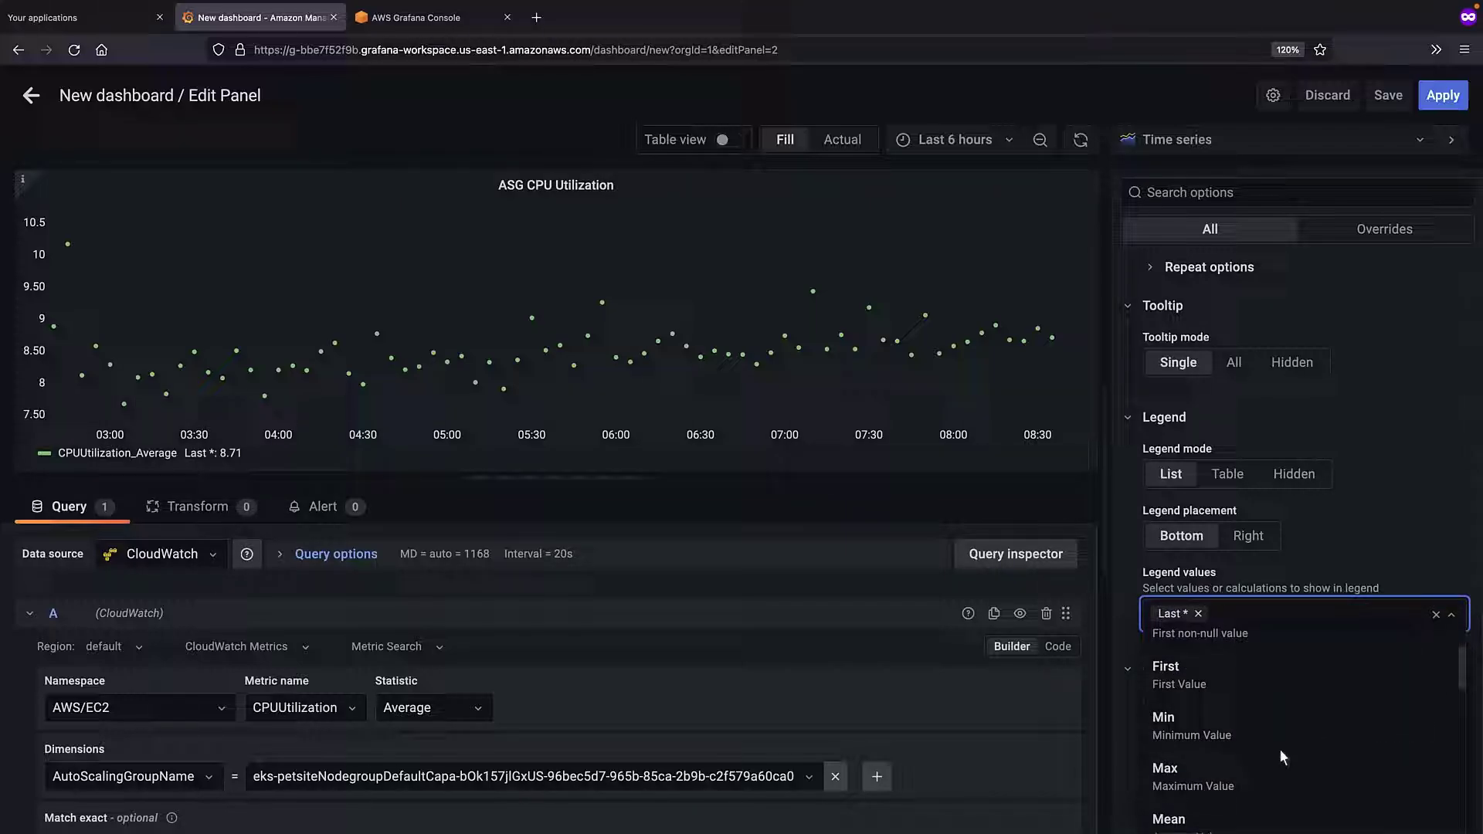
{"action": "left_click", "coordinate": [1165, 767]}
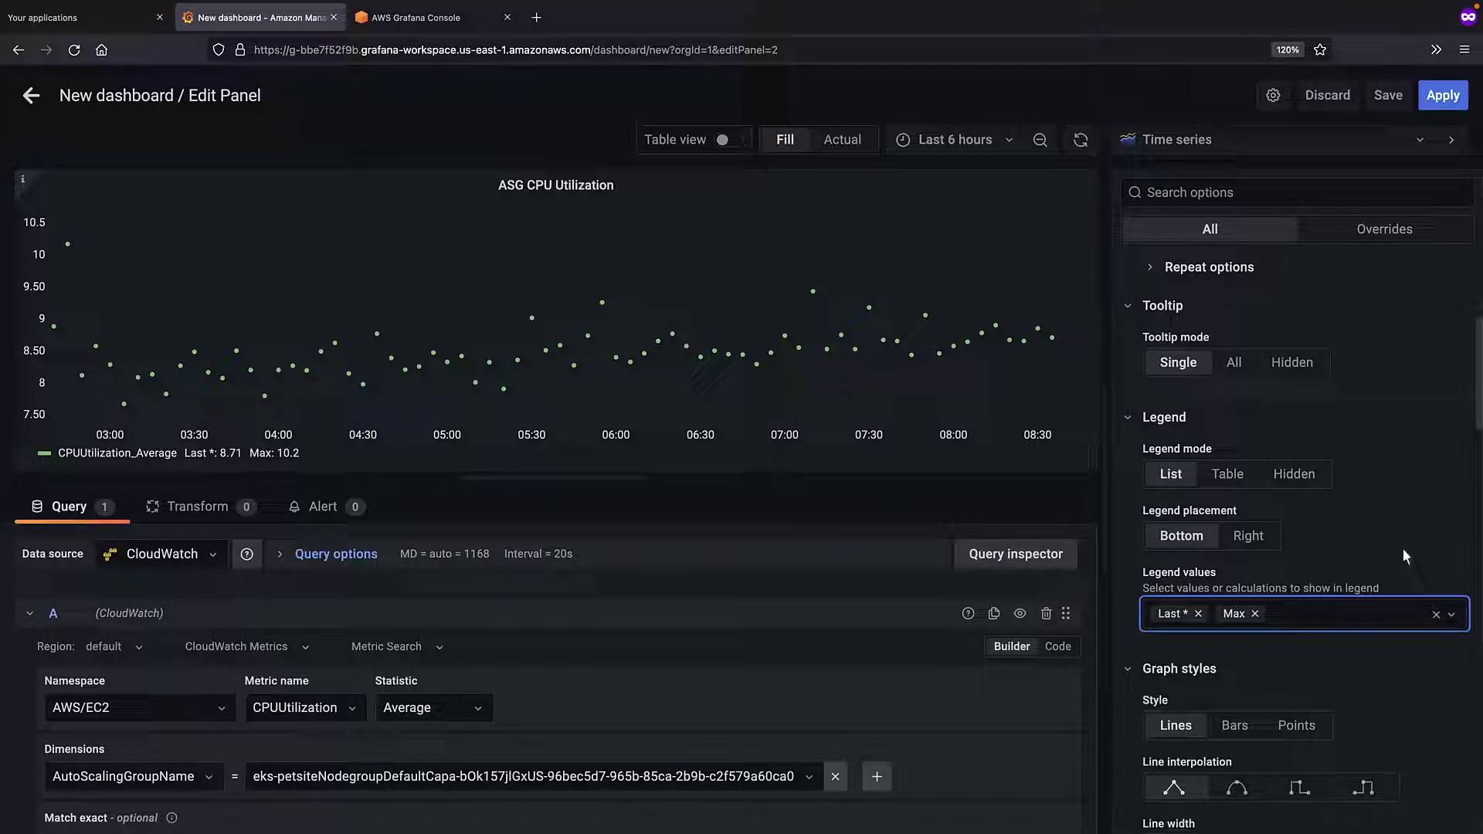
{"action": "scroll", "scroll_direction": "down", "scroll_amount": 3}
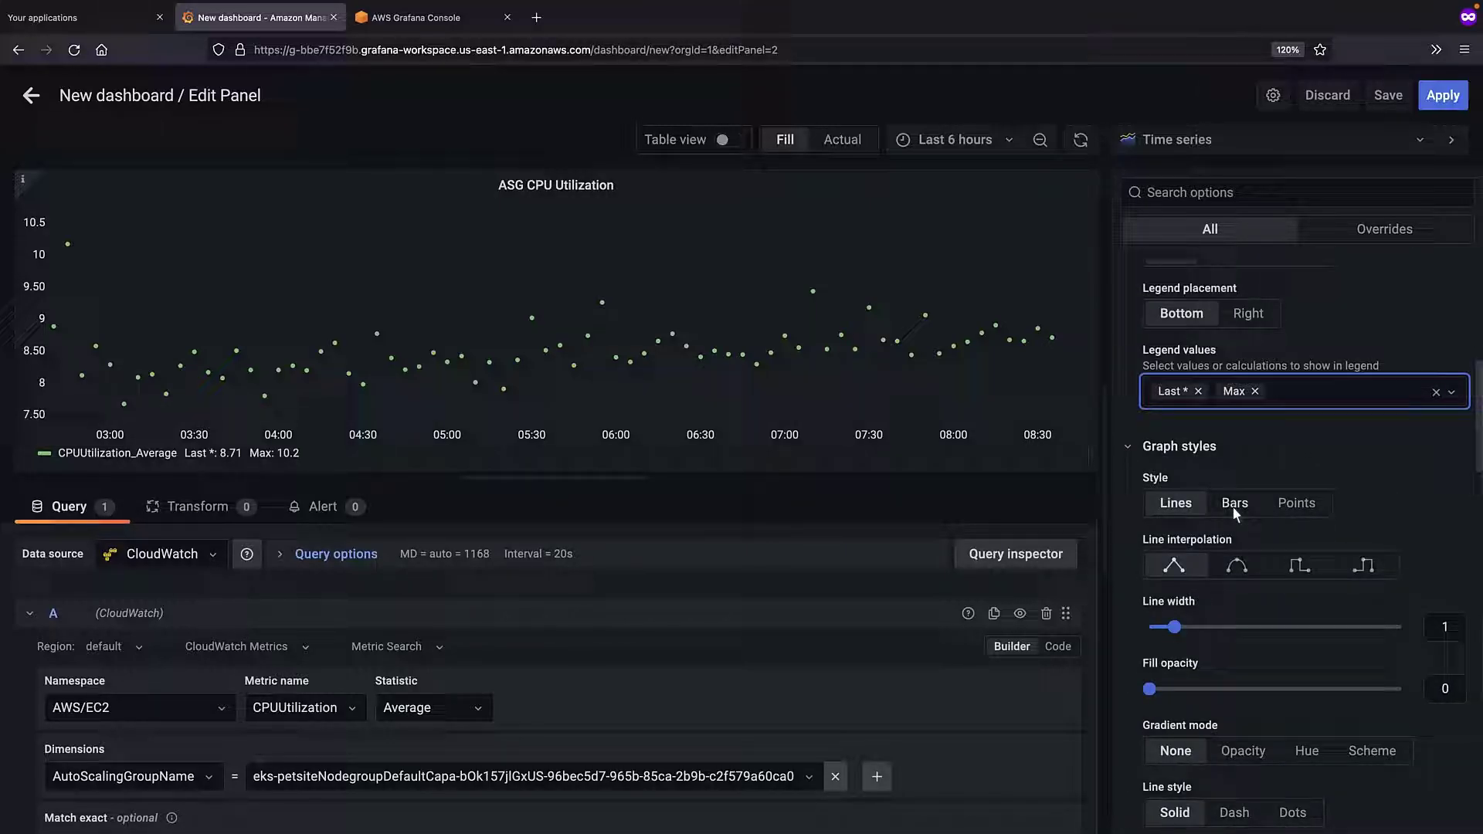
Preview bars and points, then use smooth-interpolated lines with null values connected.
{"action": "left_click", "coordinate": [1235, 502]}
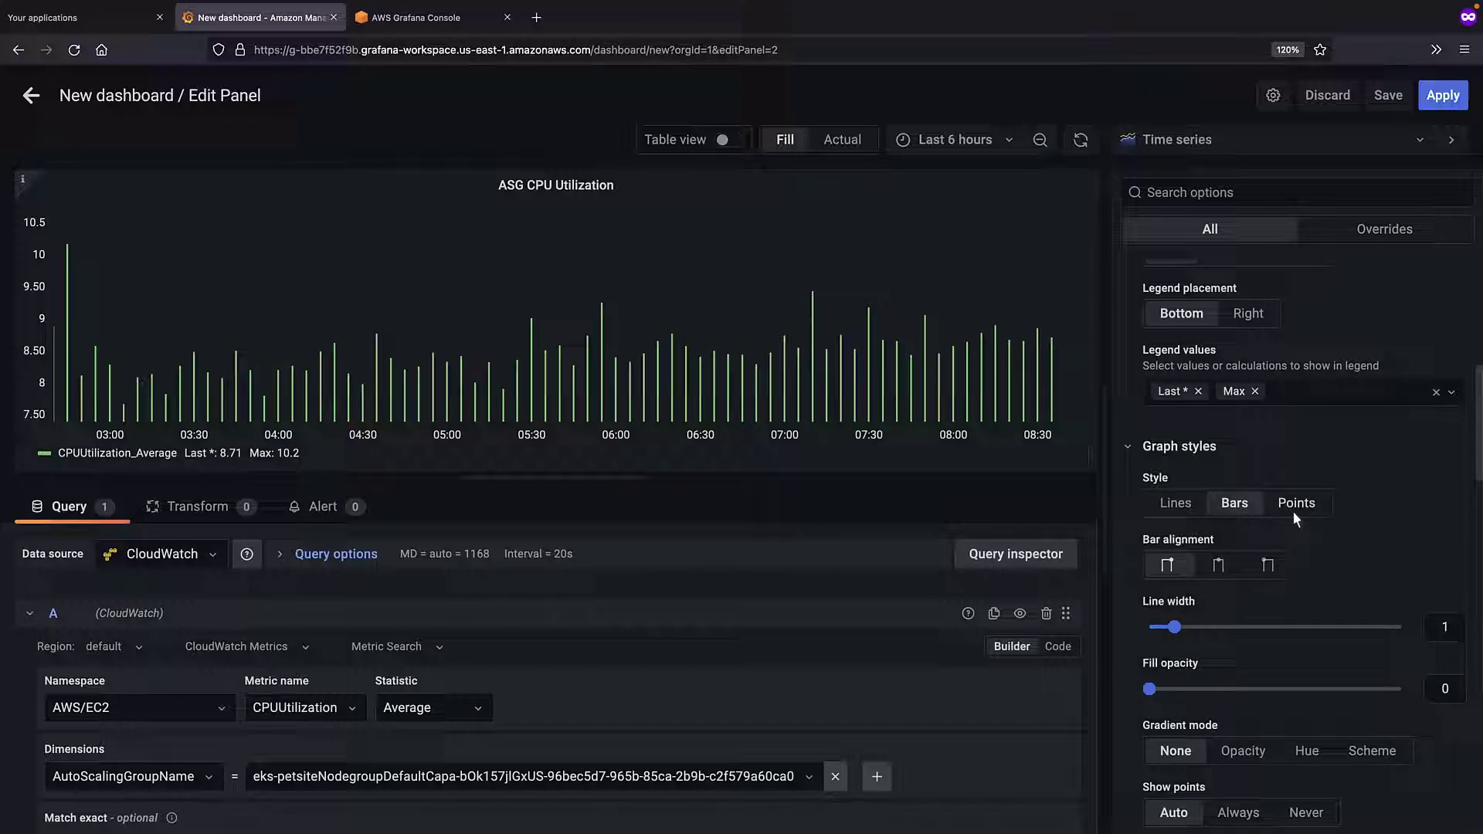
{"action": "left_click", "coordinate": [1297, 502]}
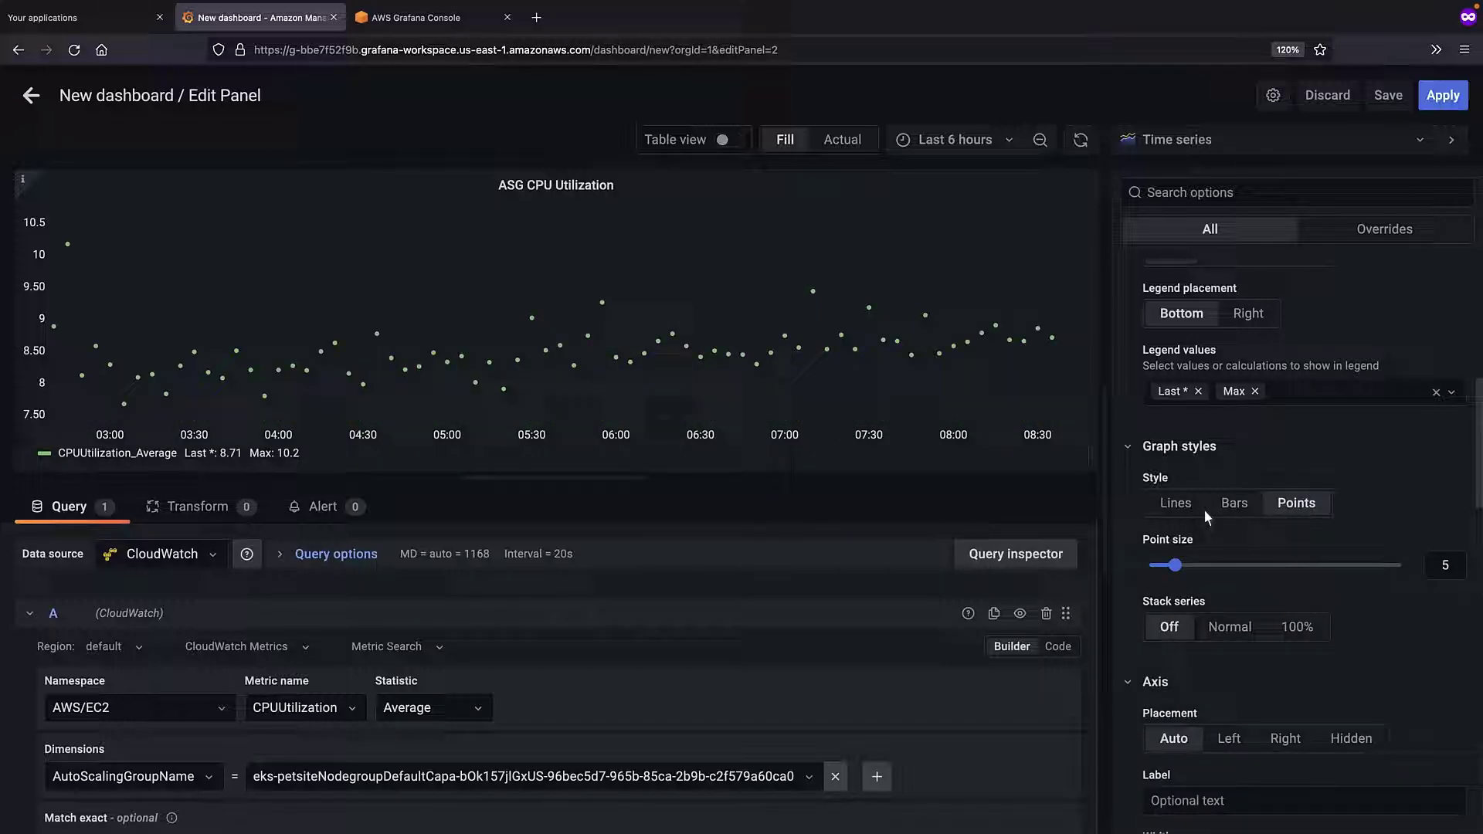
{"action": "left_click", "coordinate": [1175, 502]}
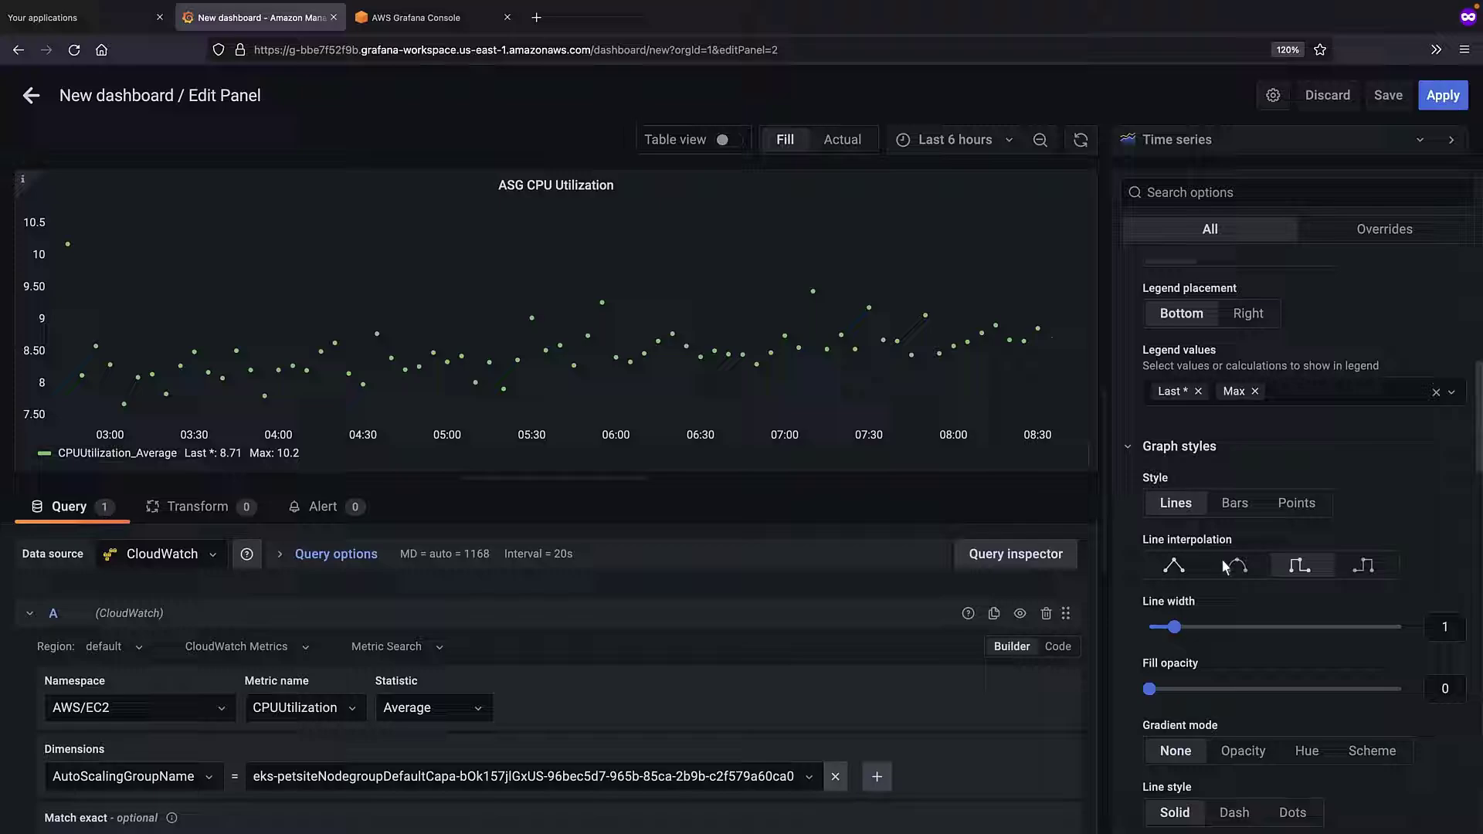
{"action": "left_click", "coordinate": [1237, 565]}
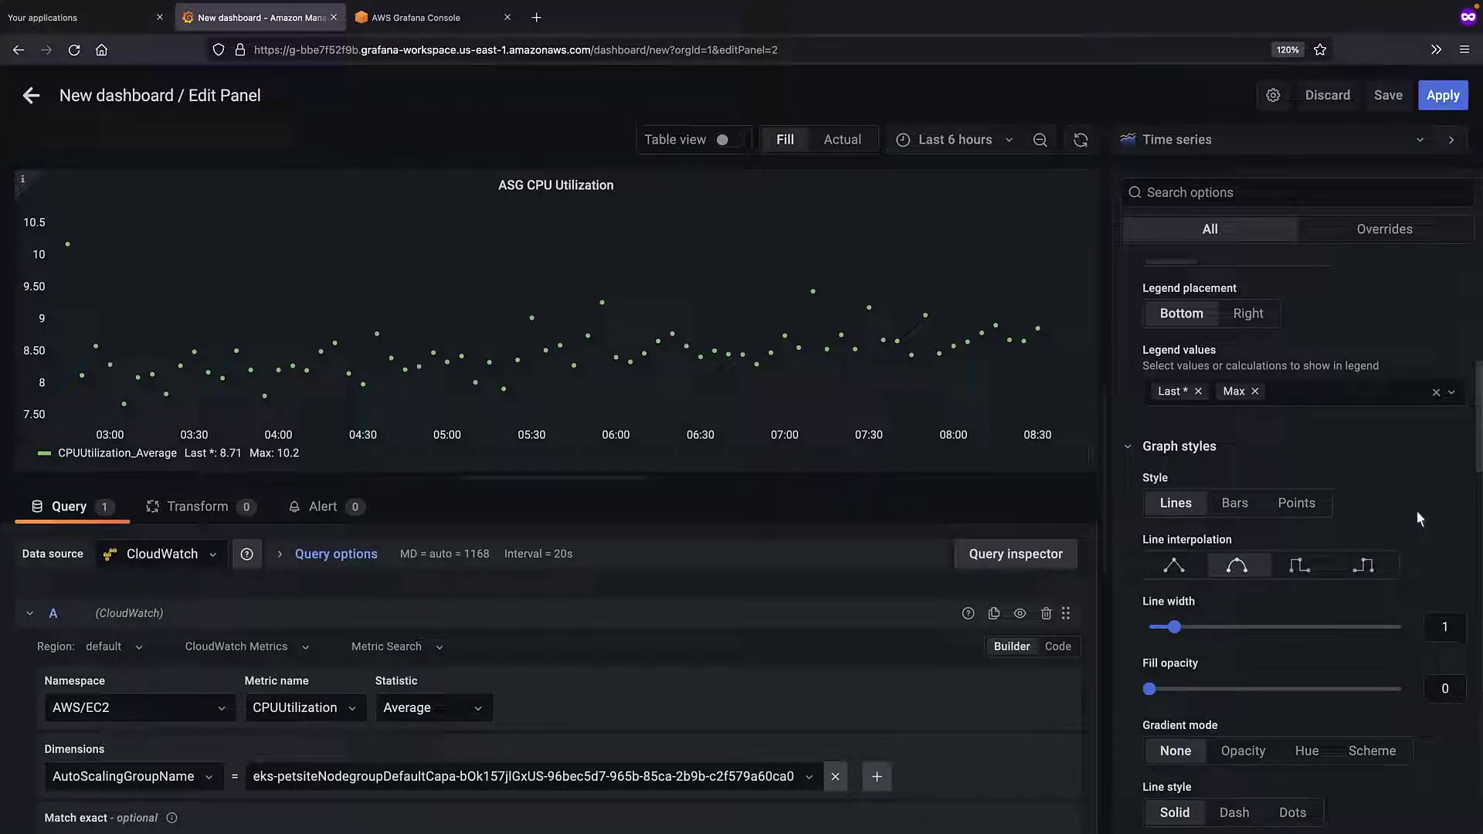
{"action": "scroll", "scroll_direction": "down", "scroll_amount": 3}
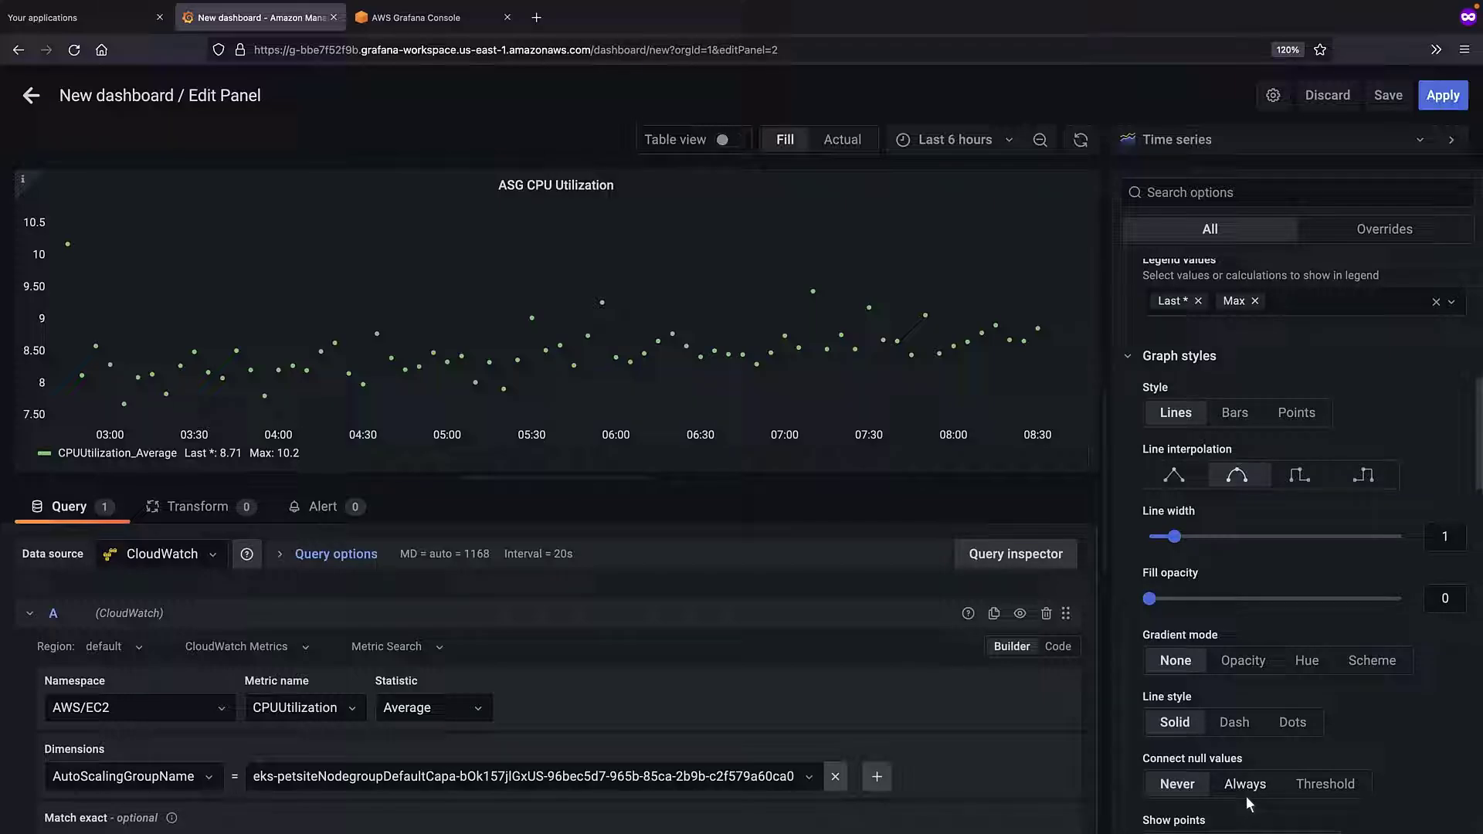
{"action": "left_click", "coordinate": [1244, 783]}
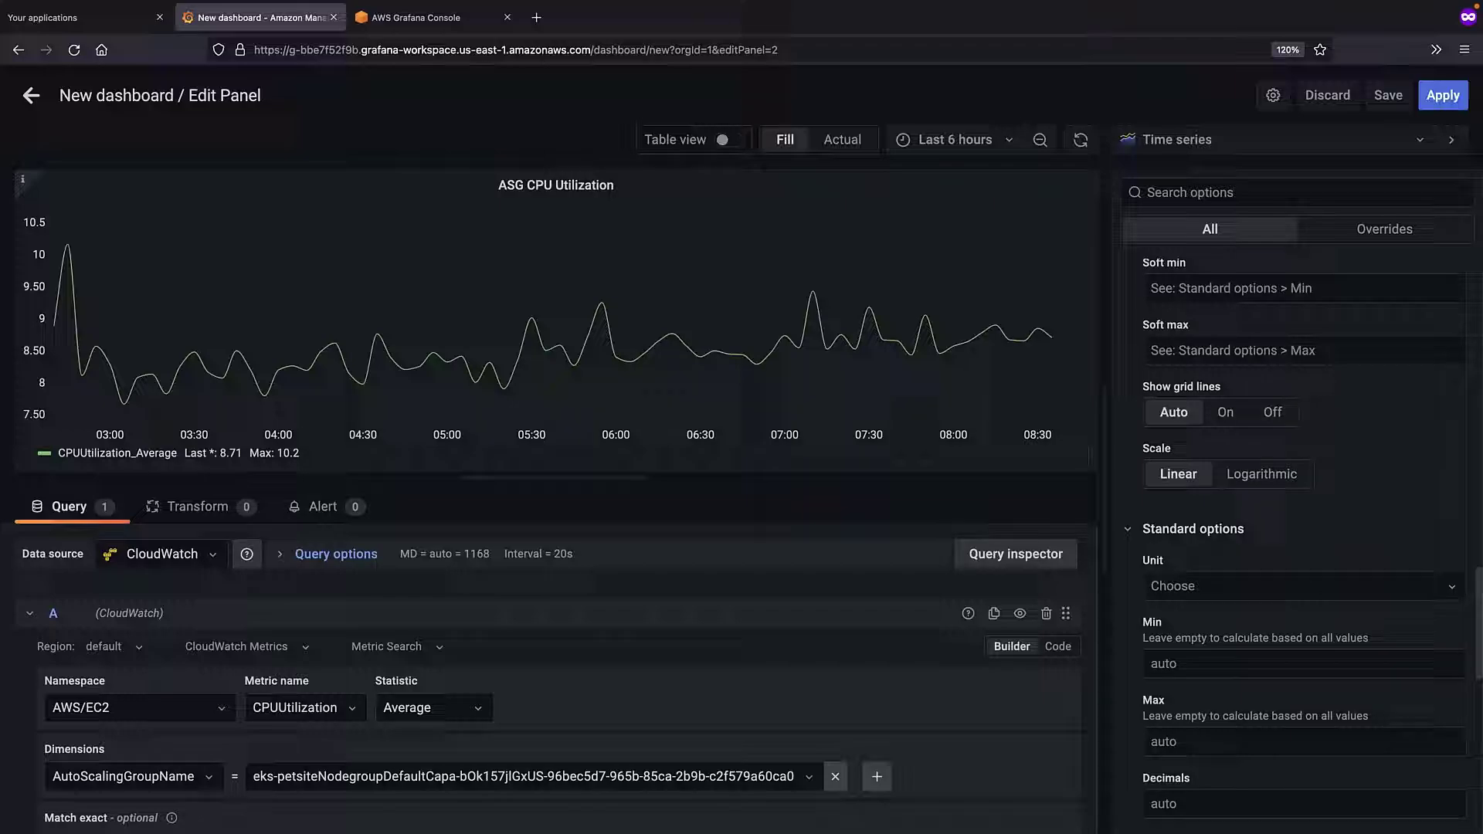
{"action": "mouse_move", "coordinate": [1469, 662]}
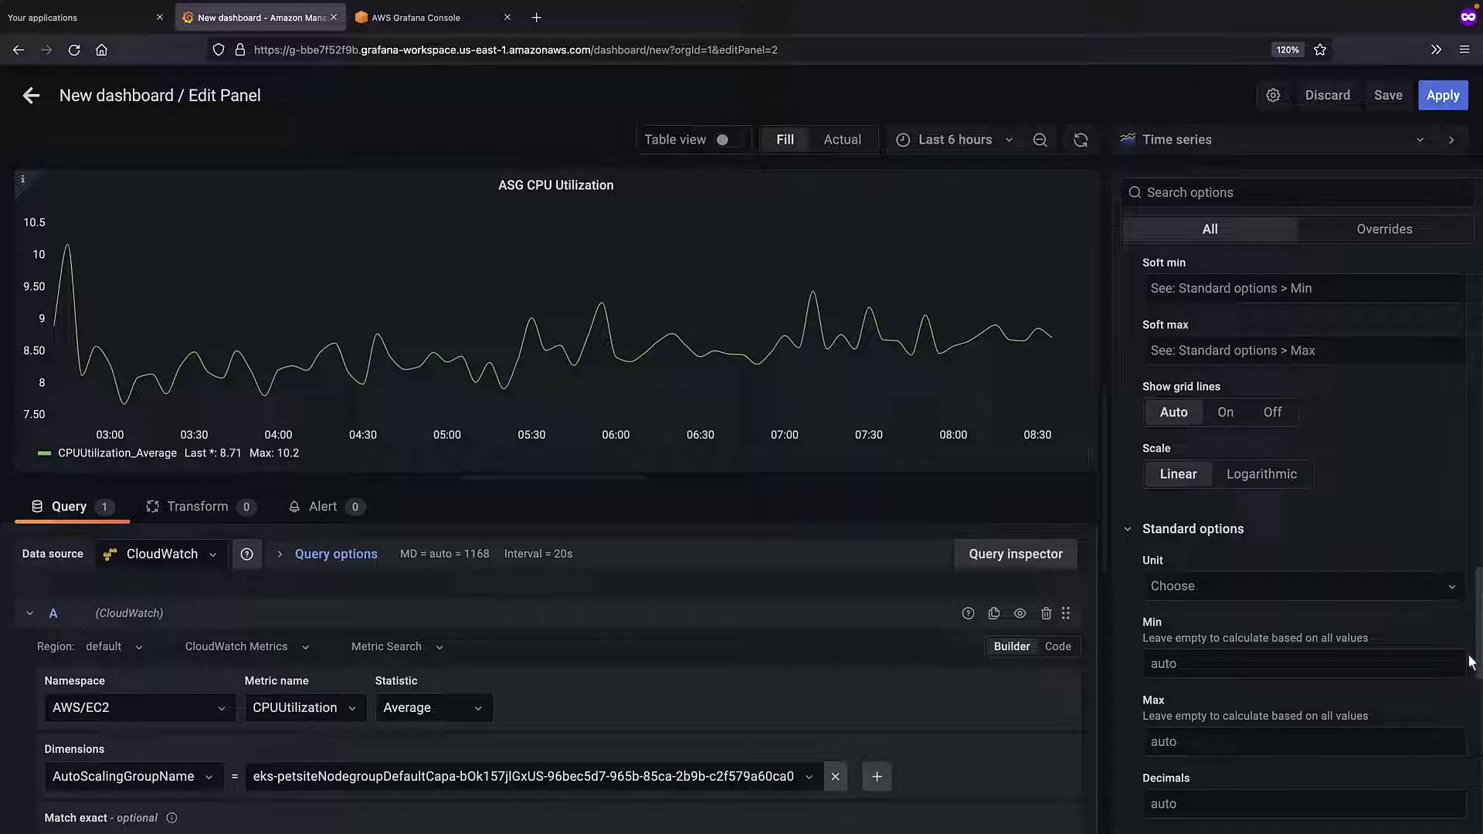
Set unit Percent (0-100) and a threshold of 10 shown as lines, then apply the panel.
{"action": "type", "text": "per"}
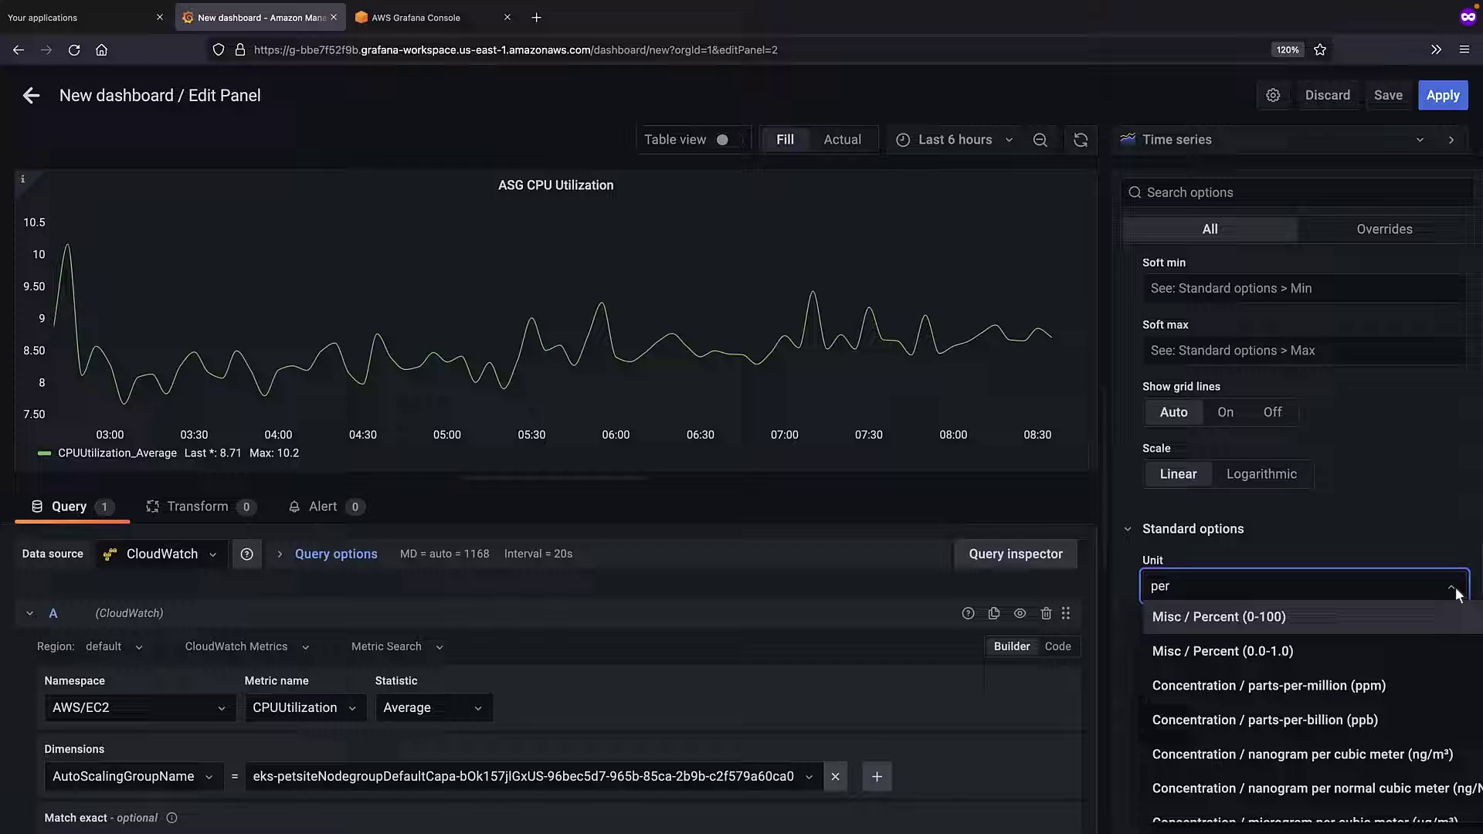
{"action": "left_click", "coordinate": [1218, 616]}
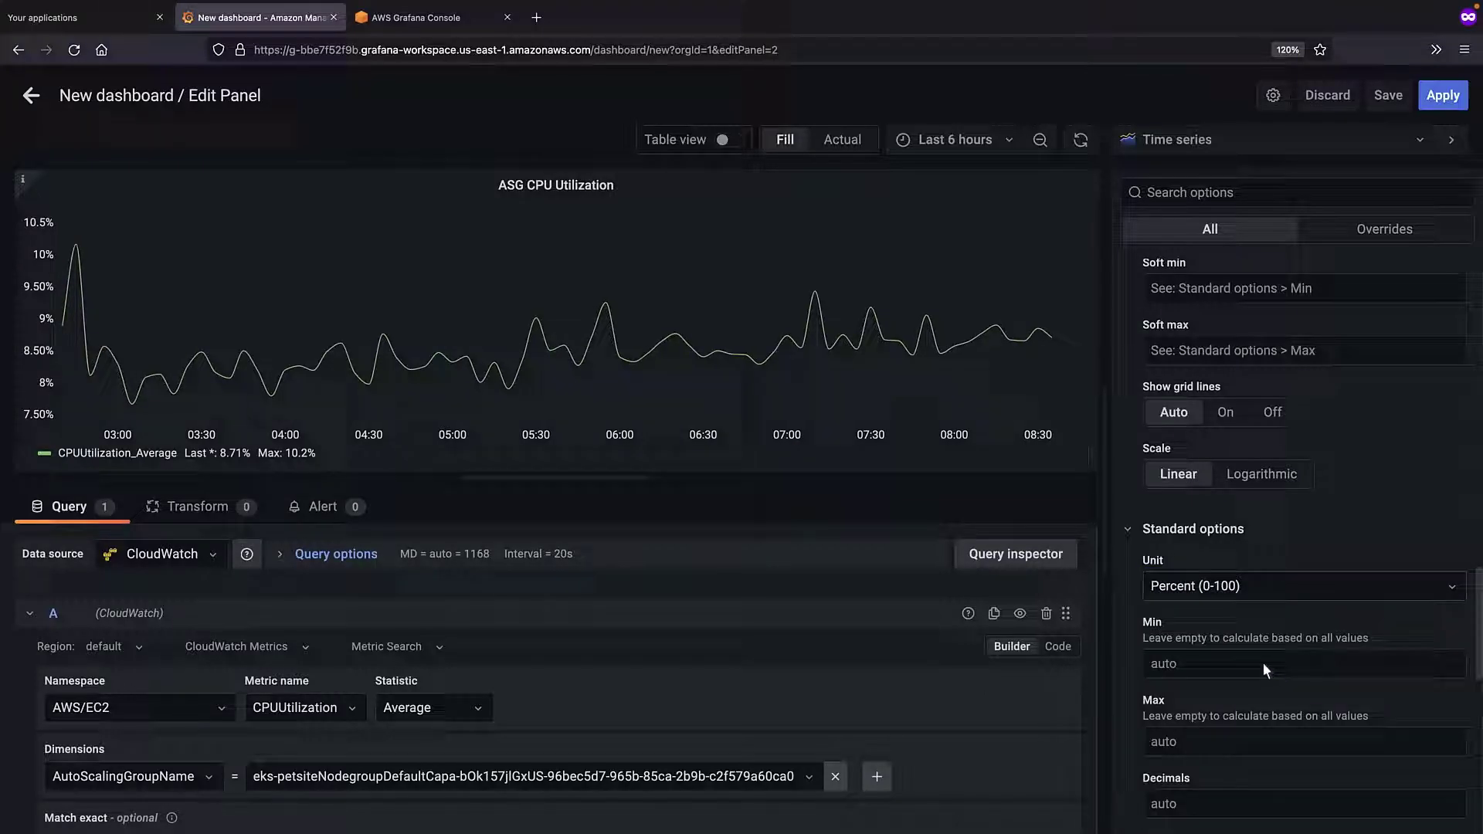
{"action": "scroll", "scroll_direction": "down", "scroll_amount": 3}
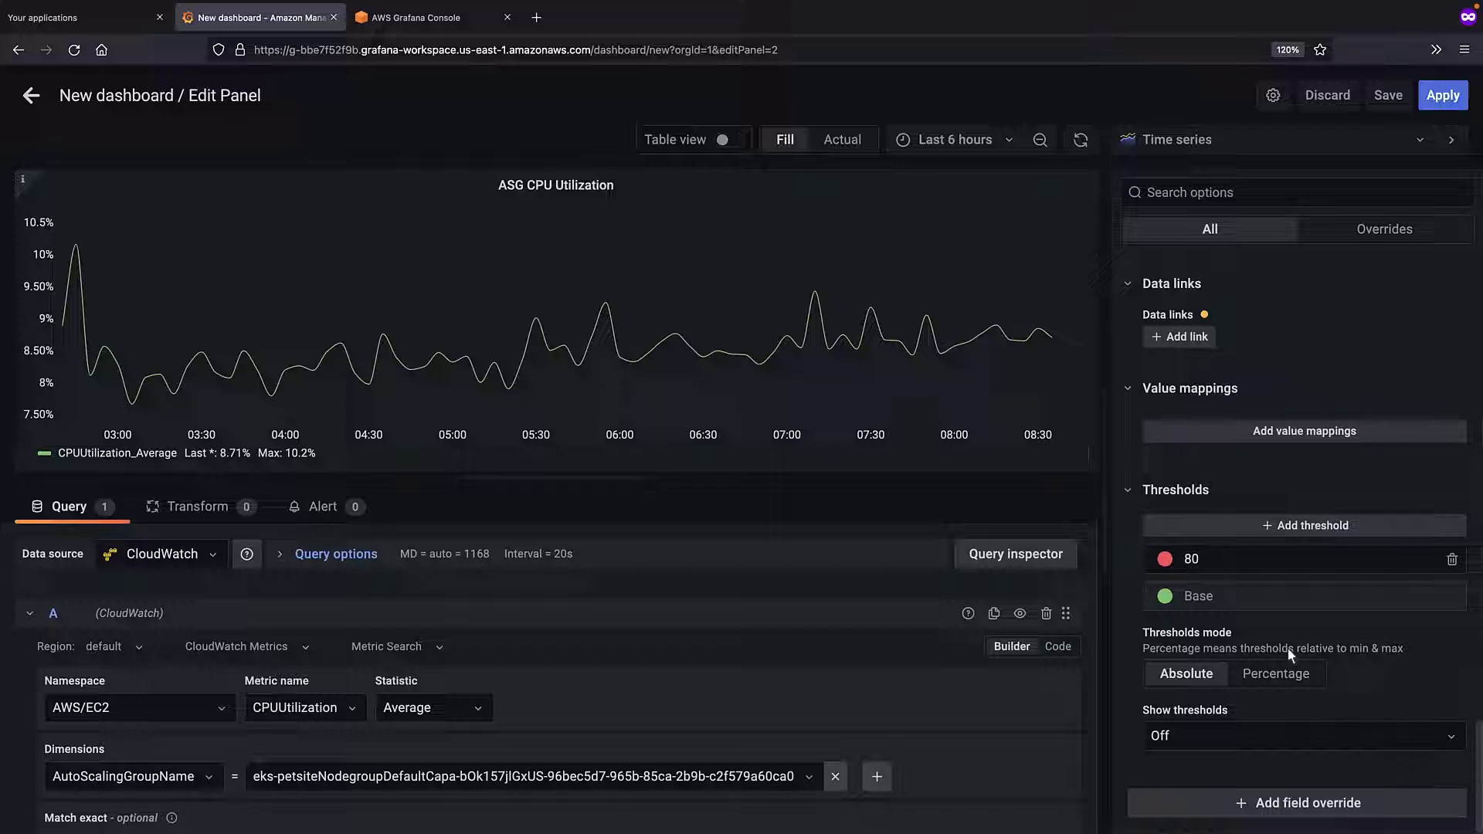
{"action": "type", "text": "10"}
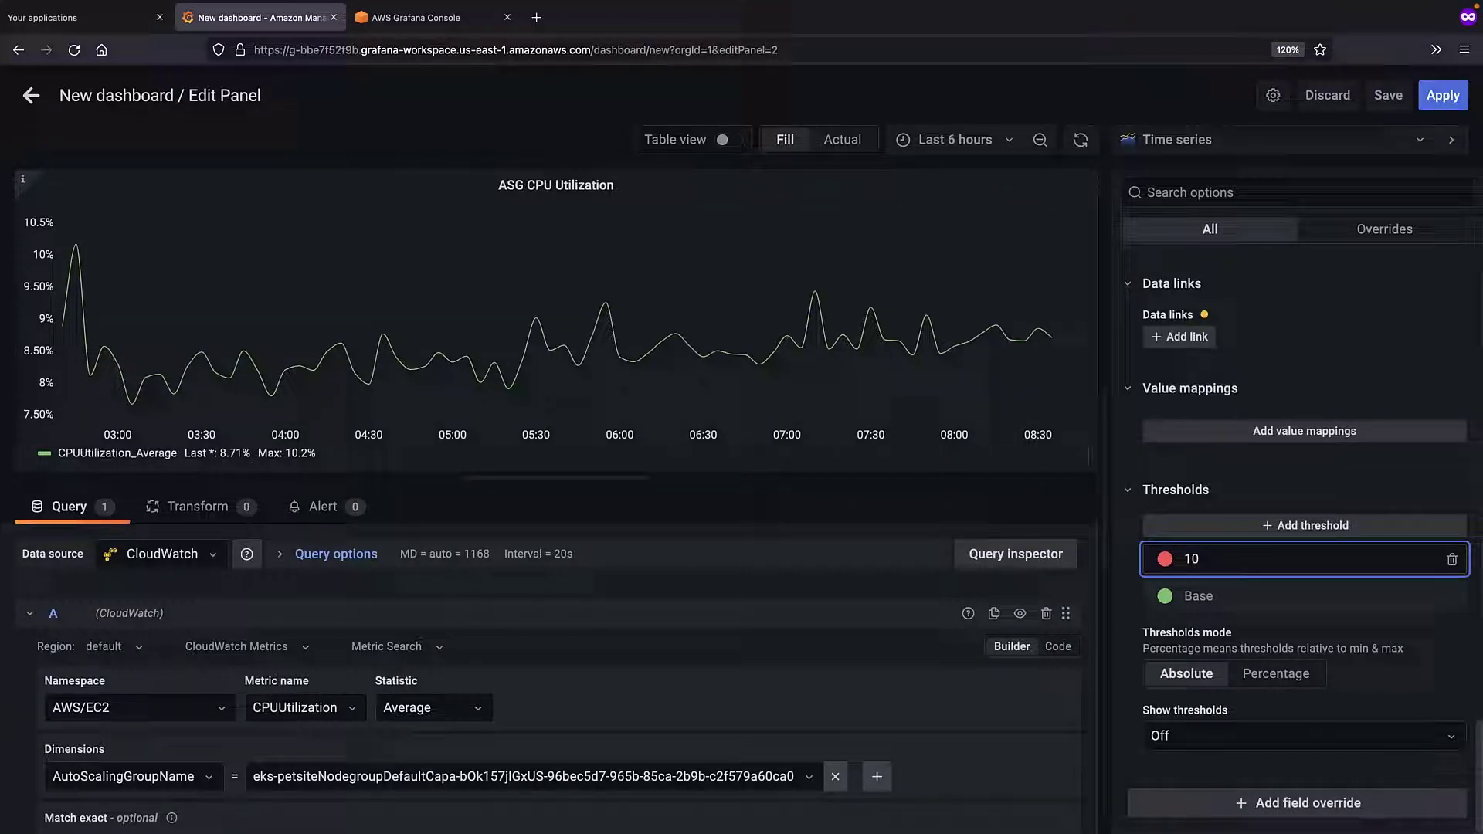
{"action": "mouse_move", "coordinate": [1223, 591]}
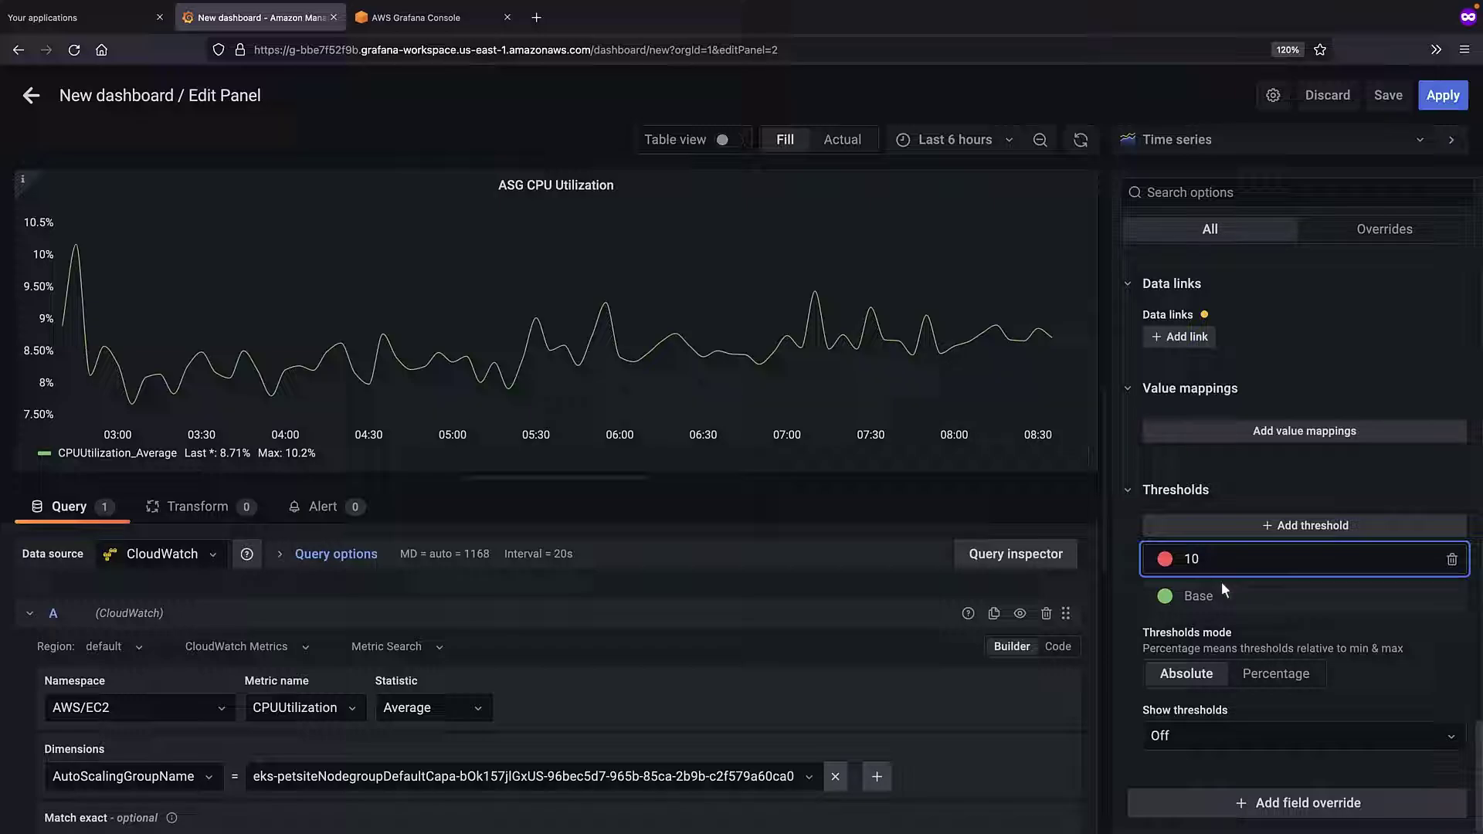
{"action": "left_click", "coordinate": [1300, 737]}
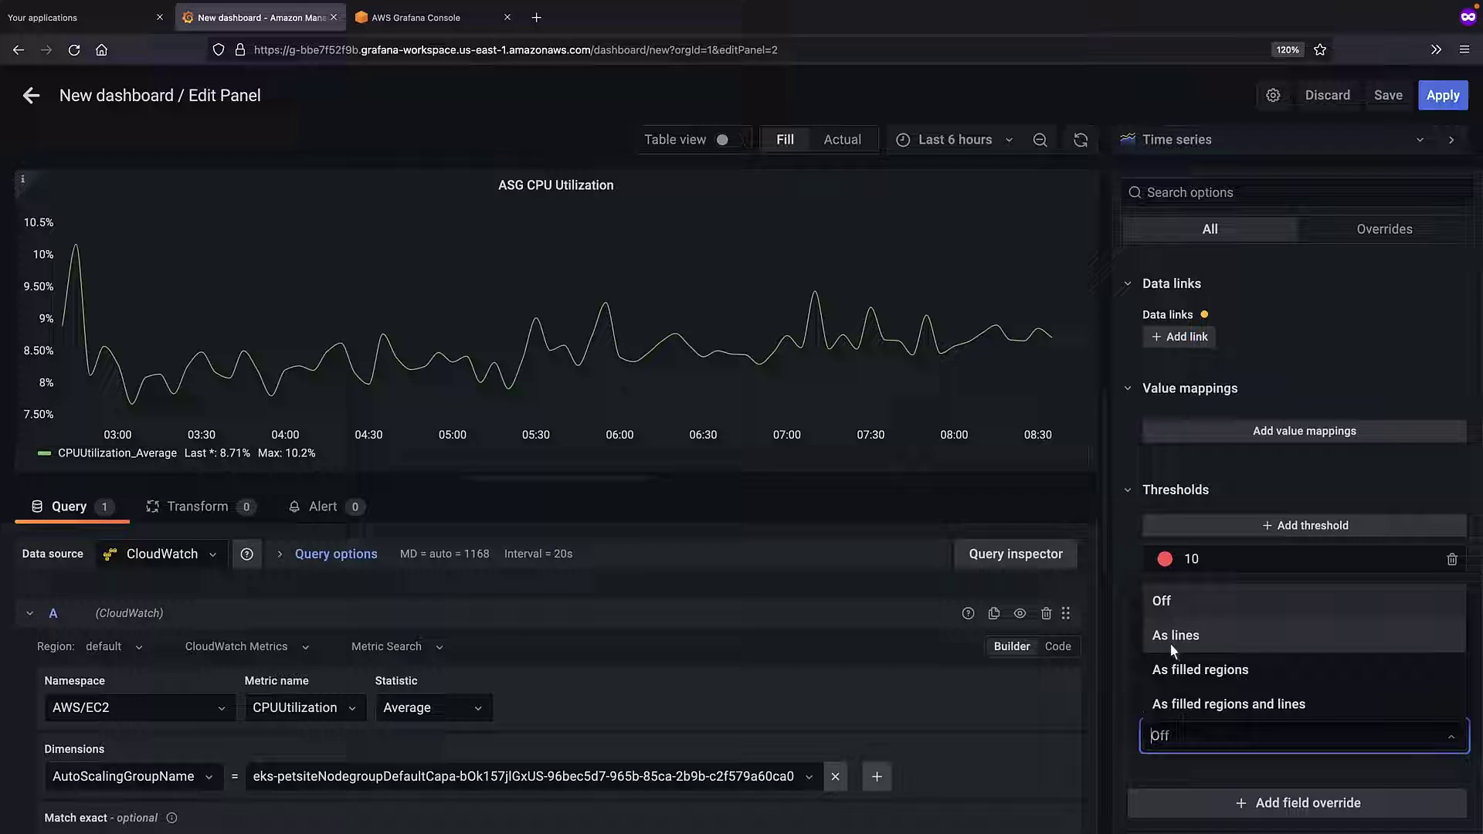
{"action": "left_click", "coordinate": [1175, 635]}
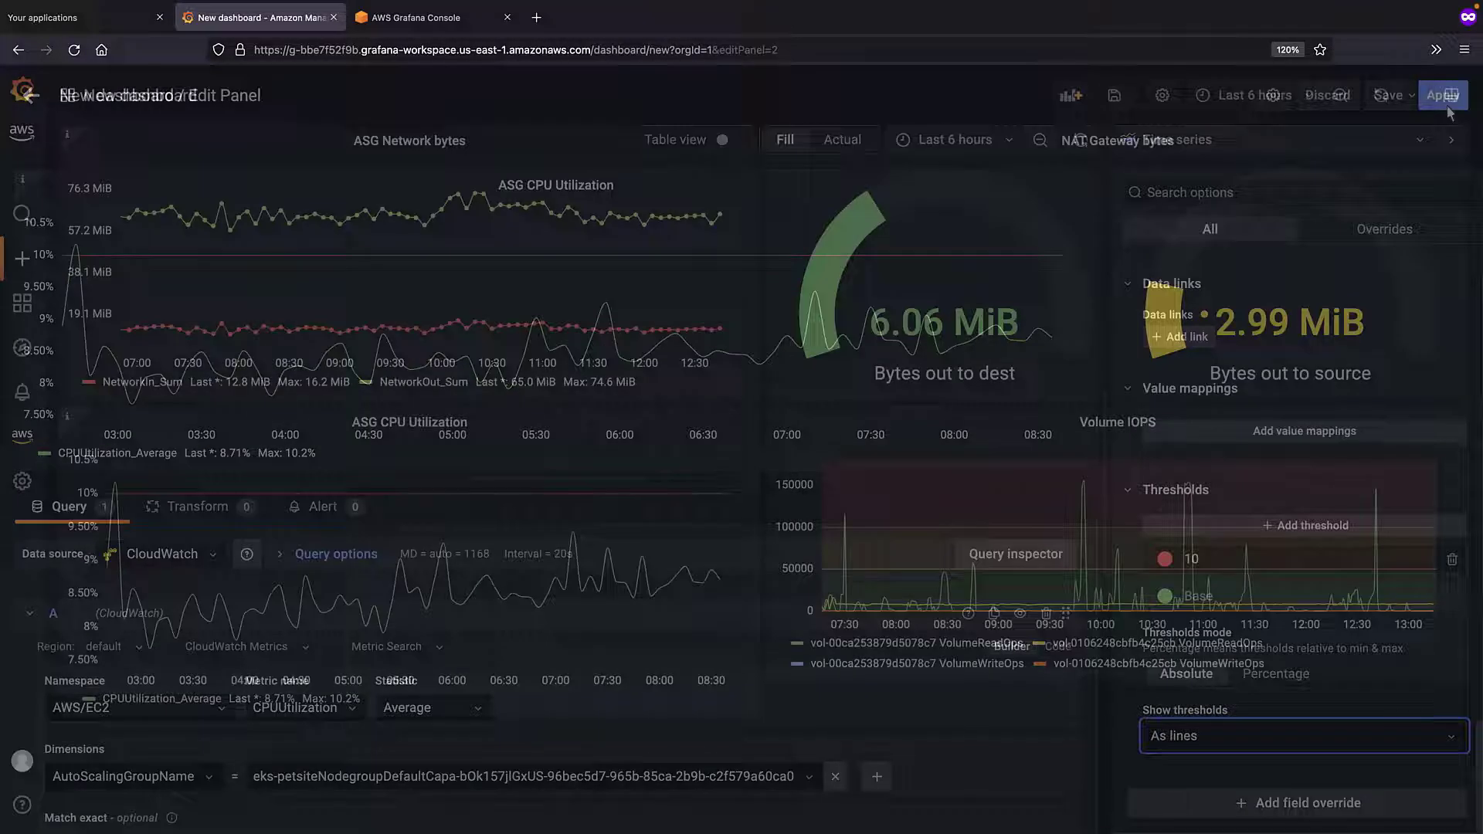
{"action": "left_click", "coordinate": [1437, 94]}
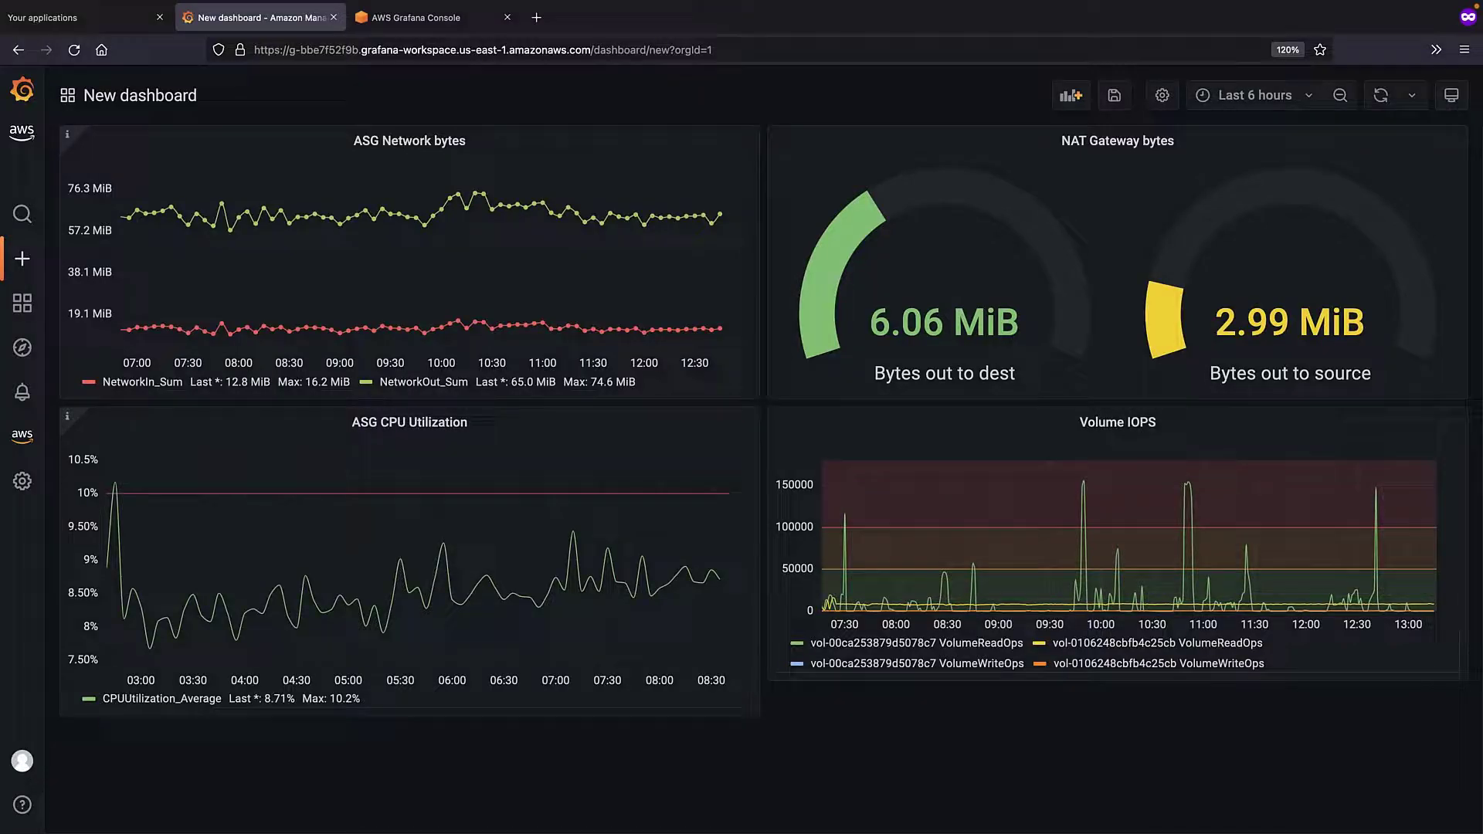
Name the dashboard 'Infrastructure Ops' and save it to the General folder.
{"action": "left_click", "coordinate": [1160, 94]}
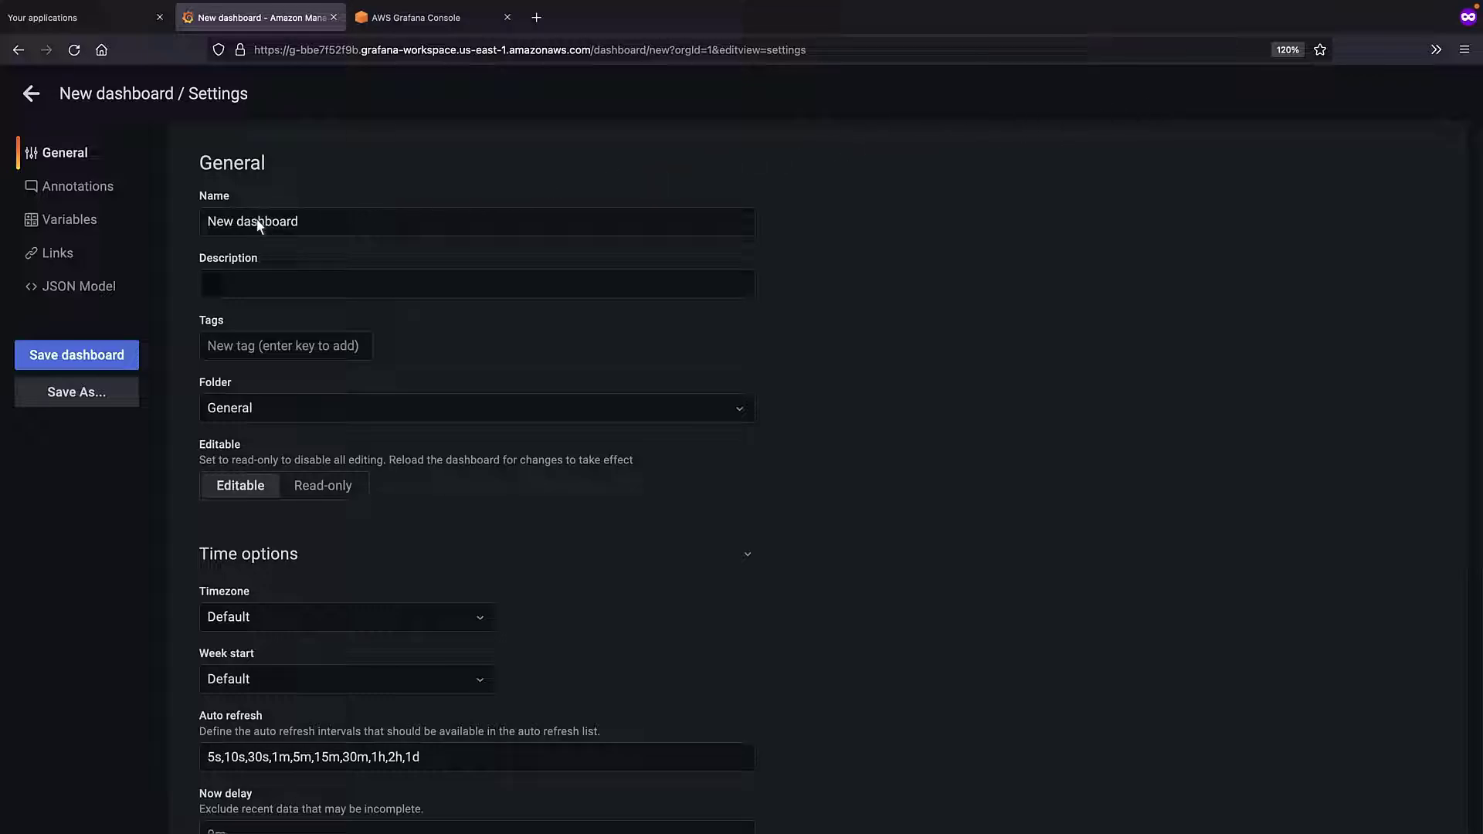
{"action": "type", "text": "Infrastructure Ops"}
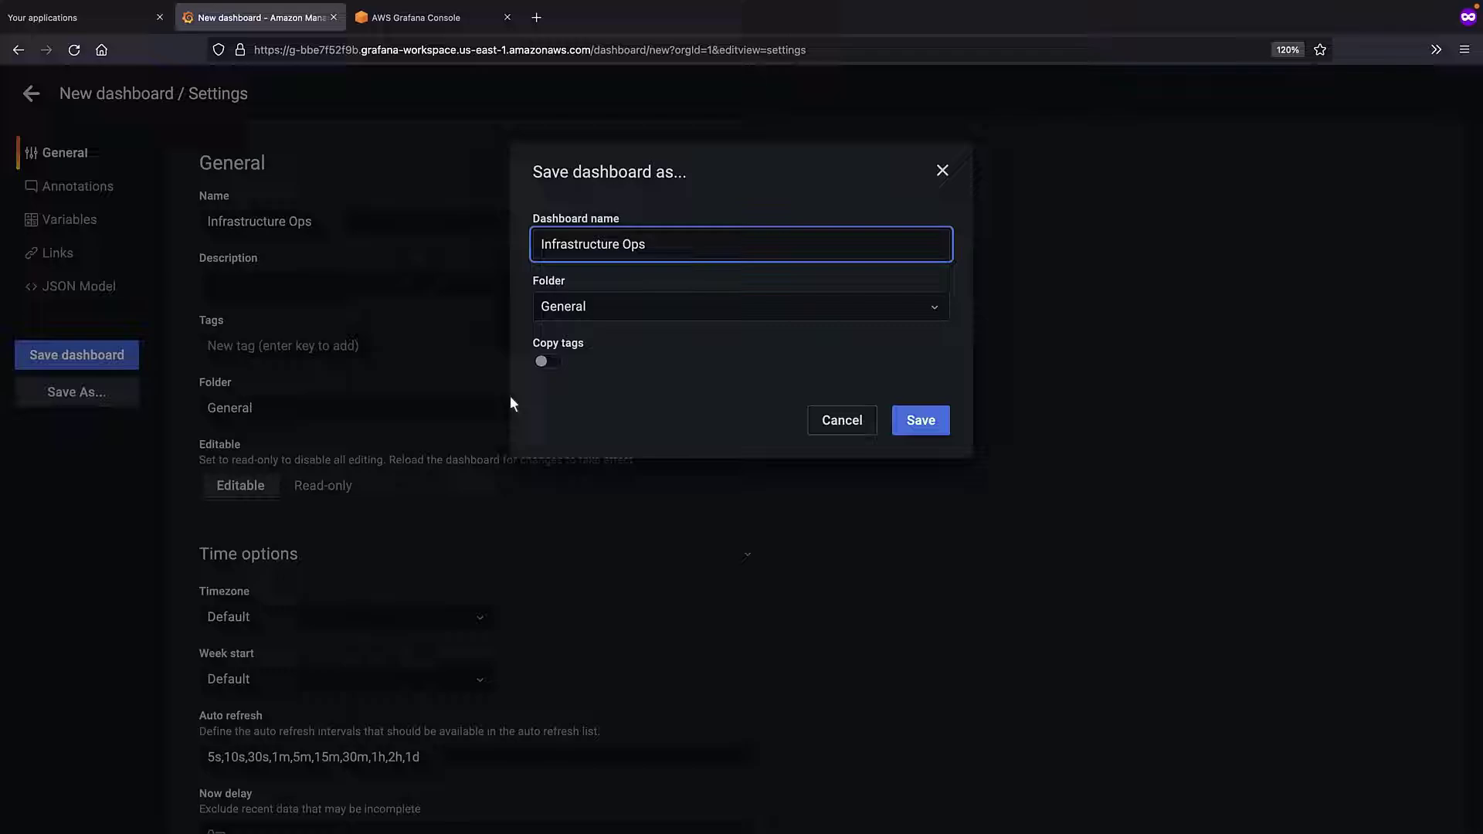
{"action": "left_click", "coordinate": [919, 420]}
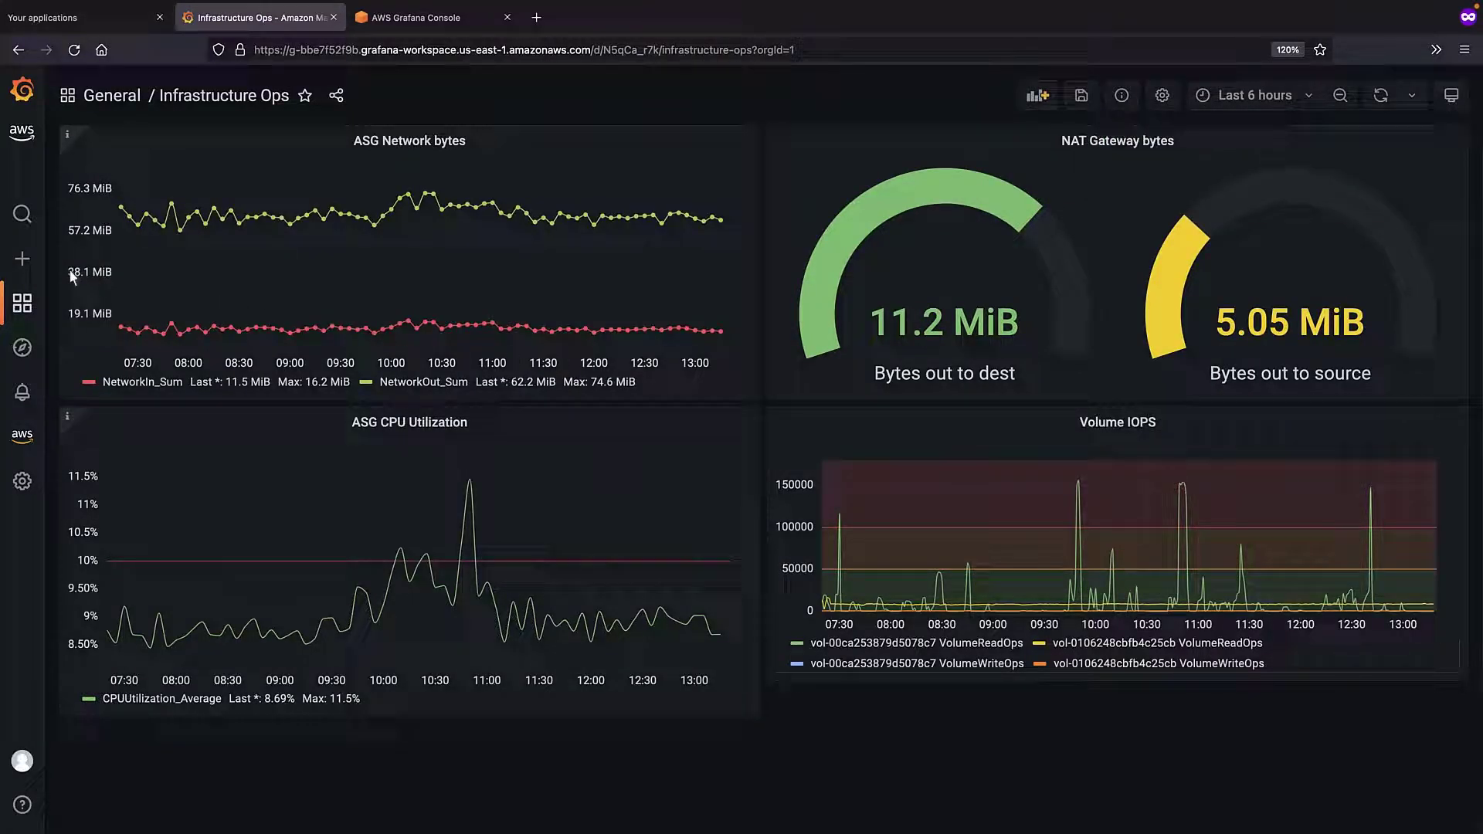
View the Devops dashboard, then go to the Data sources configuration page.
{"action": "left_click", "coordinate": [21, 258]}
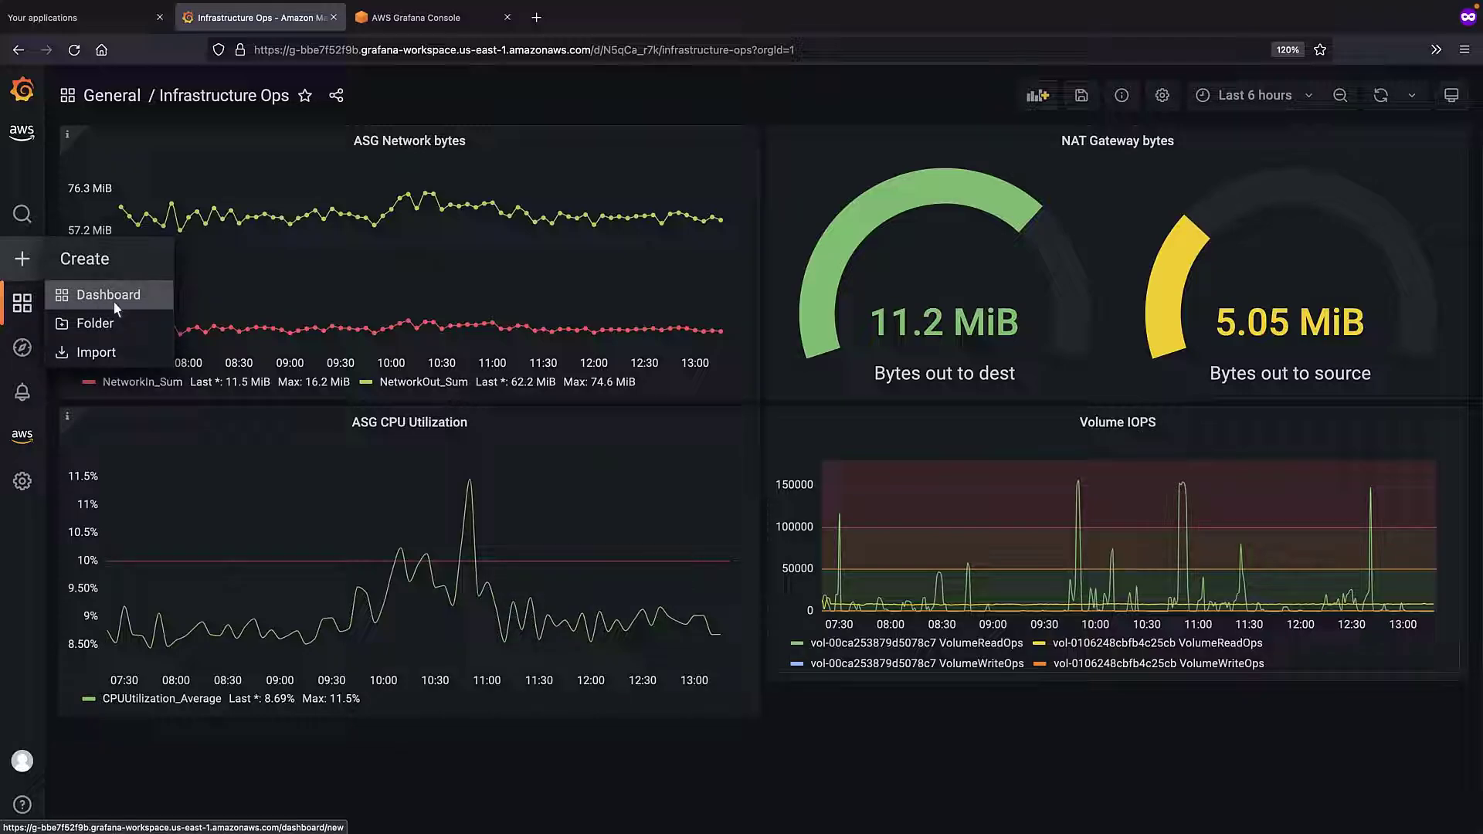
{"action": "left_click", "coordinate": [110, 295]}
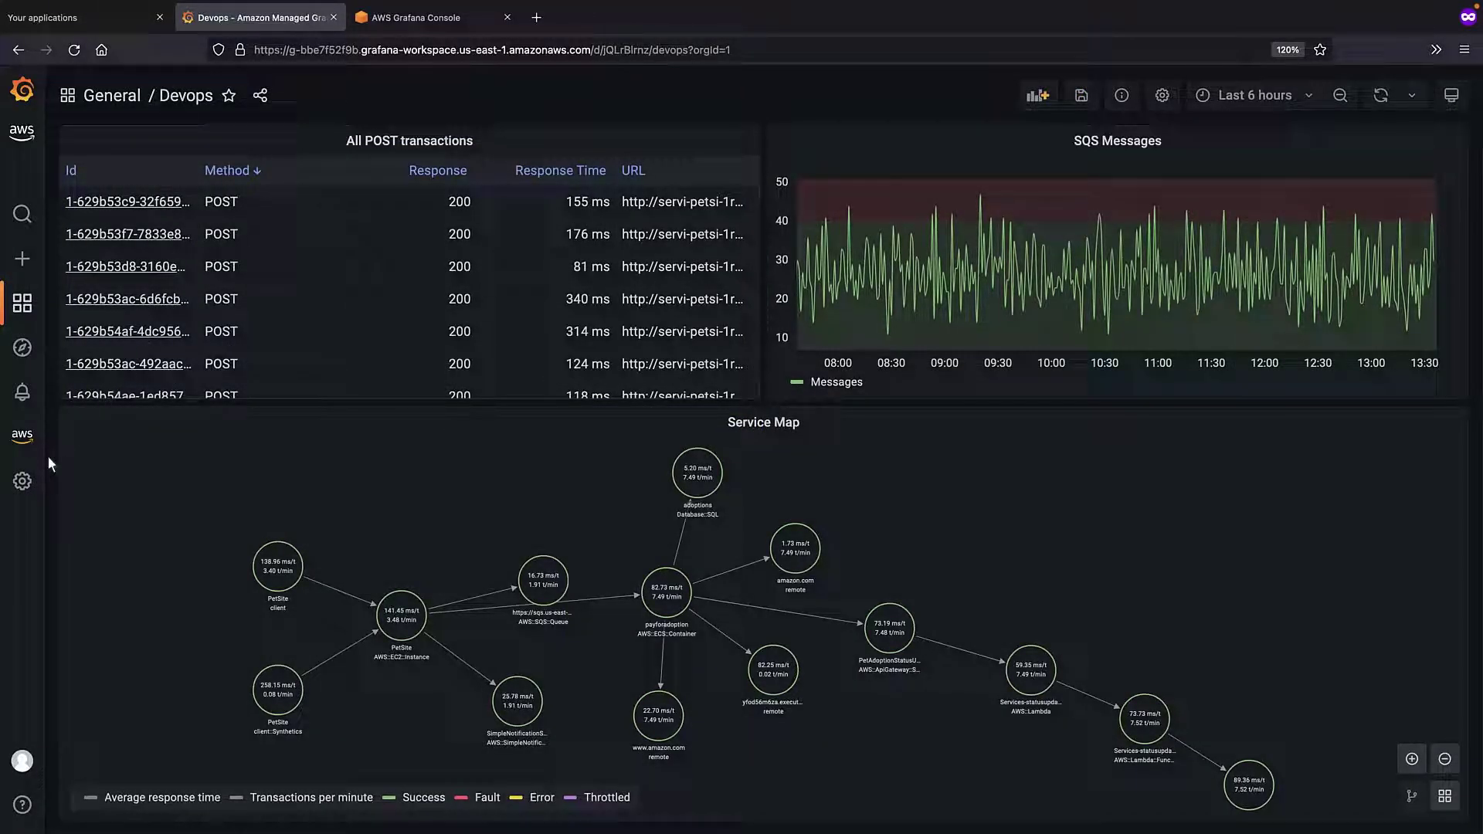
{"action": "left_click", "coordinate": [22, 480]}
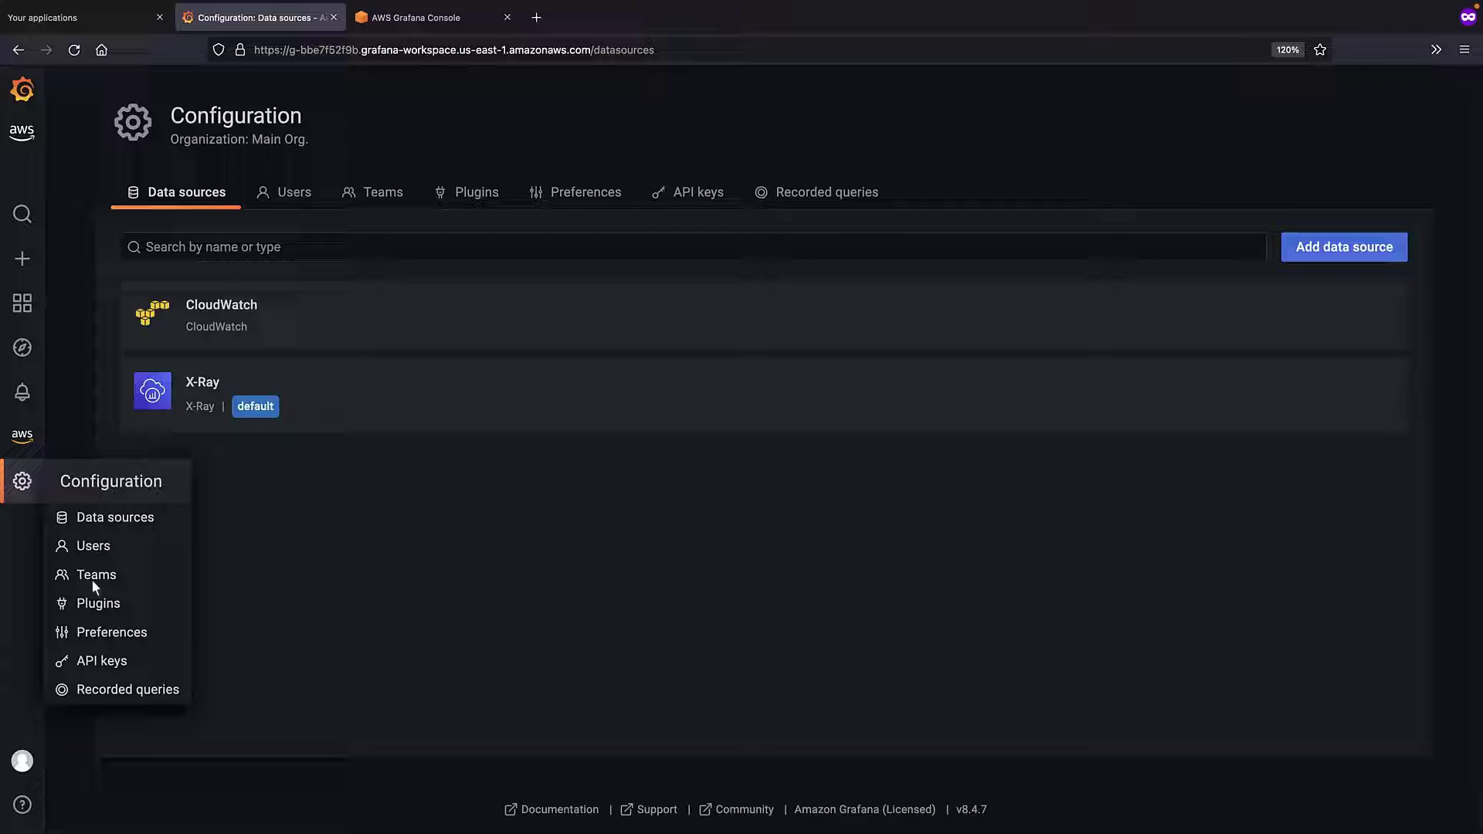
Create a new team named InfraOps.
{"action": "left_click", "coordinate": [96, 574]}
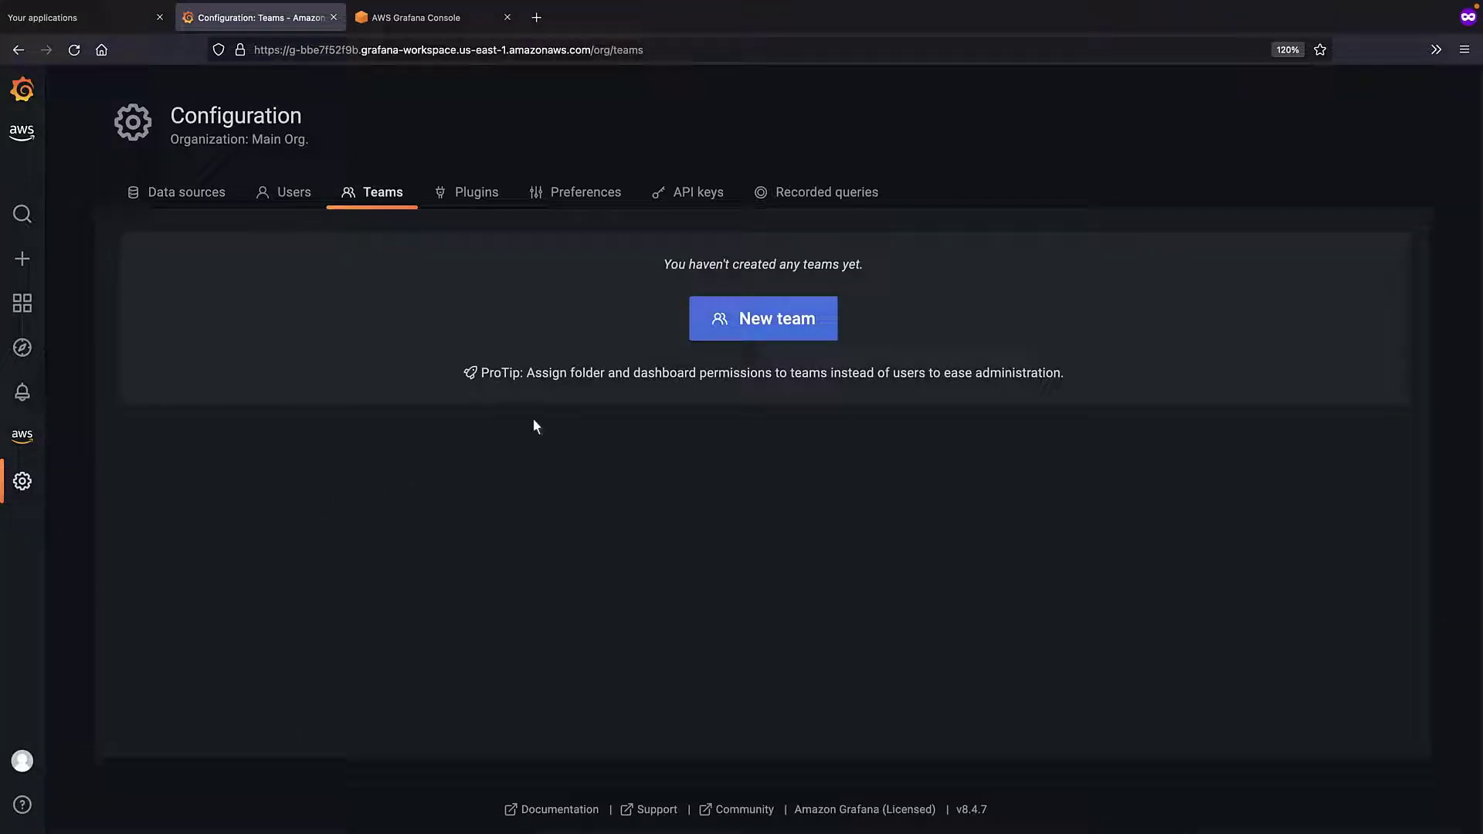
{"action": "left_click", "coordinate": [763, 317]}
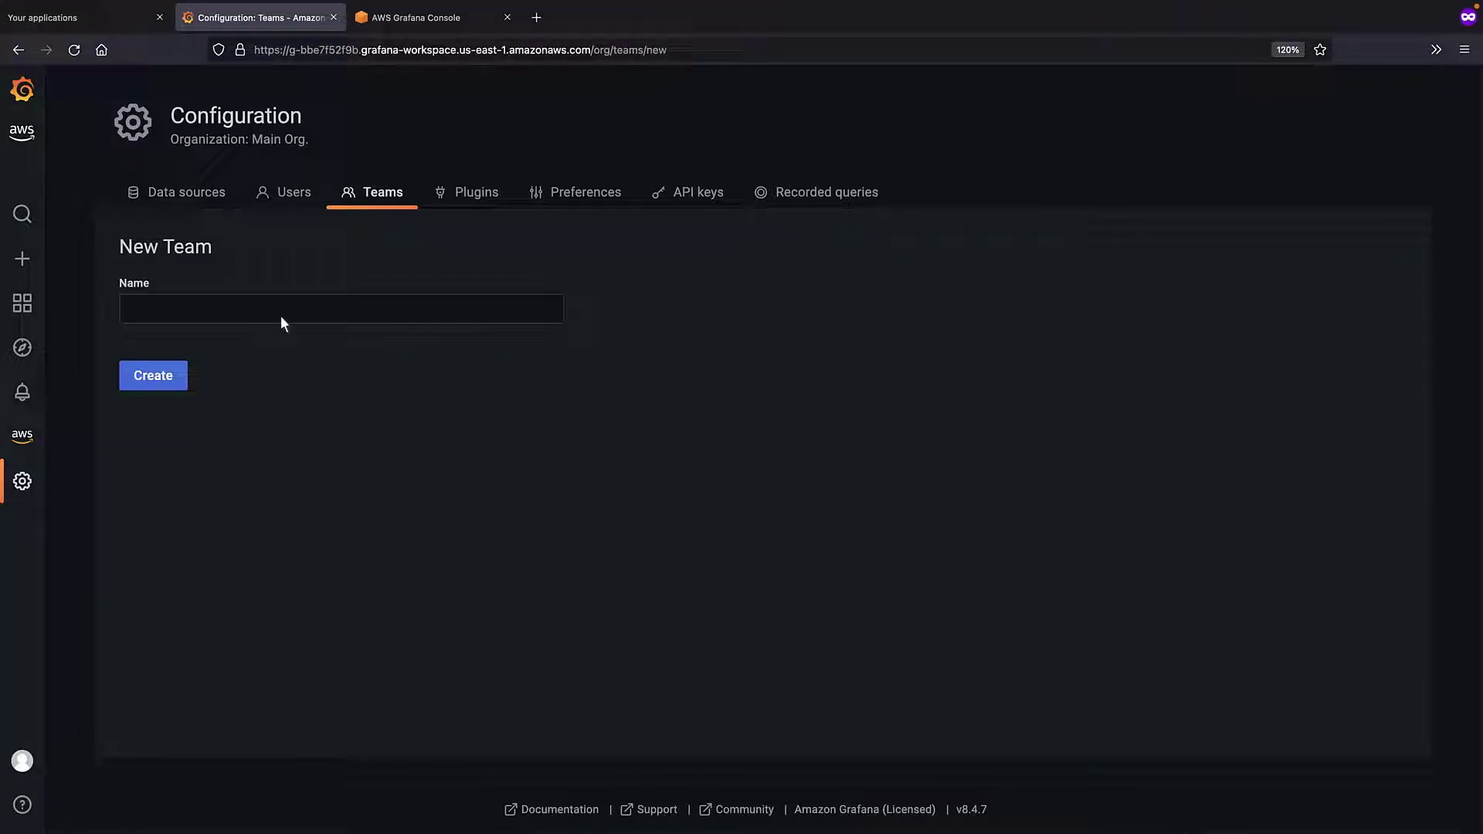
{"action": "type", "text": "InfraOps"}
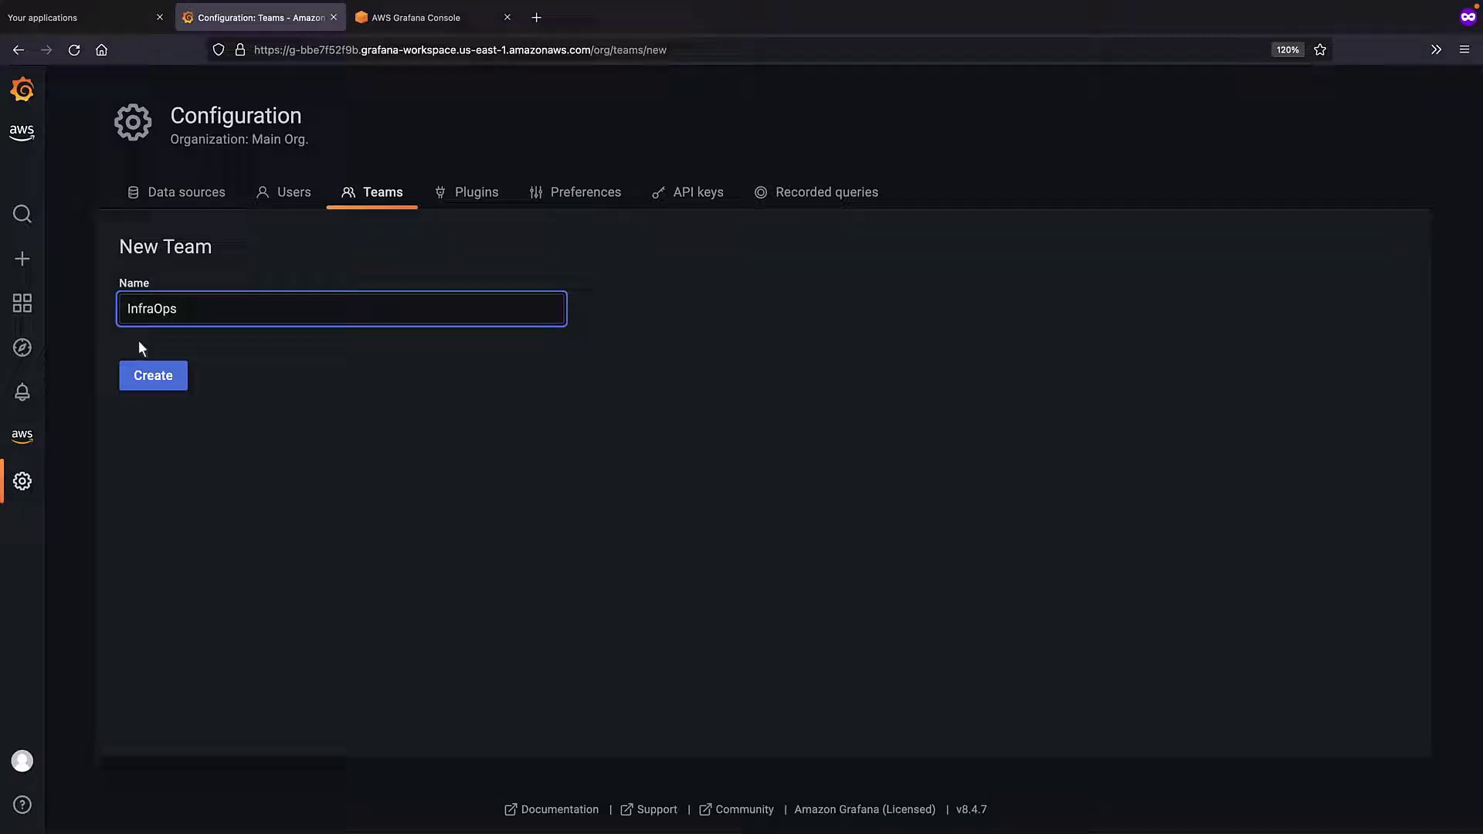
{"action": "left_click", "coordinate": [152, 375]}
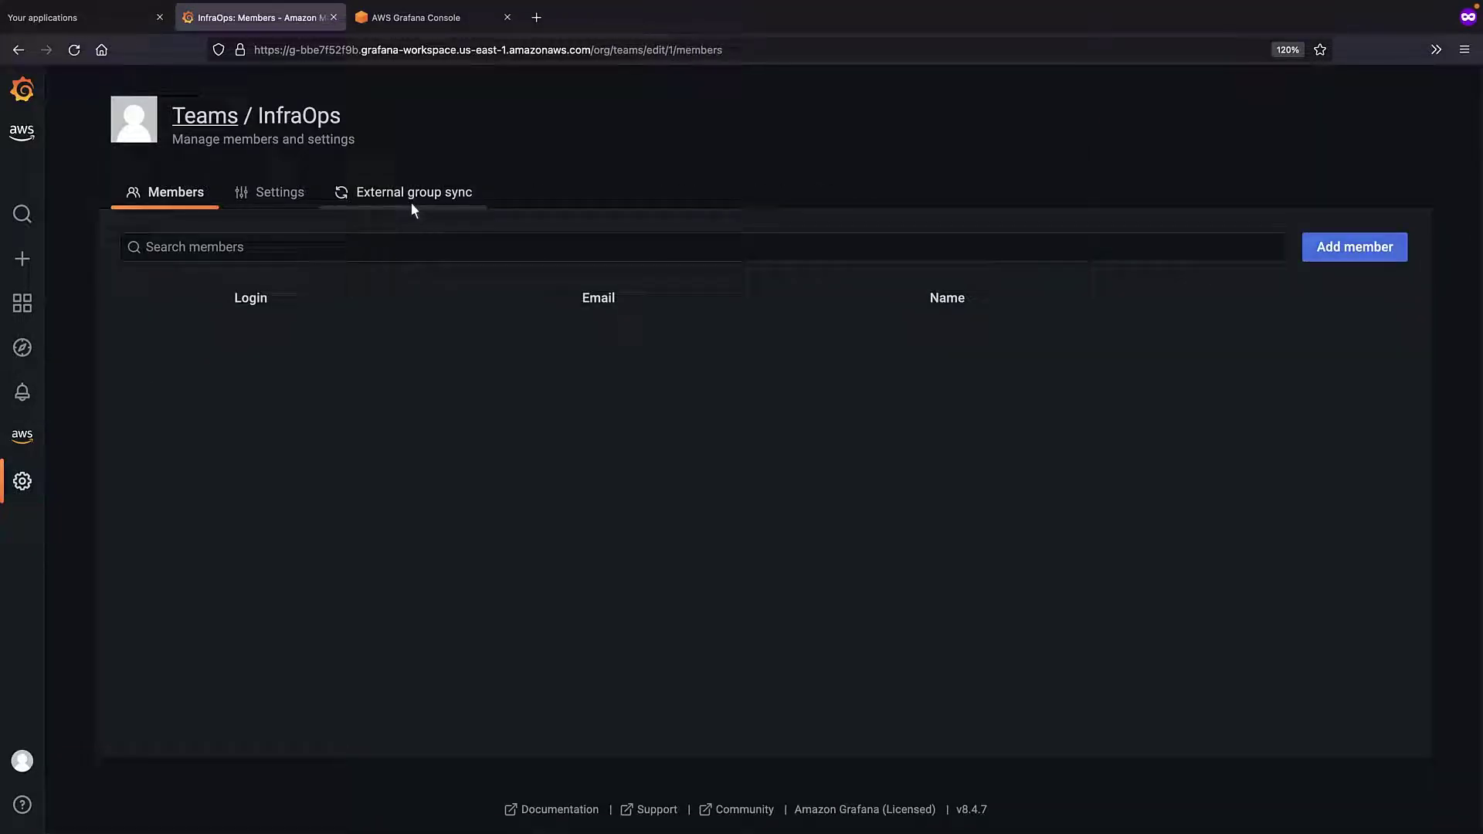
{"action": "left_click", "coordinate": [412, 191]}
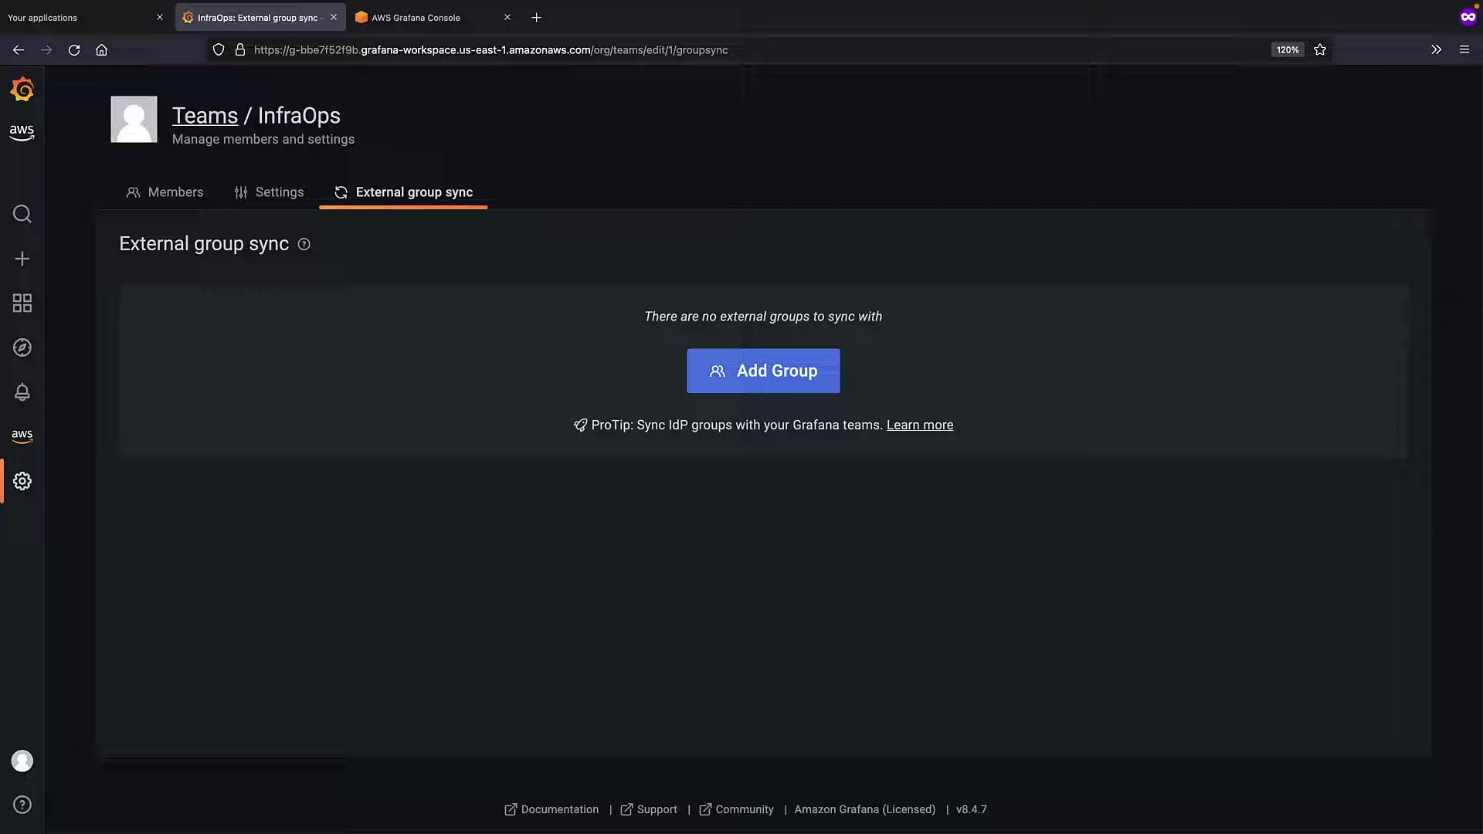
{"action": "left_click", "coordinate": [763, 370]}
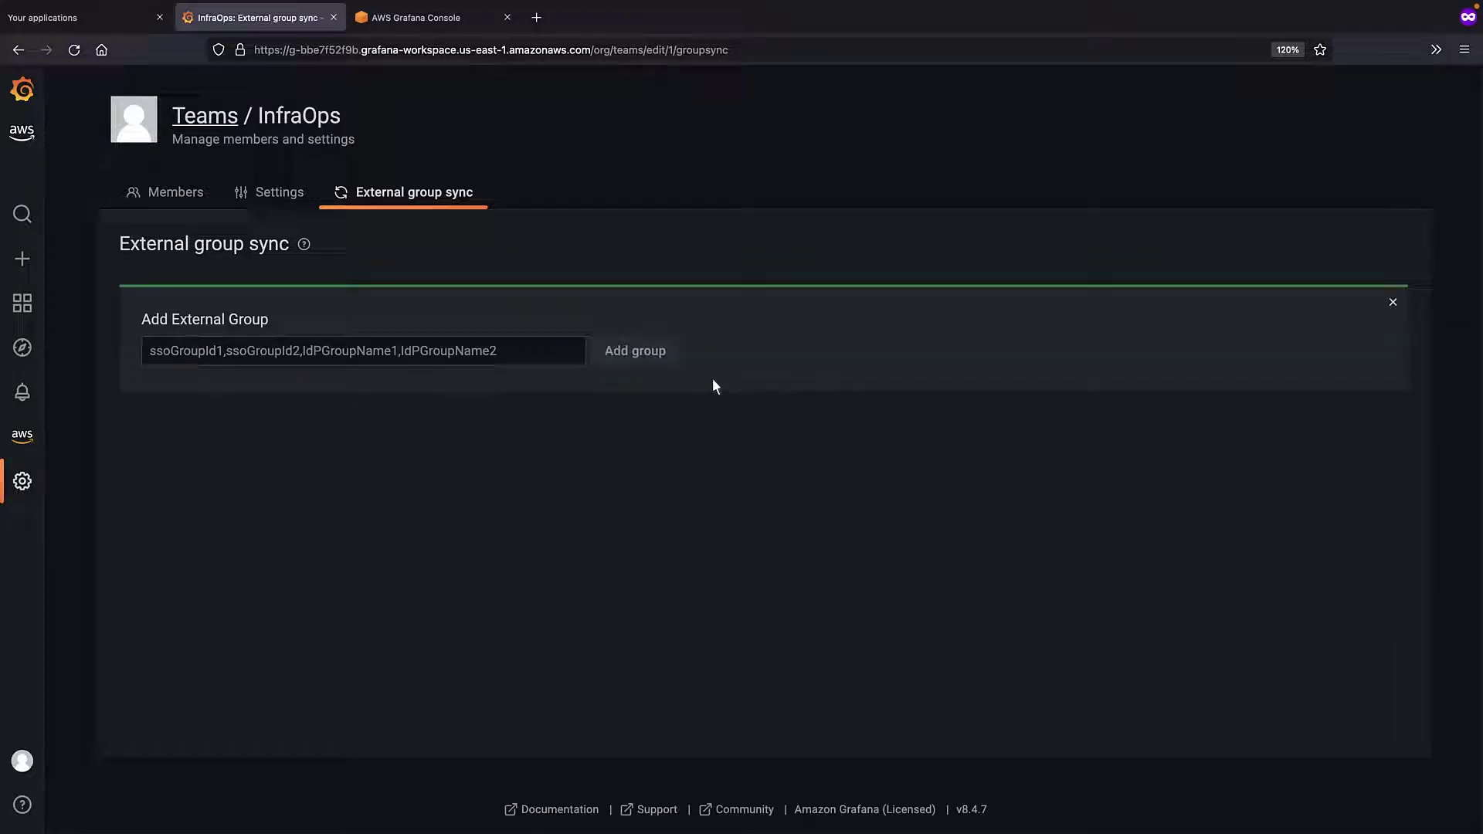
{"action": "type", "text": "infraops@example.com"}
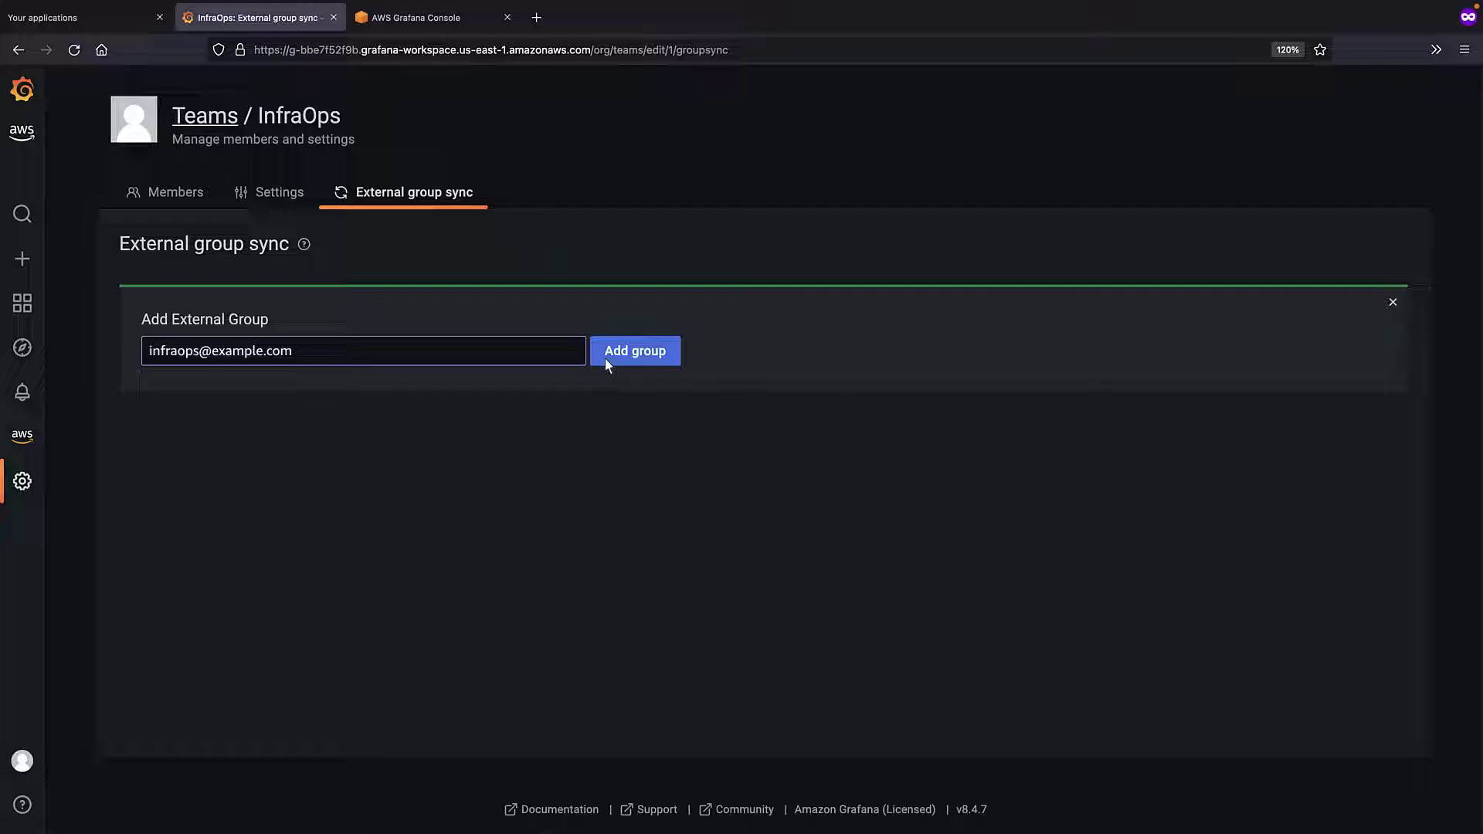
{"action": "left_click", "coordinate": [635, 351]}
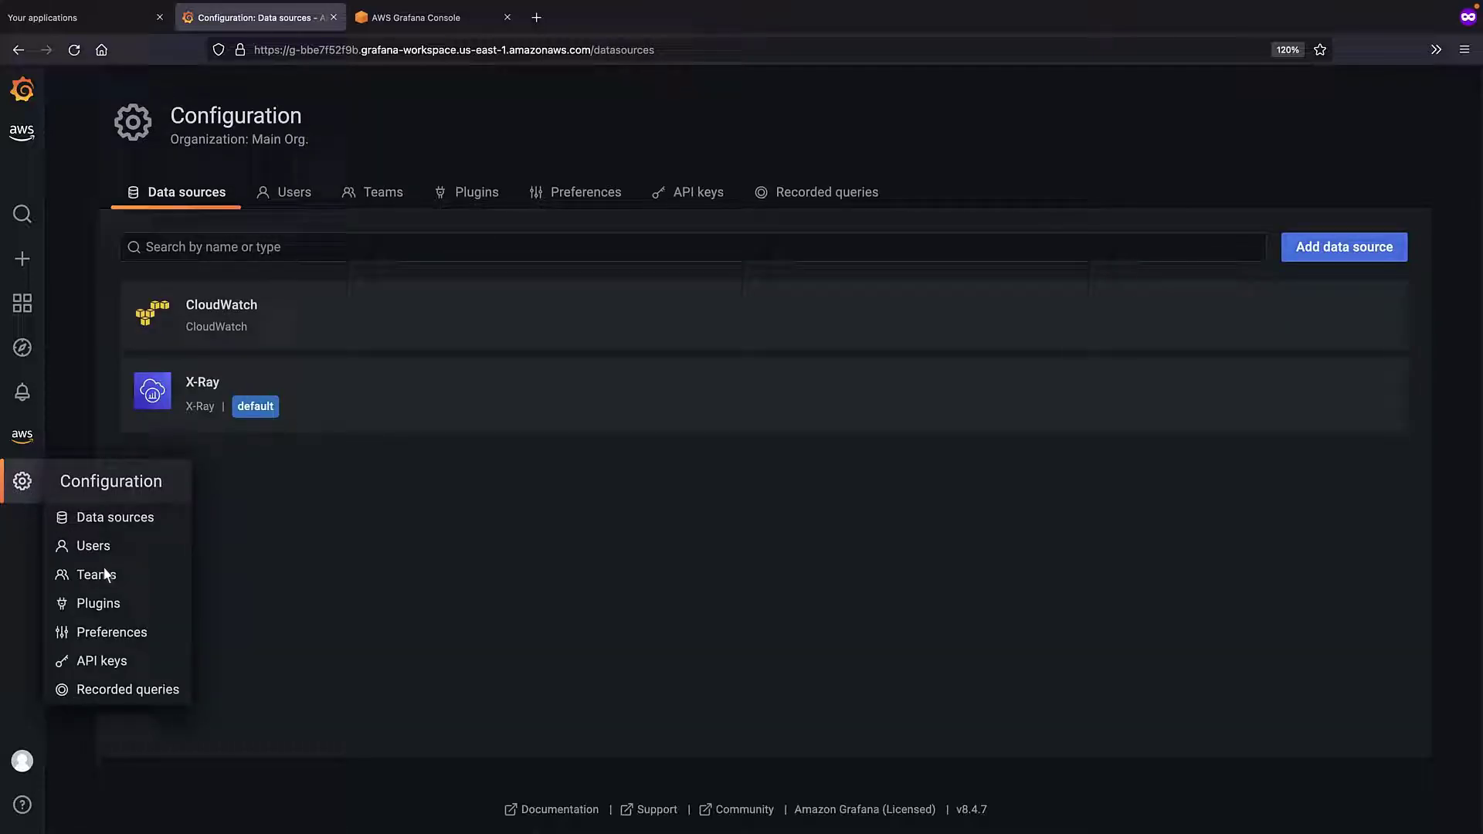
Create a new team named DevOps.
{"action": "left_click", "coordinate": [94, 573]}
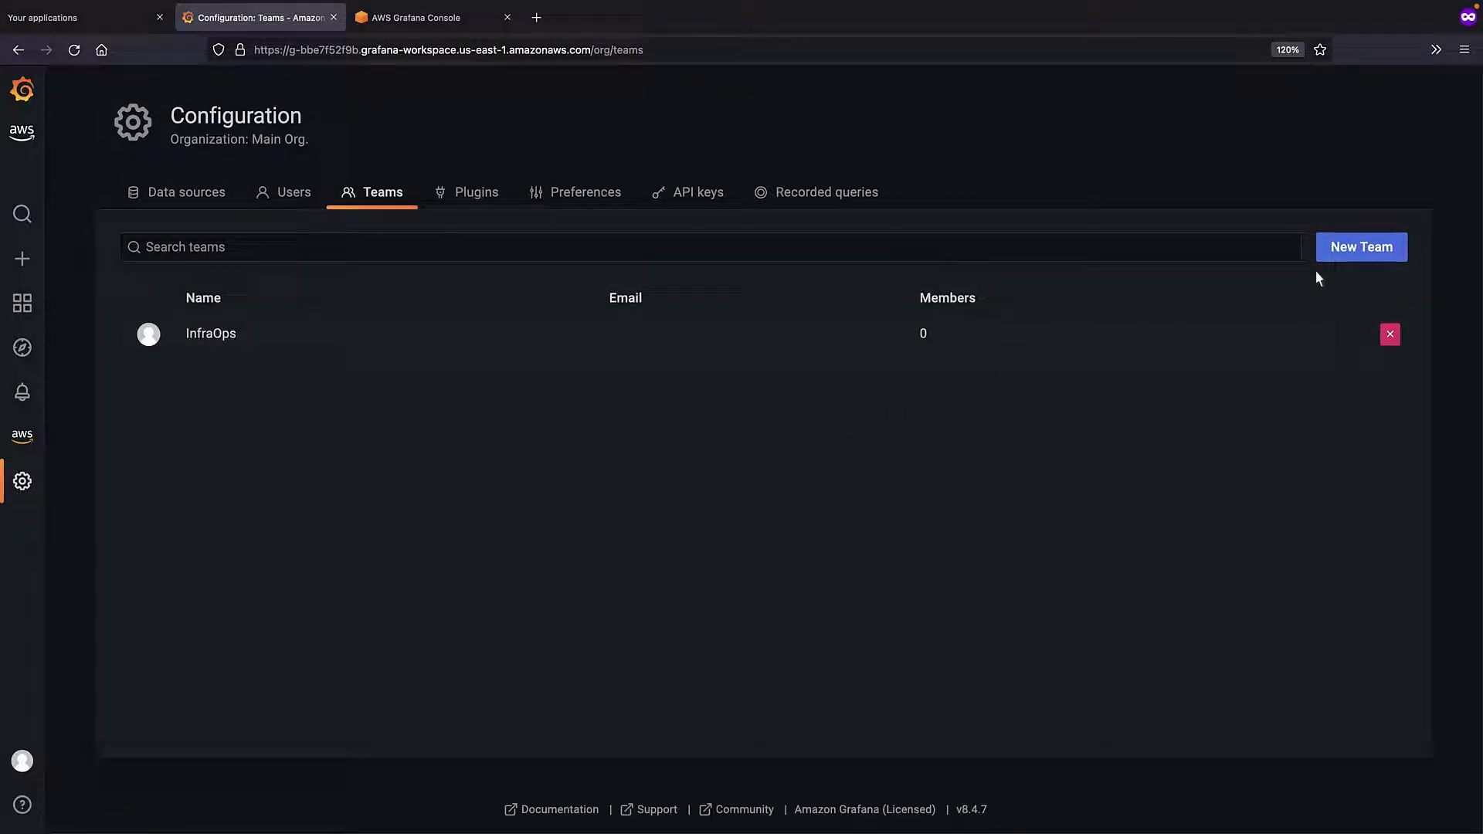
{"action": "left_click", "coordinate": [1360, 247]}
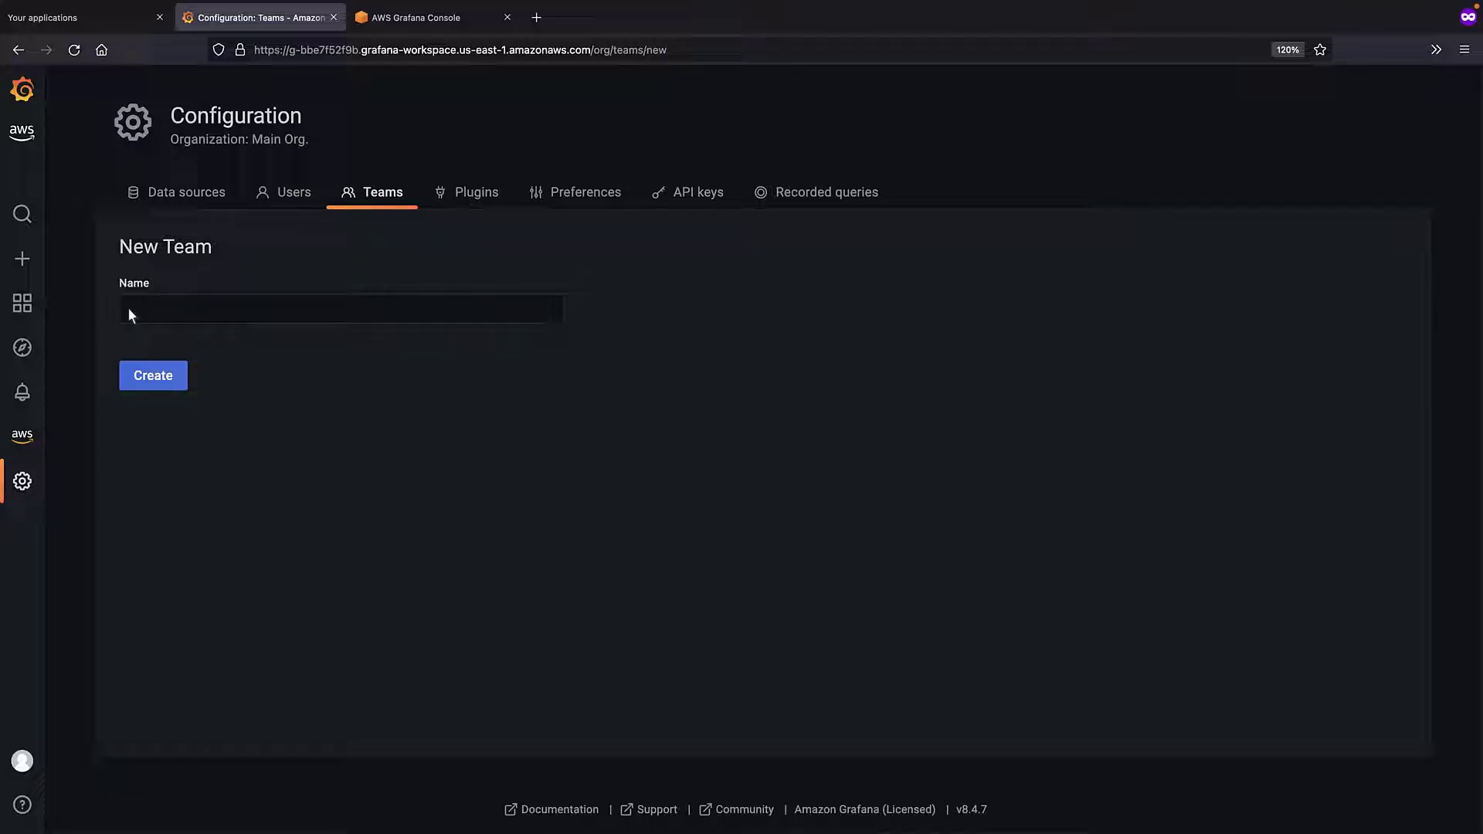
{"action": "type", "text": "DevOps"}
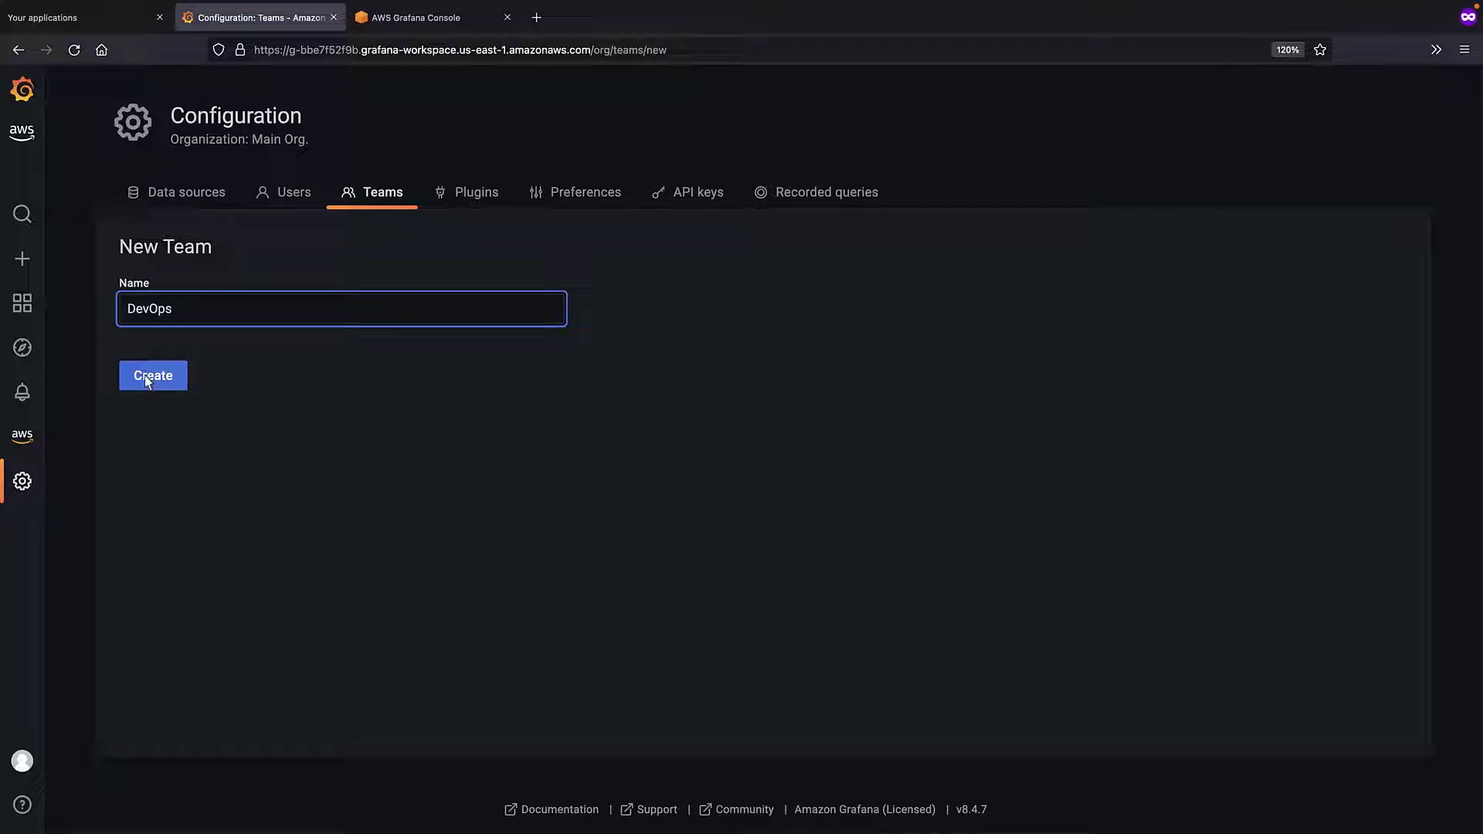
{"action": "left_click", "coordinate": [152, 375]}
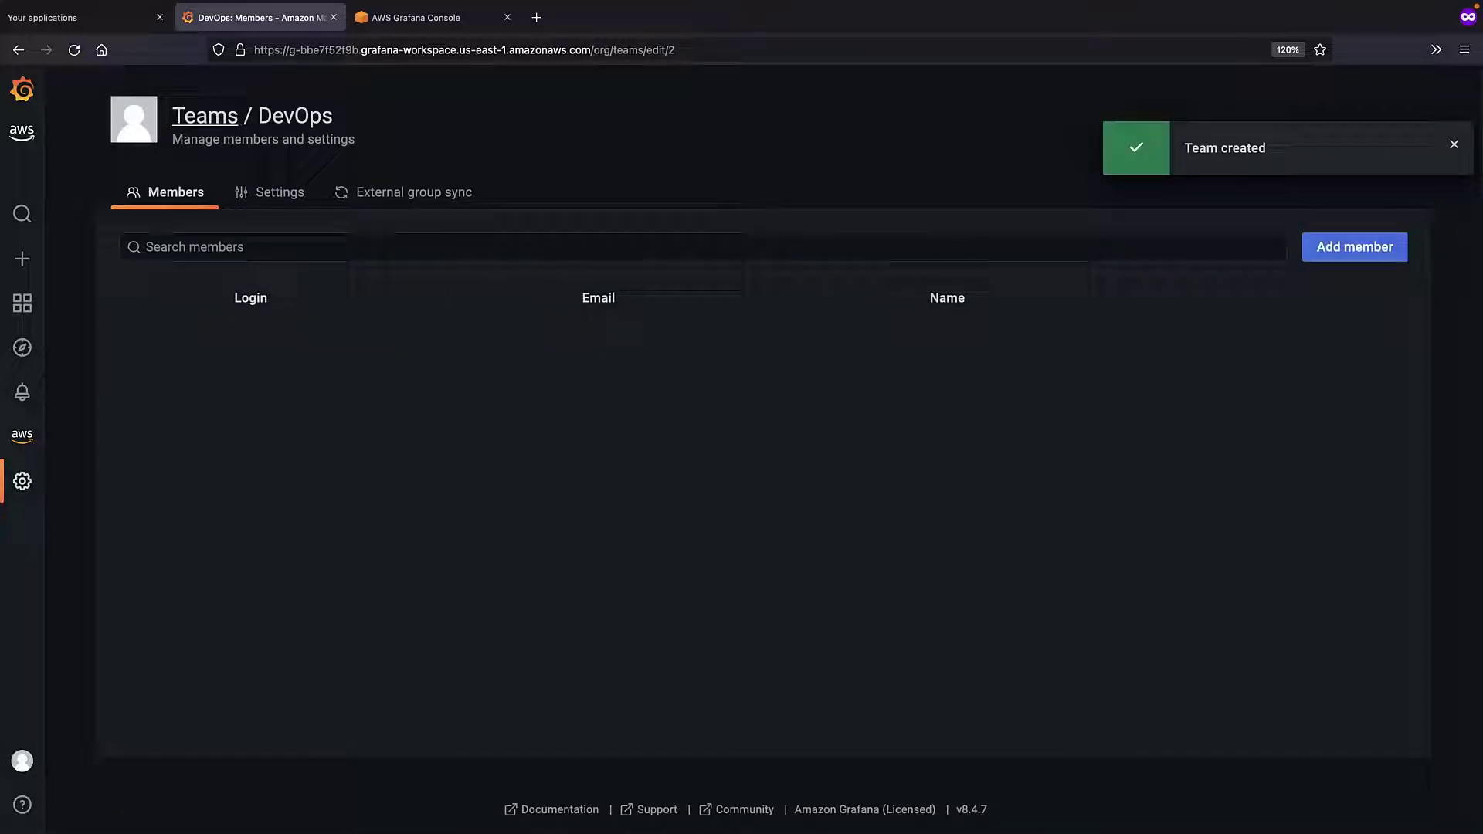
{"action": "left_click", "coordinate": [412, 192]}
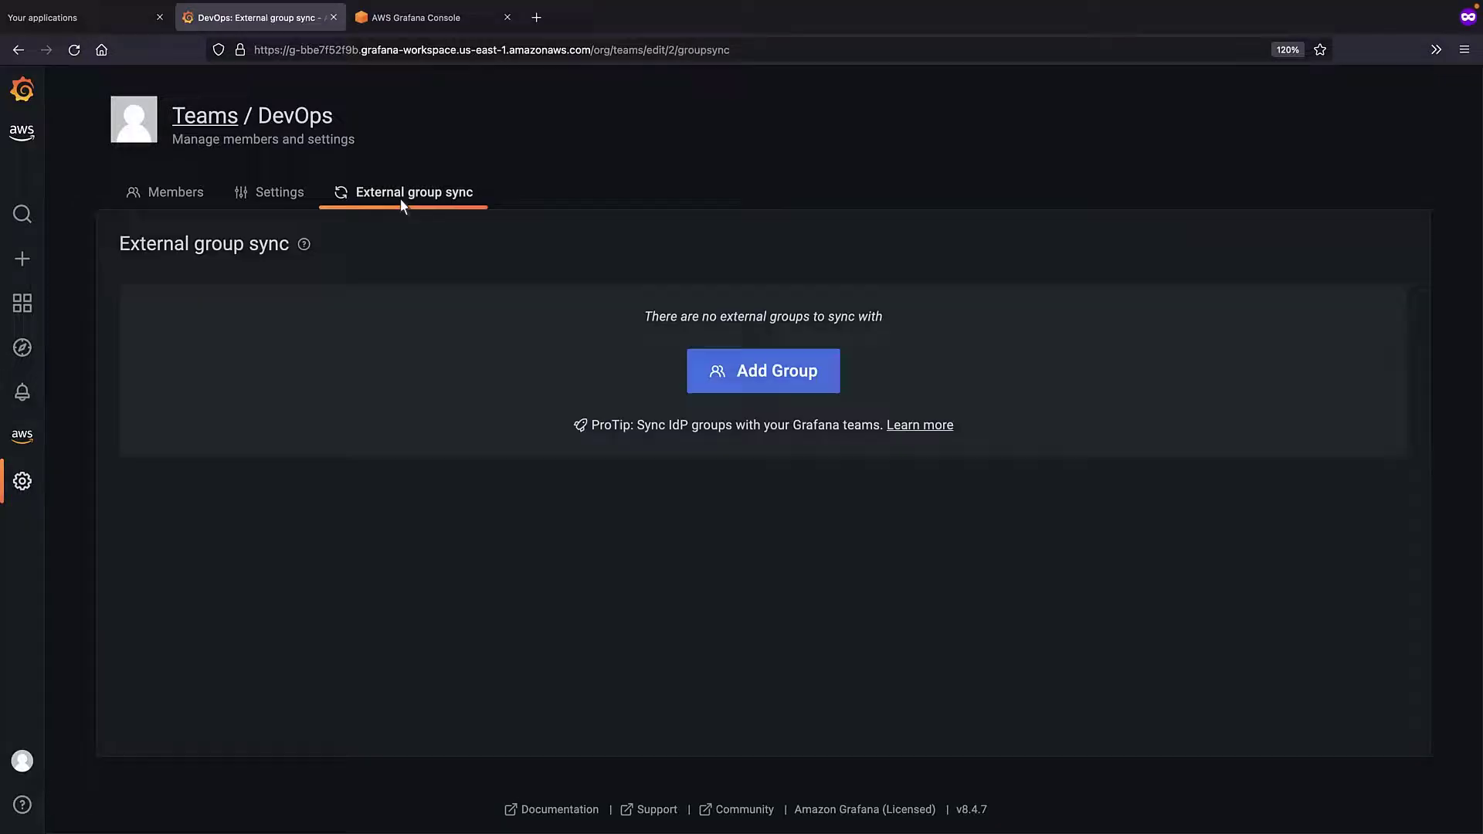
{"action": "left_click", "coordinate": [762, 370]}
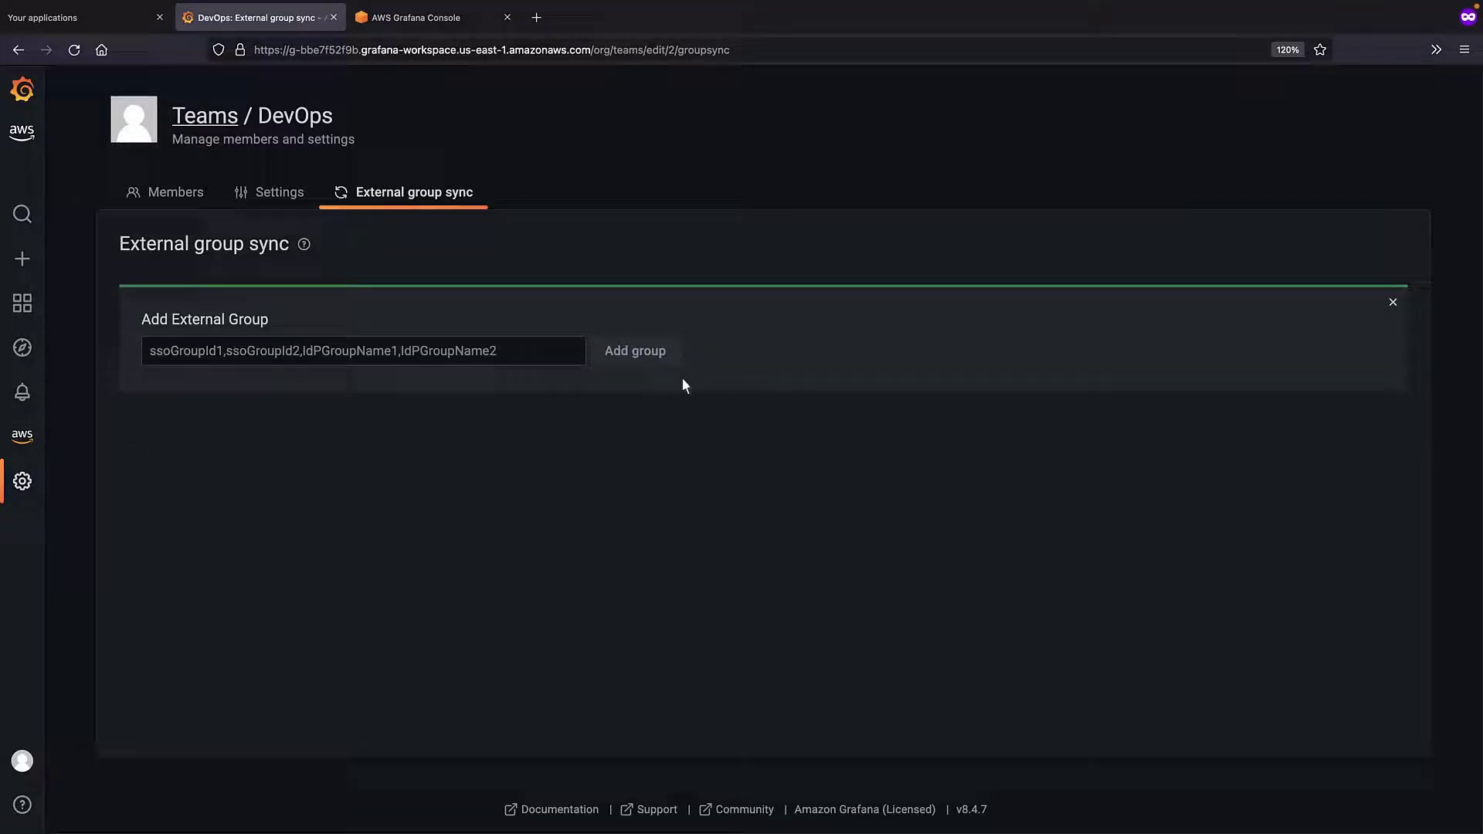
{"action": "type", "text": "devops@example.com"}
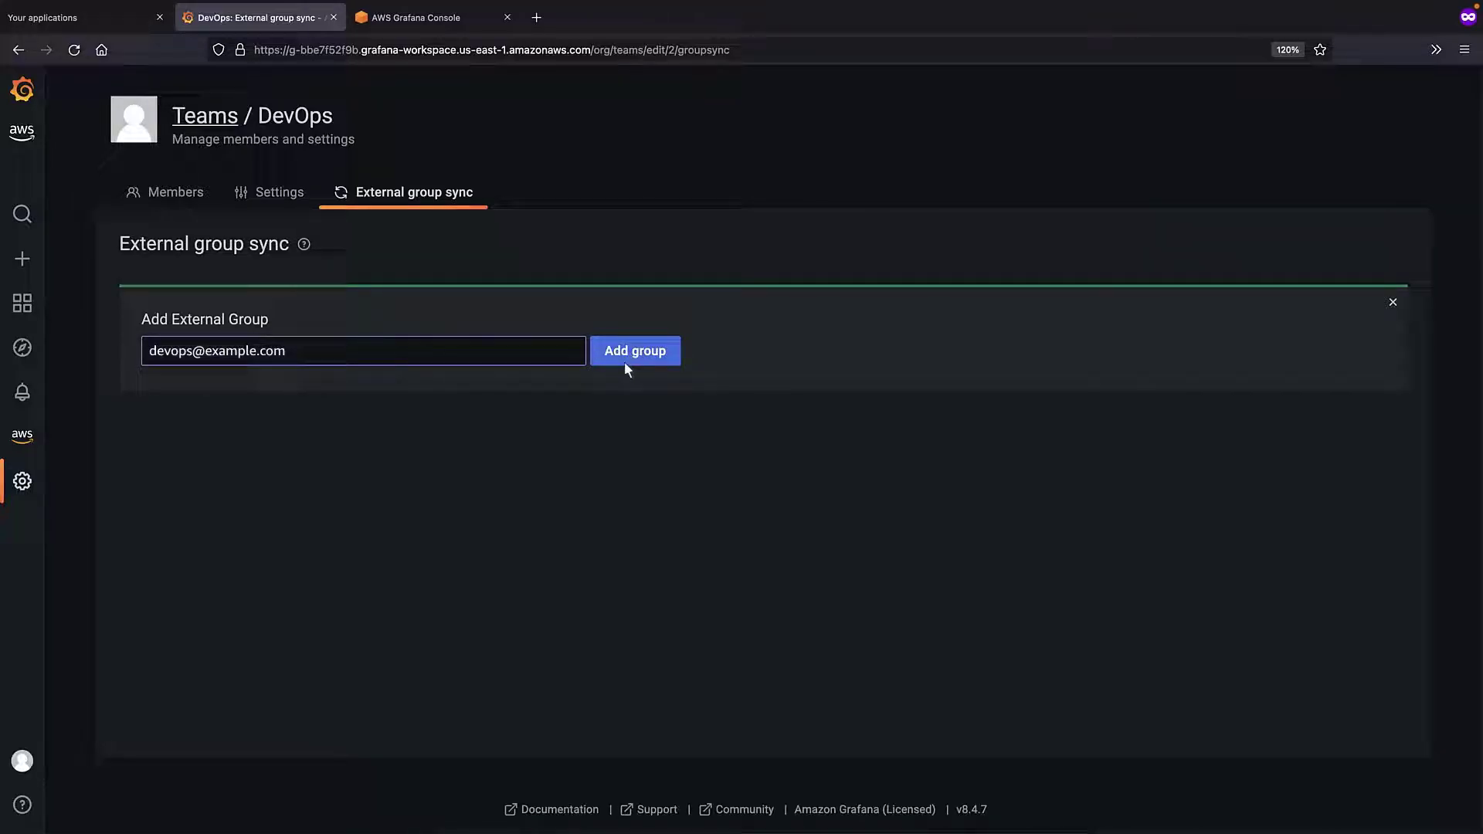
{"action": "left_click", "coordinate": [635, 350]}
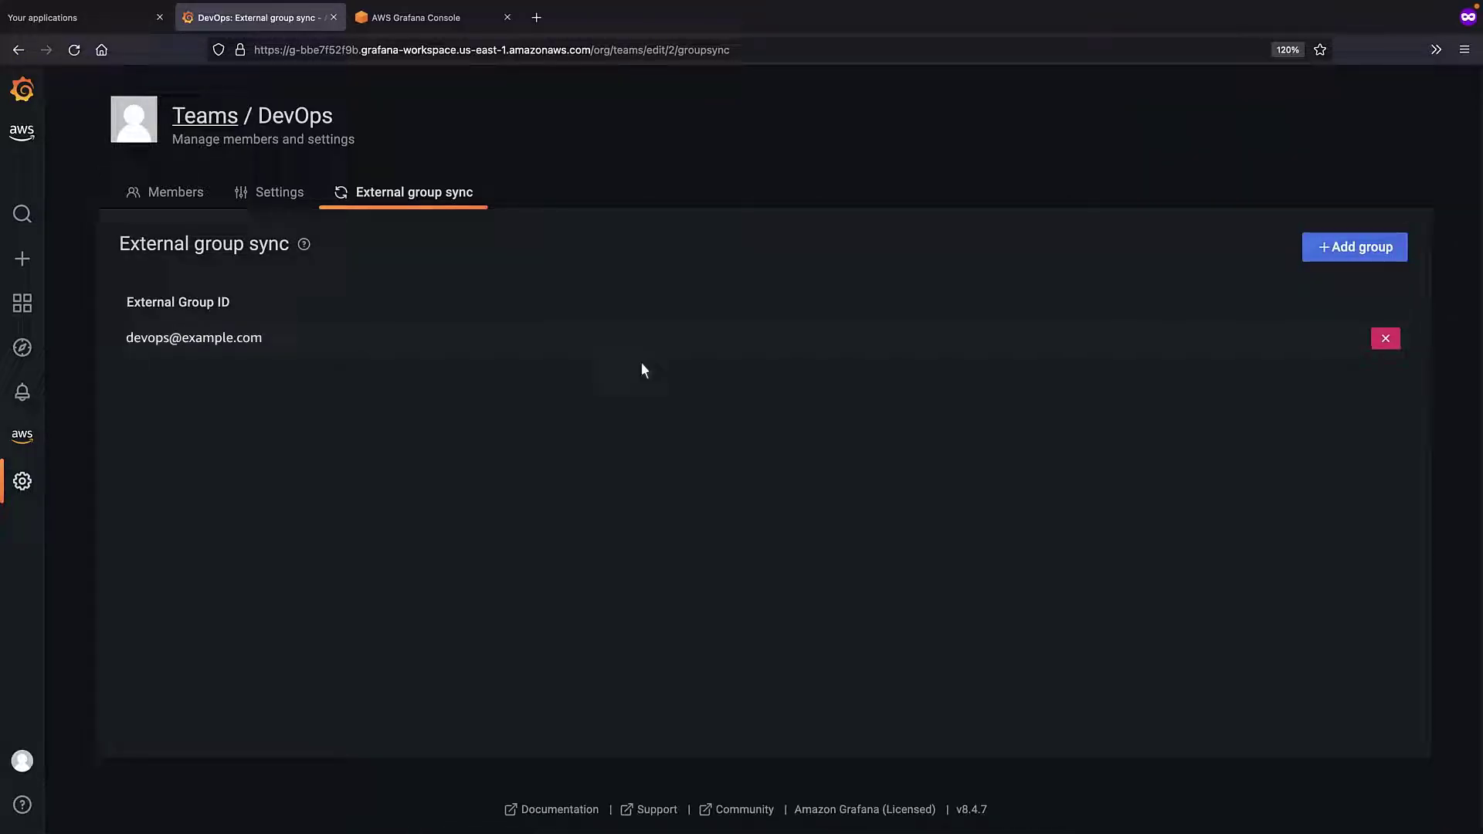
{"action": "mouse_move", "coordinate": [28, 312]}
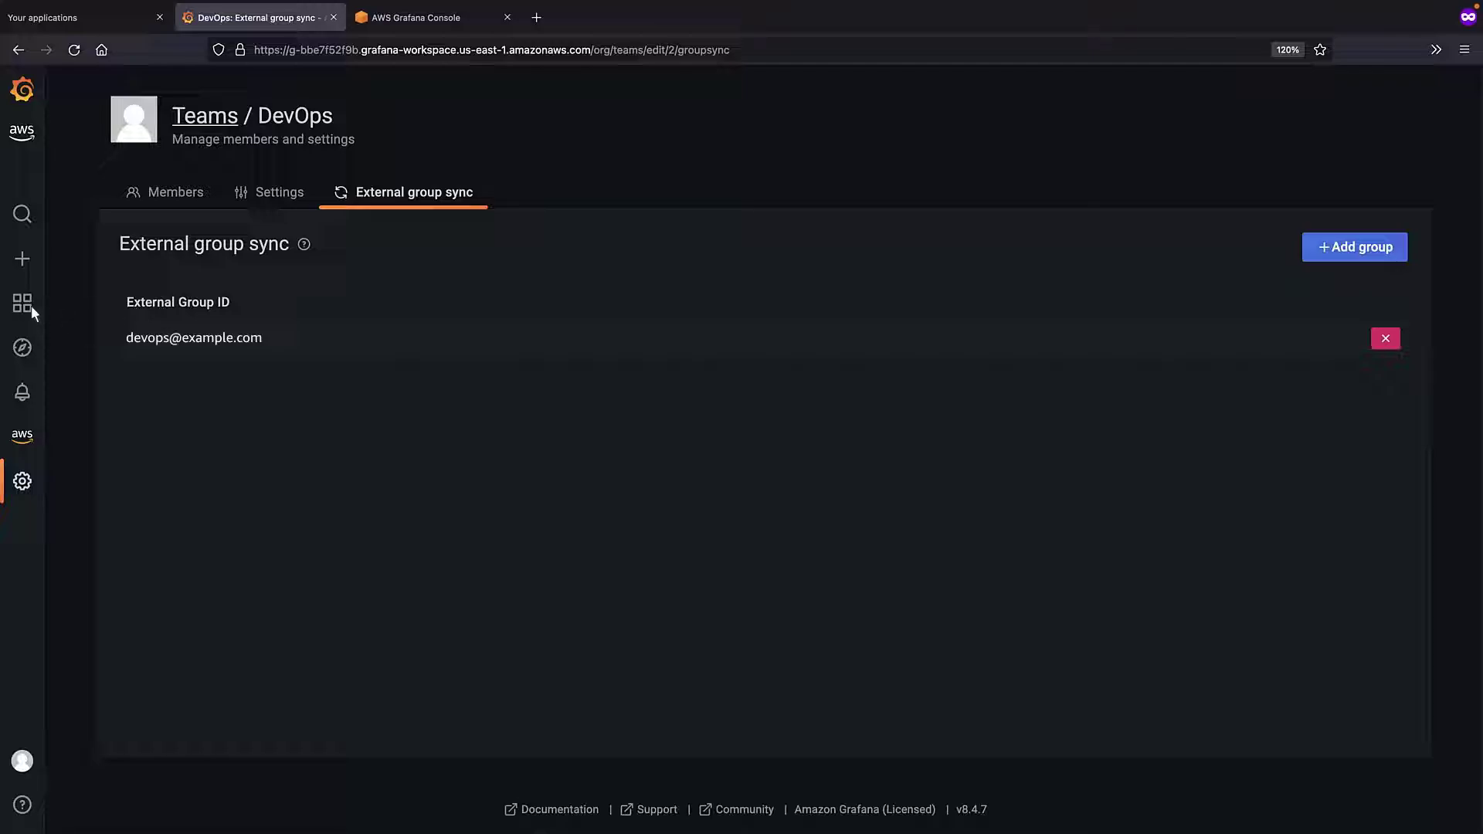
Open the Infrastructure Ops dashboard's Permissions settings.
{"action": "left_click", "coordinate": [22, 303]}
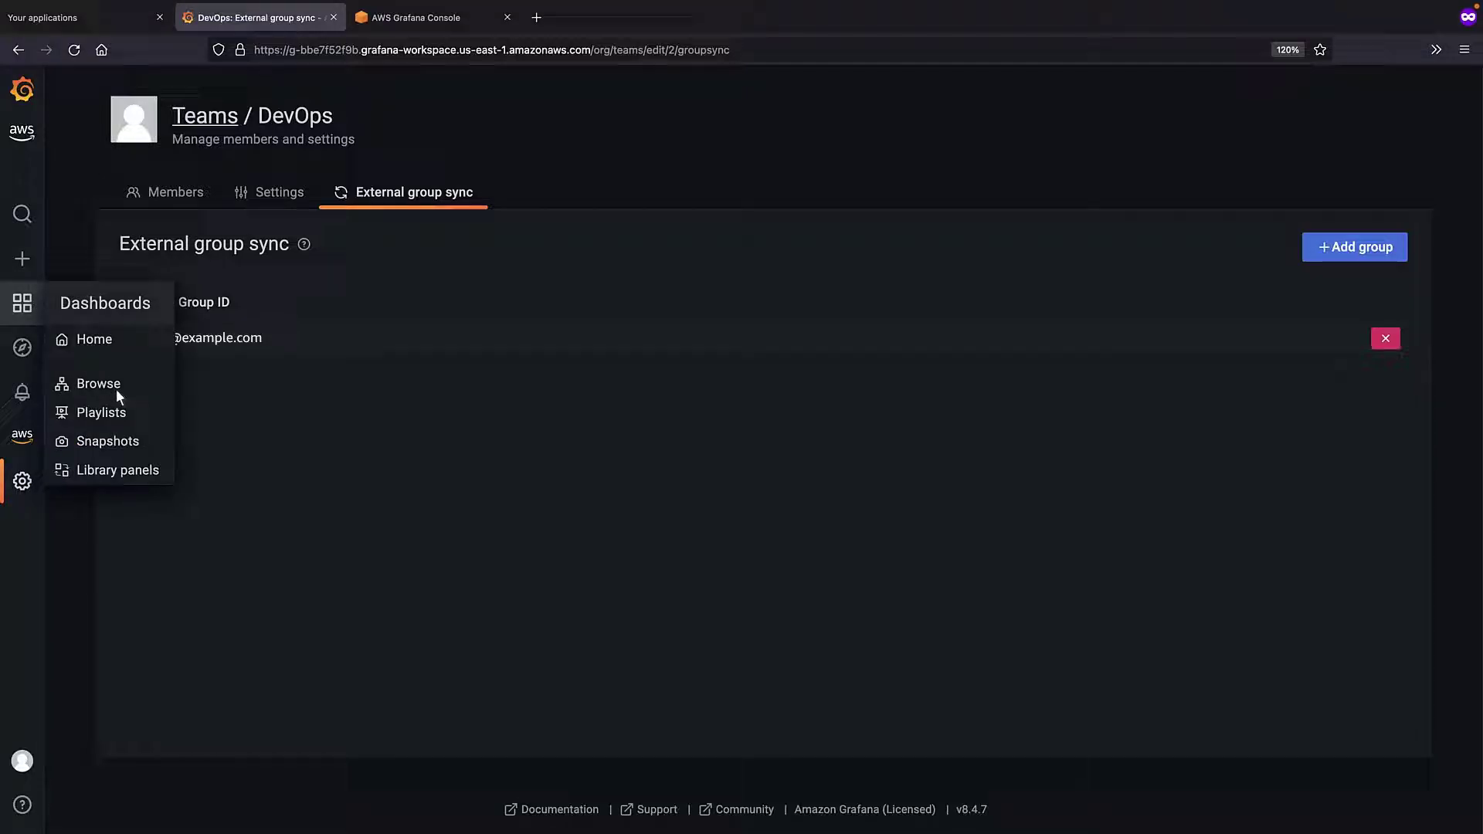
{"action": "left_click", "coordinate": [98, 383]}
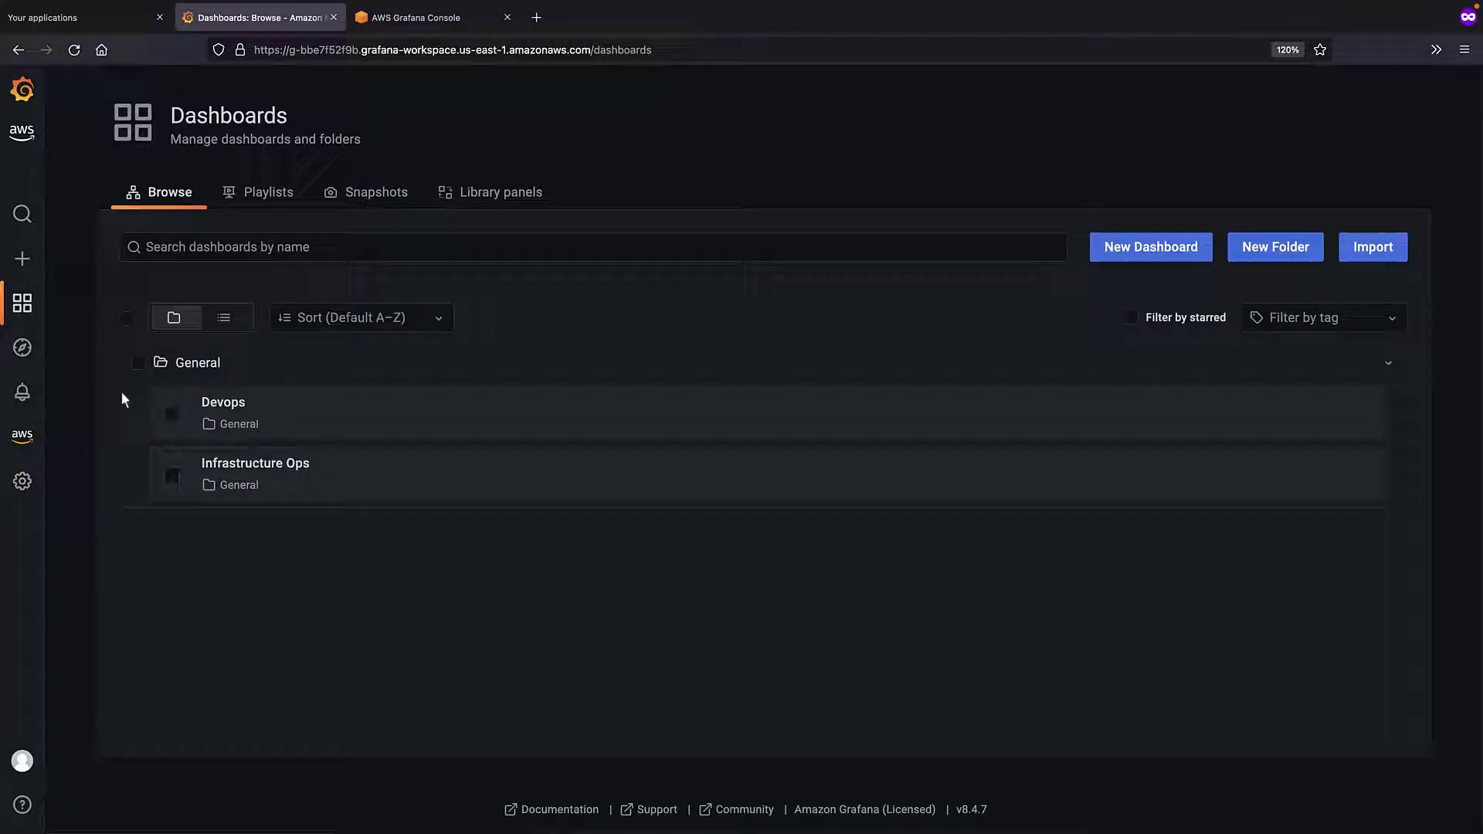
{"action": "left_click", "coordinate": [254, 463]}
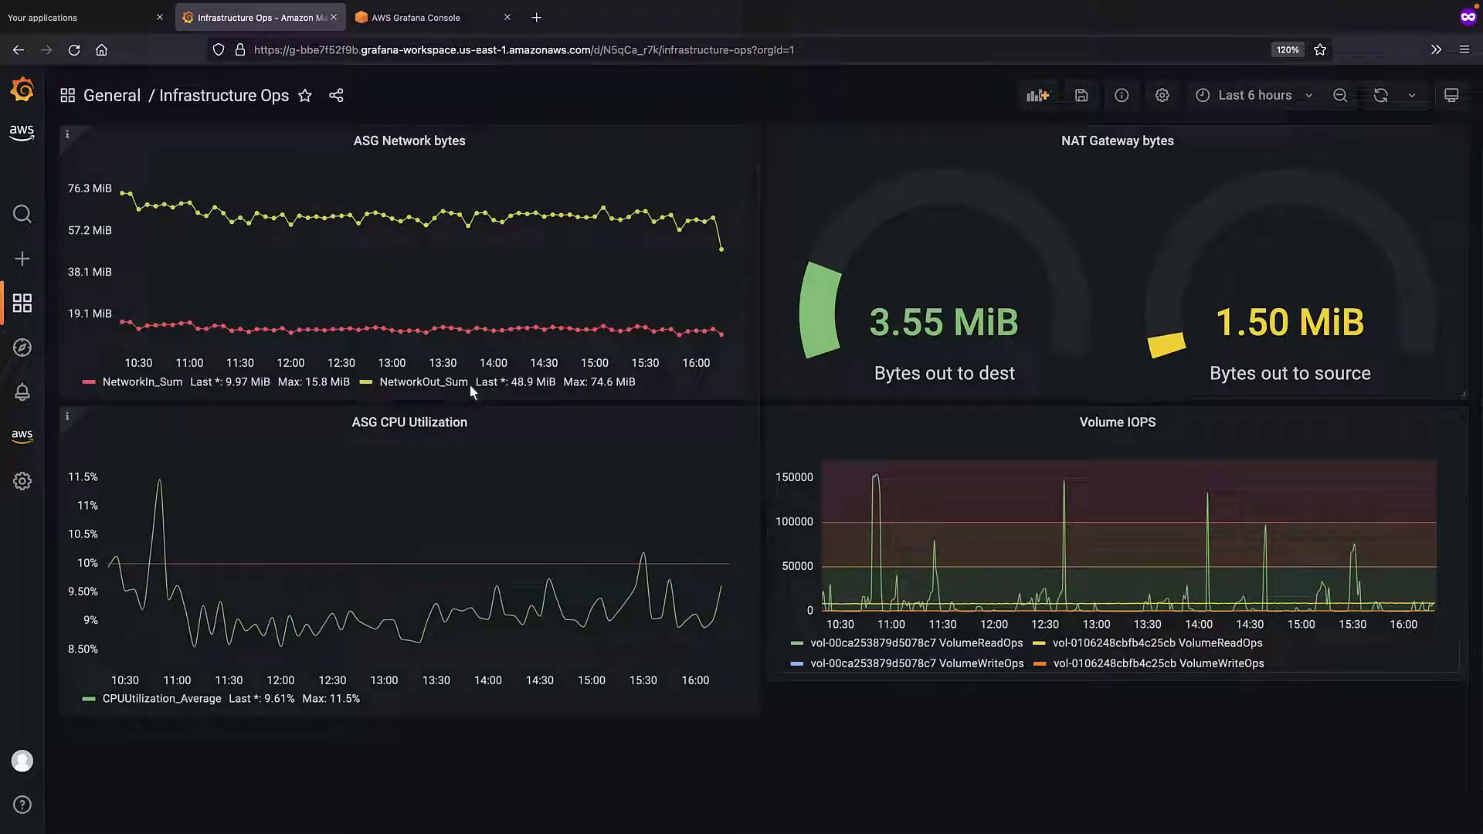
{"action": "left_click", "coordinate": [1162, 94]}
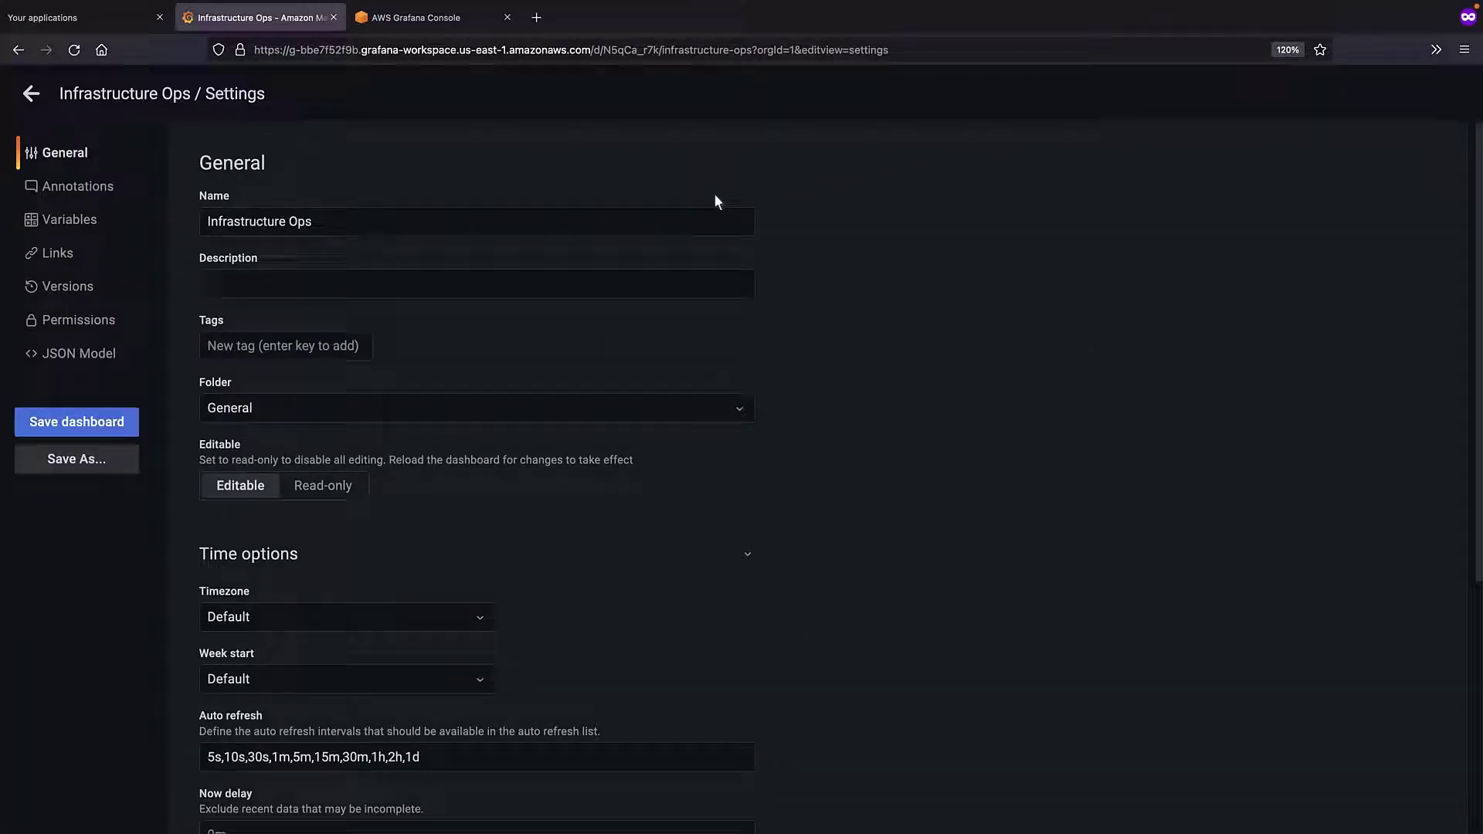
{"action": "left_click", "coordinate": [79, 320]}
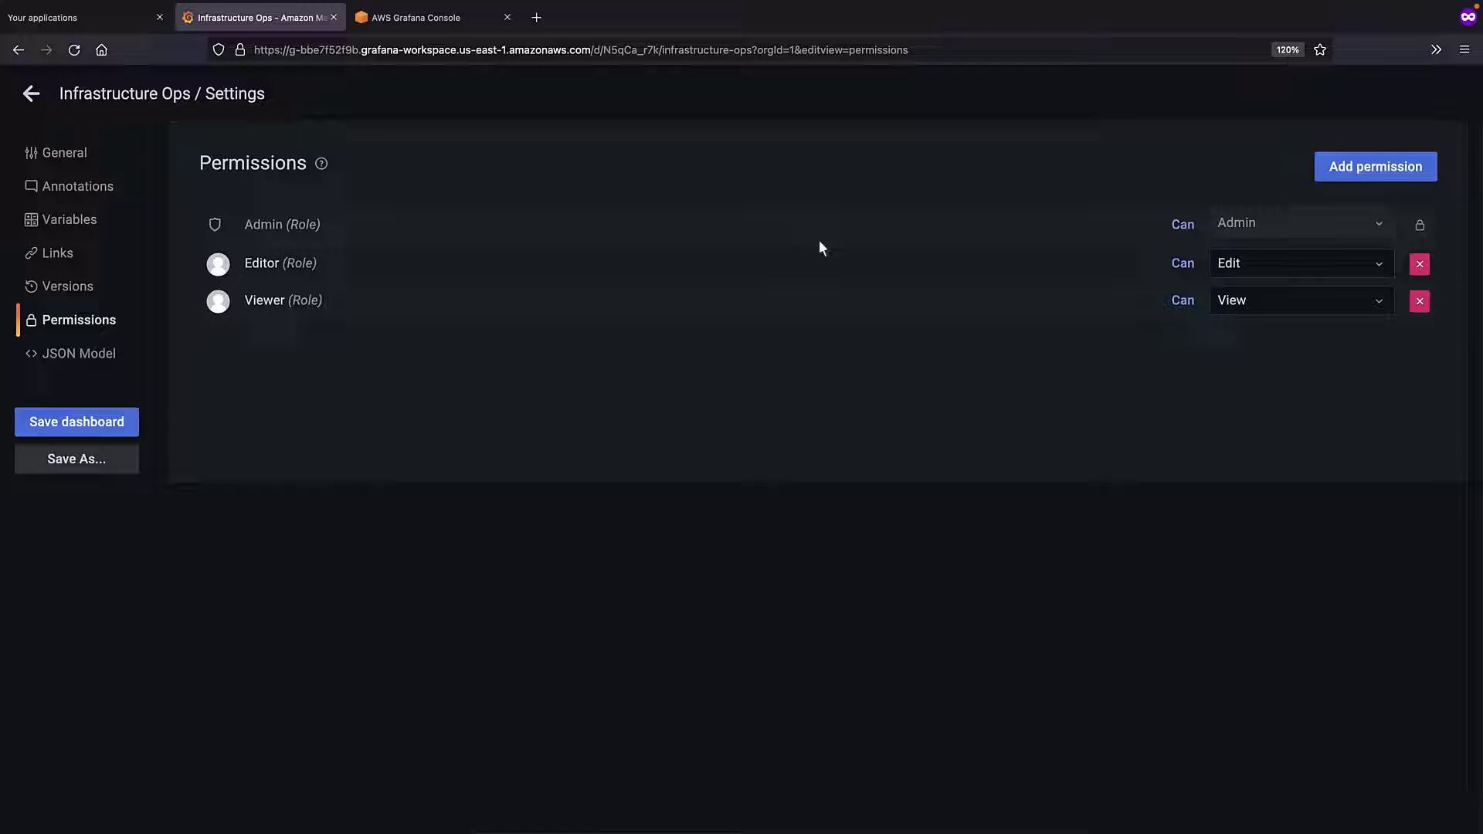
Grant the InfraOps team View, remove Editor and Viewer roles, and save the dashboard.
{"action": "left_click", "coordinate": [1374, 167]}
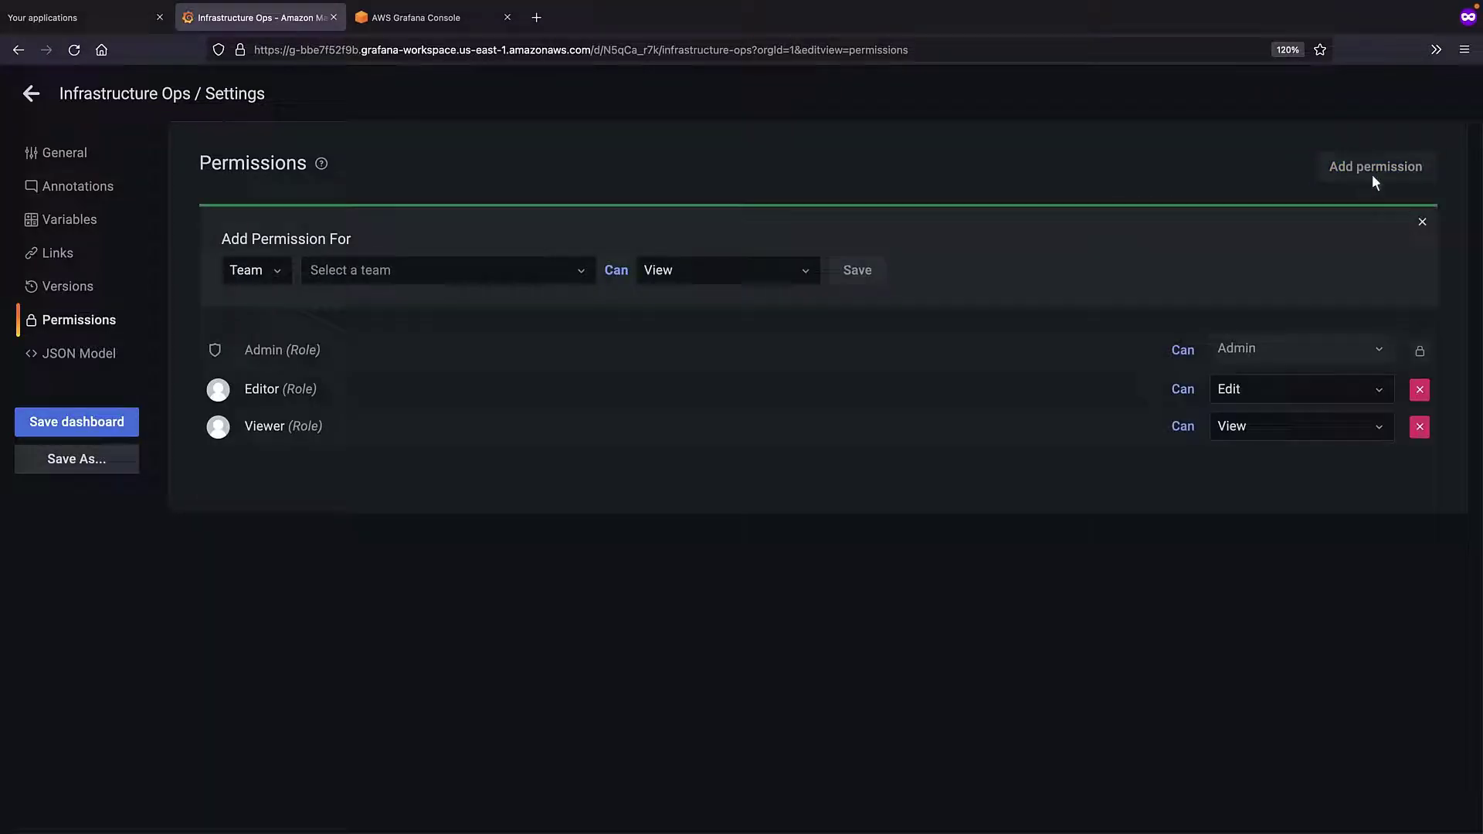
{"action": "mouse_move", "coordinate": [581, 277]}
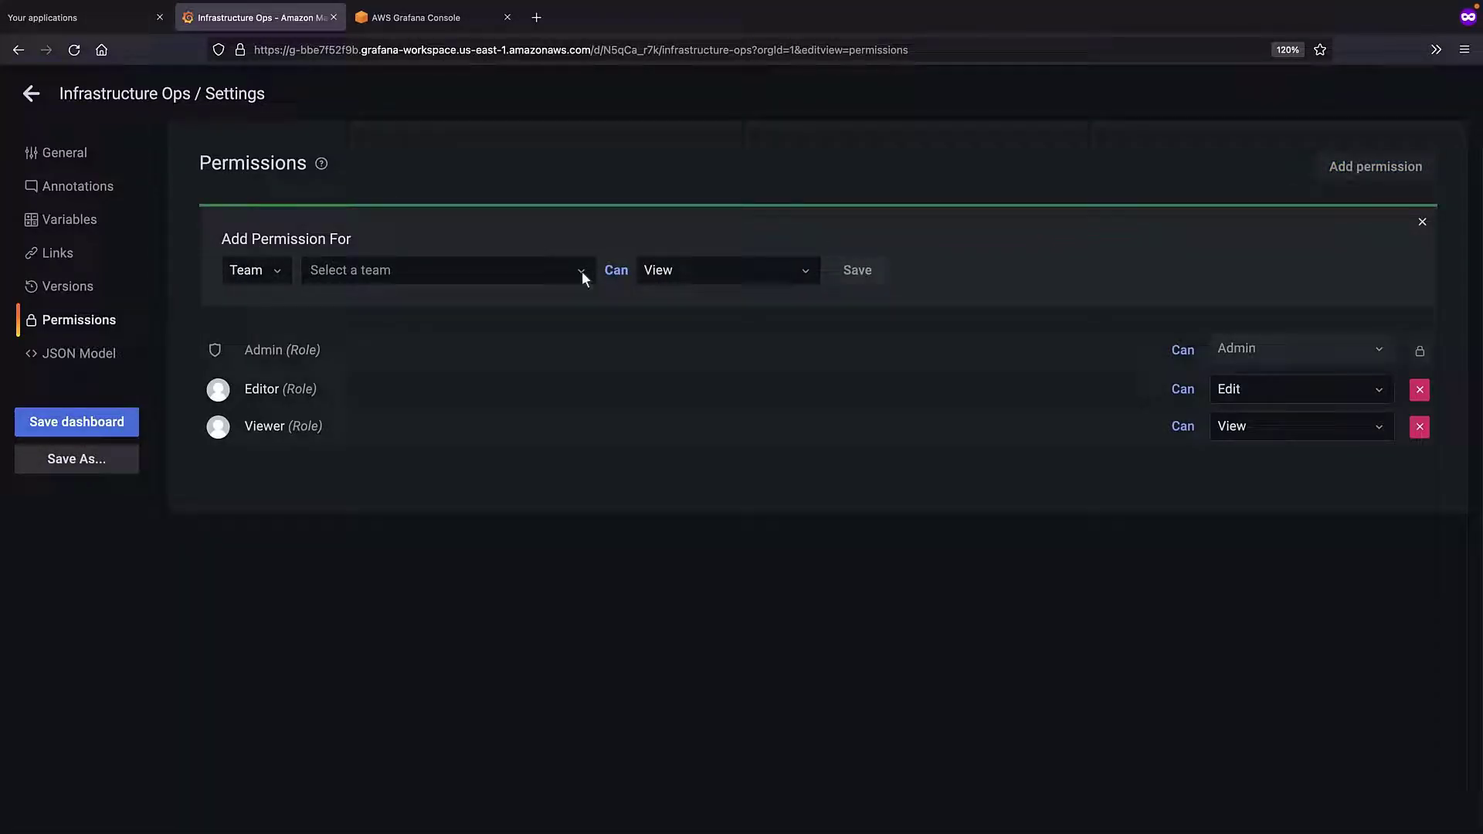
{"action": "left_click", "coordinate": [445, 269]}
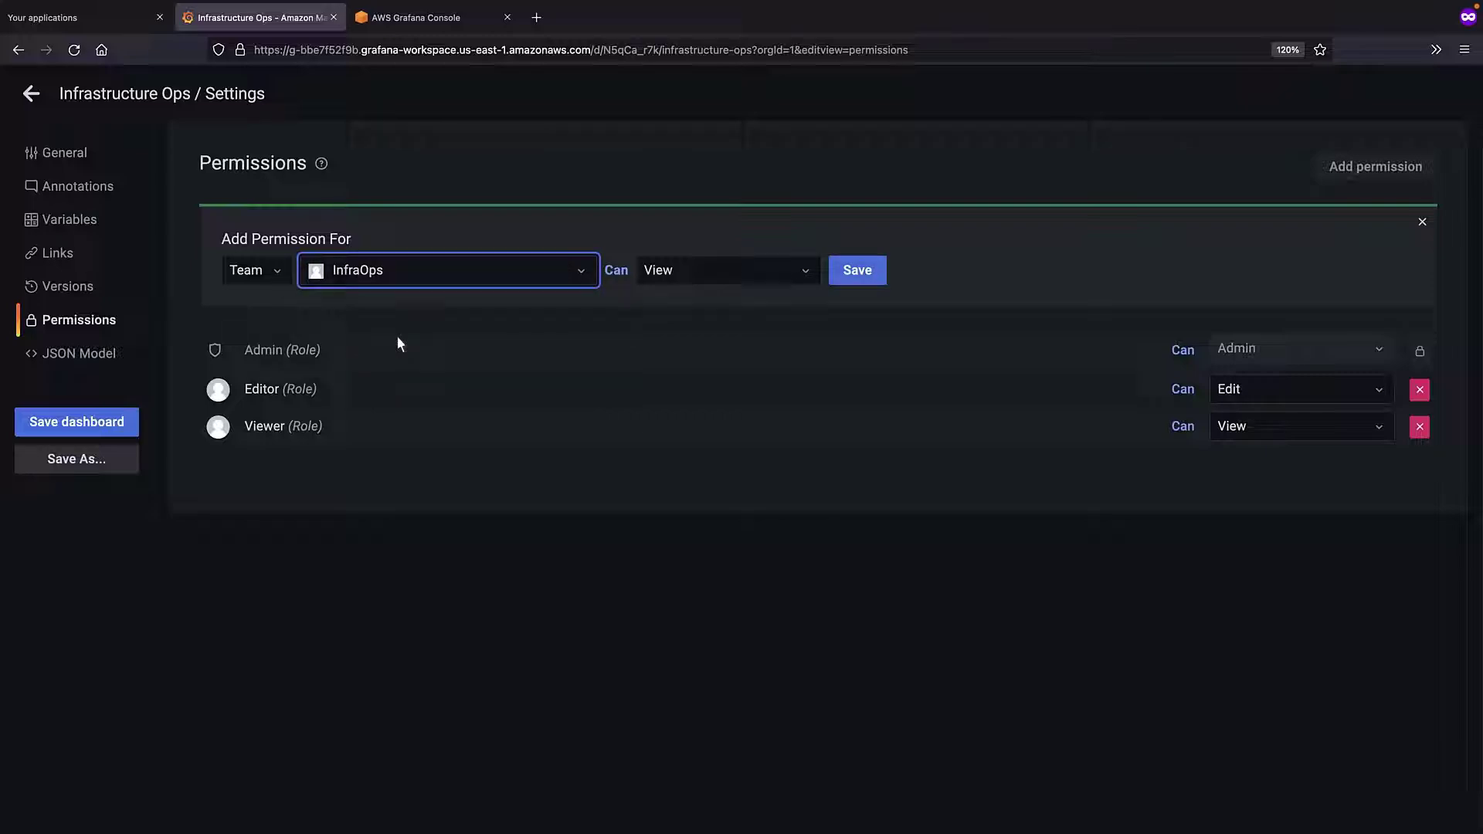
{"action": "left_click", "coordinate": [855, 270]}
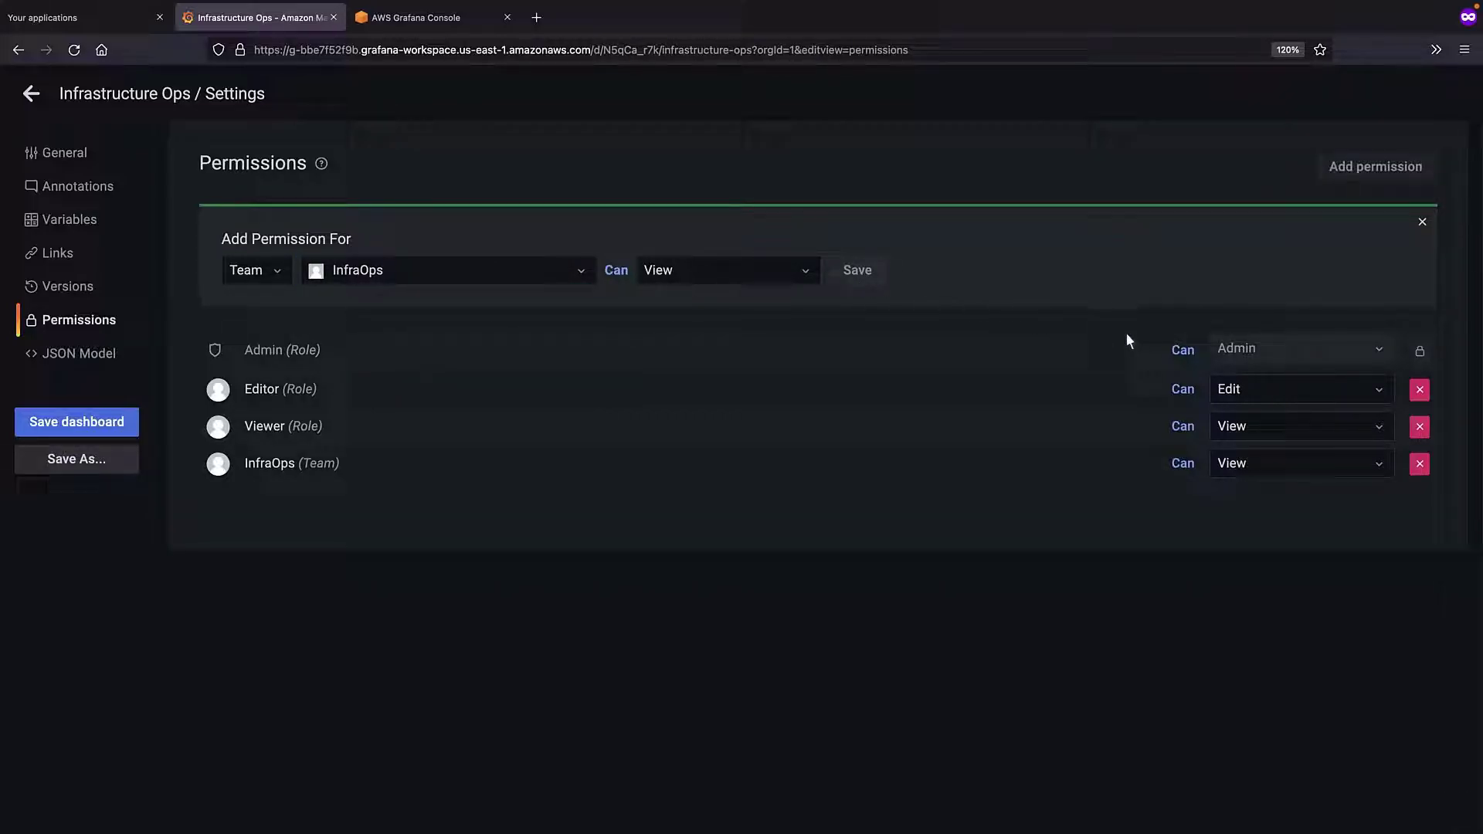
{"action": "left_click", "coordinate": [1419, 389]}
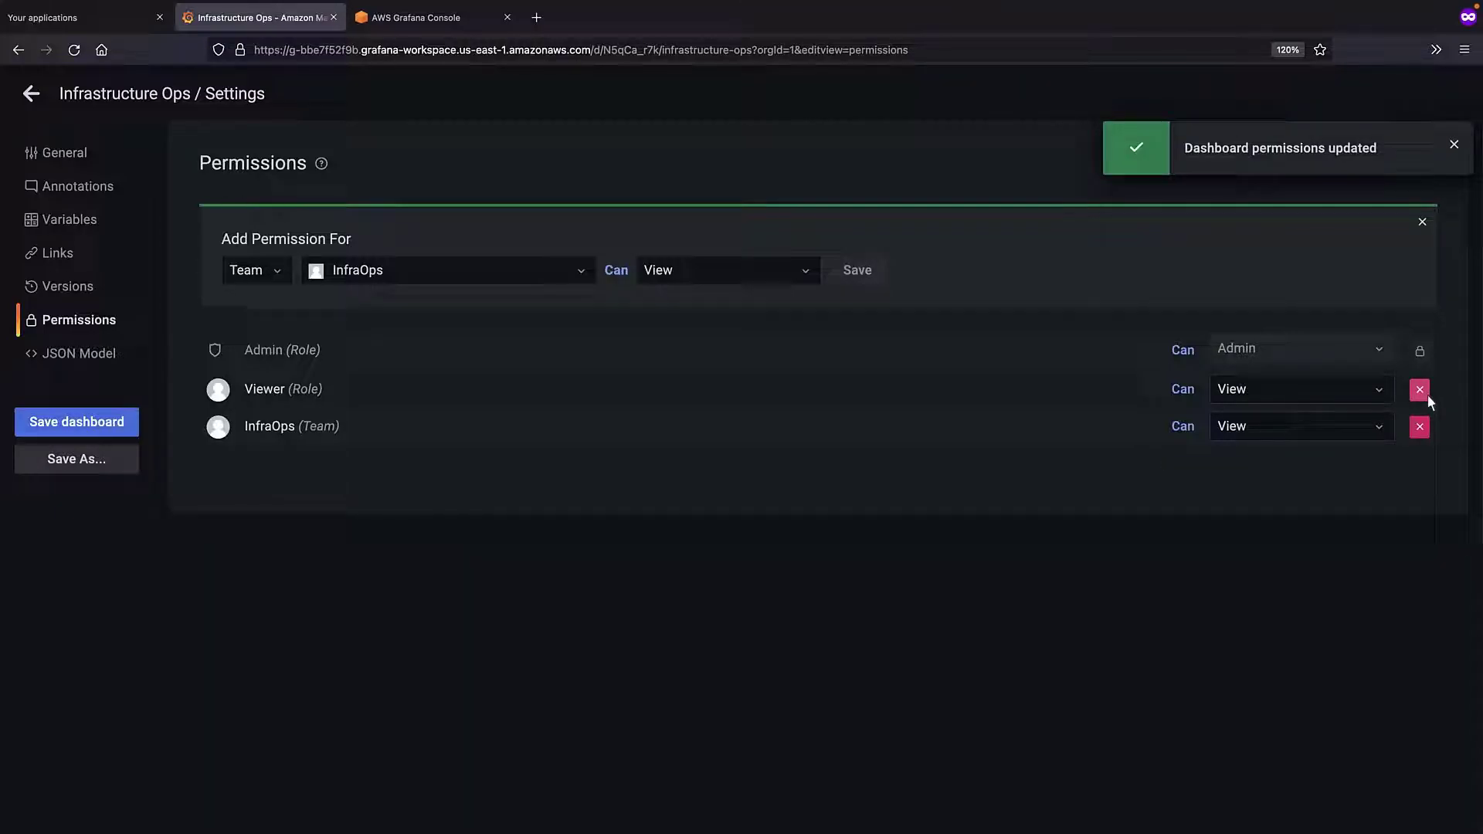
{"action": "left_click", "coordinate": [1420, 388]}
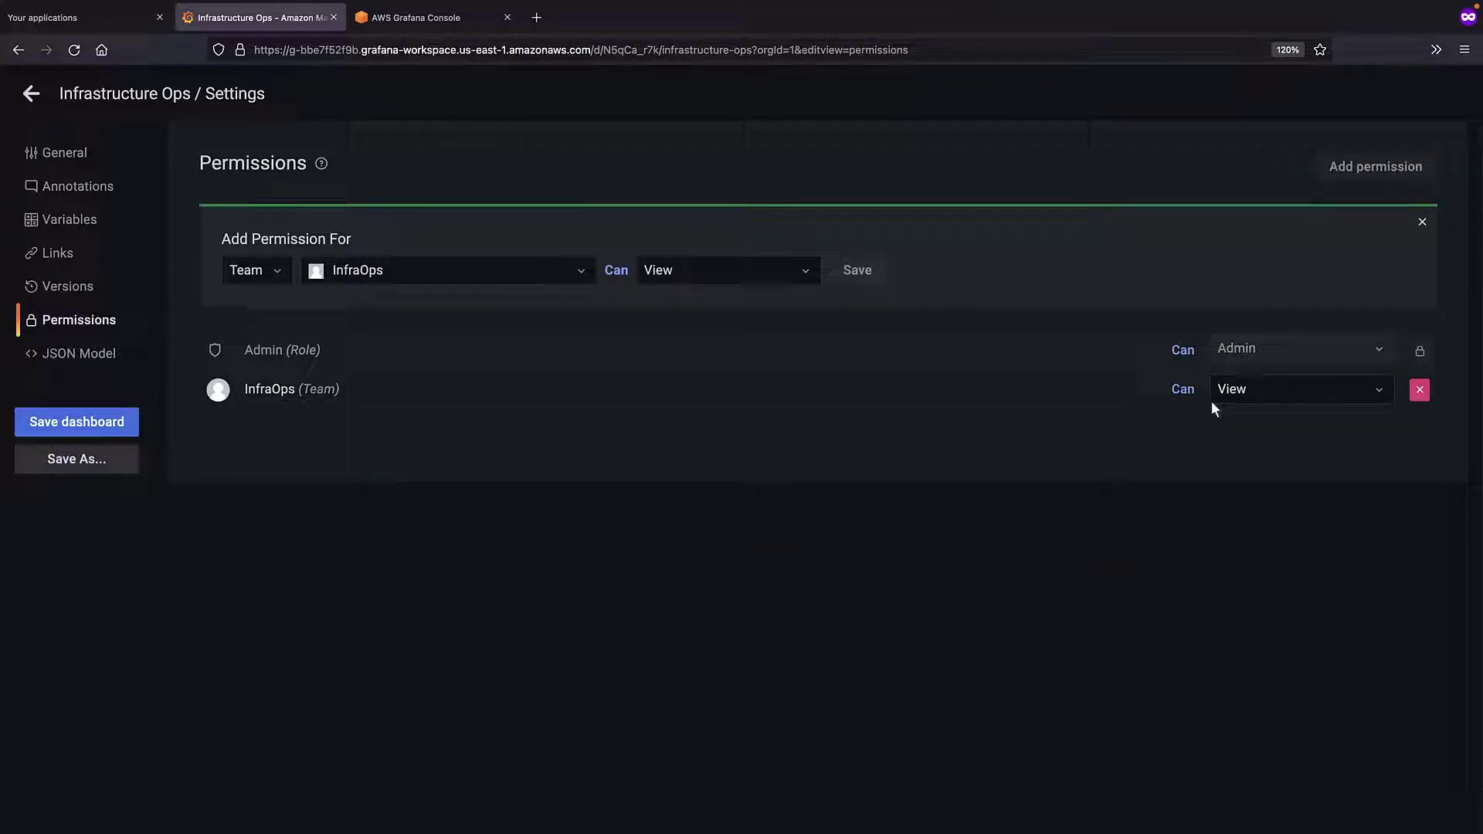
{"action": "left_click", "coordinate": [77, 422]}
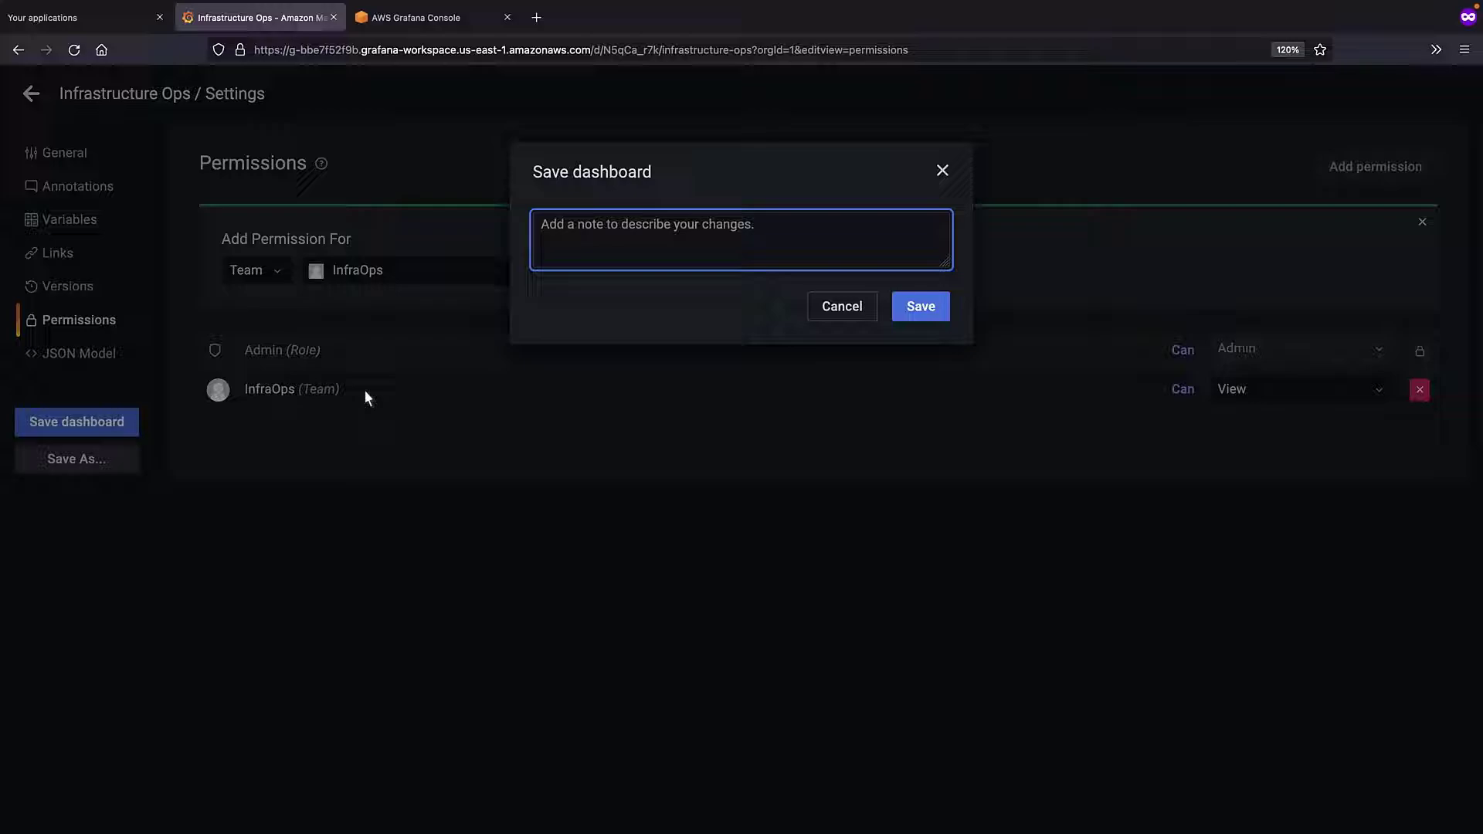
{"action": "left_click", "coordinate": [918, 306]}
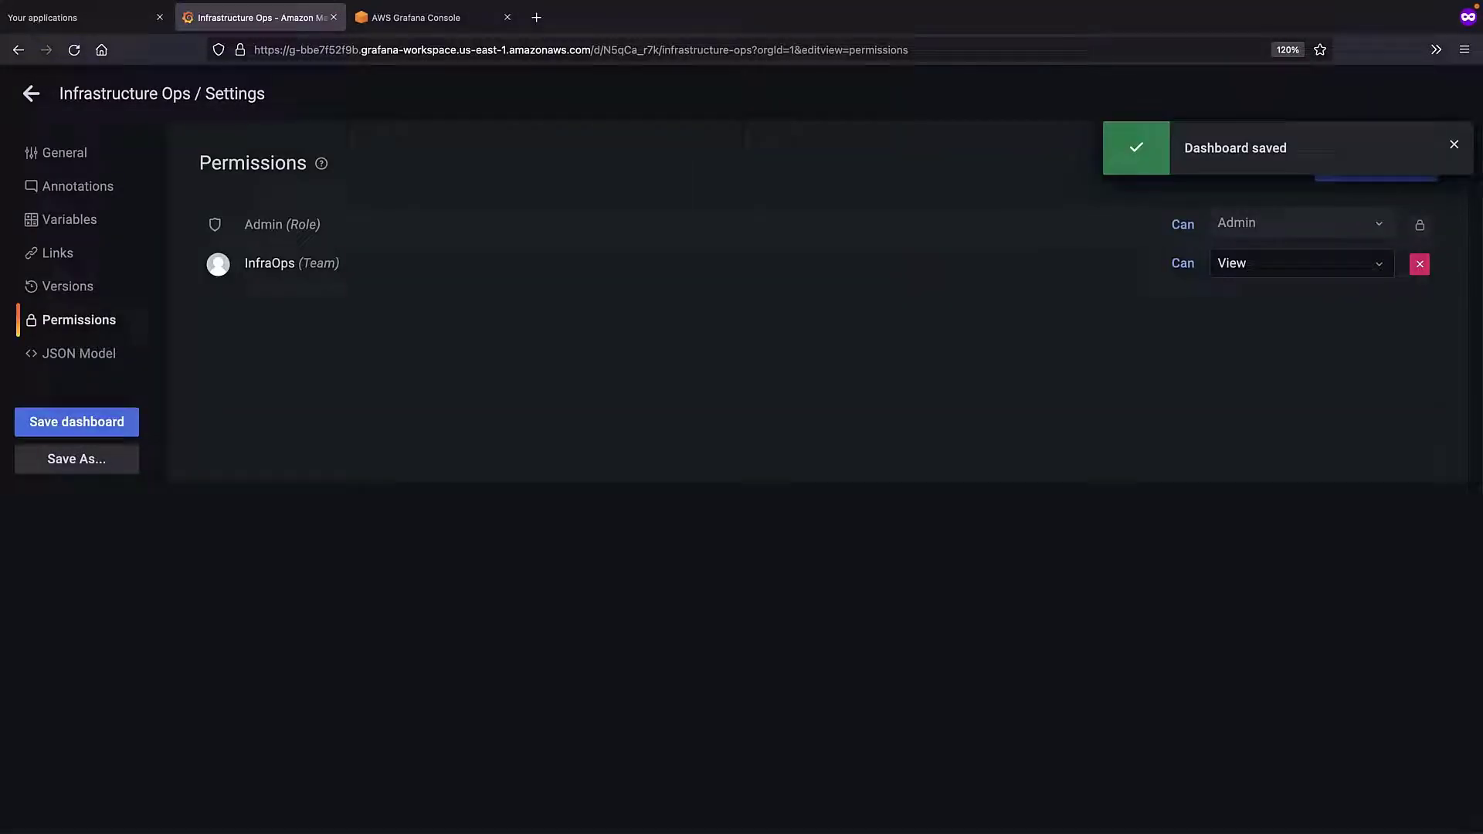
{"action": "mouse_move", "coordinate": [31, 93]}
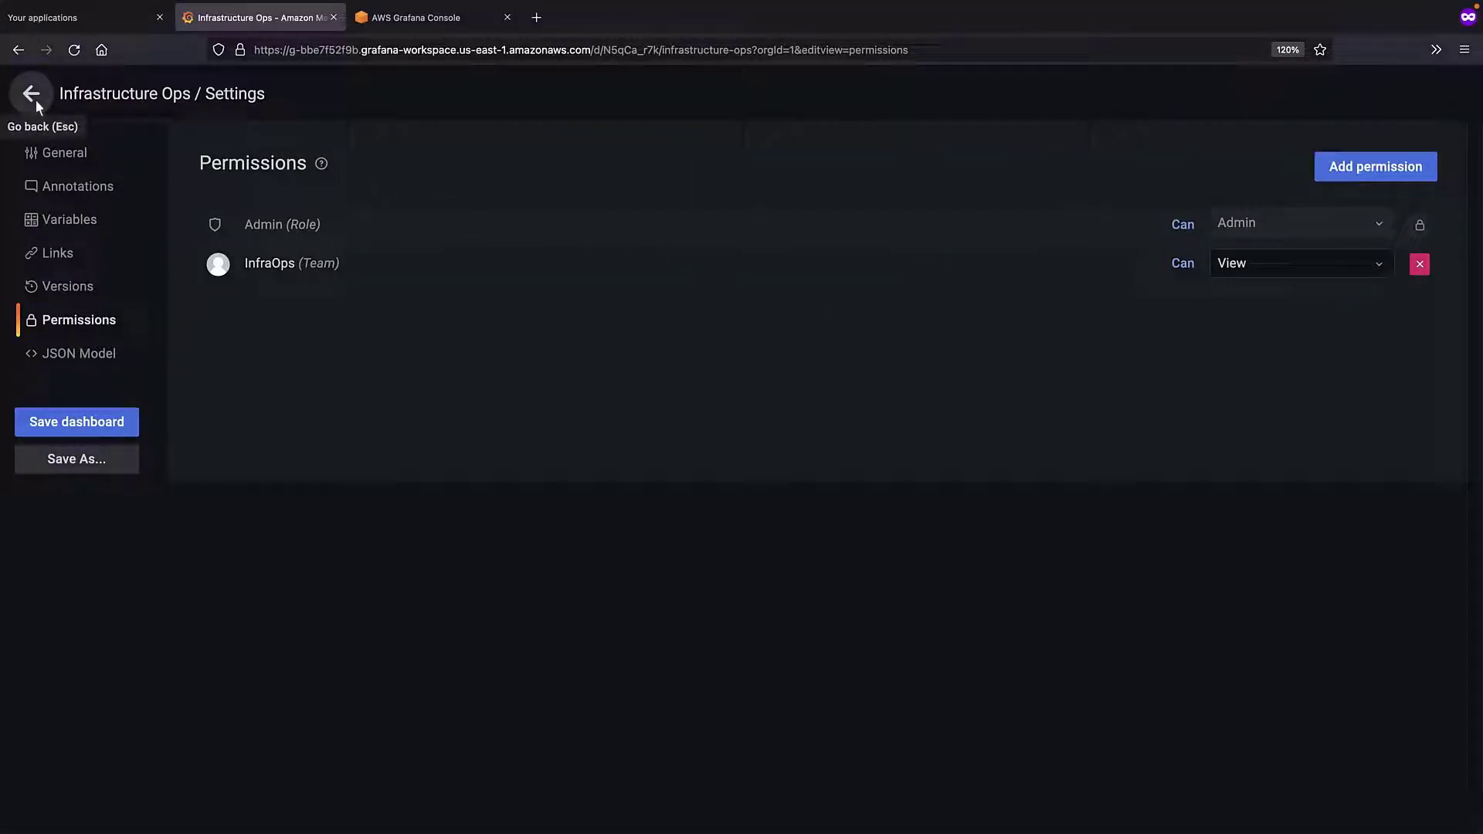
{"action": "left_click", "coordinate": [30, 93]}
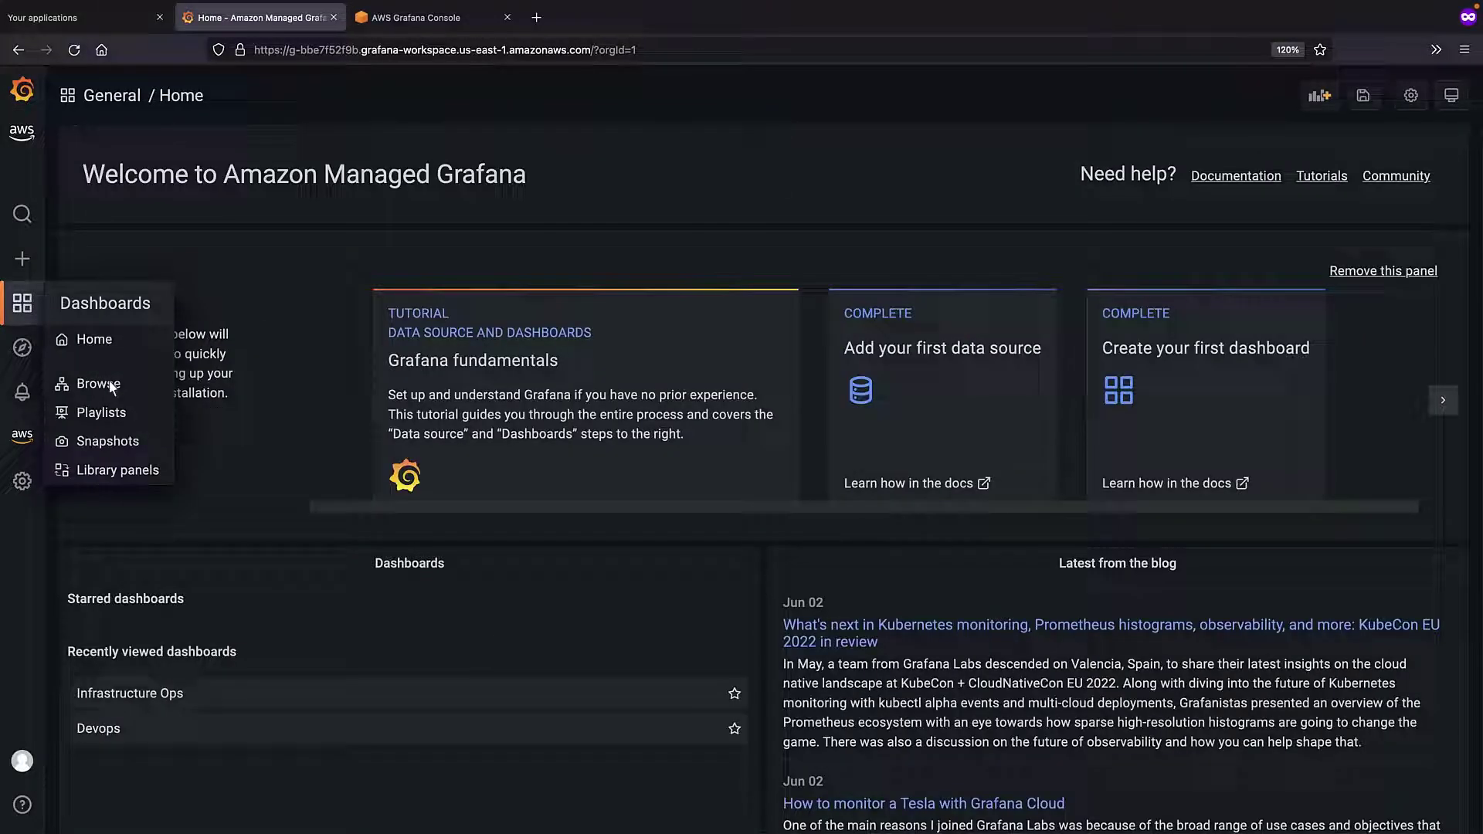
Open the Devops dashboard's Permissions settings.
{"action": "left_click", "coordinate": [97, 384]}
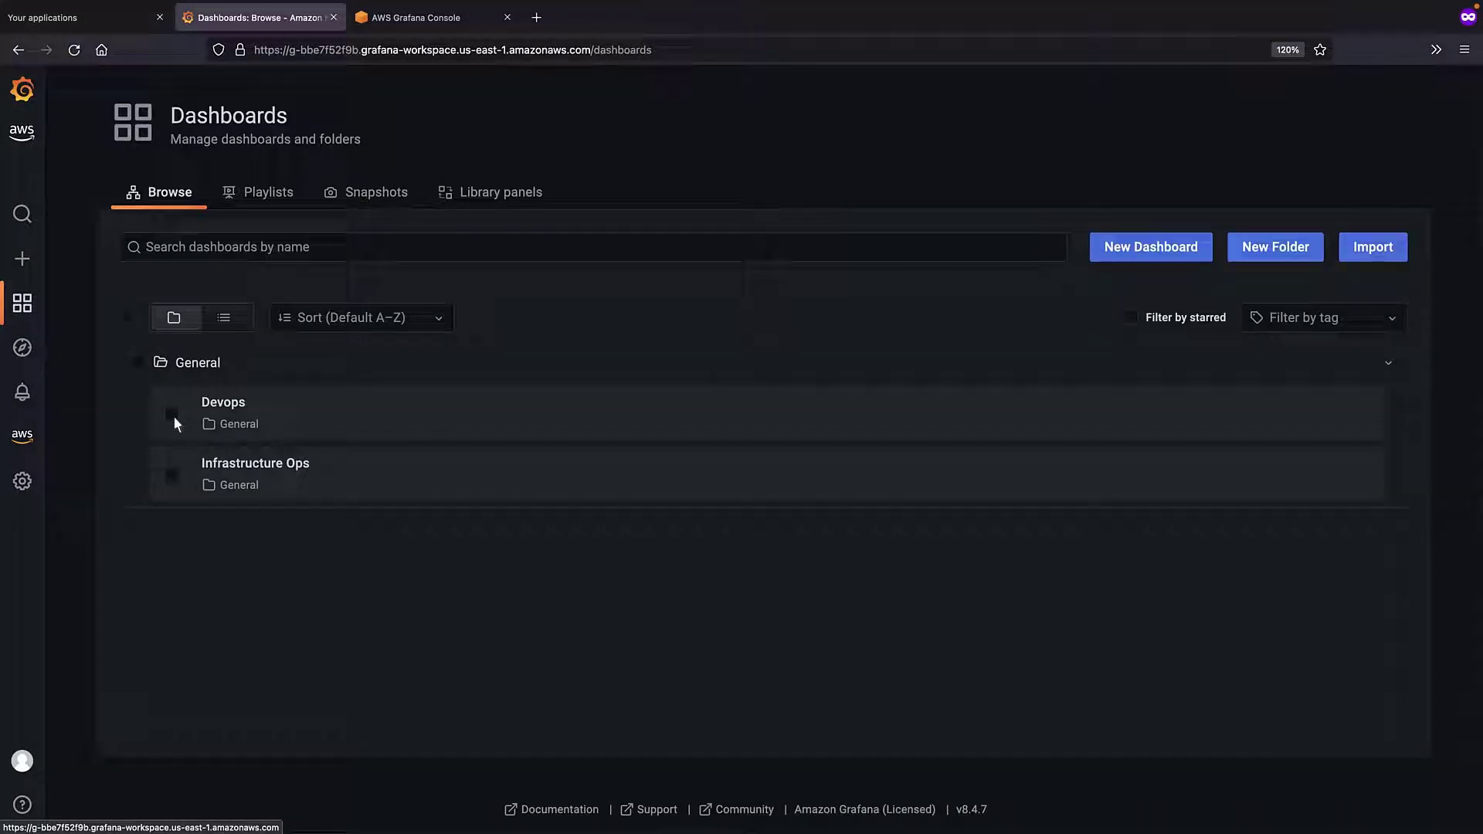
{"action": "left_click", "coordinate": [223, 401]}
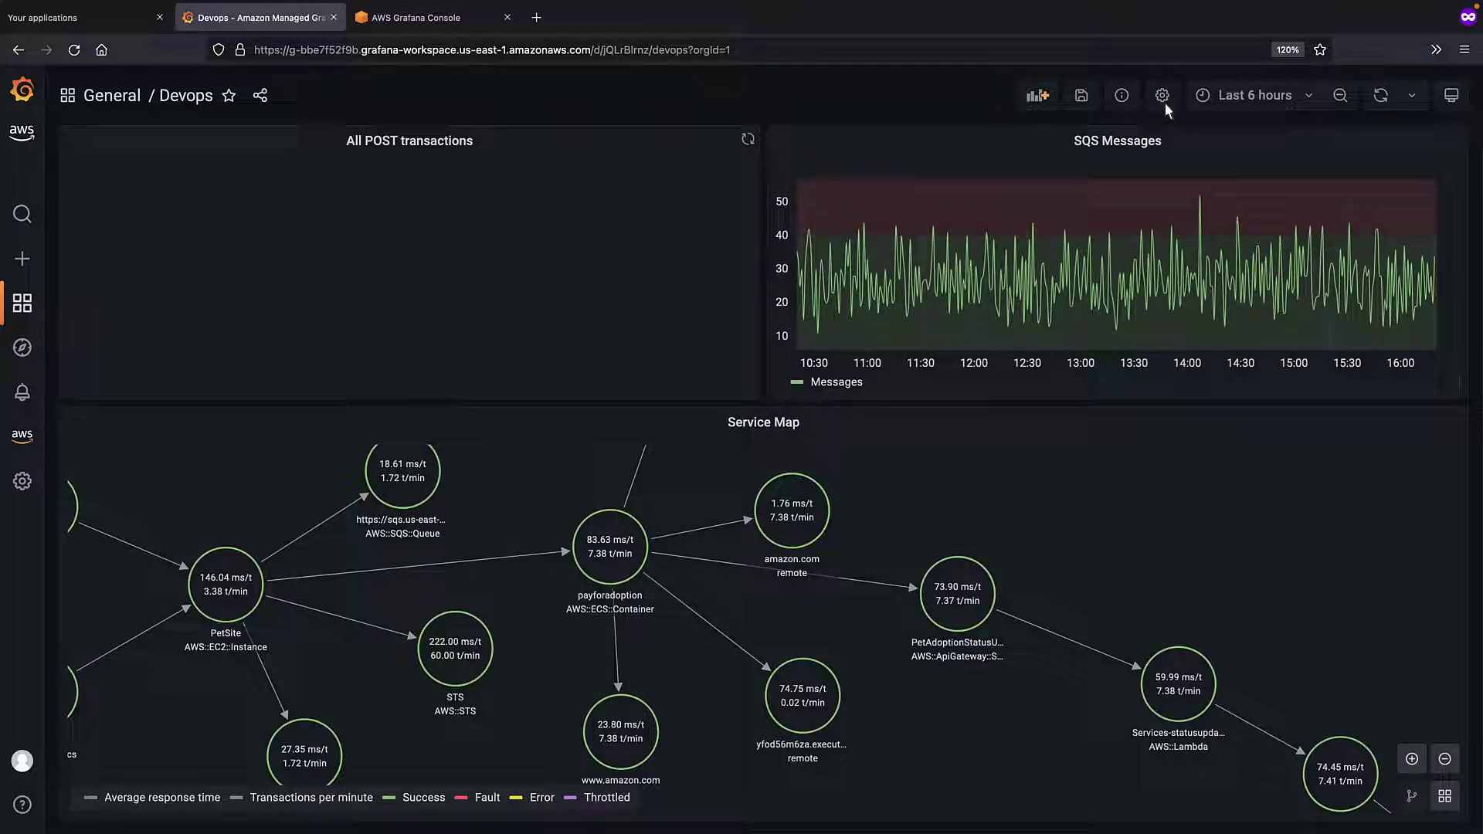
{"action": "left_click", "coordinate": [1162, 94]}
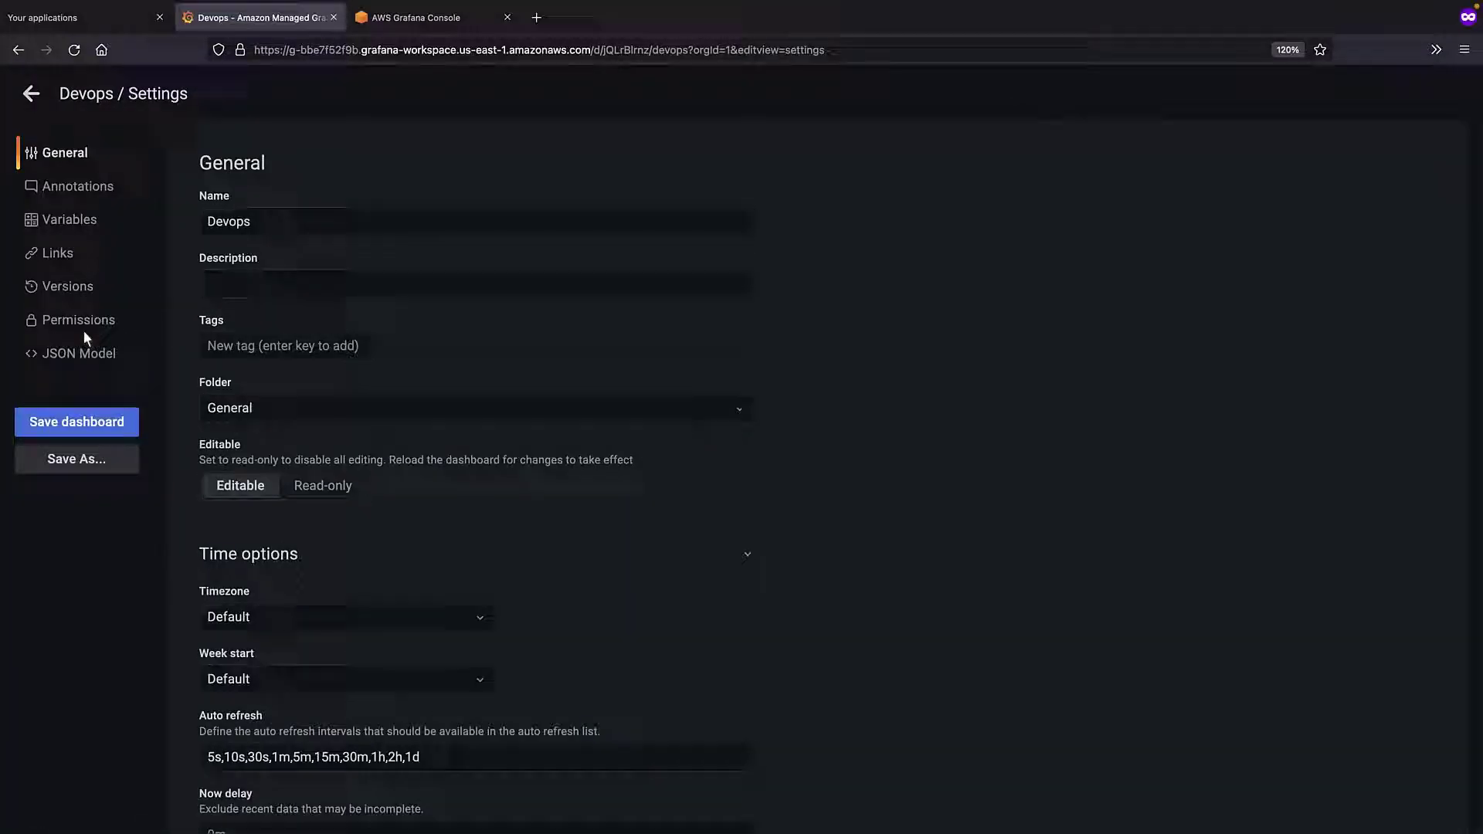
{"action": "left_click", "coordinate": [78, 320]}
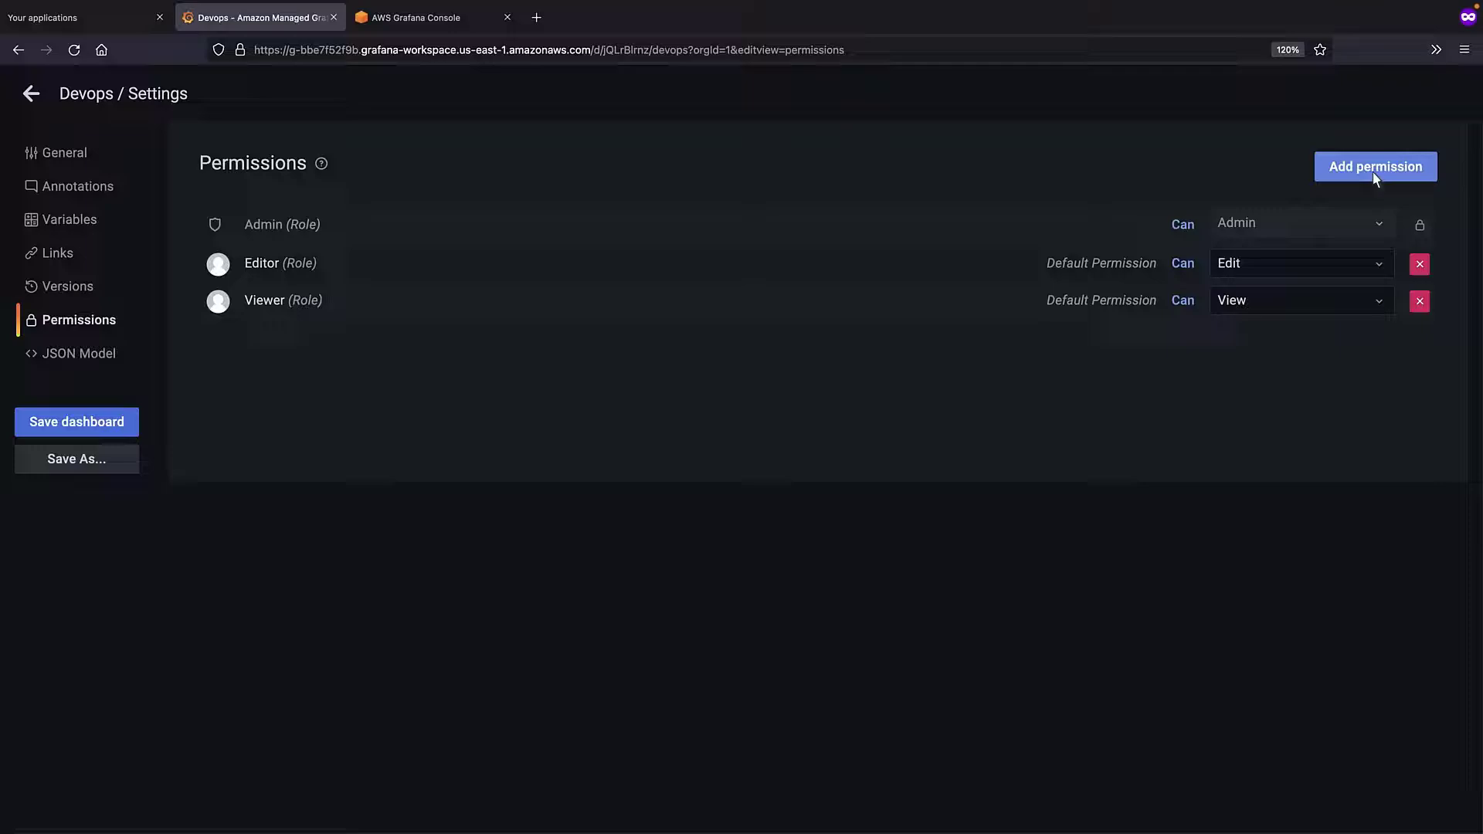
Grant the DevOps team View, delete the Editor and Viewer rows, and save.
{"action": "left_click", "coordinate": [1374, 167]}
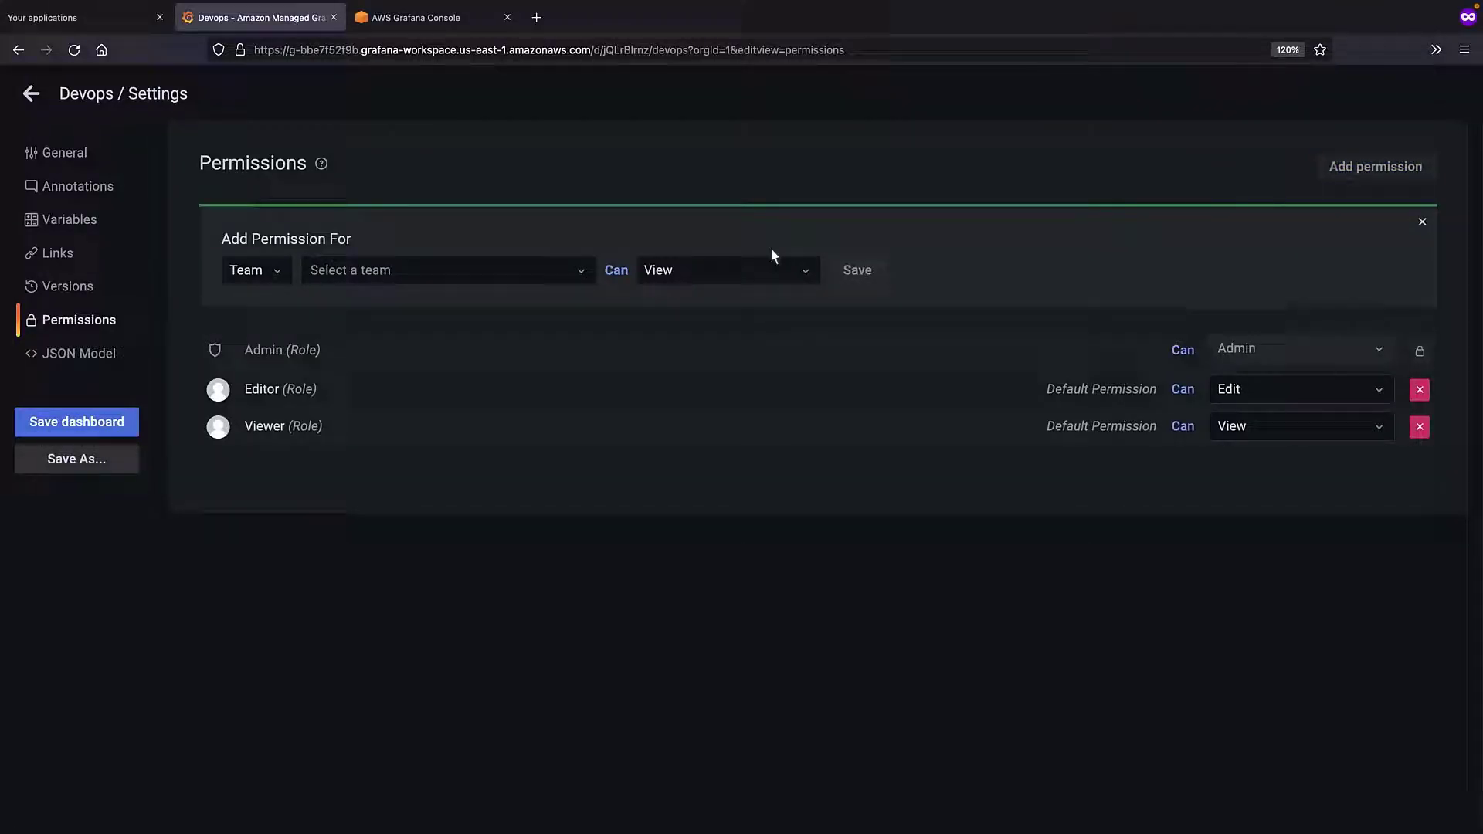
{"action": "left_click", "coordinate": [444, 269]}
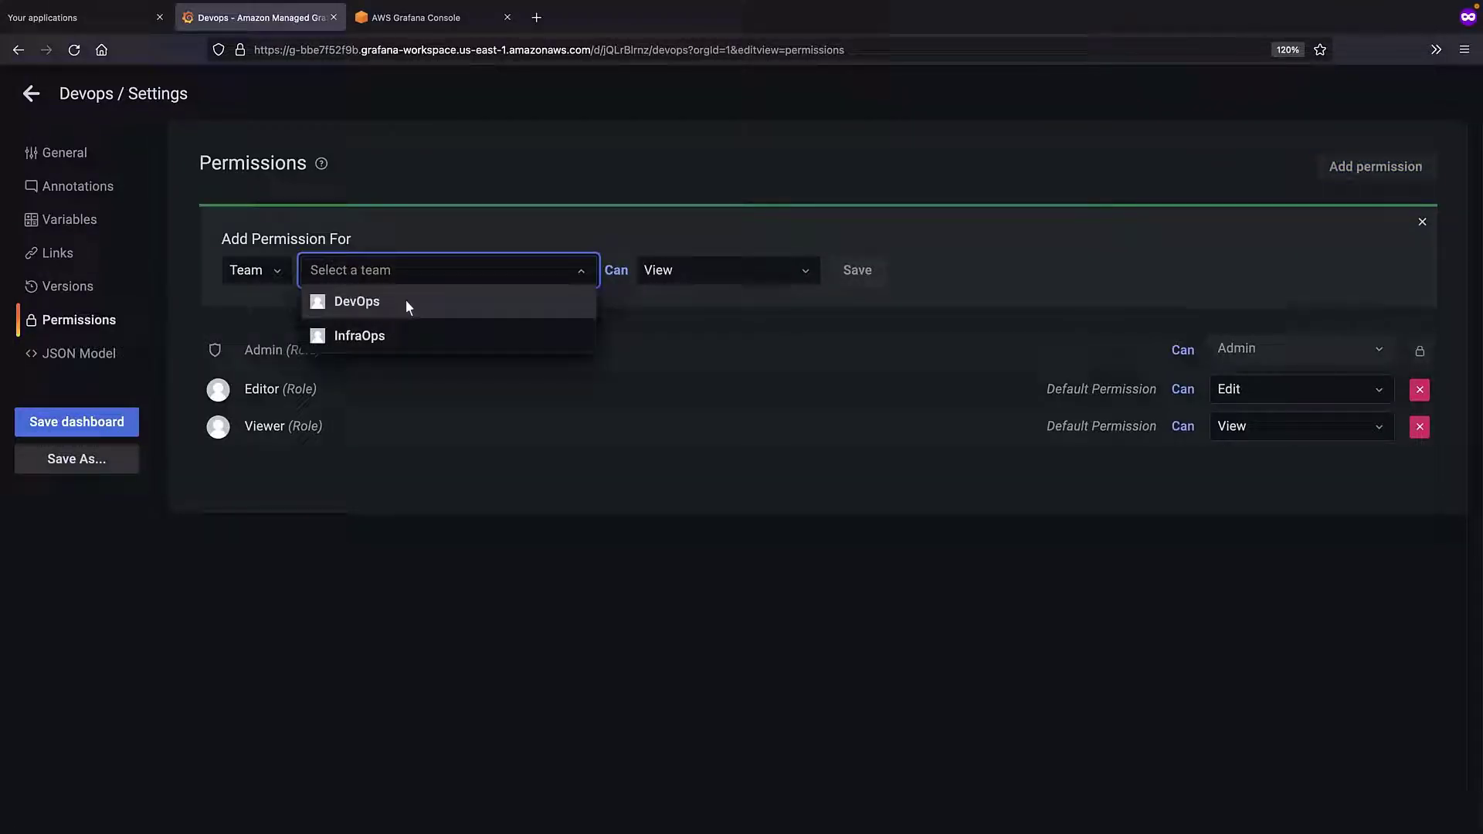
{"action": "left_click", "coordinate": [357, 300]}
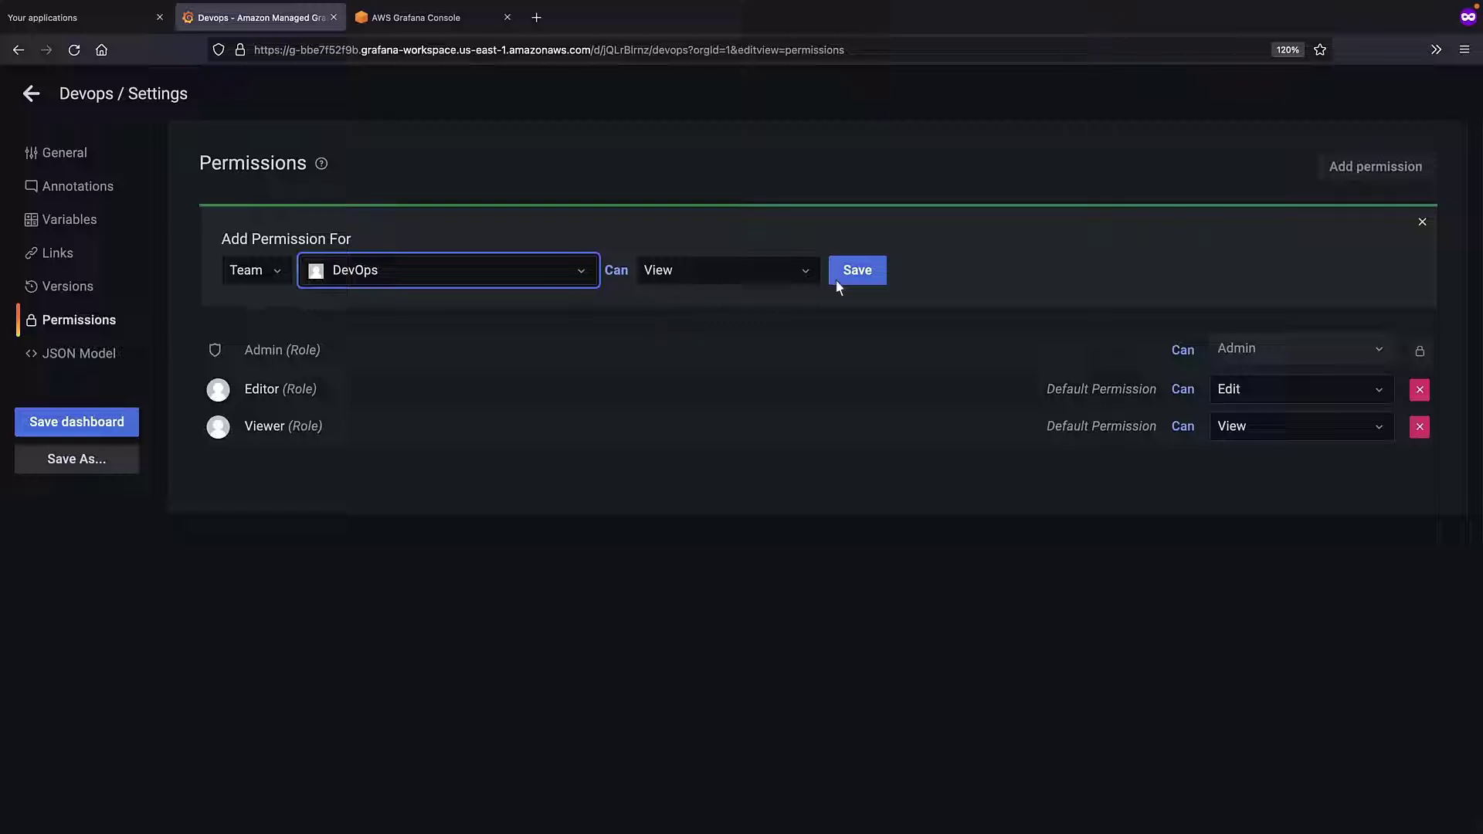
{"action": "left_click", "coordinate": [856, 269]}
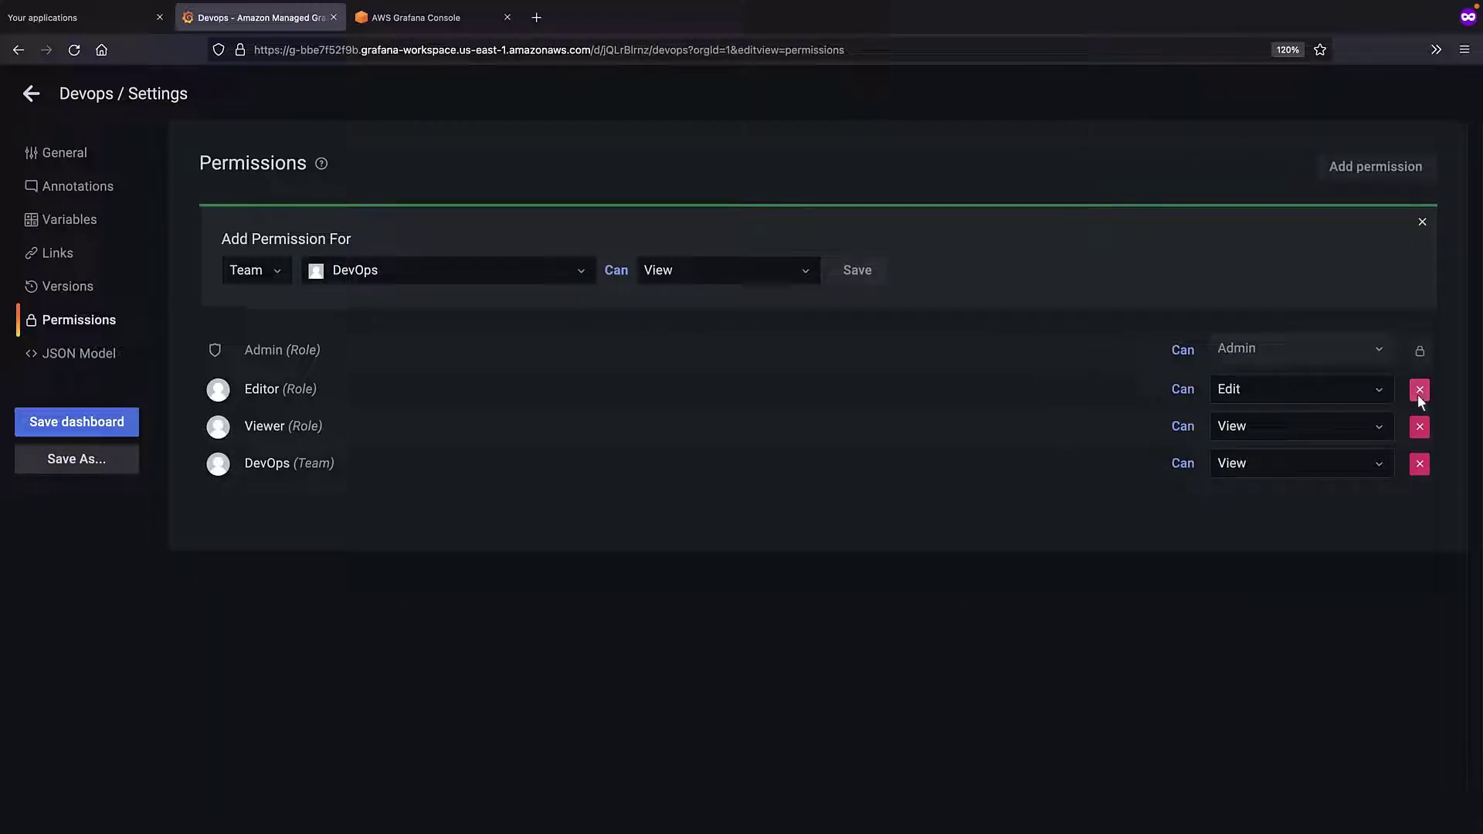
{"action": "left_click", "coordinate": [1419, 388]}
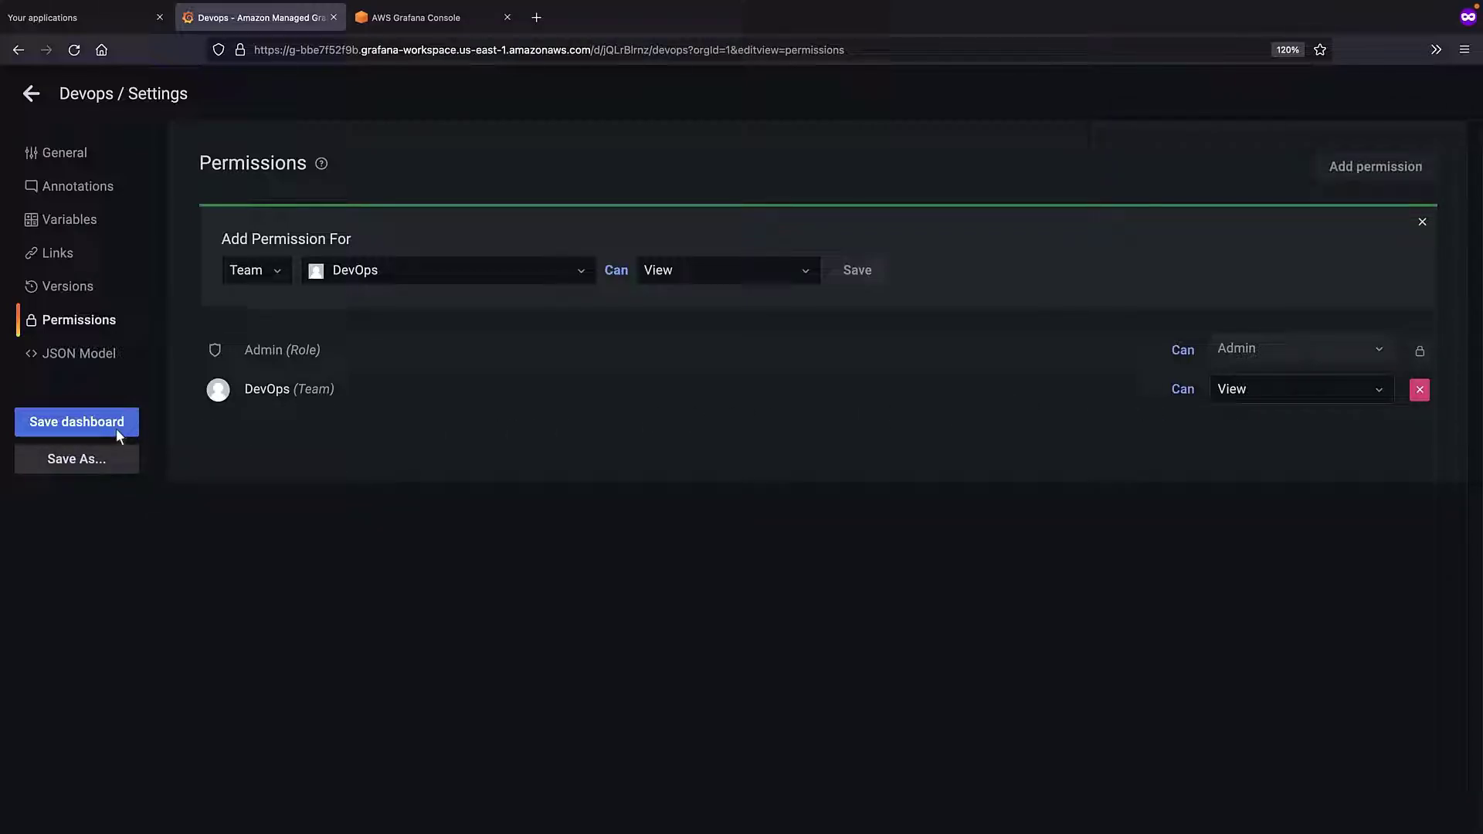
{"action": "left_click", "coordinate": [76, 421]}
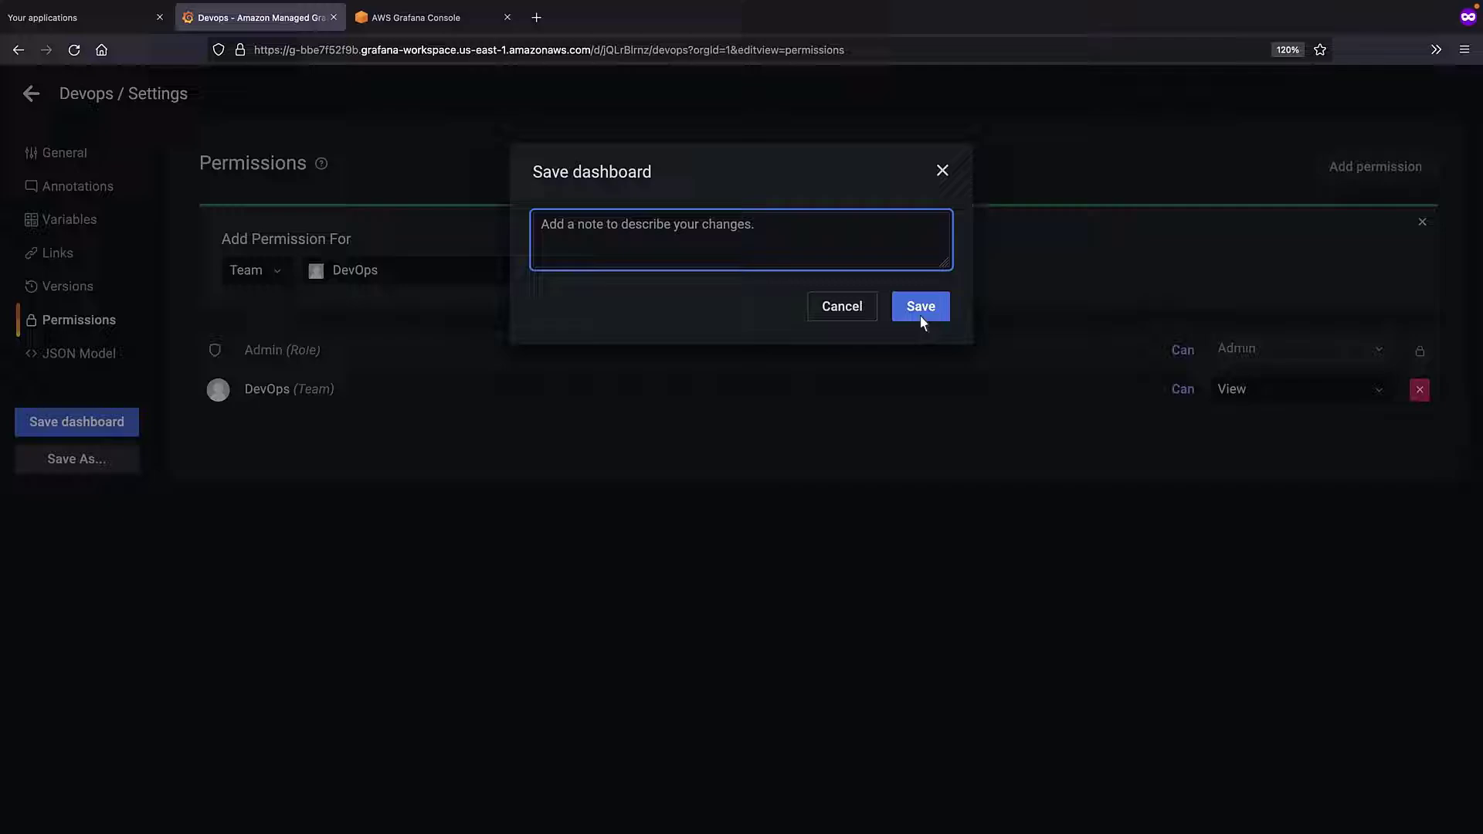
{"action": "left_click", "coordinate": [919, 306]}
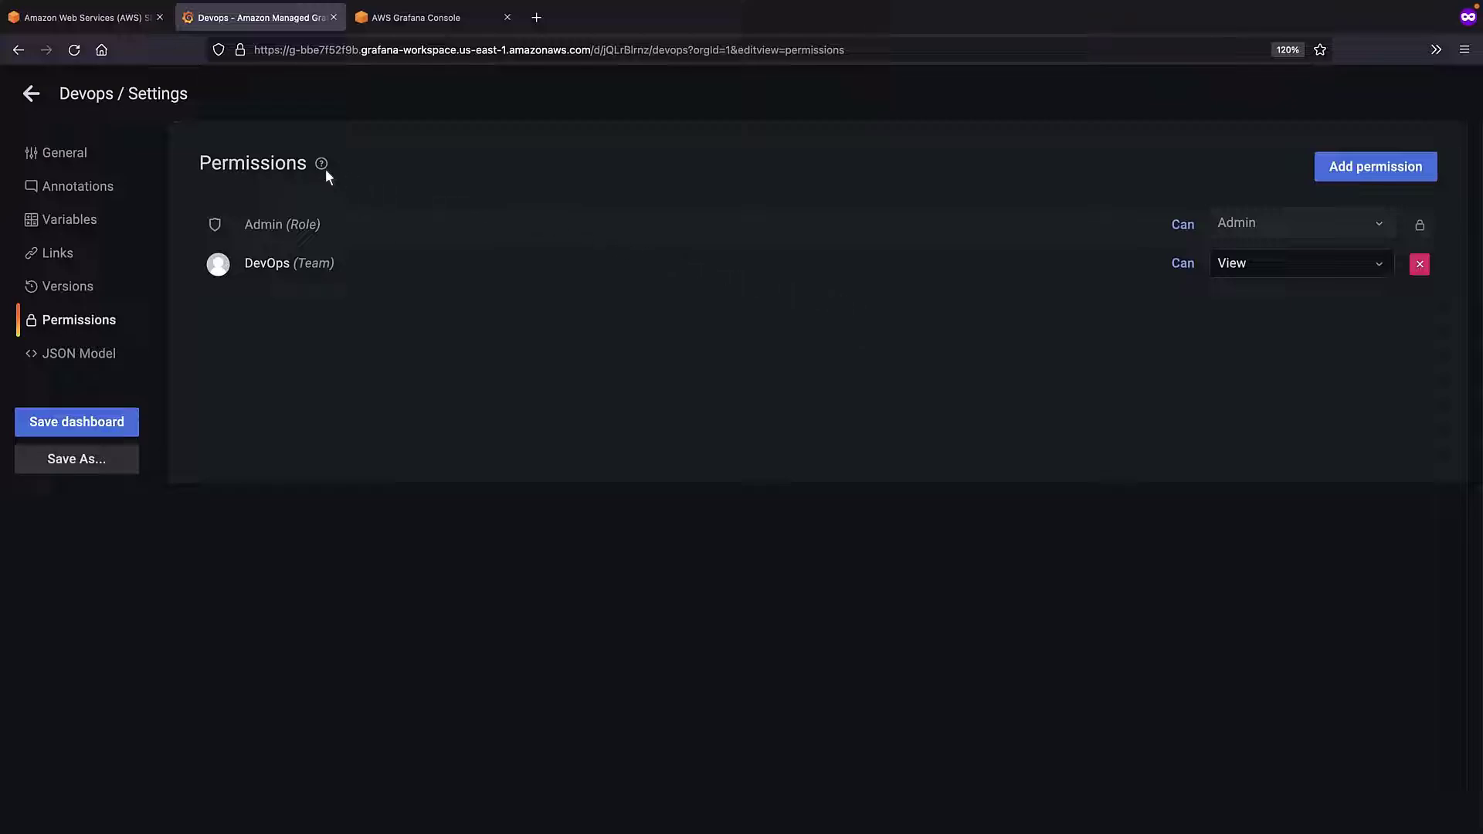
Sign out of the Grafana workspace from the profile menu.
{"action": "left_click", "coordinate": [30, 93]}
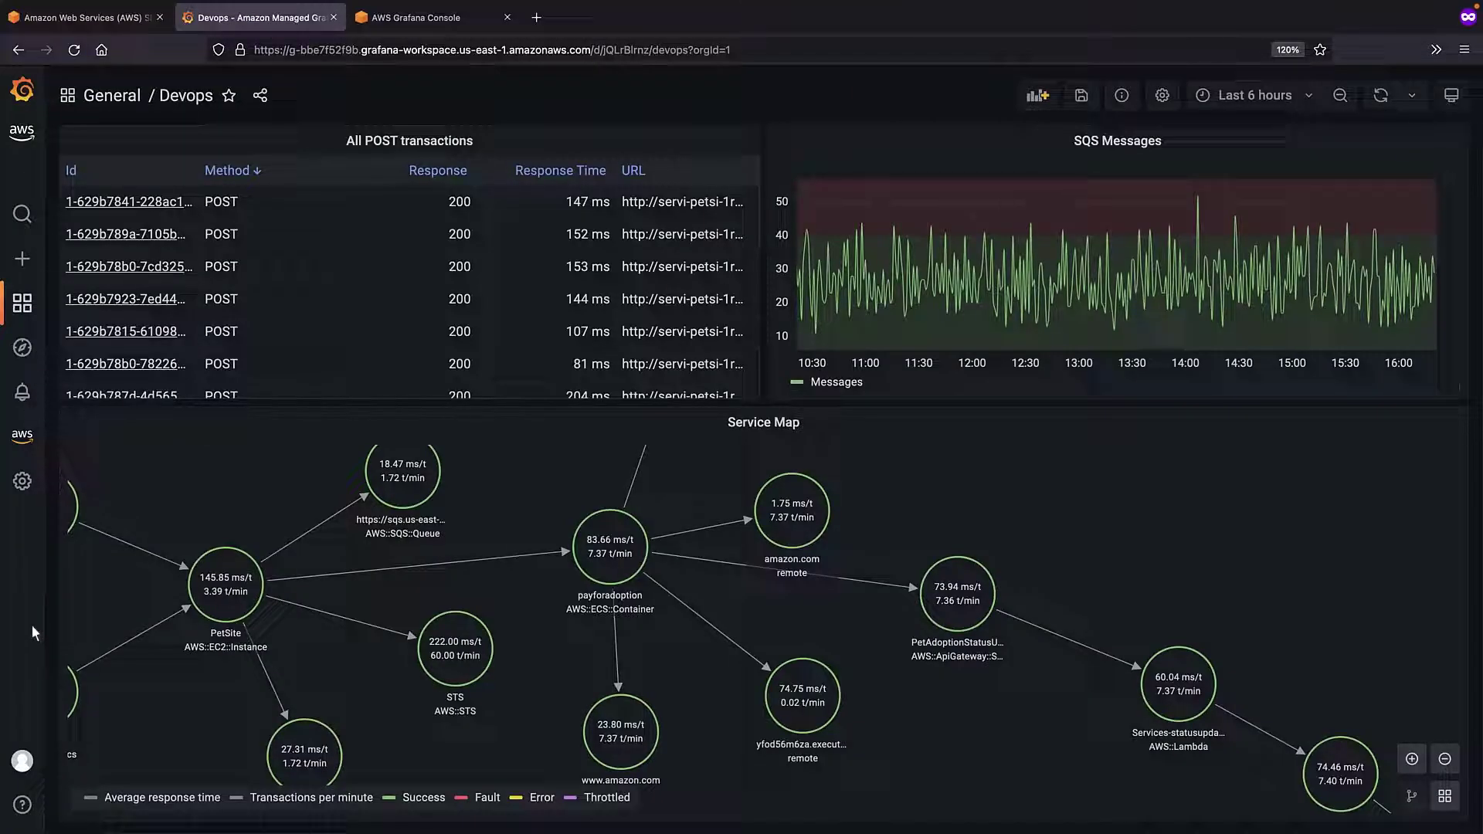
{"action": "left_click", "coordinate": [20, 760]}
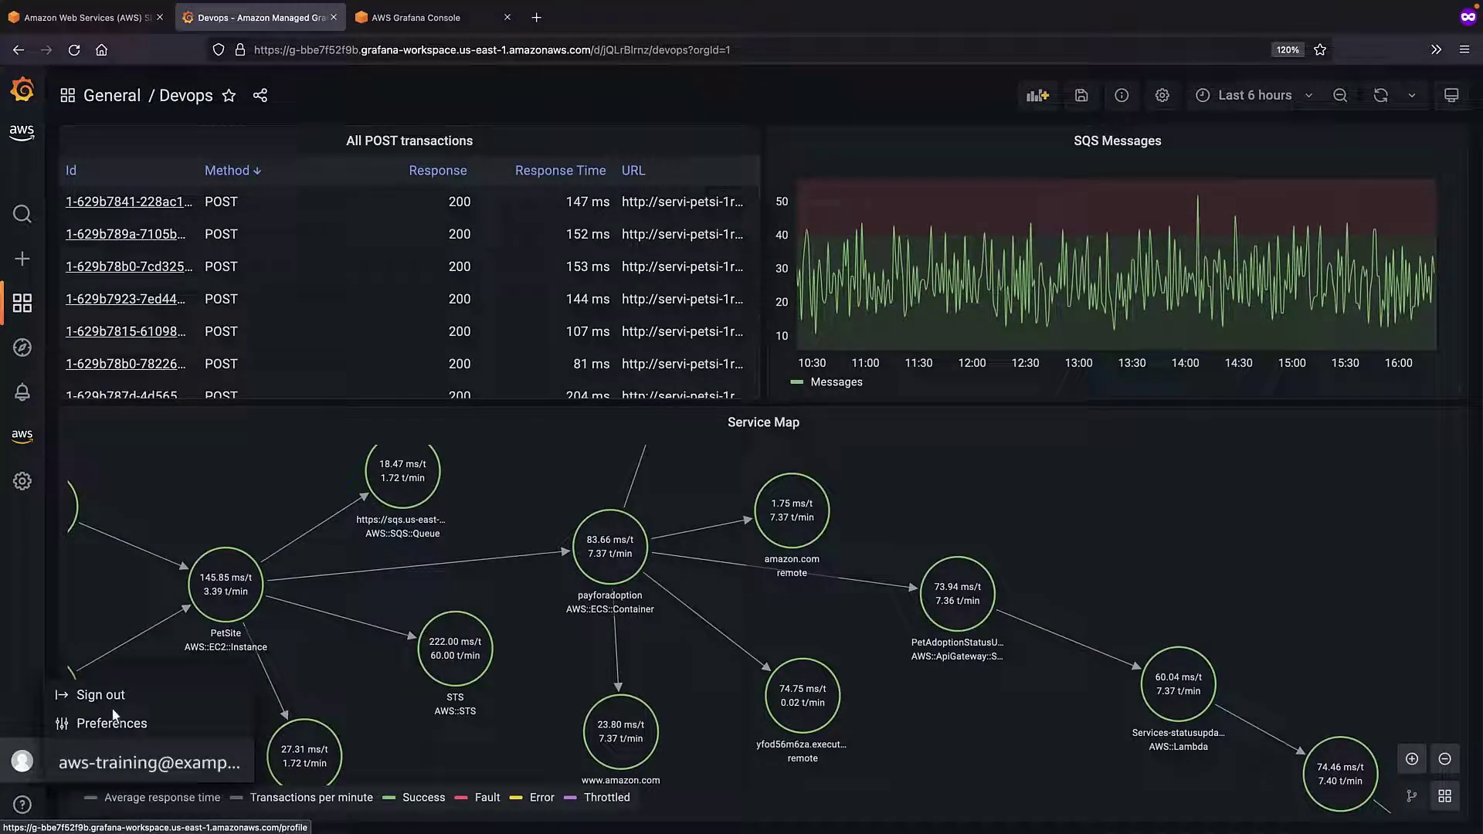
{"action": "left_click", "coordinate": [98, 694]}
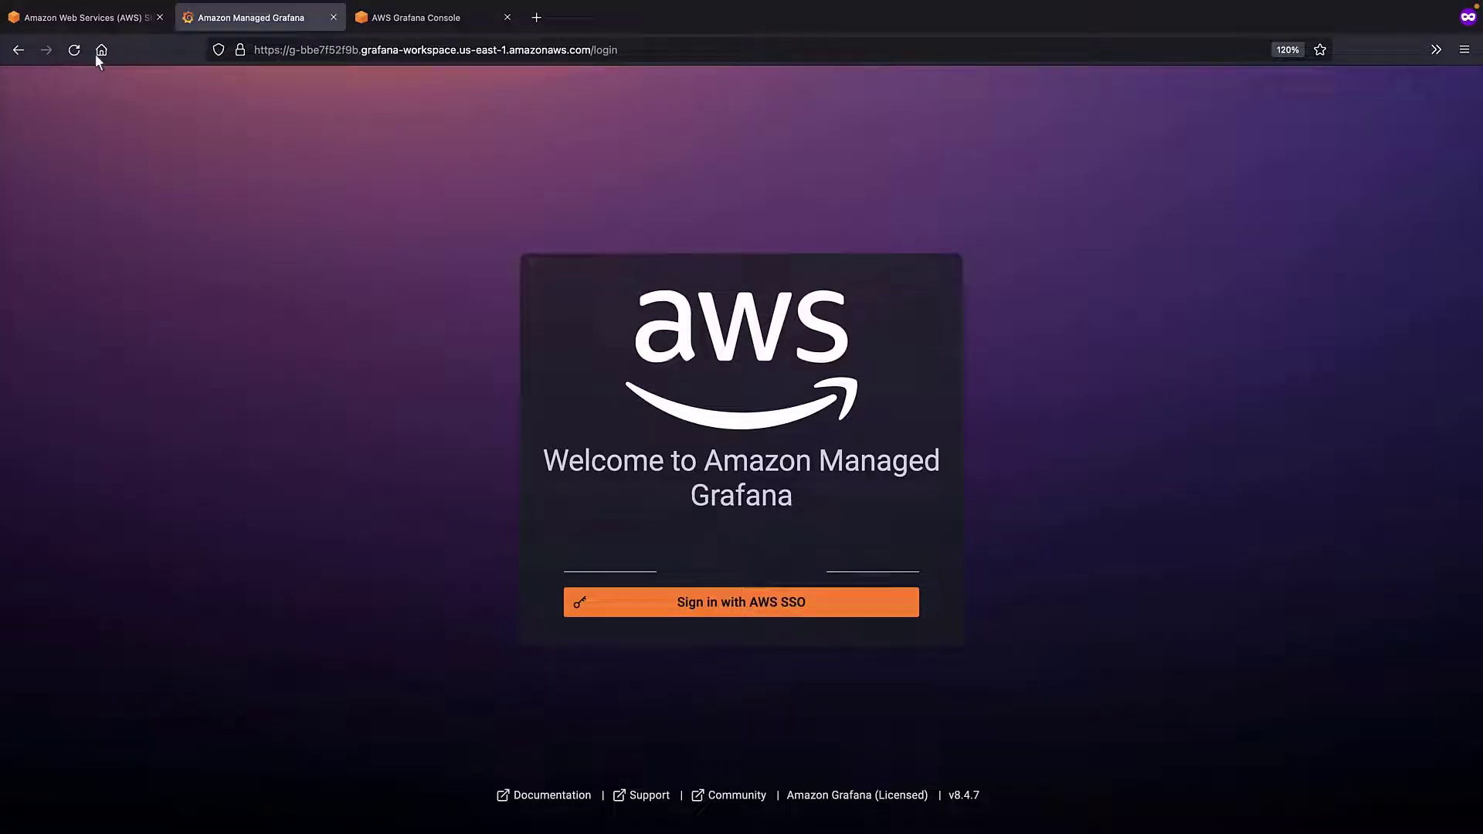
Sign in through AWS SSO as the user 'devops'.
{"action": "left_click", "coordinate": [740, 601]}
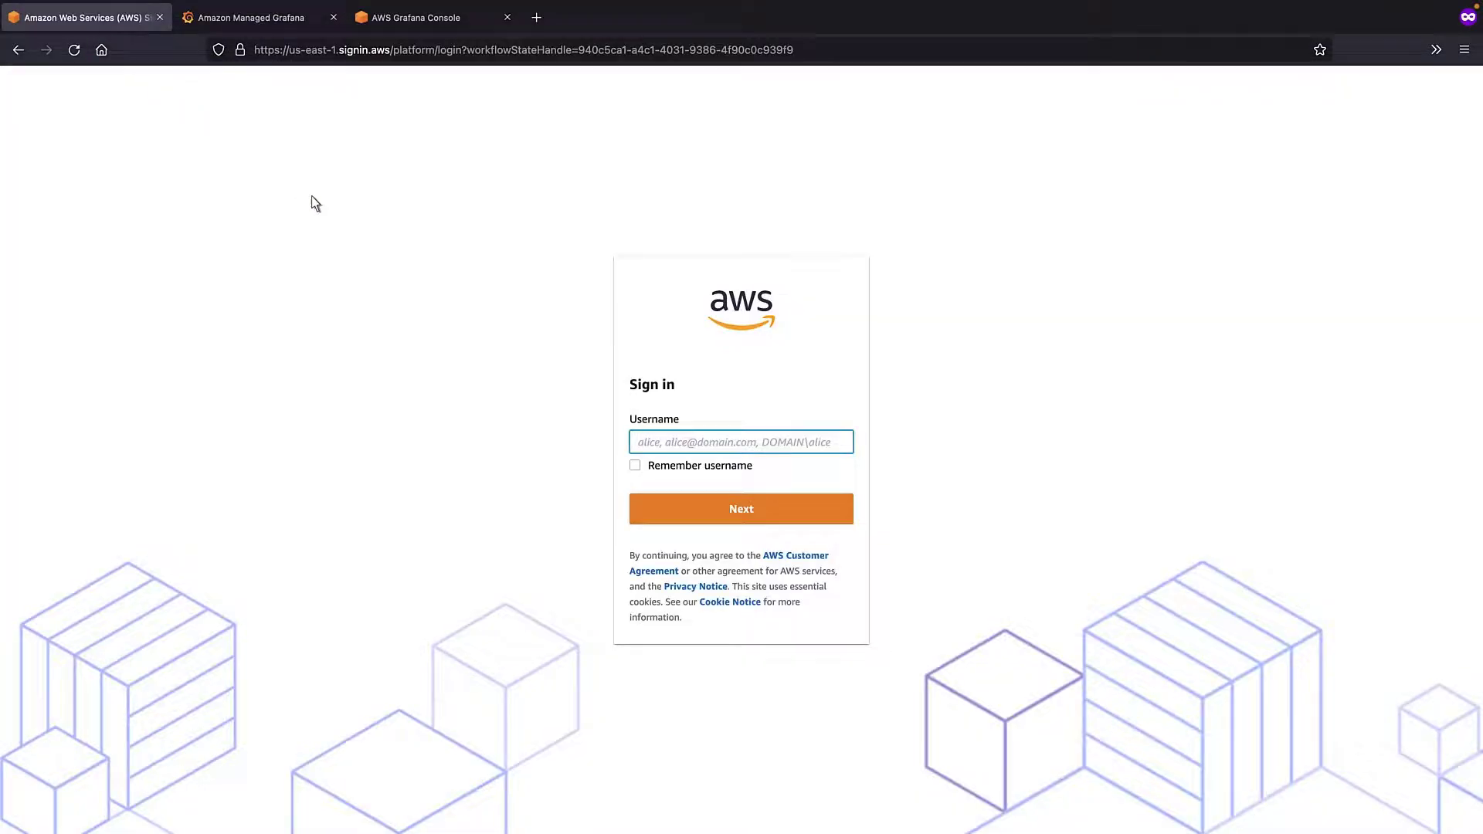
{"action": "type", "text": "devops"}
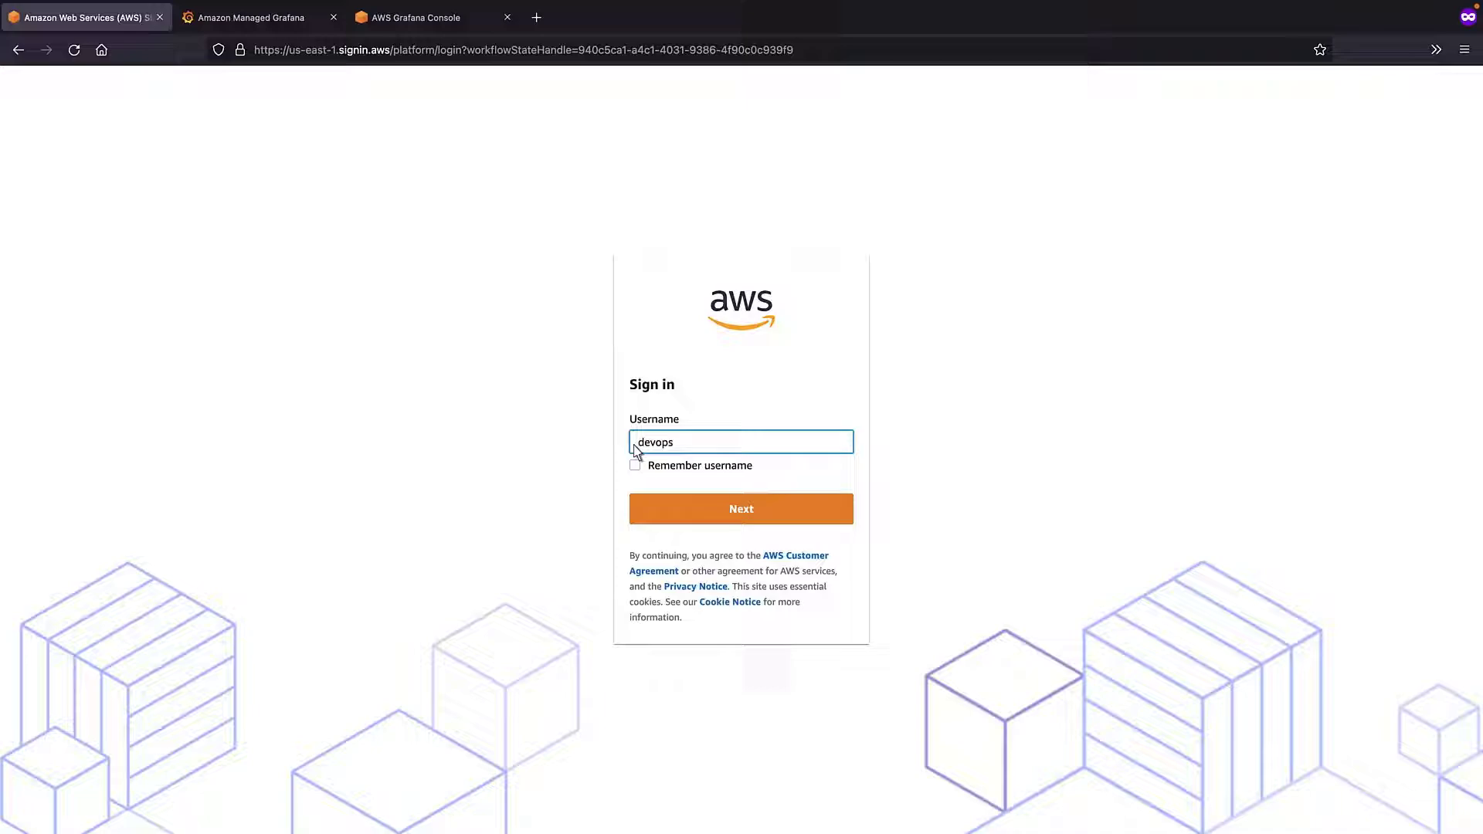
{"action": "left_click", "coordinate": [741, 508]}
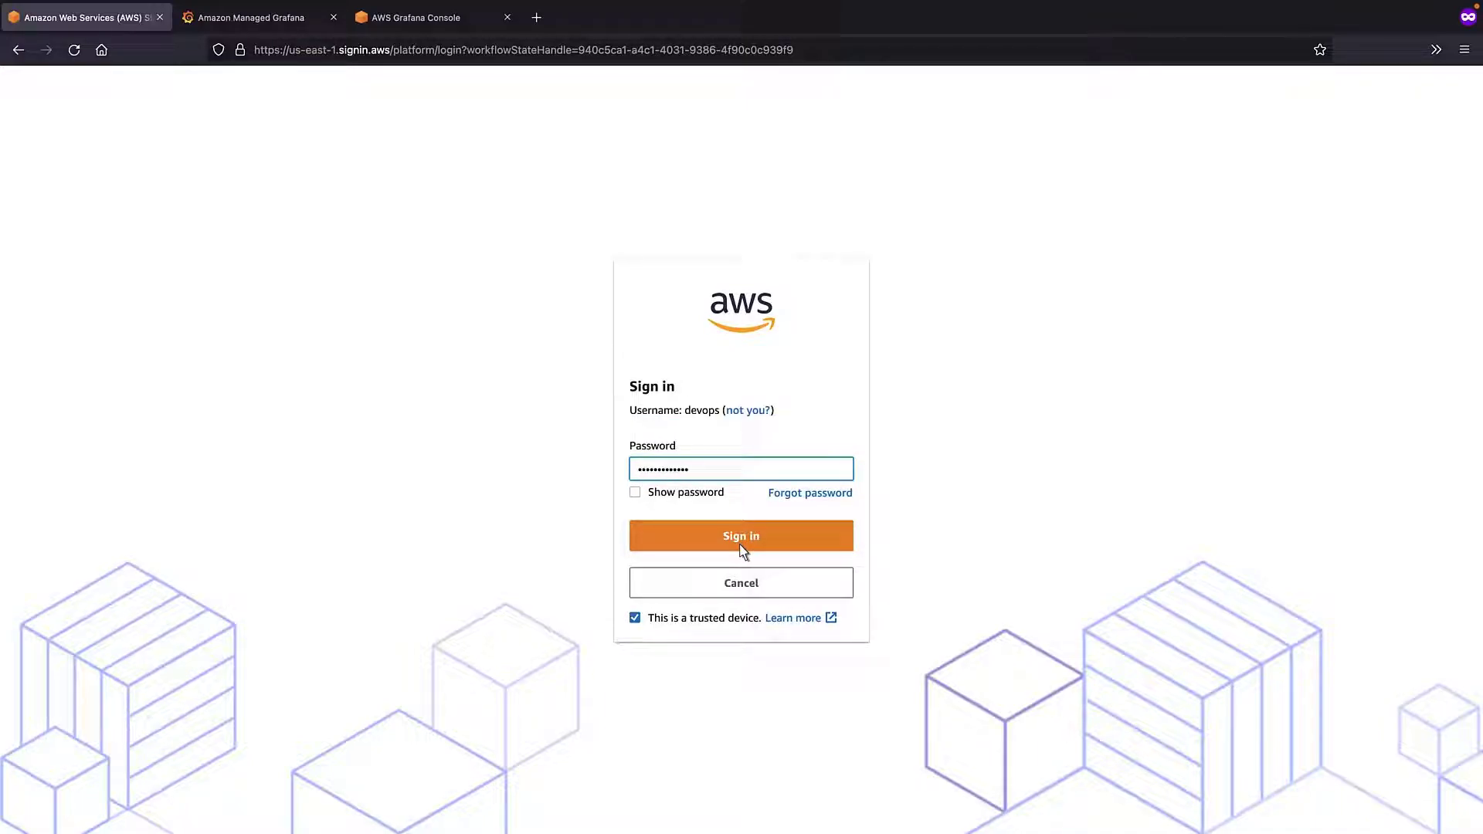
{"action": "left_click", "coordinate": [741, 535]}
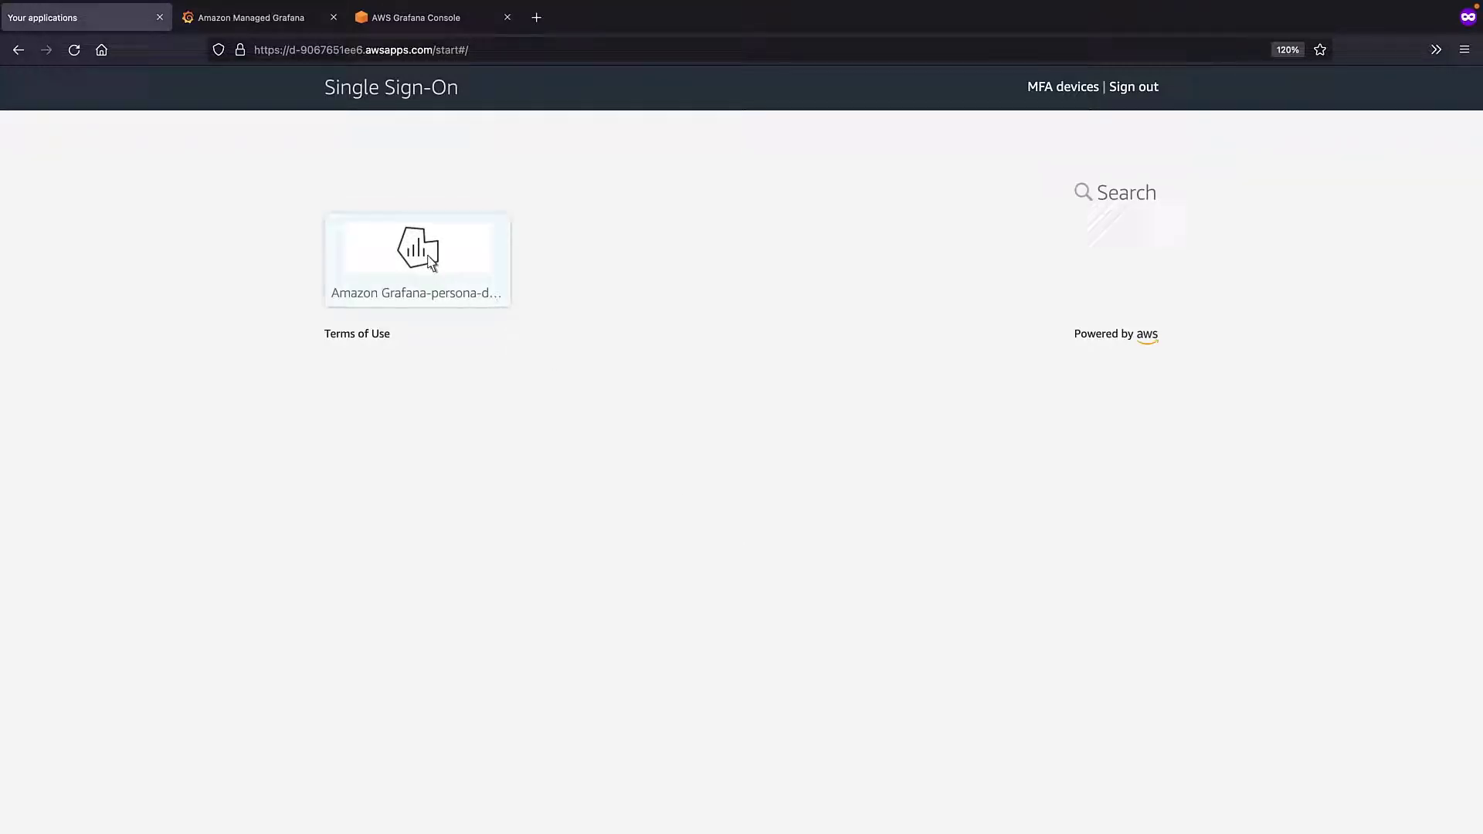
As devops, launch Grafana, confirm only Devops is listed and opens, then sign out.
{"action": "left_click", "coordinate": [417, 248]}
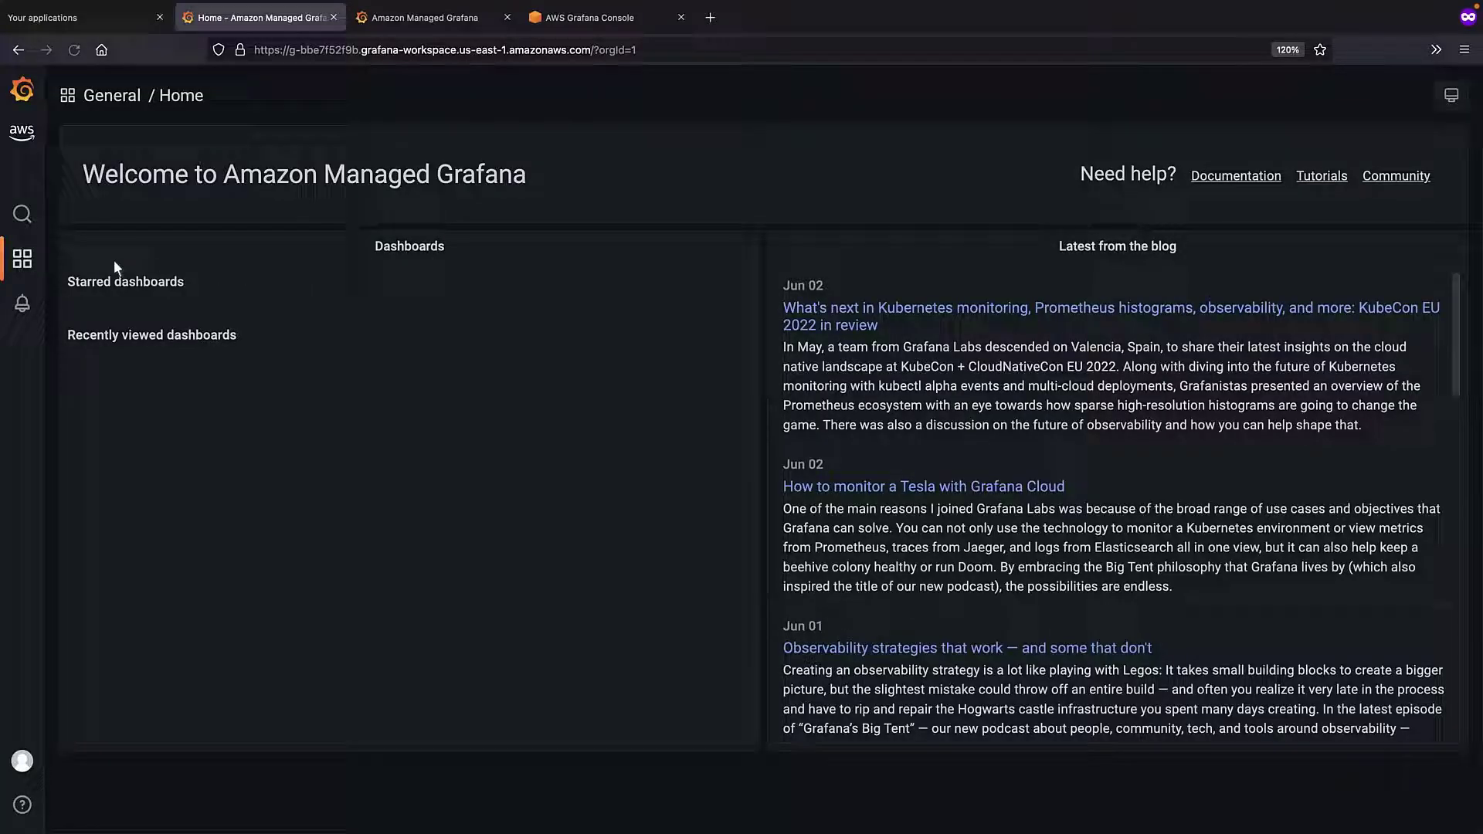
{"action": "left_click", "coordinate": [21, 258]}
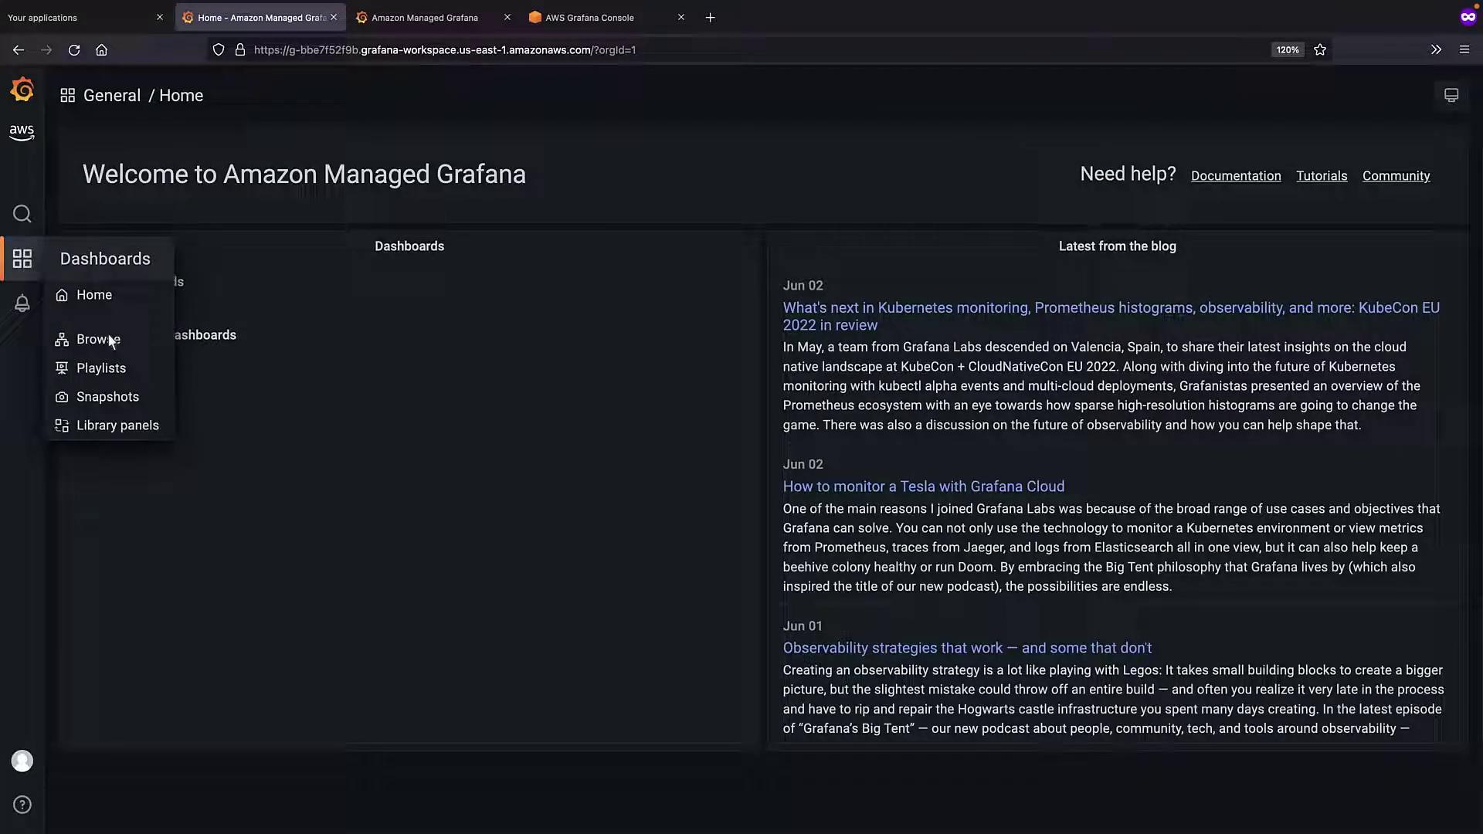
{"action": "left_click", "coordinate": [96, 338]}
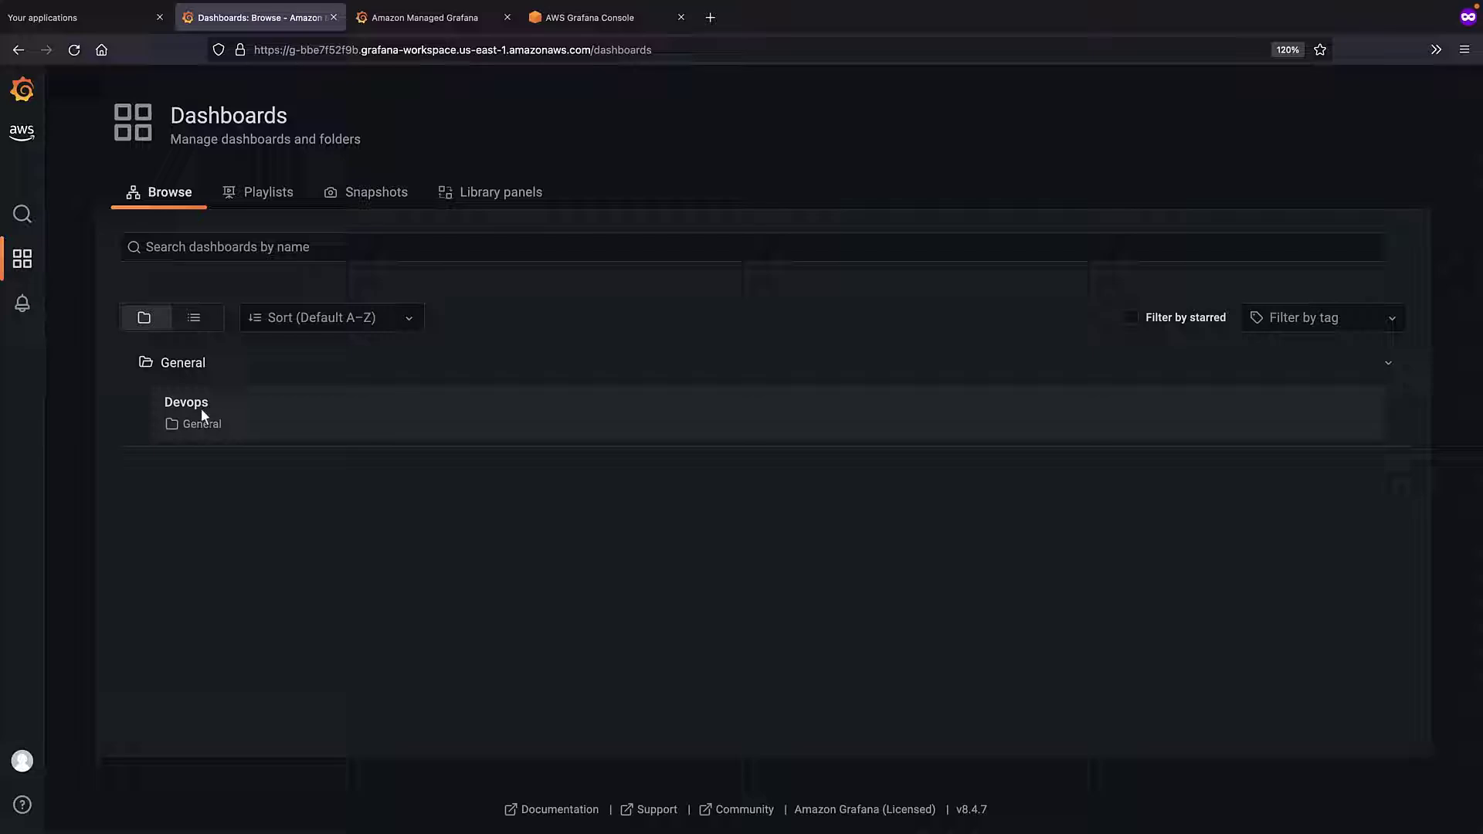
{"action": "left_click", "coordinate": [185, 402]}
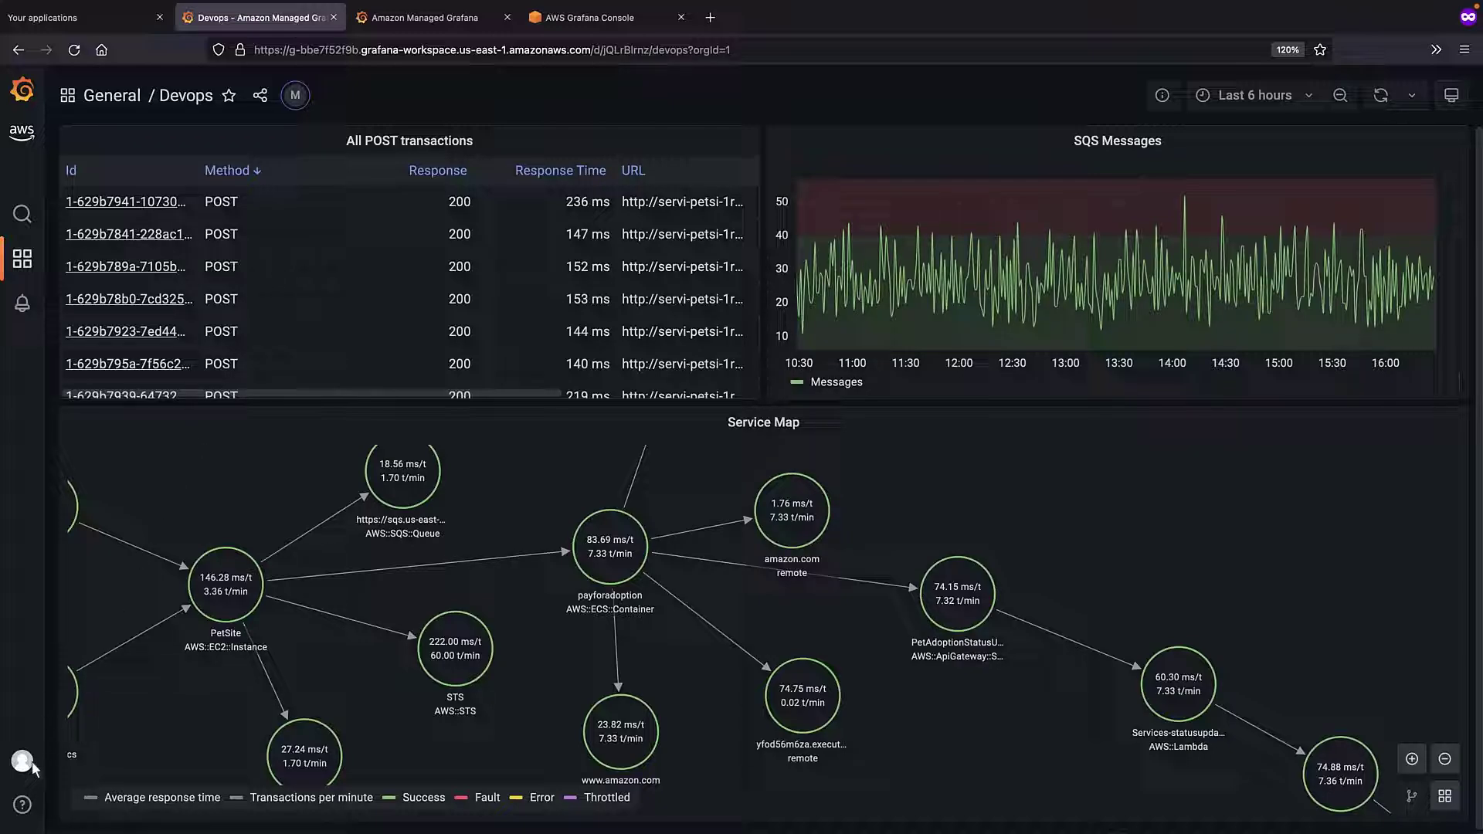
{"action": "left_click", "coordinate": [21, 762]}
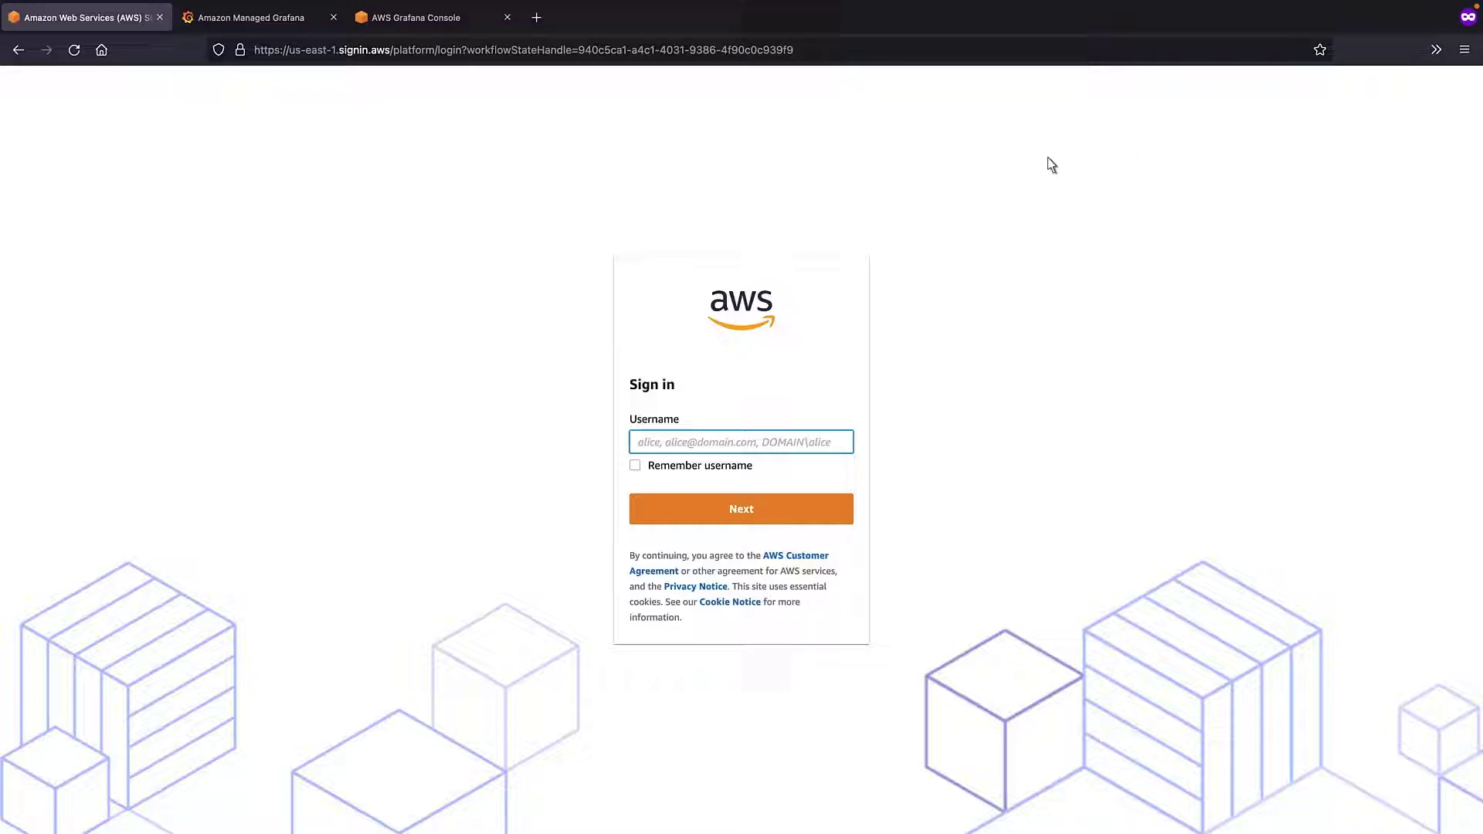
Enter the username 'infraops' and sign in with its password.
{"action": "type", "text": "infraops"}
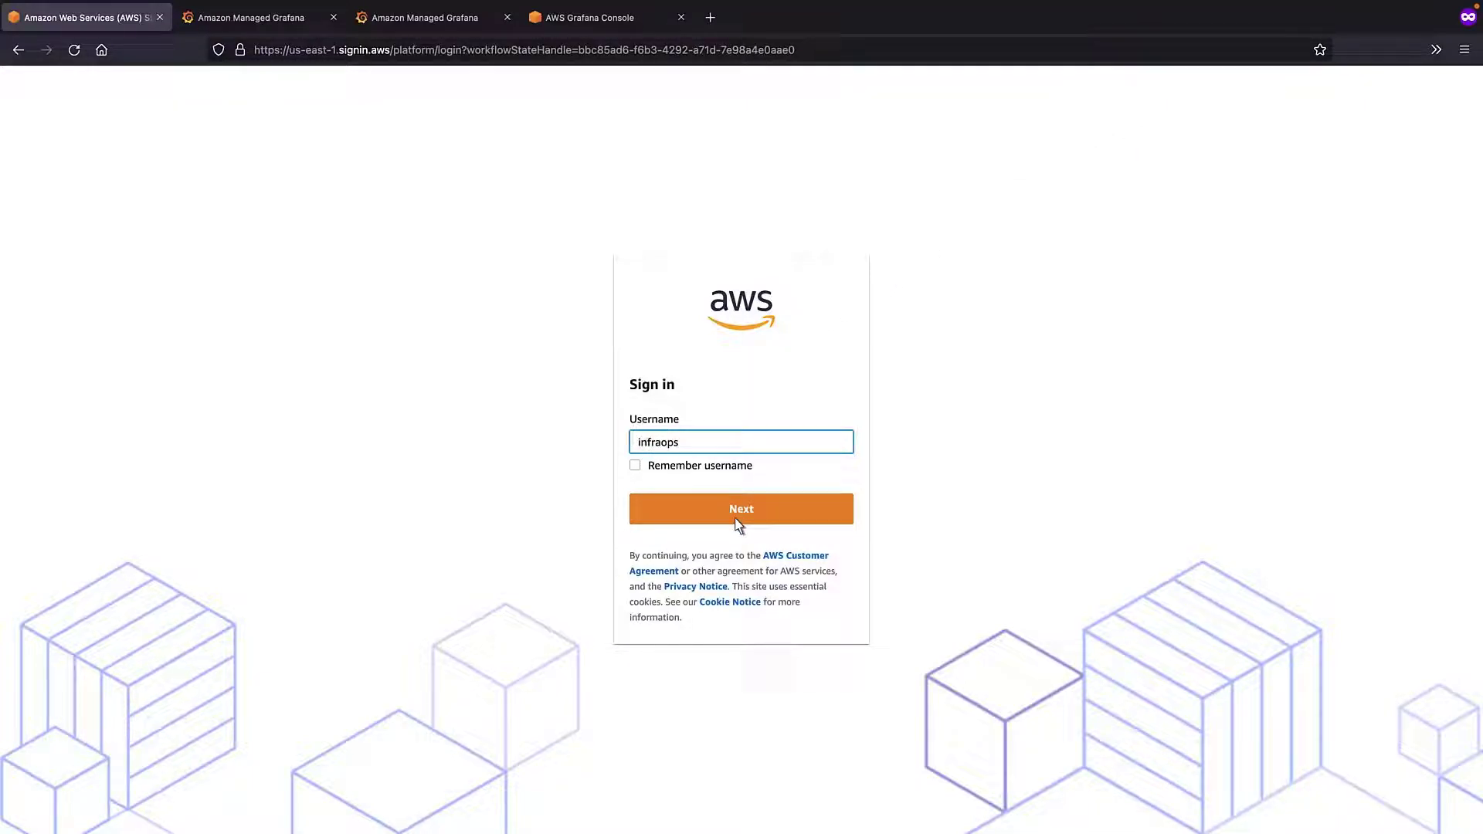
{"action": "left_click", "coordinate": [741, 509]}
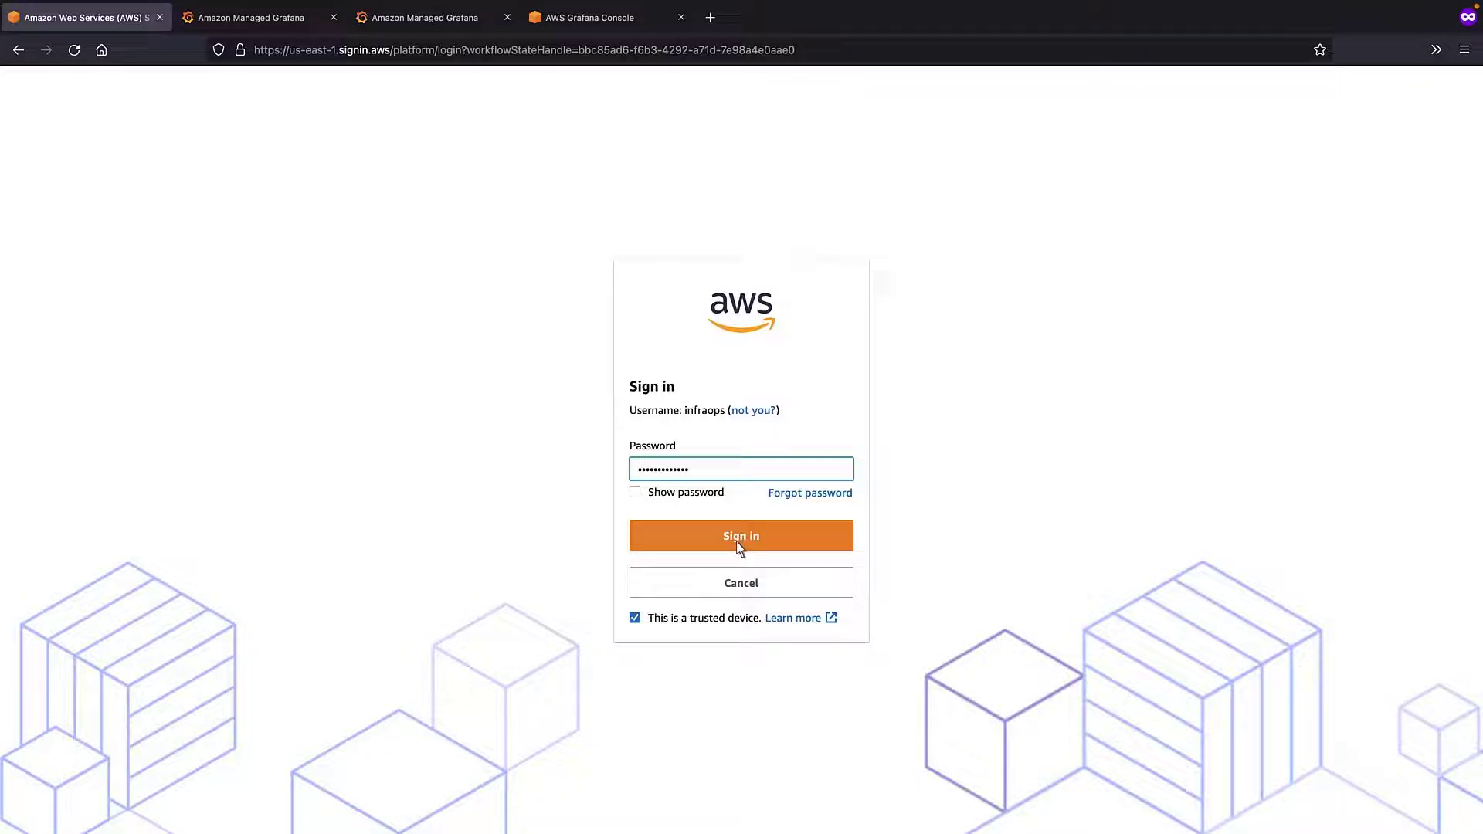
{"action": "left_click", "coordinate": [741, 535]}
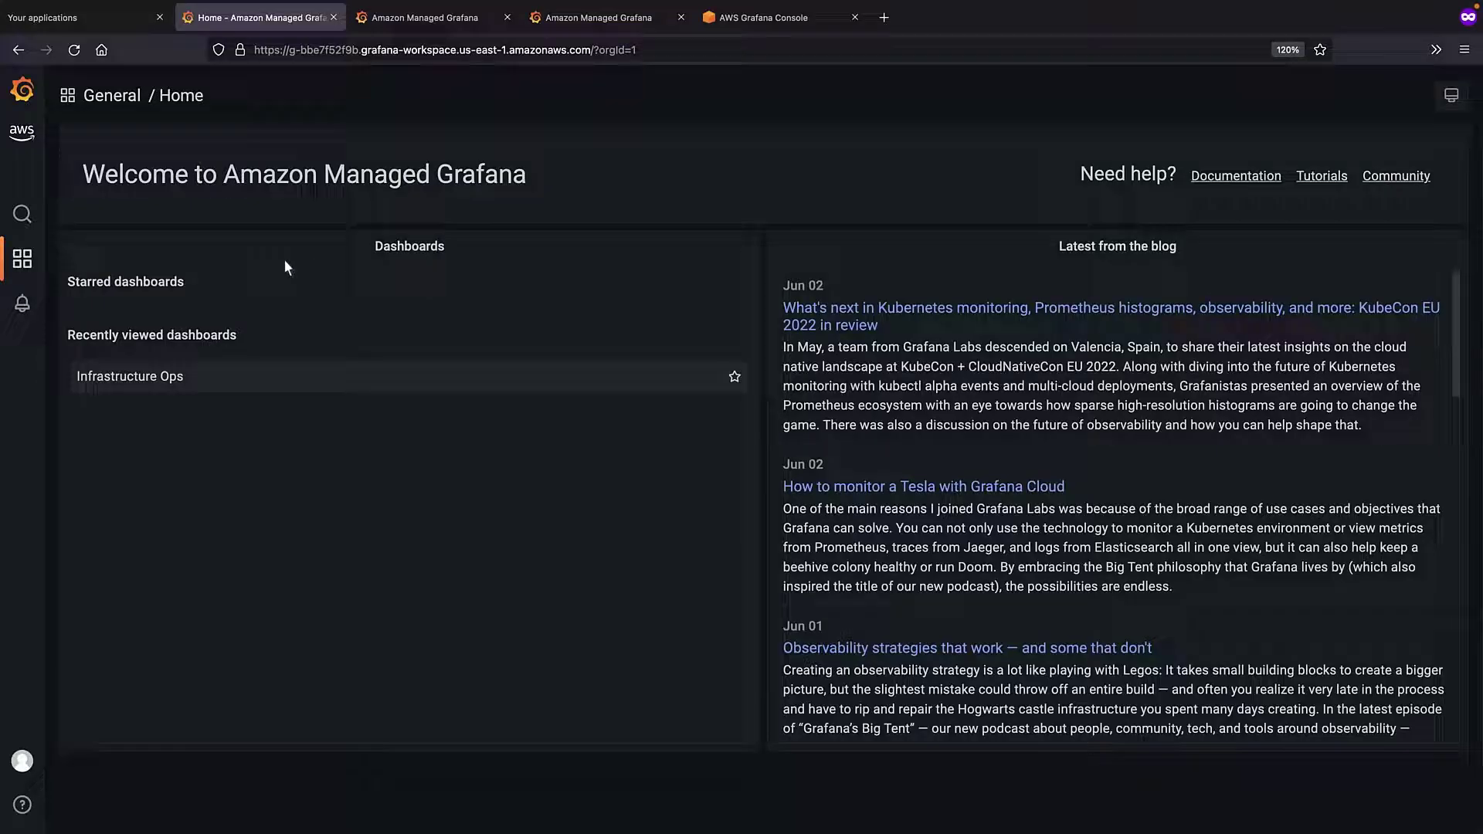
Browse dashboards as infraops and open Infrastructure Ops, the only one listed.
{"action": "left_click", "coordinate": [22, 257]}
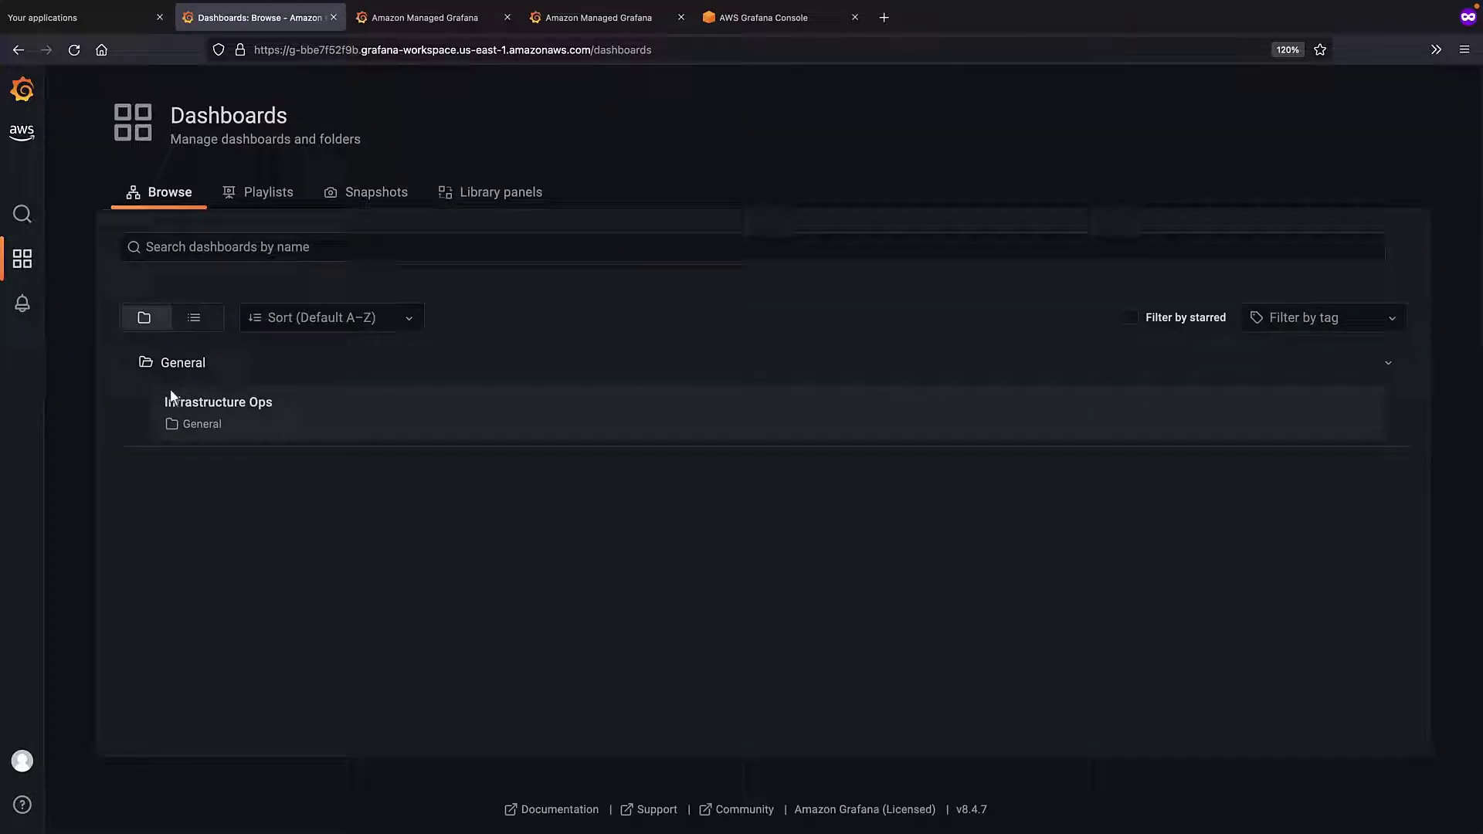
{"action": "left_click", "coordinate": [218, 401]}
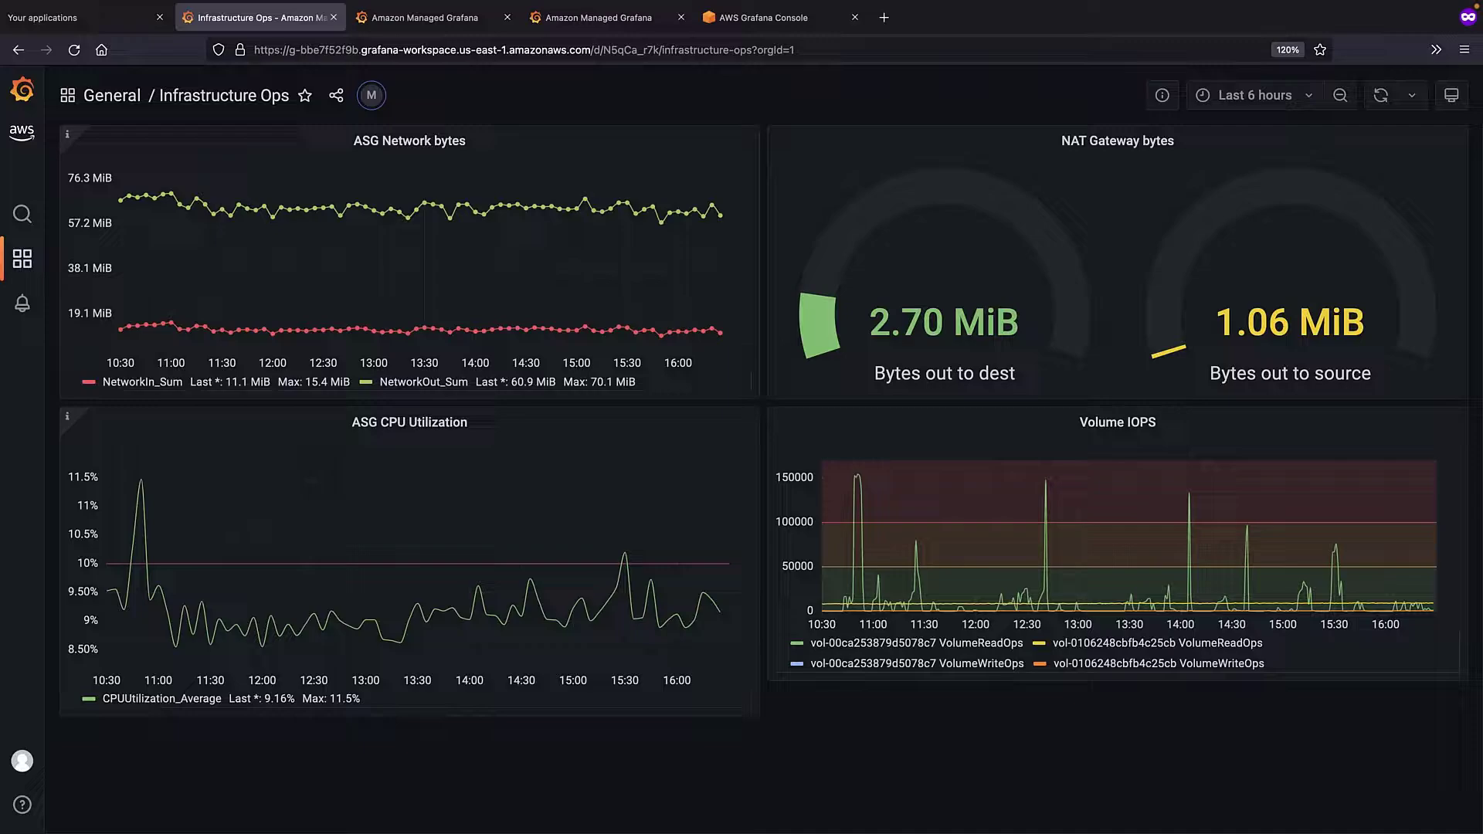